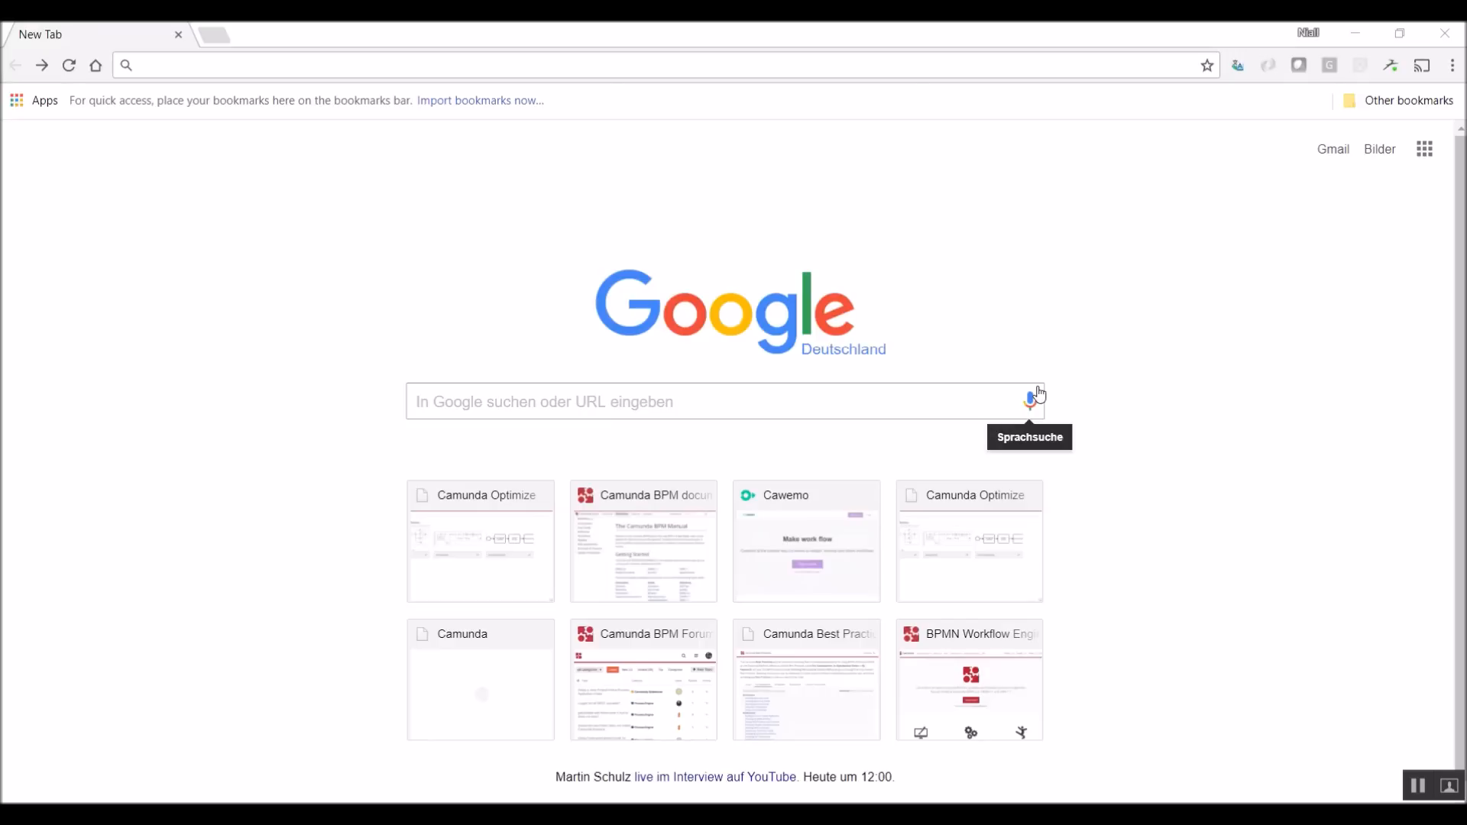
{"action": "mouse_move", "coordinate": [371, 86]}
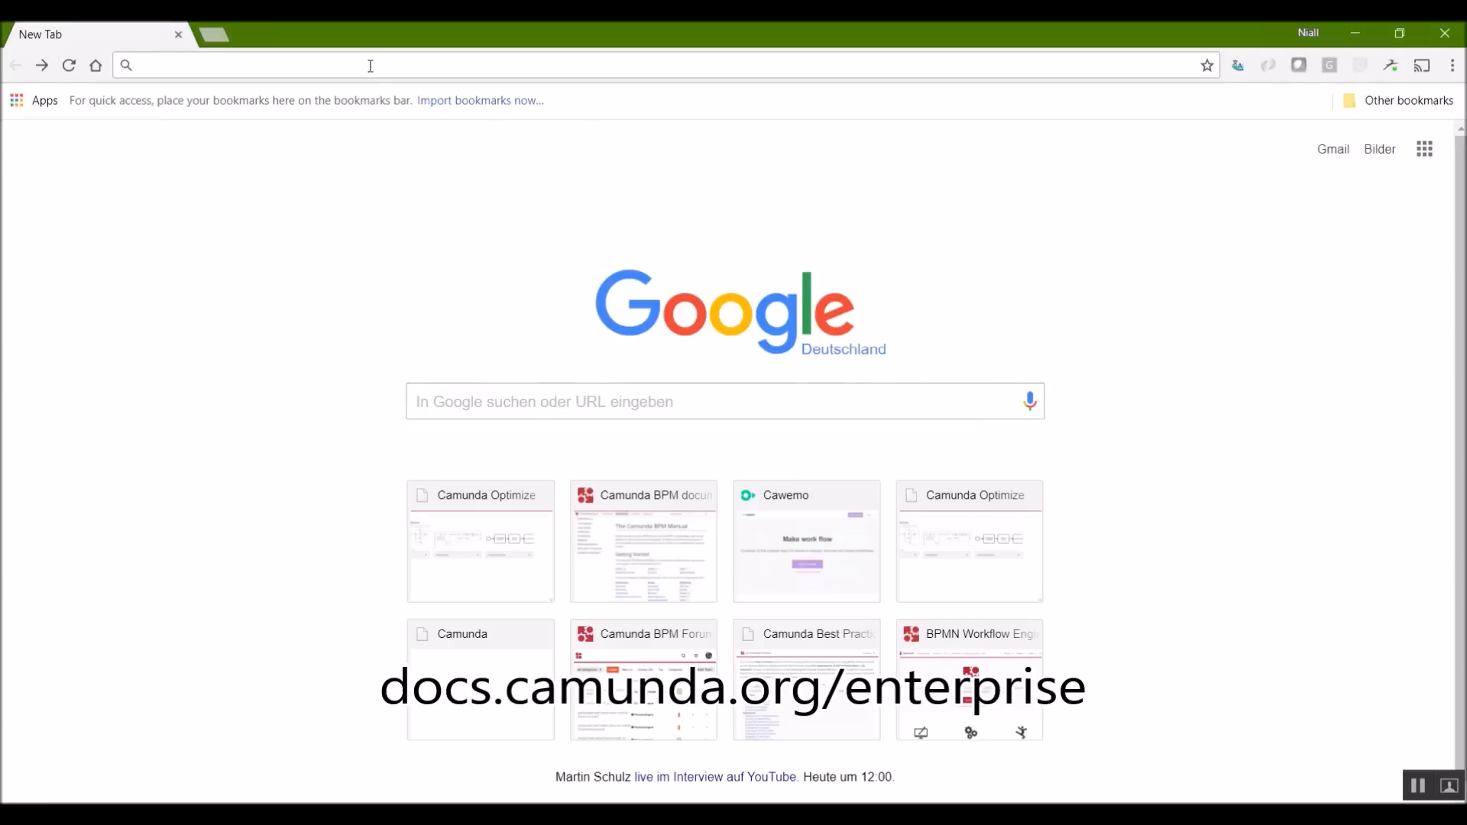
Go to docs.camunda.org/enterprise, the Camunda Enterprise Support page.
{"action": "type", "text": "docs.a"}
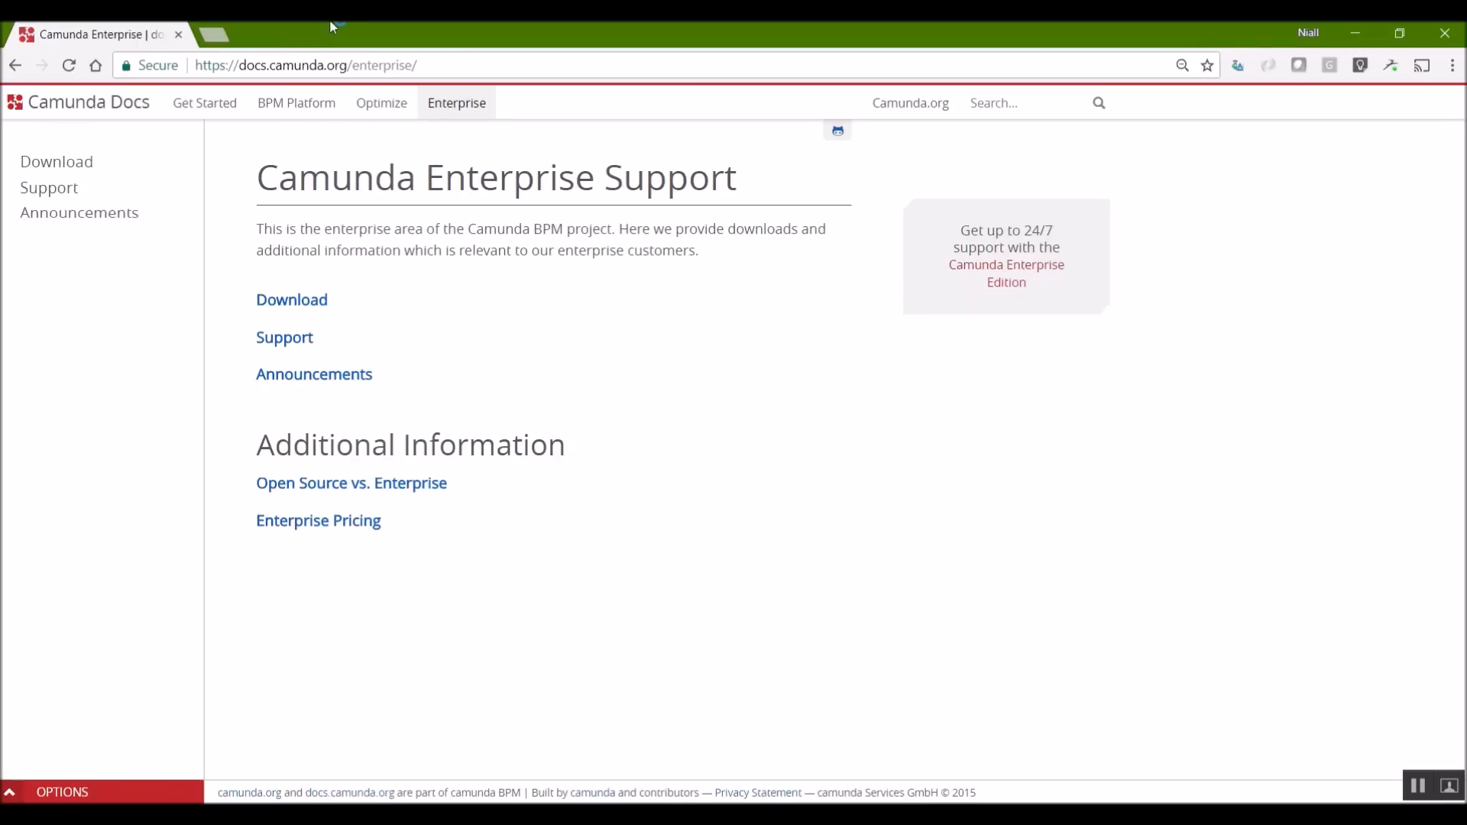
{"action": "mouse_move", "coordinate": [467, 517]}
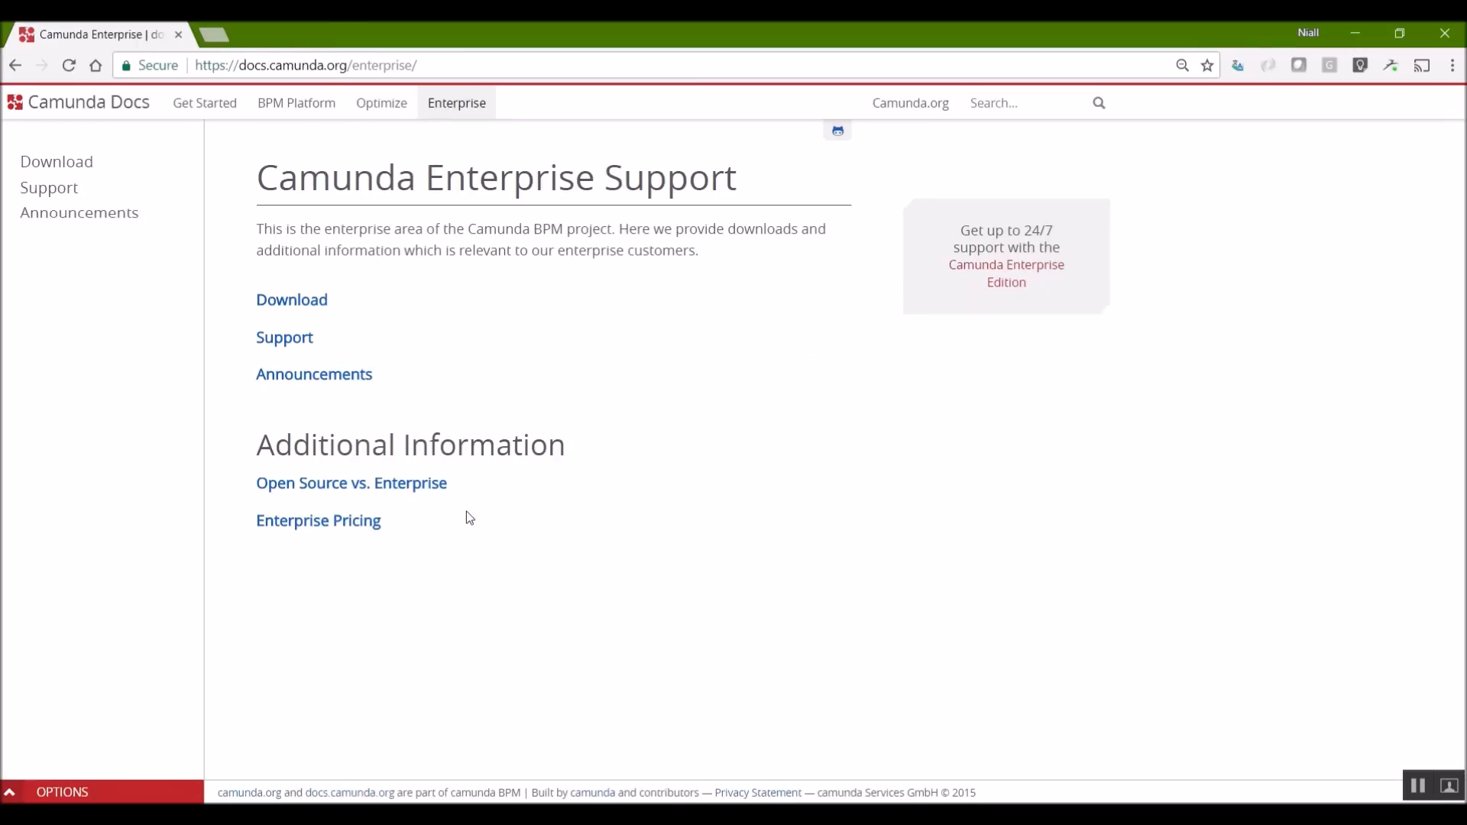
{"action": "mouse_move", "coordinate": [292, 308]}
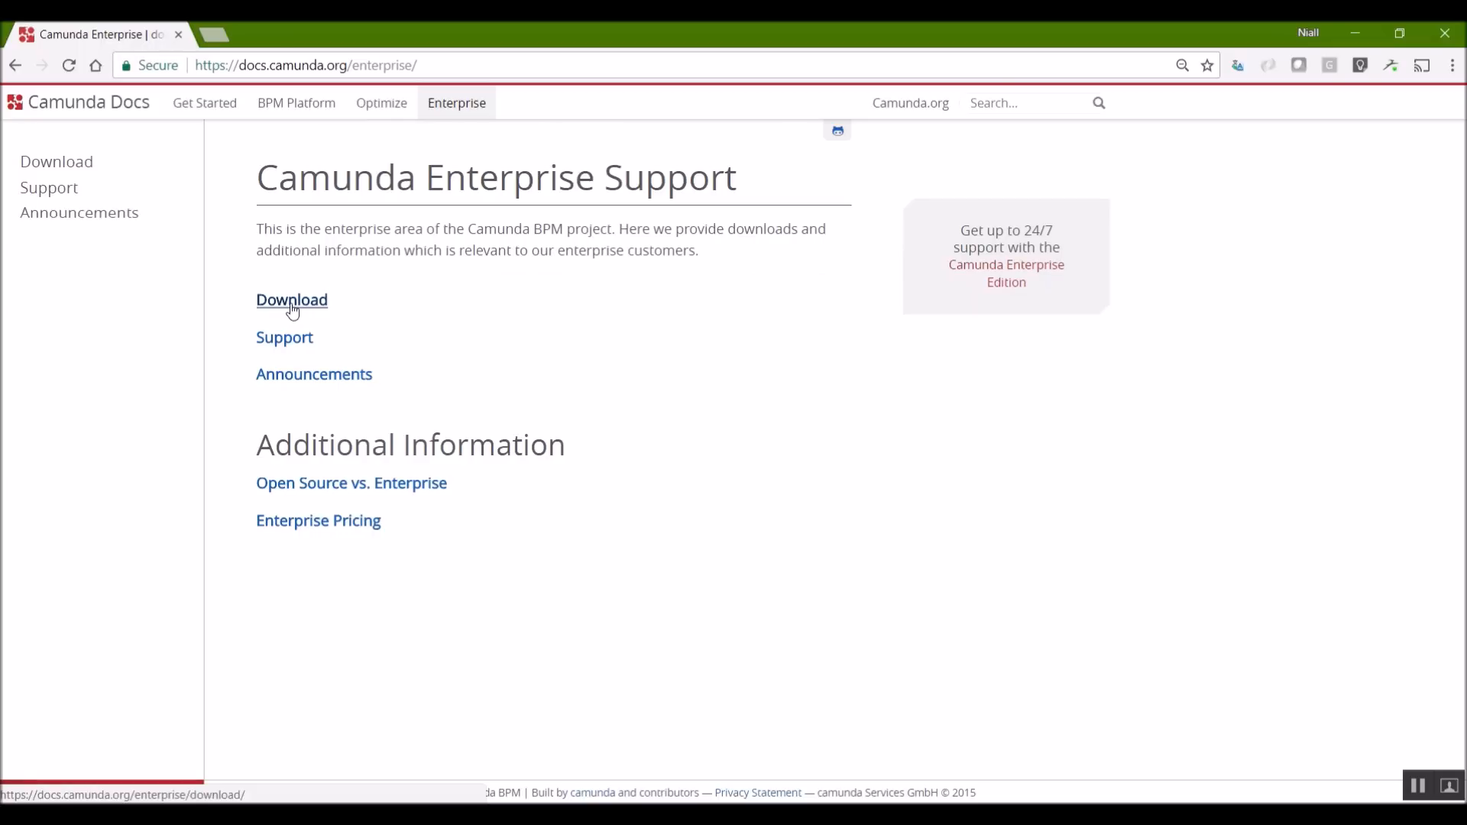
Download the Camunda 7.7.3-ee full distribution for WildFly 10 as a zip.
{"action": "left_click", "coordinate": [291, 299]}
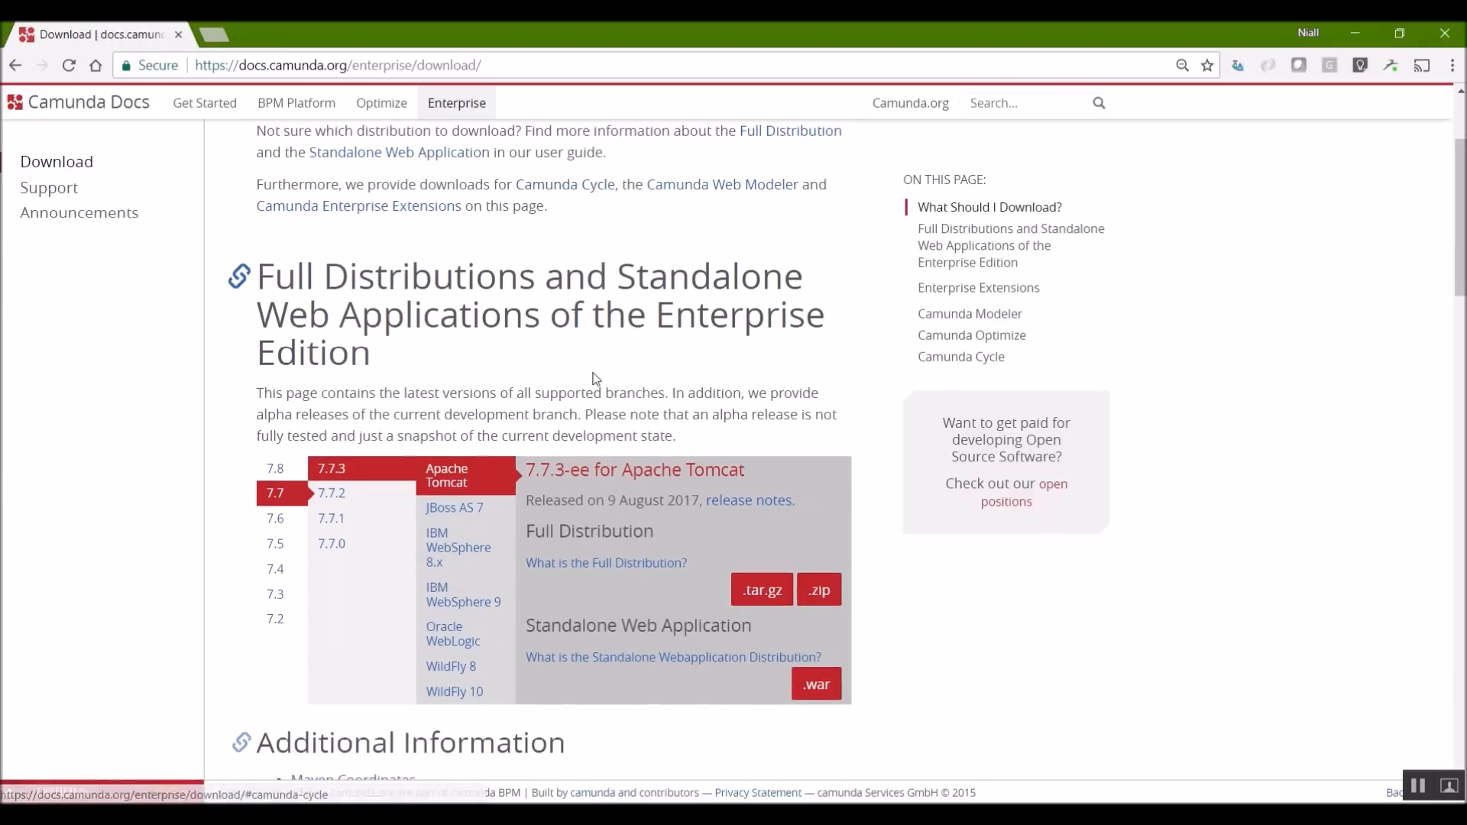
{"action": "scroll", "scroll_direction": "down", "scroll_amount": 3}
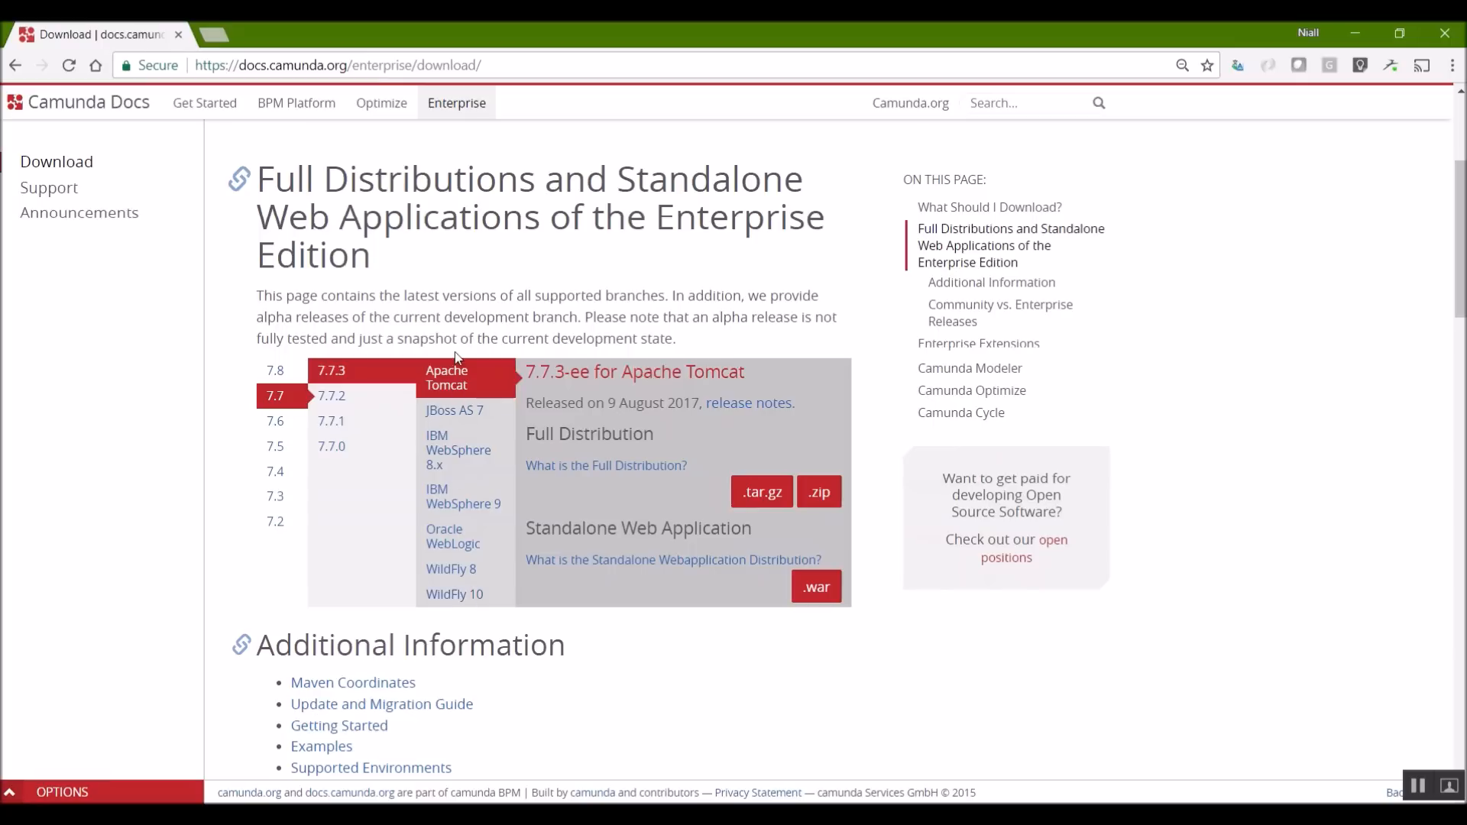
{"action": "left_click", "coordinate": [454, 595]}
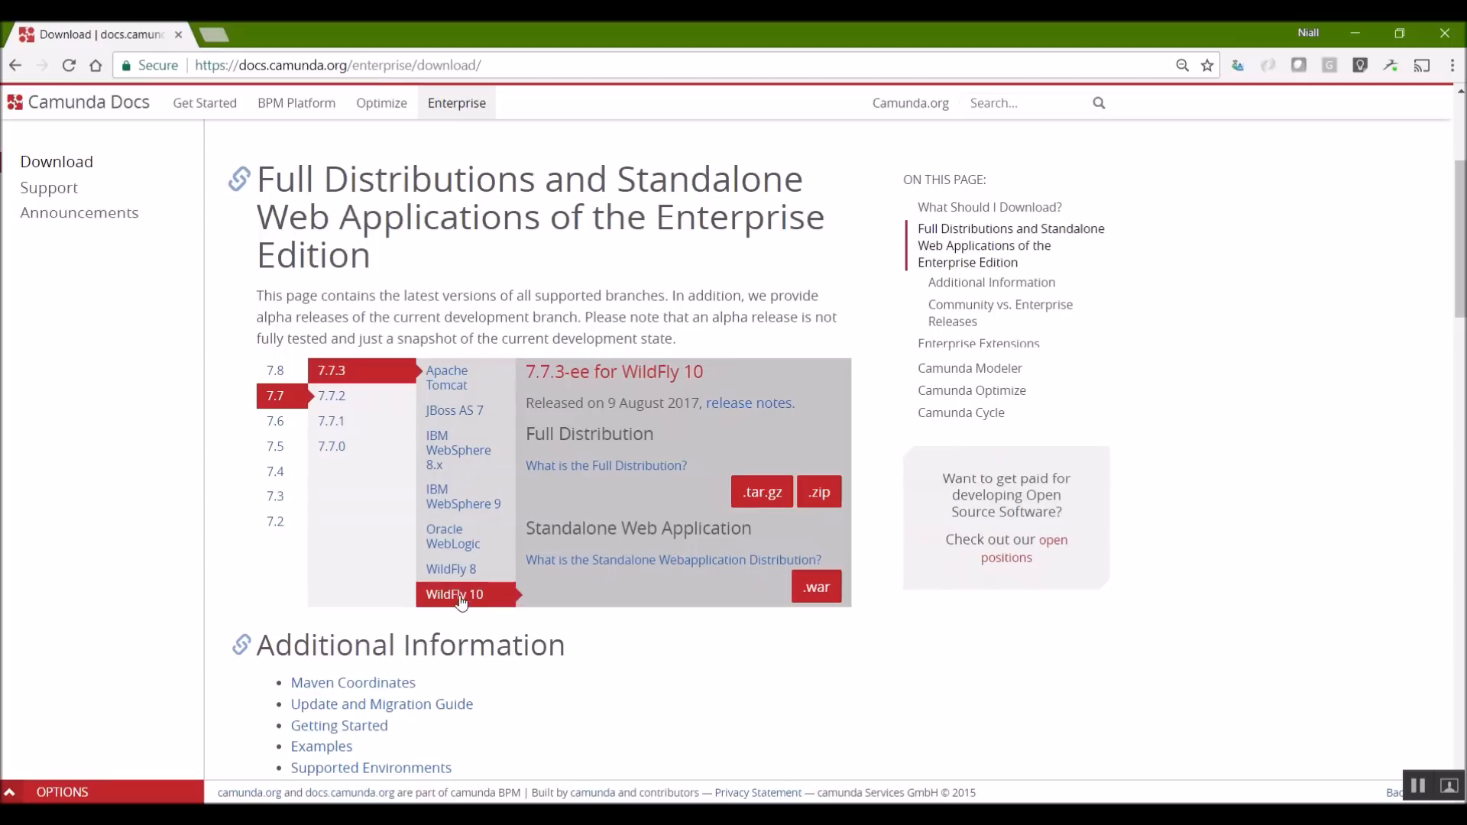
{"action": "mouse_move", "coordinate": [477, 594]}
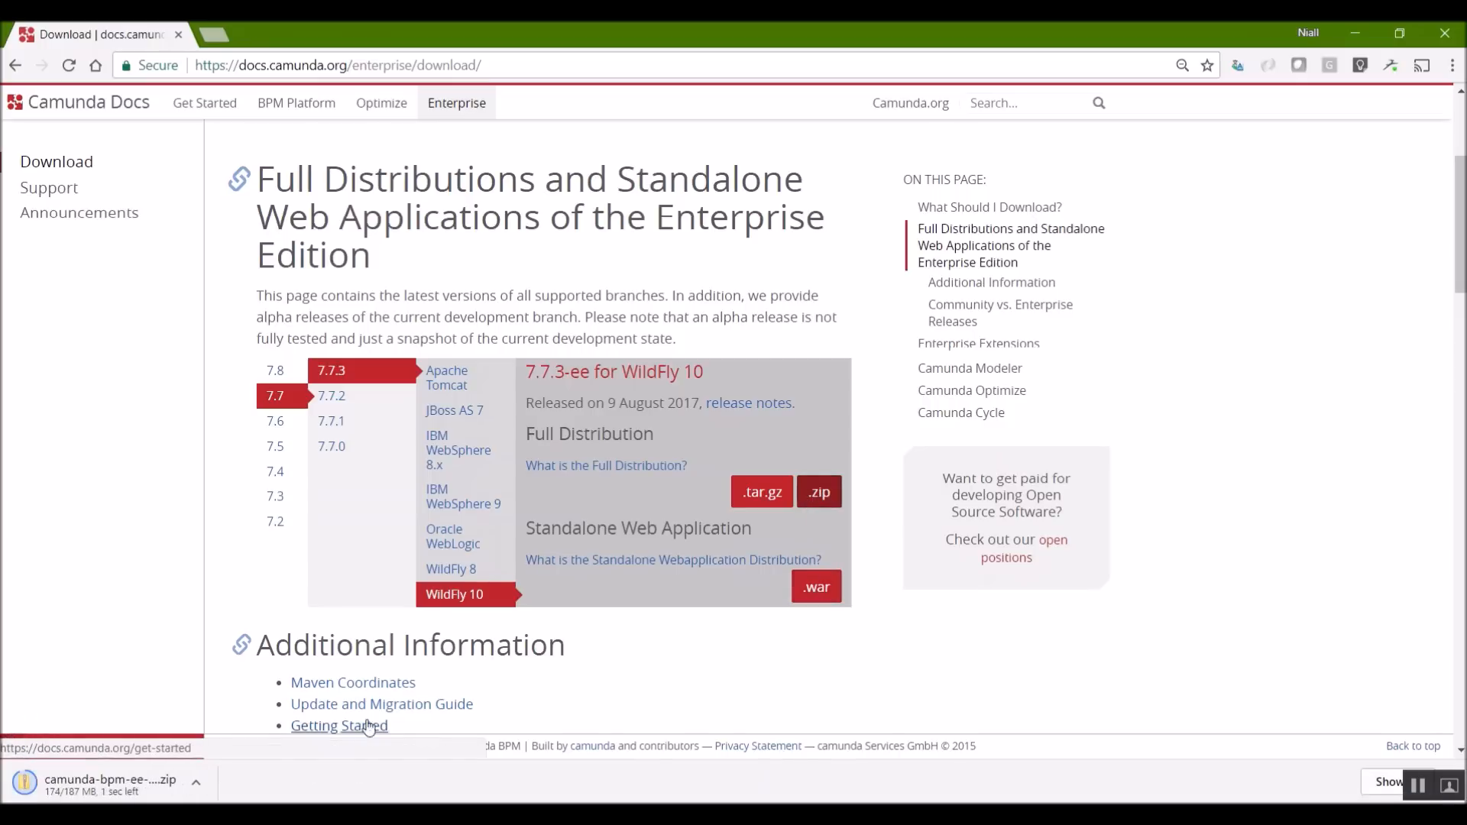
{"action": "mouse_move", "coordinate": [375, 688]}
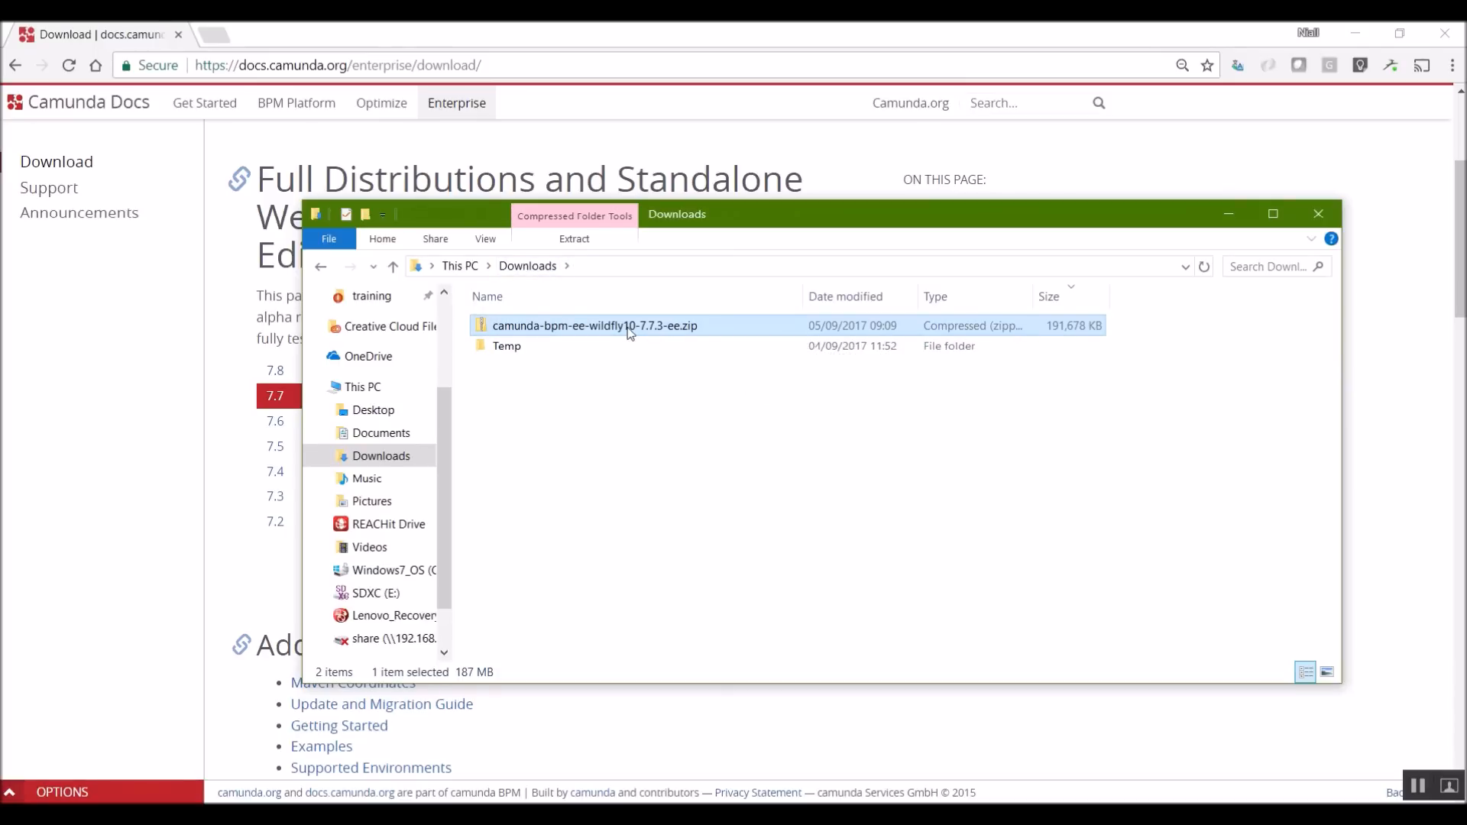
Extract the zip into camunda-bpm-ee-wildfly10-7.7.3-ee with 7-Zip and close Explorer.
{"action": "right_click", "coordinate": [593, 325]}
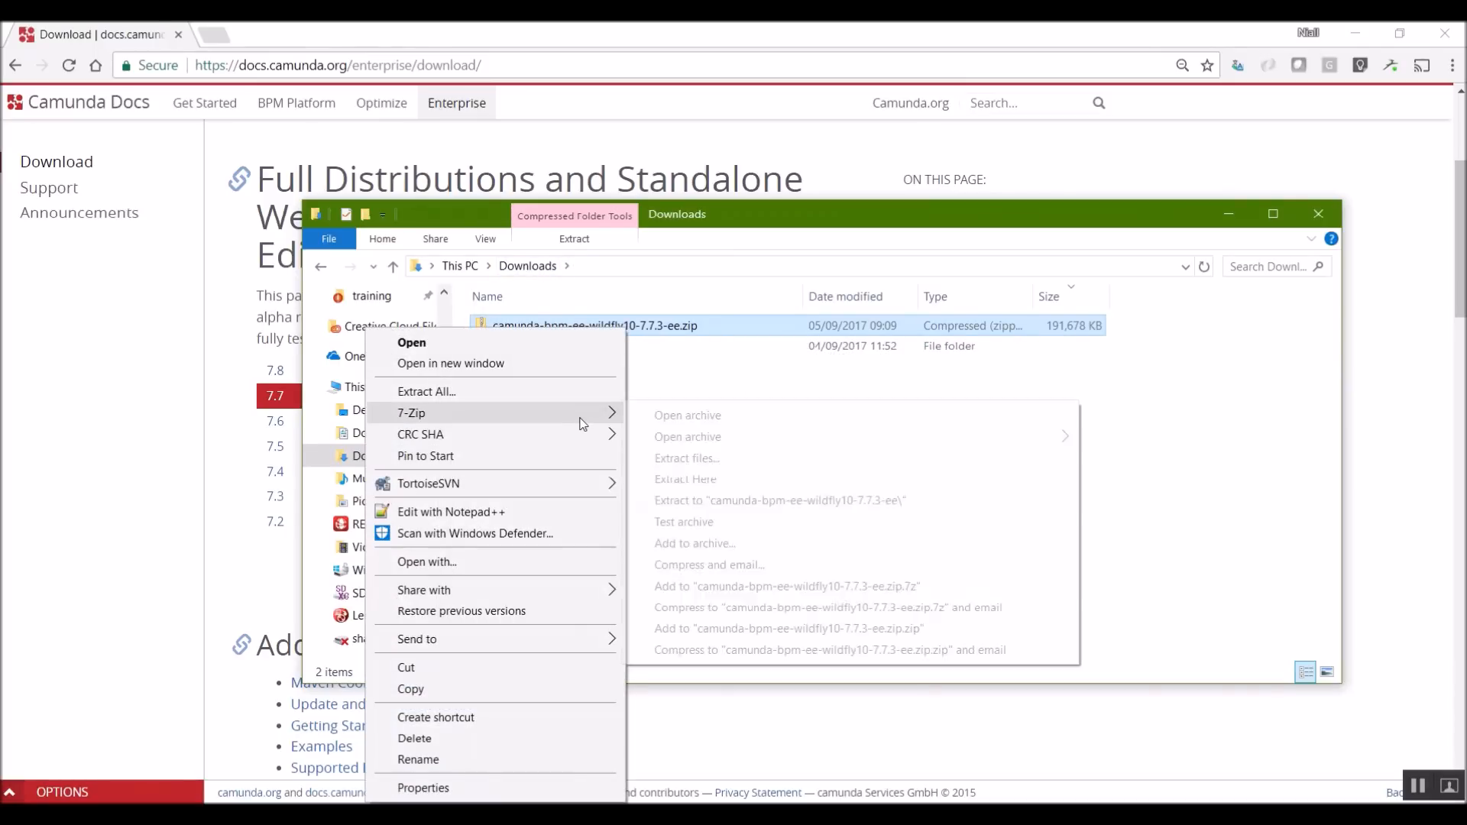
{"action": "left_click", "coordinate": [686, 479]}
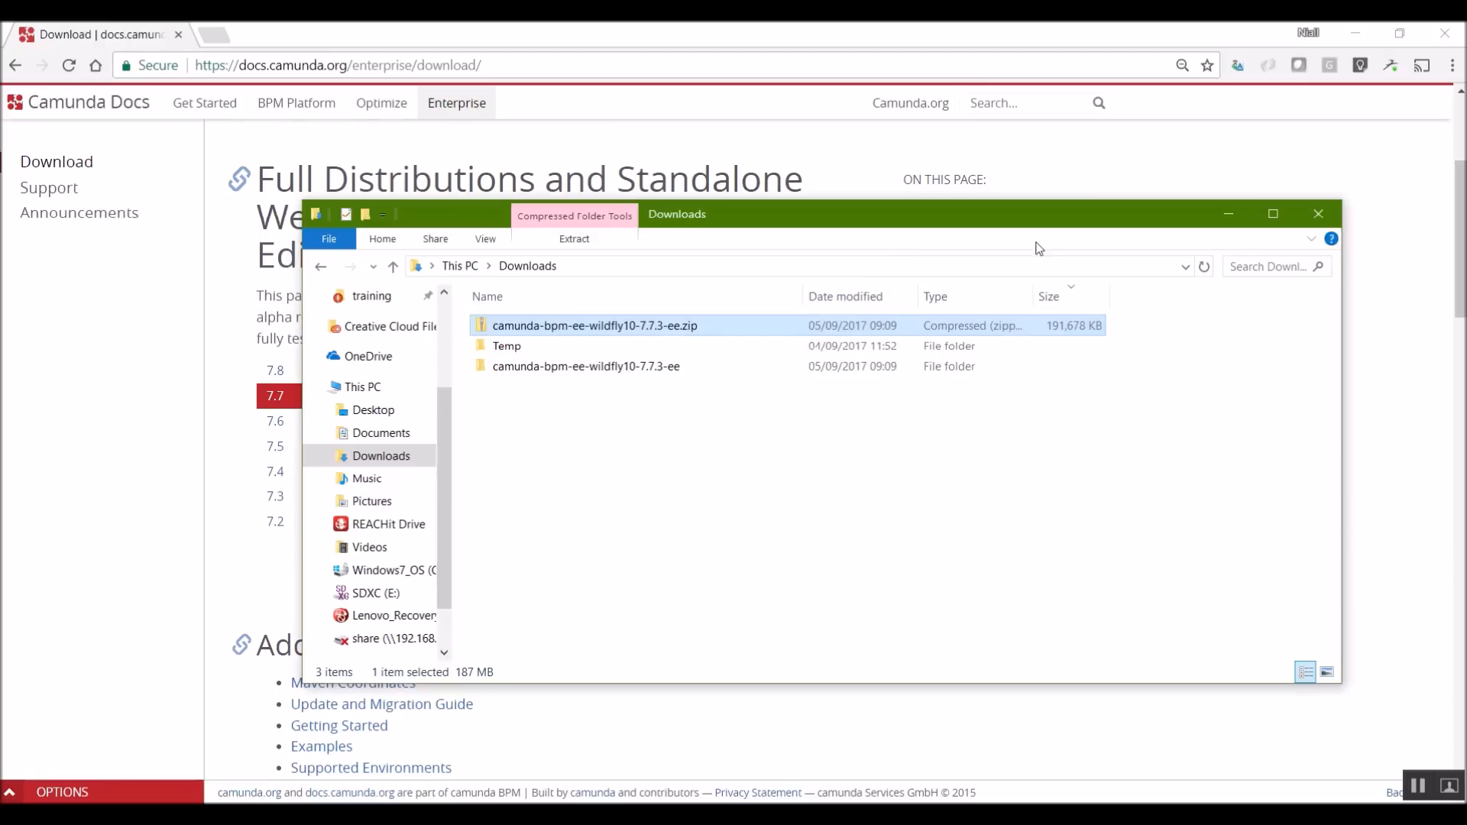
{"action": "left_click", "coordinate": [1317, 213]}
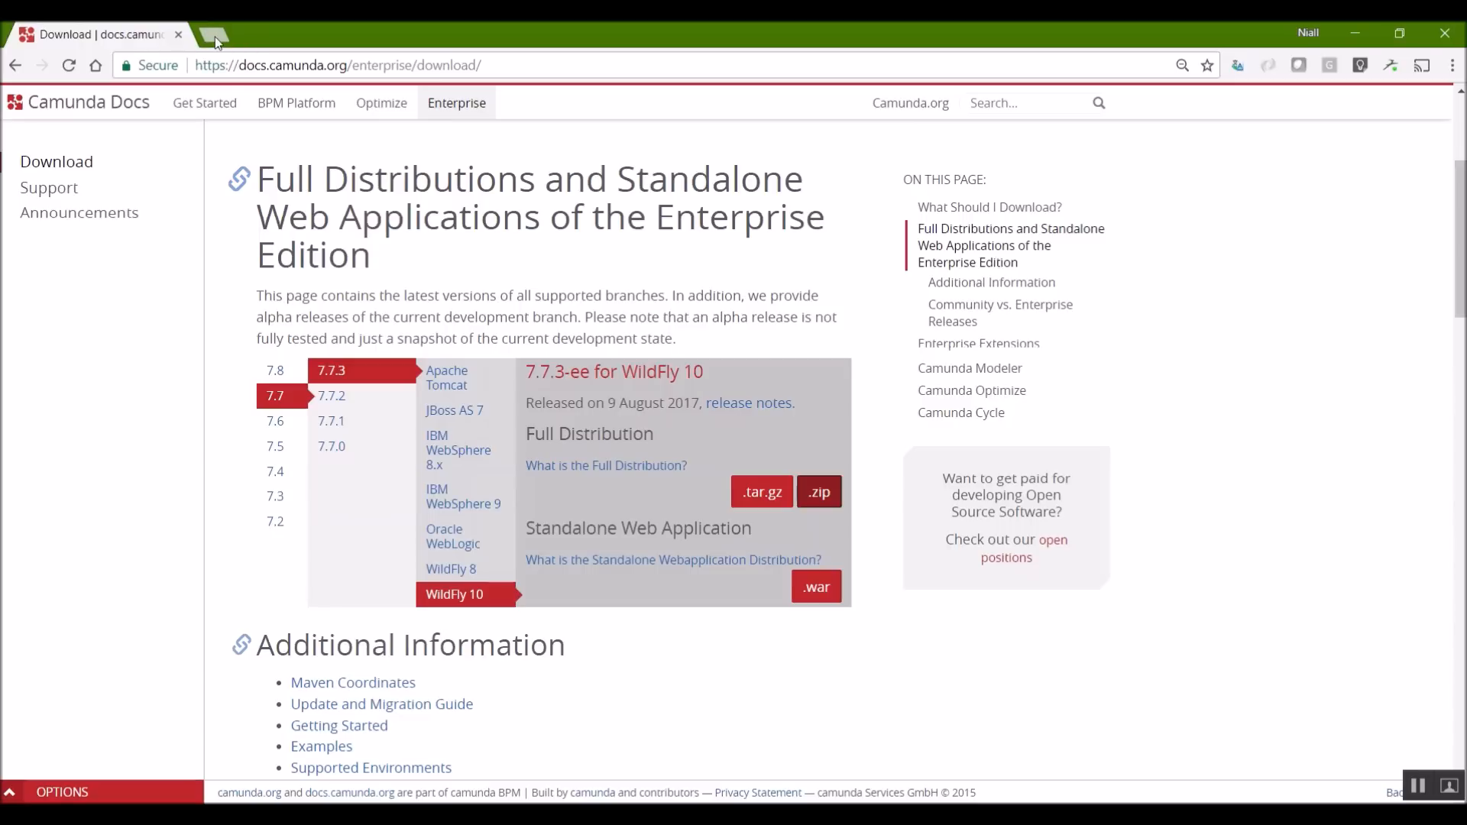
Search 'java jdk download' in a new tab and open Oracle's Java SE Downloads page.
{"action": "left_click", "coordinate": [217, 40]}
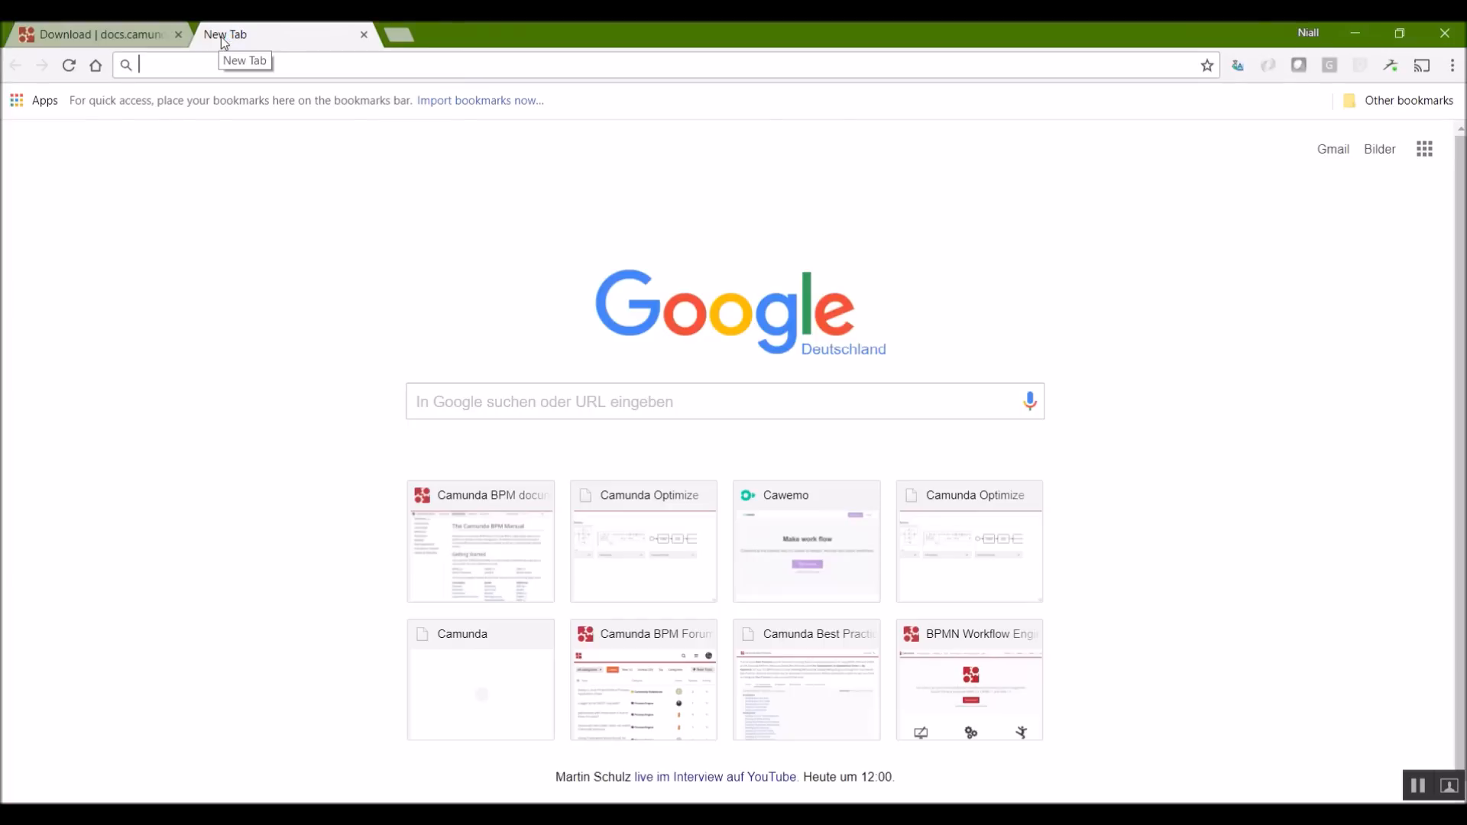
{"action": "type", "text": "java jdk download"}
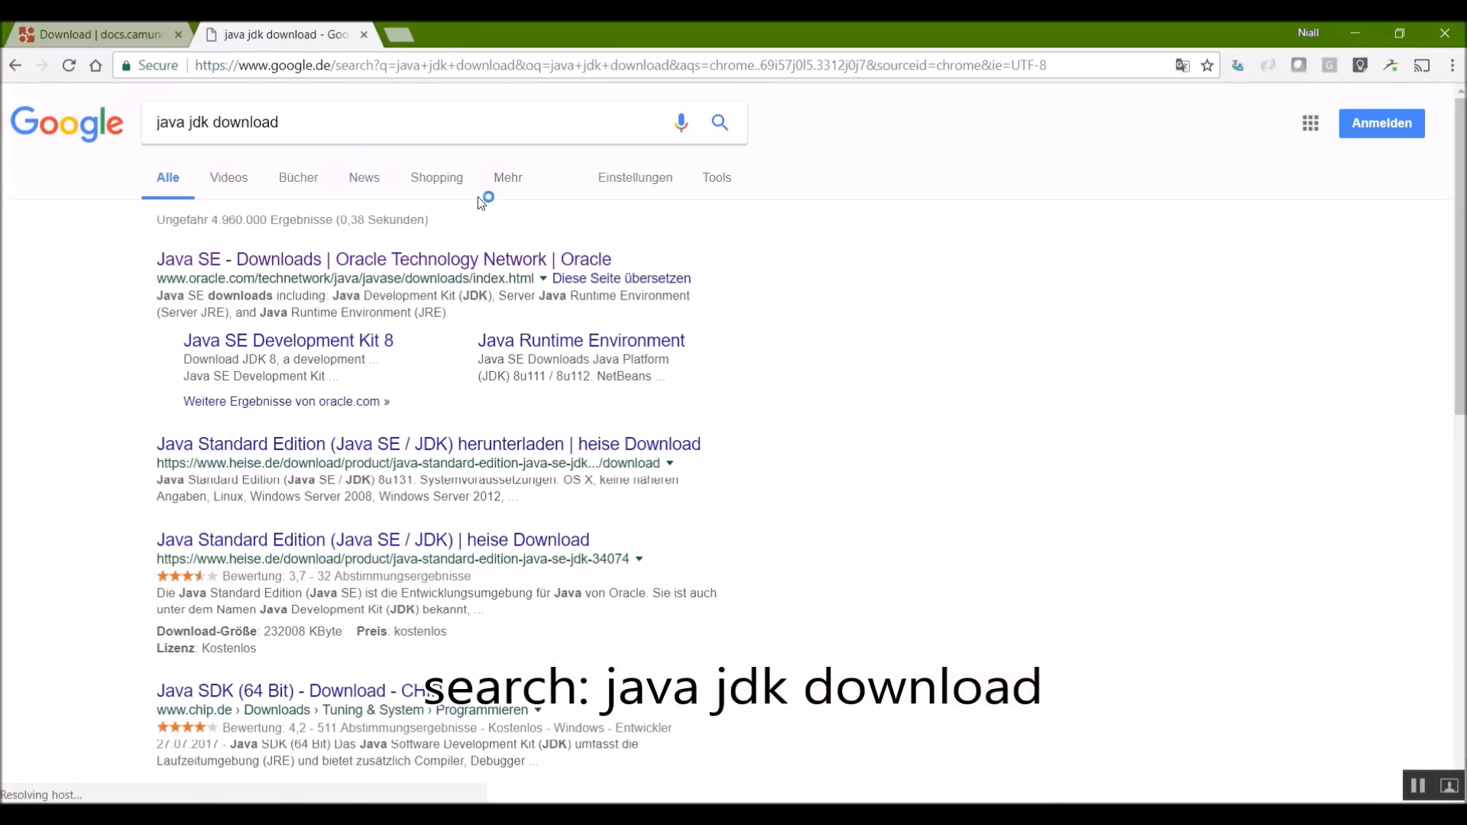
{"action": "left_click", "coordinate": [368, 258]}
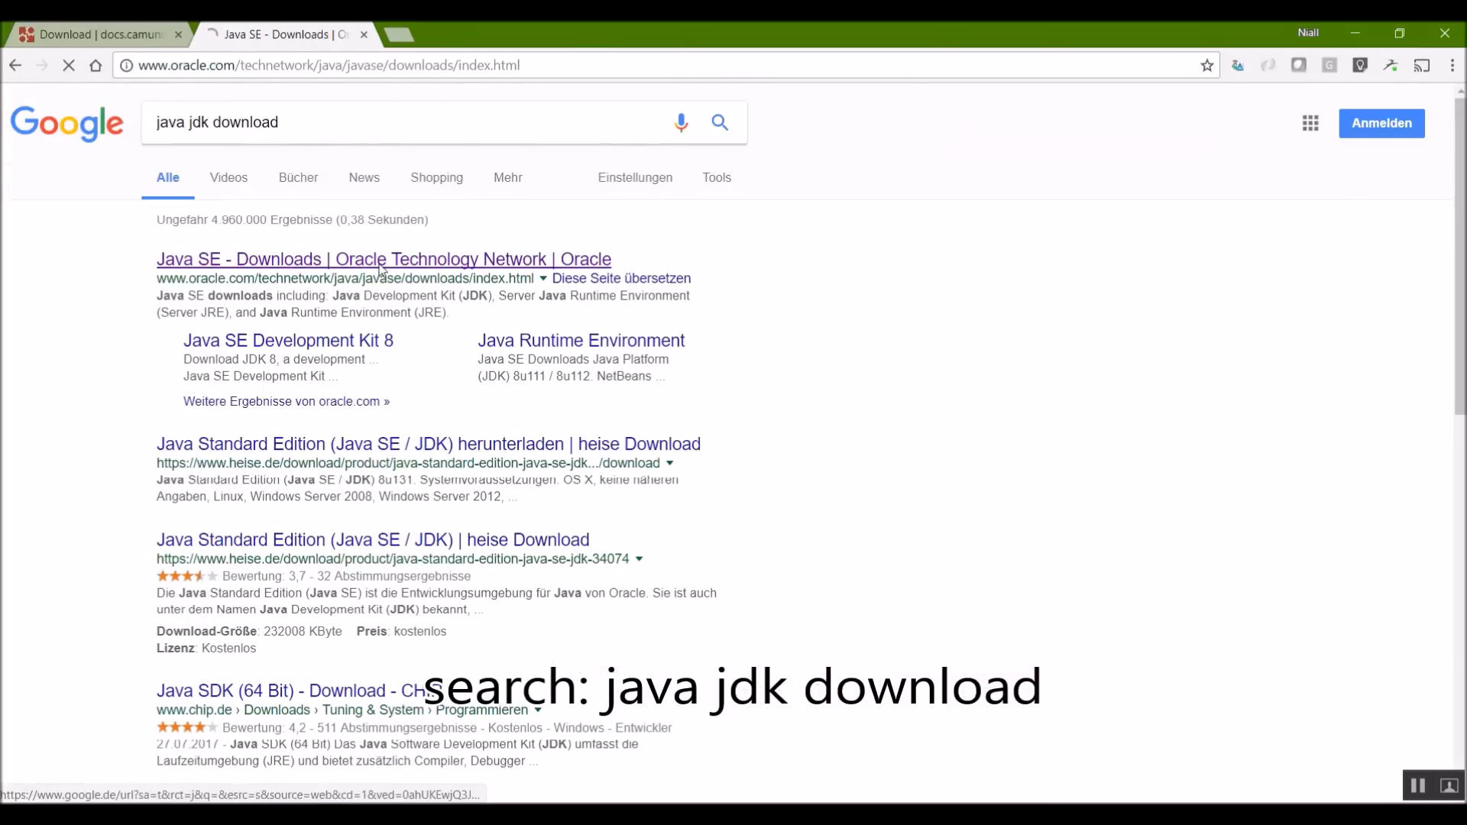
{"action": "left_click", "coordinate": [380, 259]}
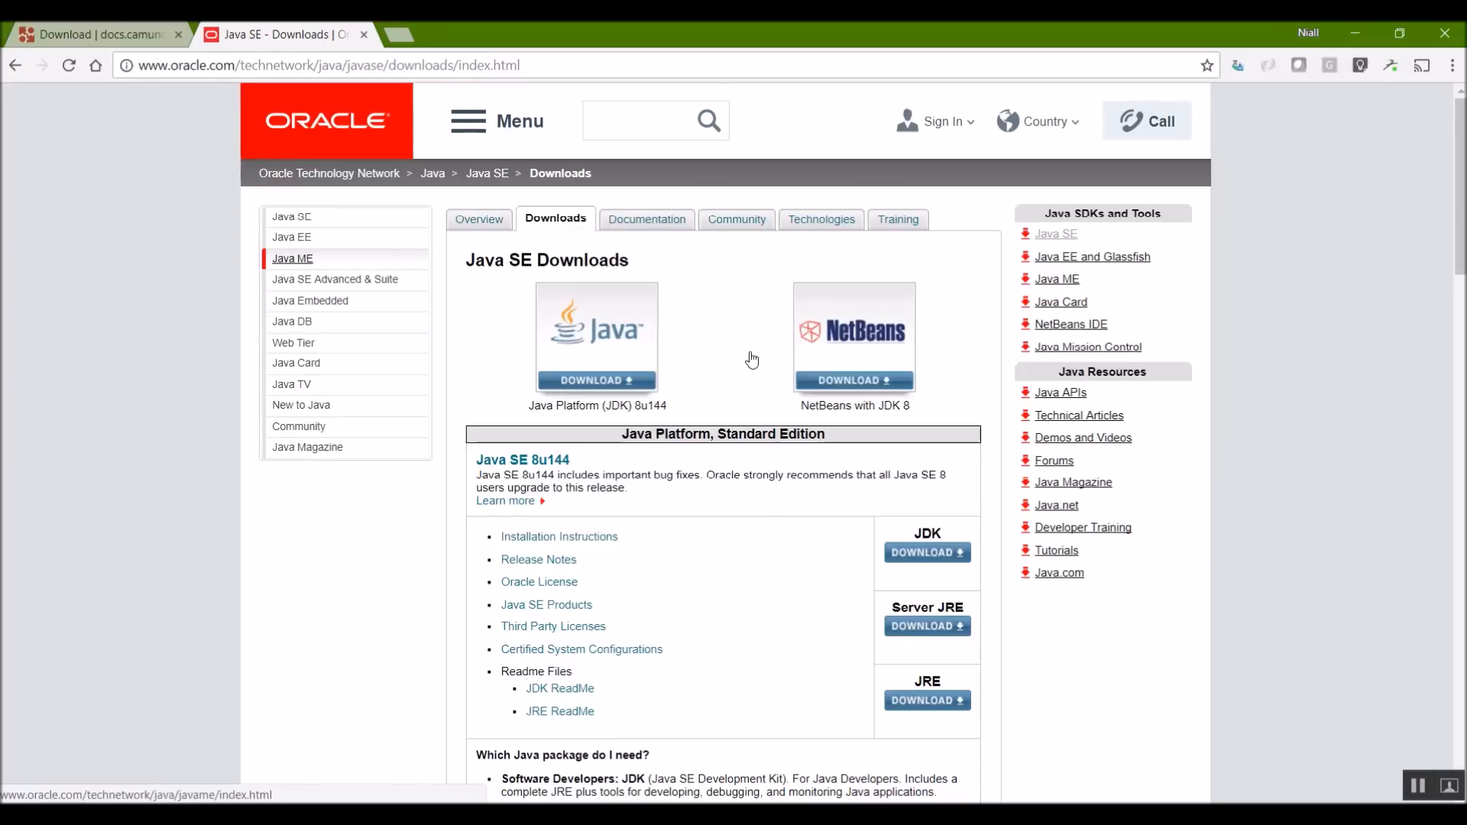
{"action": "scroll", "scroll_direction": "down", "scroll_amount": 3}
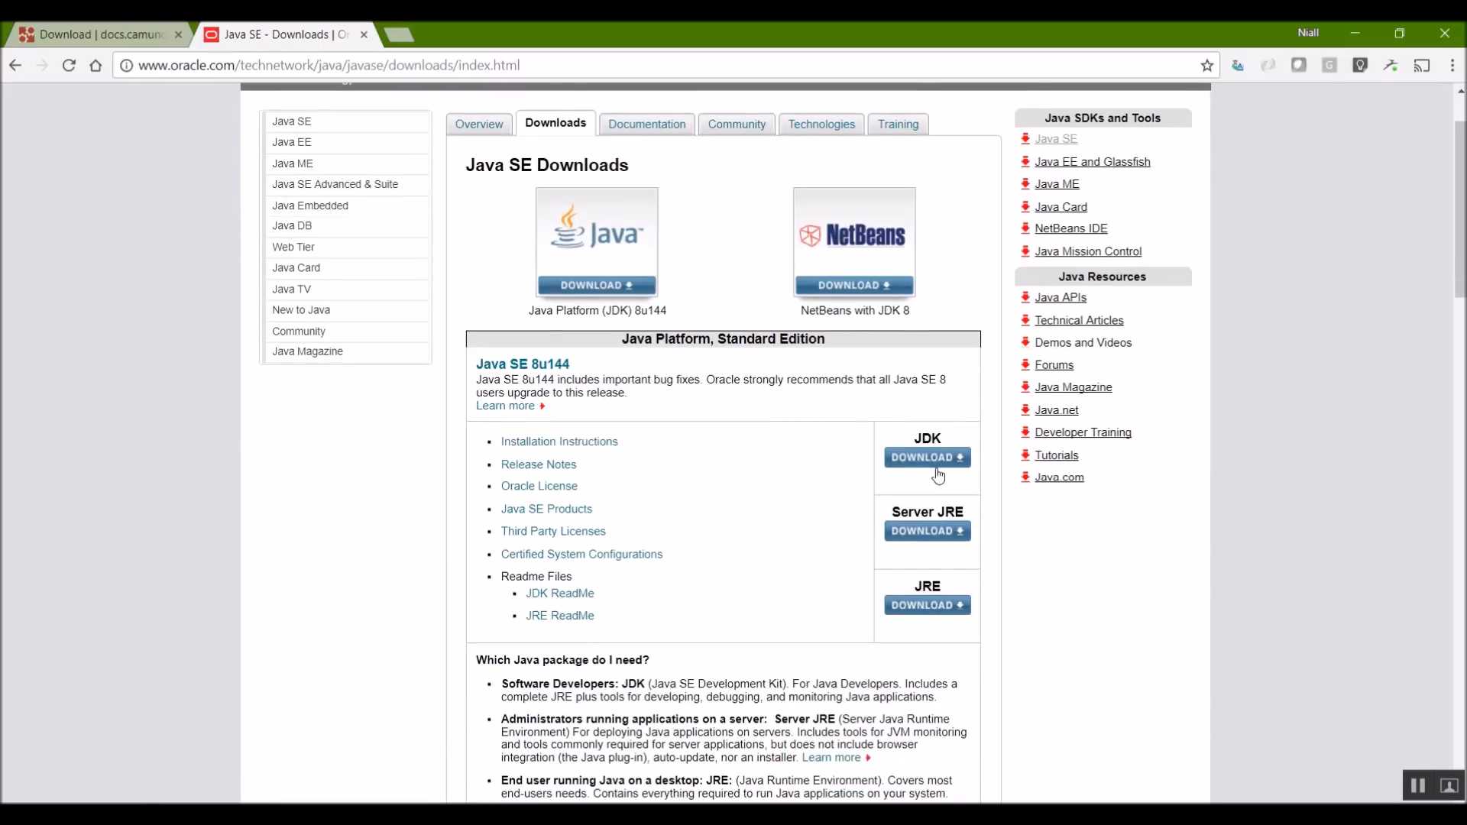
{"action": "mouse_move", "coordinate": [946, 462]}
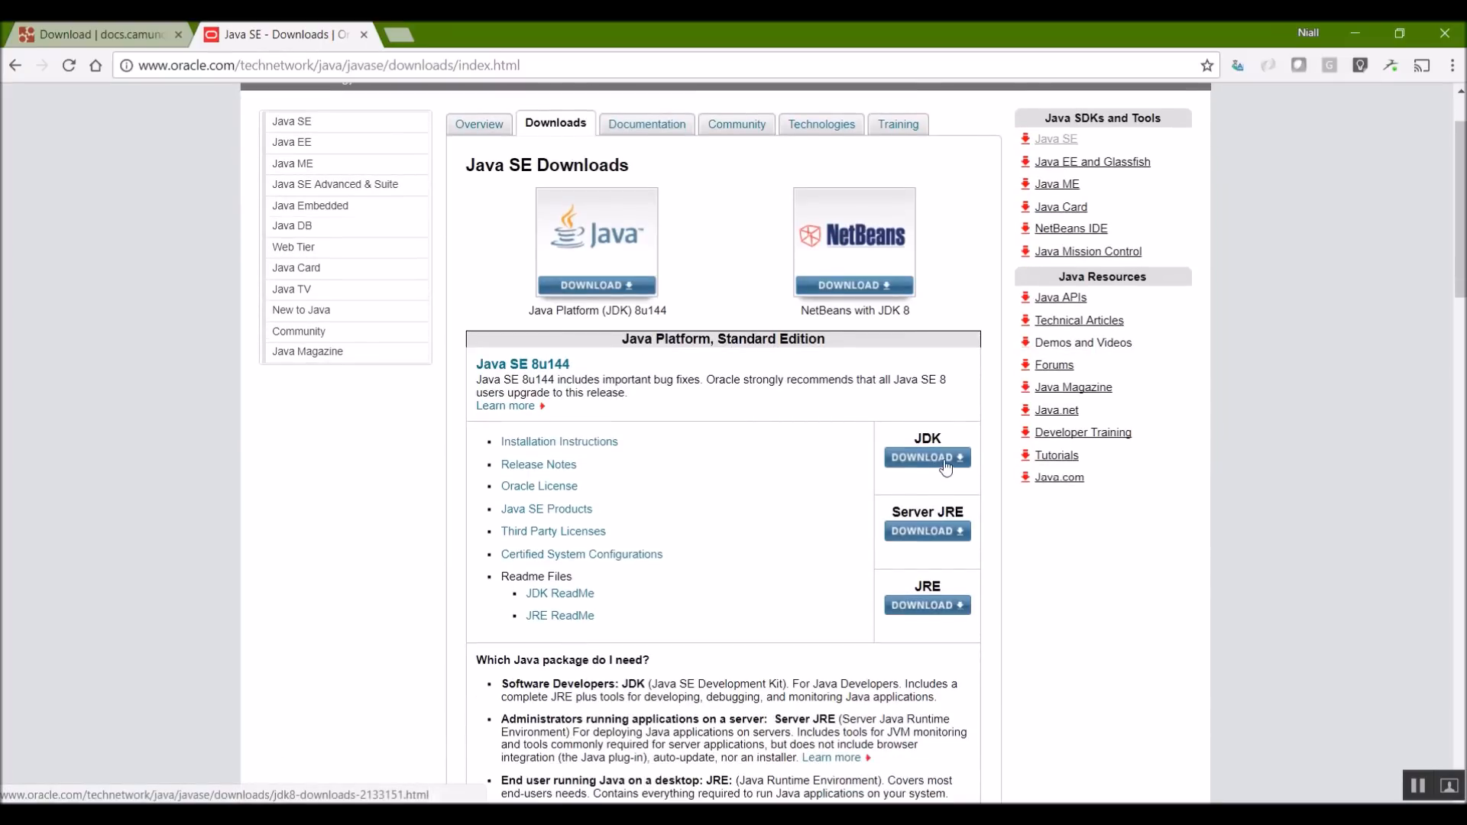
Accept the JDK 8u144 license and download jdk-8u144-windows-x64.exe.
{"action": "left_click", "coordinate": [927, 457]}
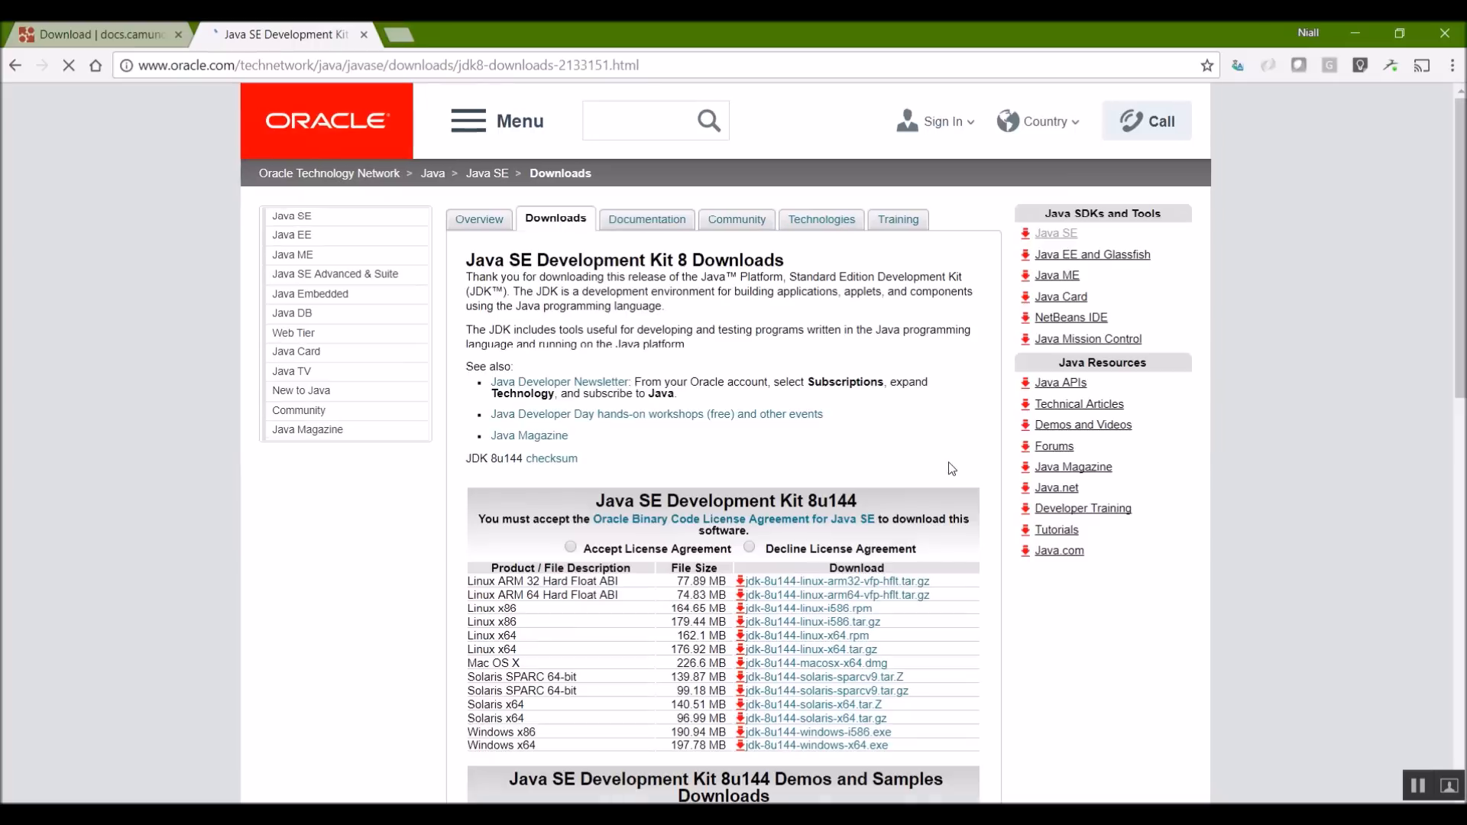
{"action": "scroll", "scroll_direction": "down", "scroll_amount": 3}
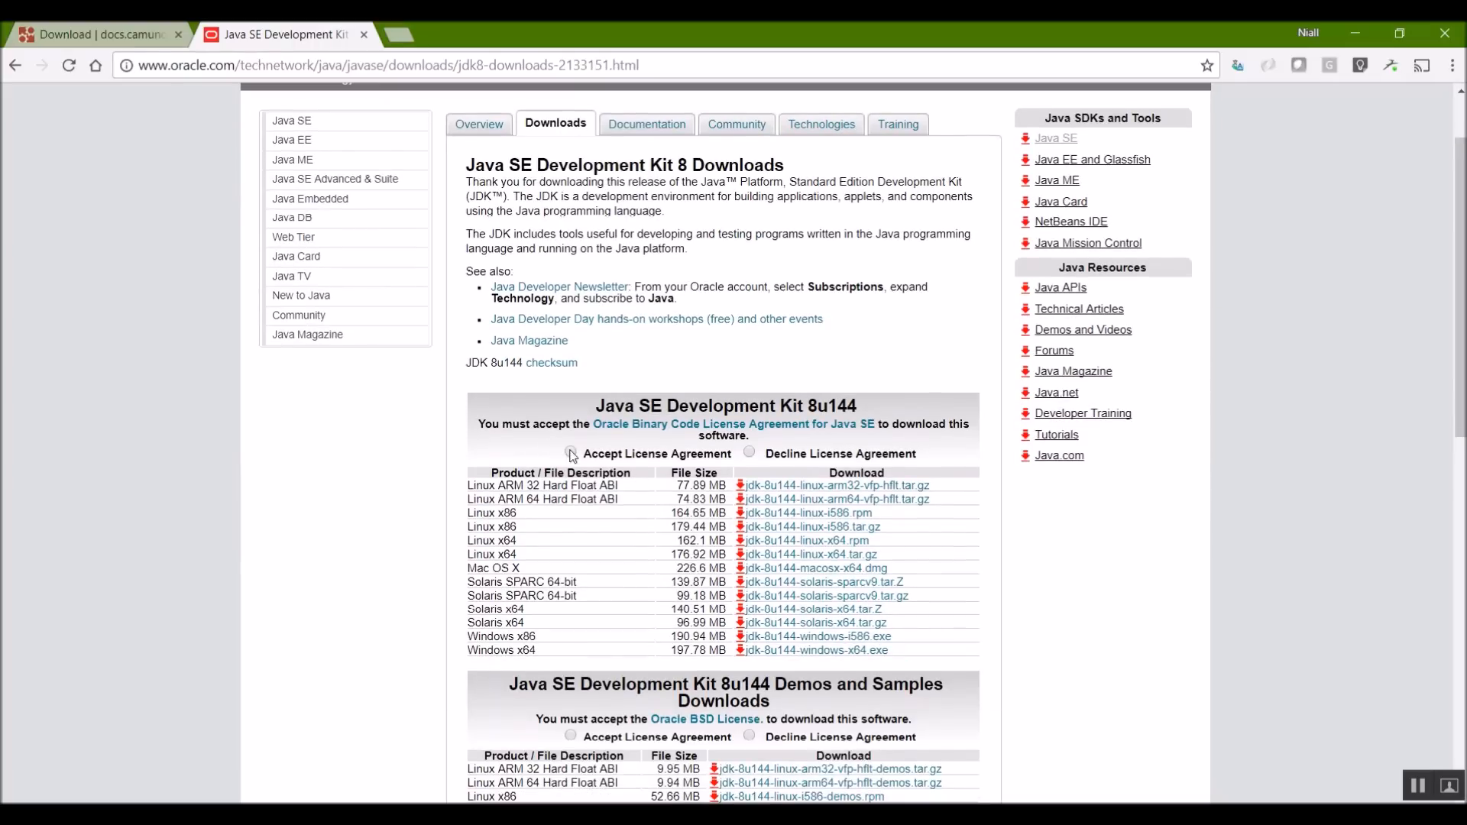
{"action": "left_click", "coordinate": [571, 453]}
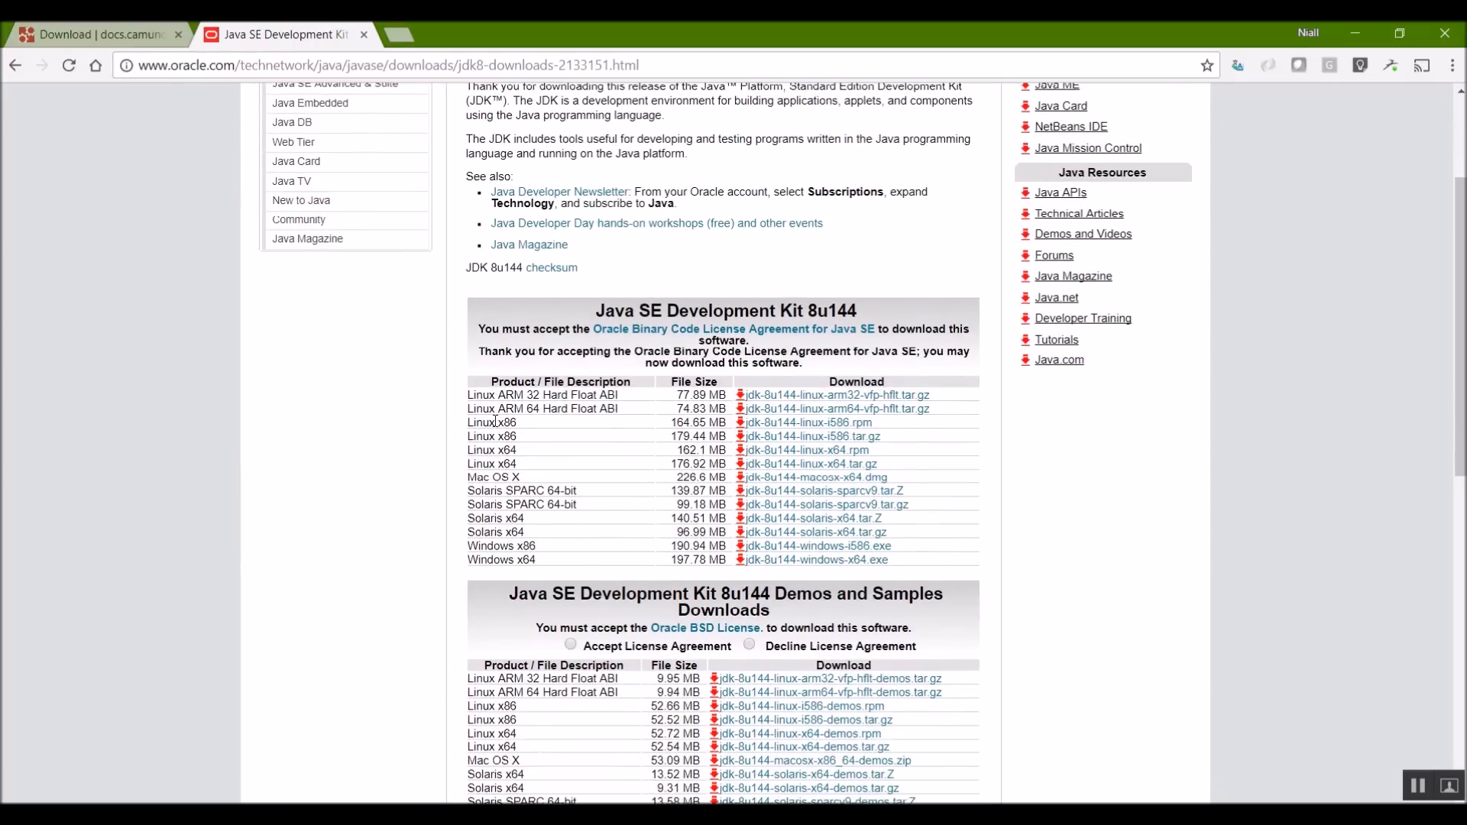
{"action": "mouse_move", "coordinate": [597, 570]}
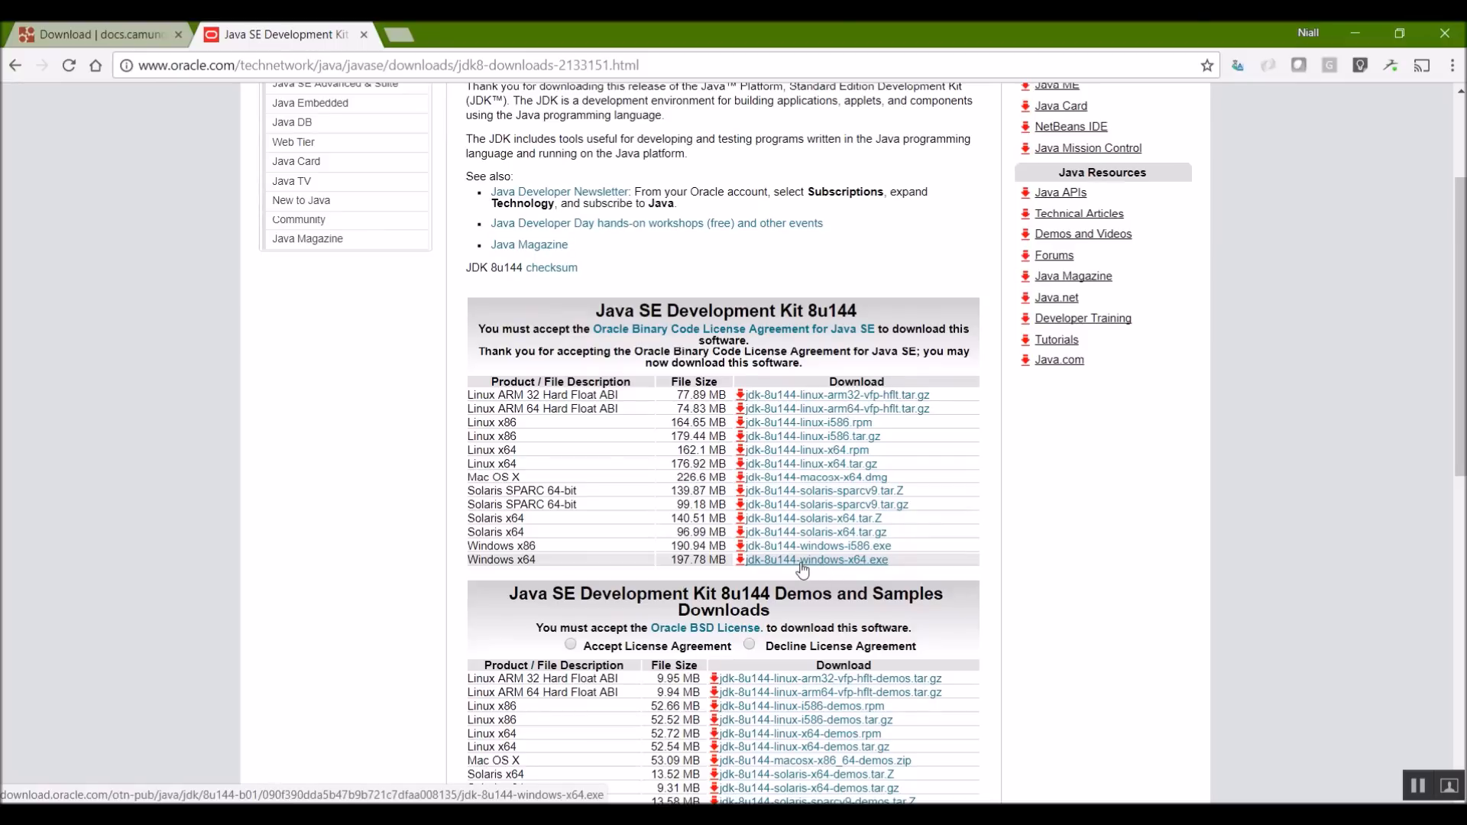
{"action": "left_click", "coordinate": [815, 559]}
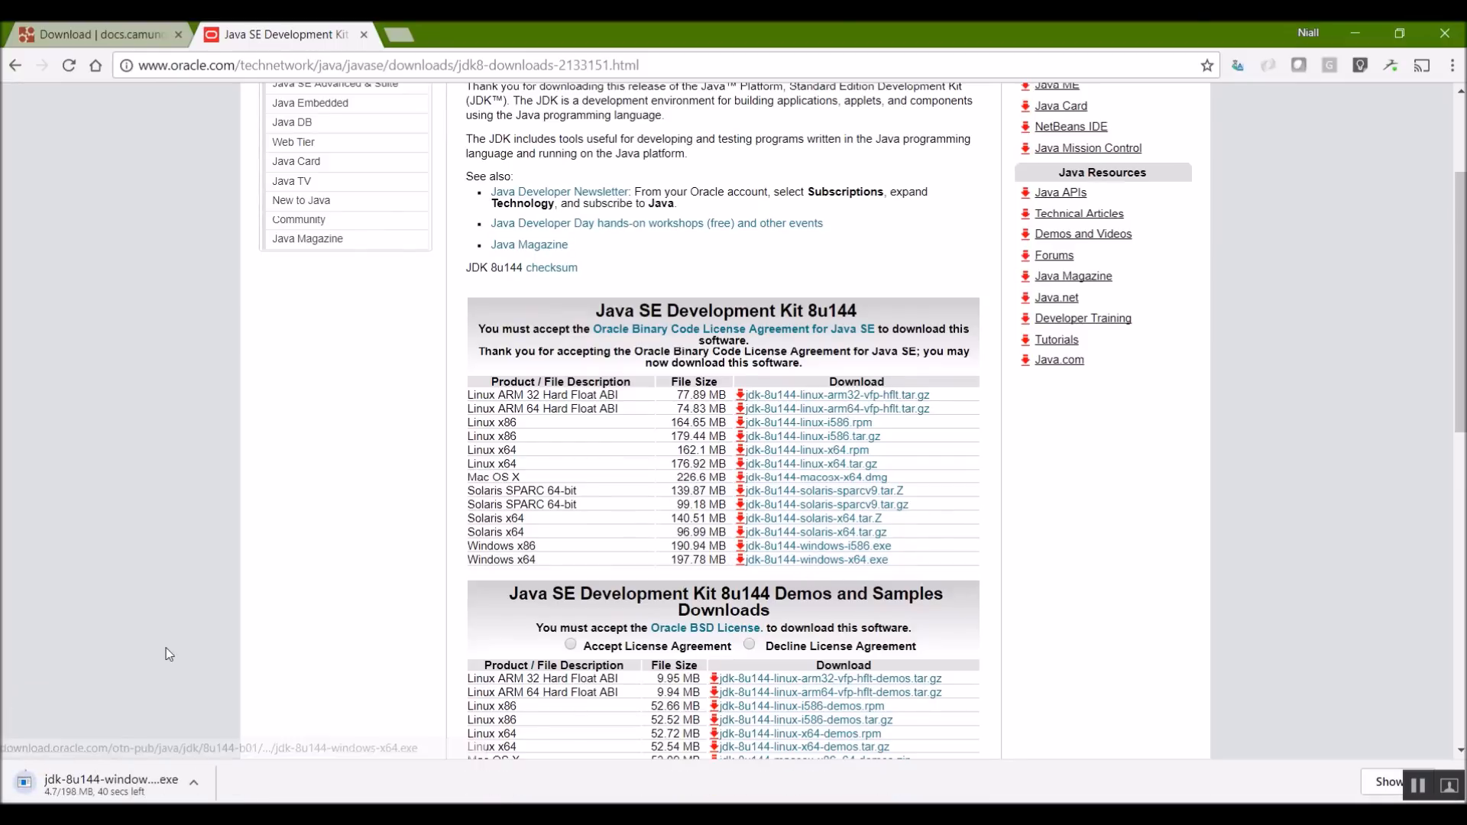
{"action": "mouse_move", "coordinate": [288, 620]}
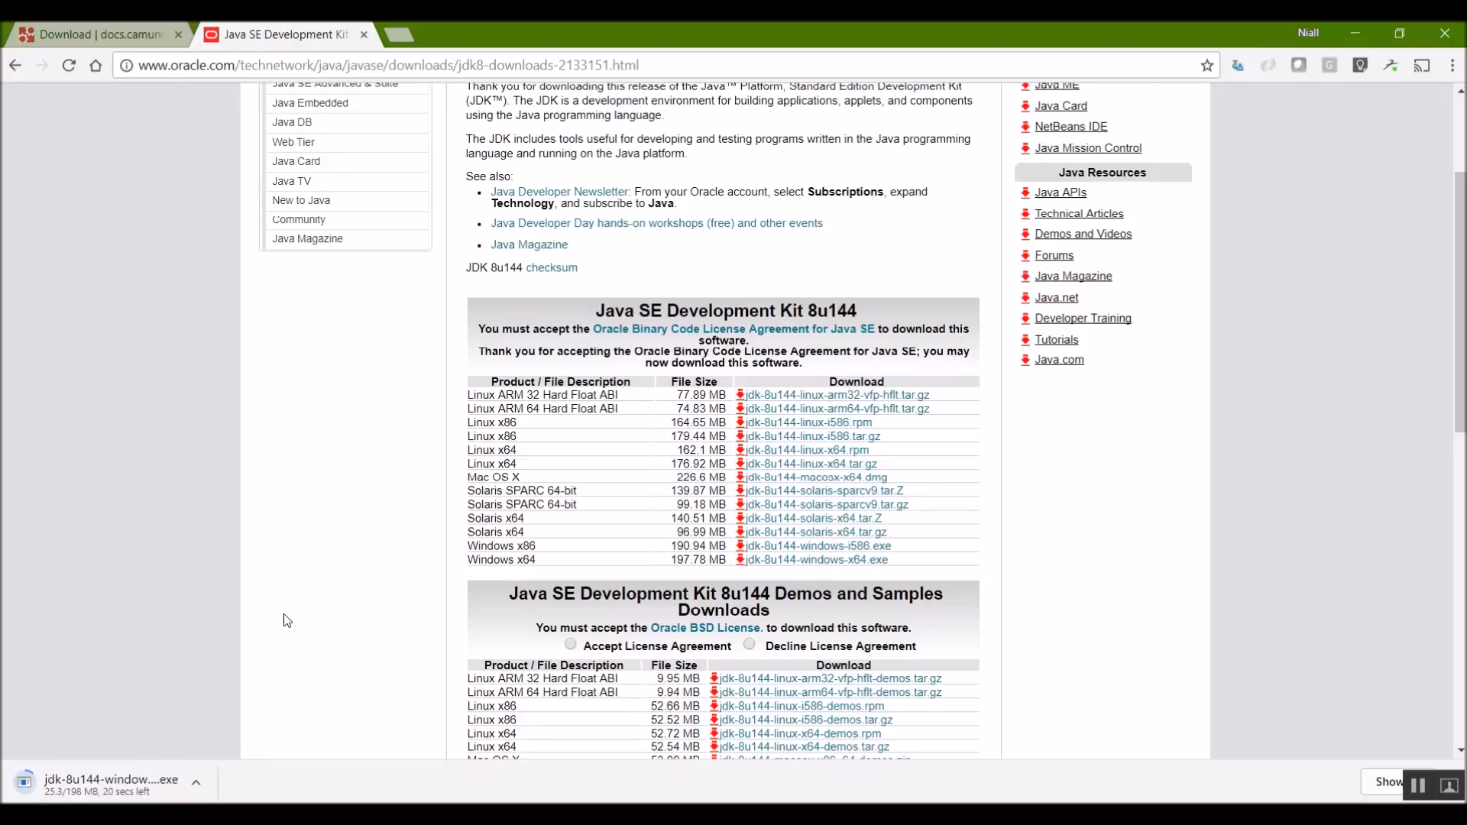
{"action": "mouse_move", "coordinate": [329, 616]}
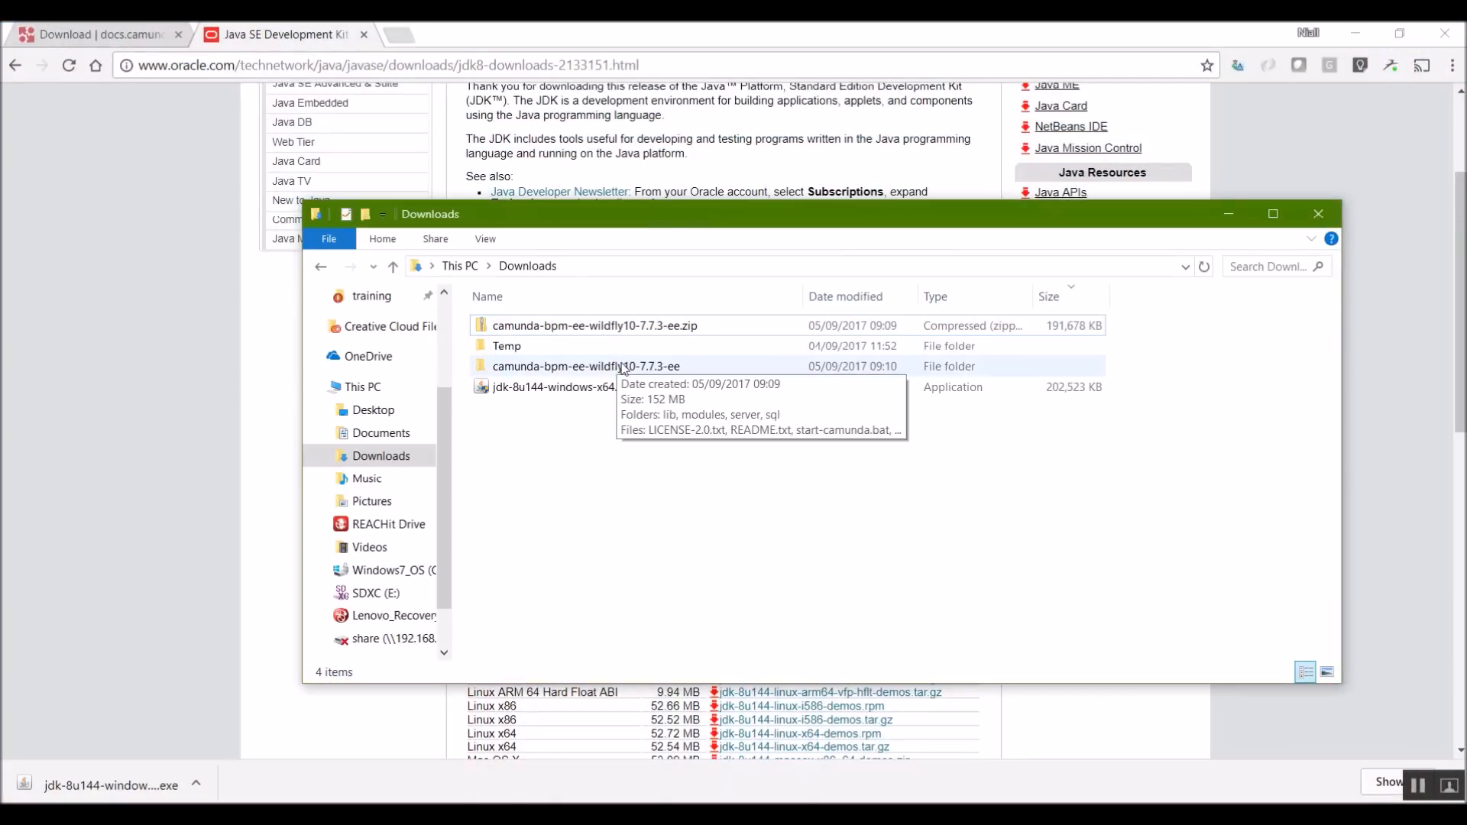
Run start-camunda.bat from the camunda-bpm-ee-wildfly10-7.7.3-ee folder.
{"action": "left_click", "coordinate": [586, 366]}
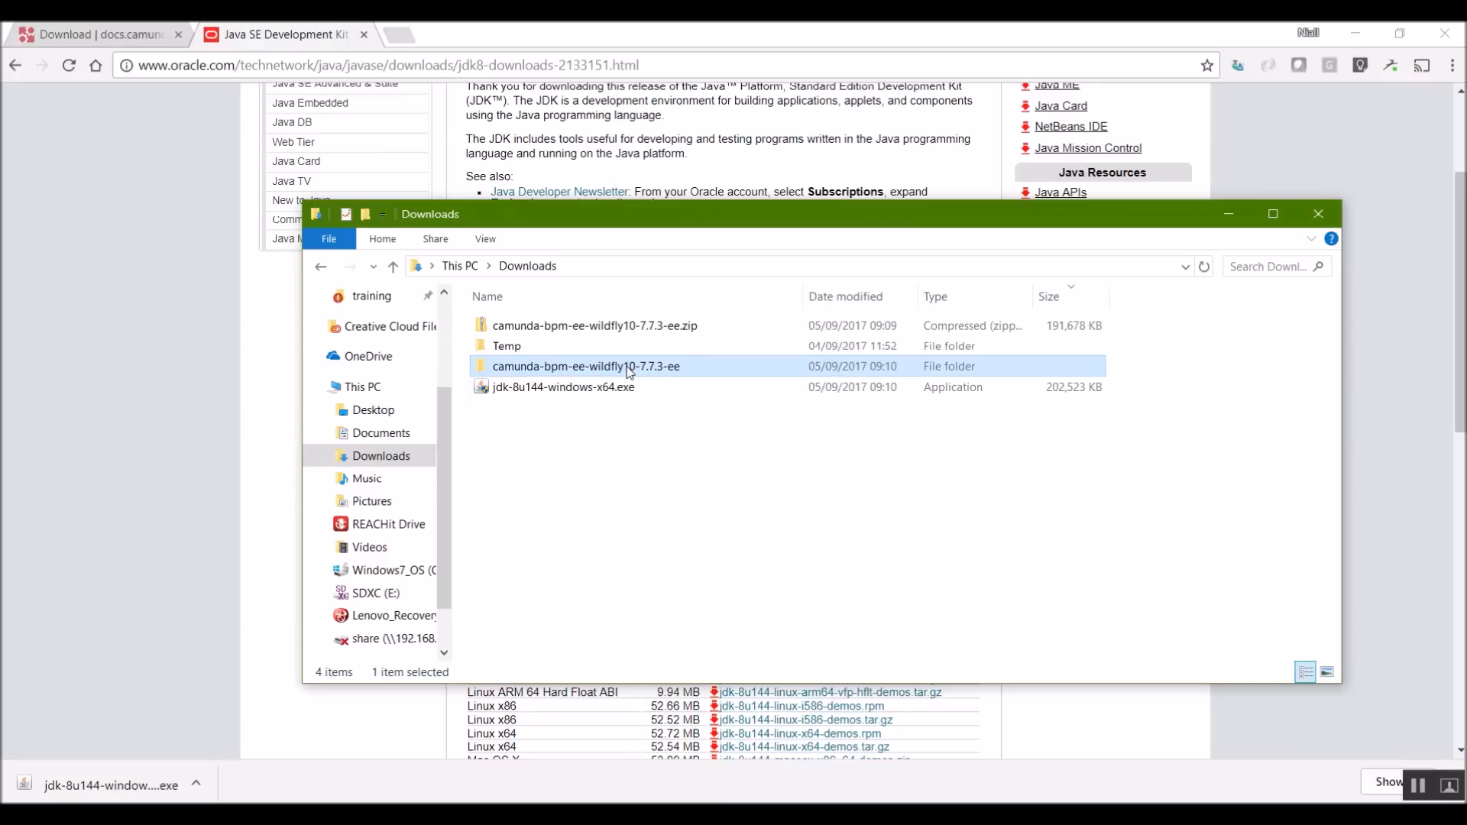
{"action": "double_click", "coordinate": [585, 366]}
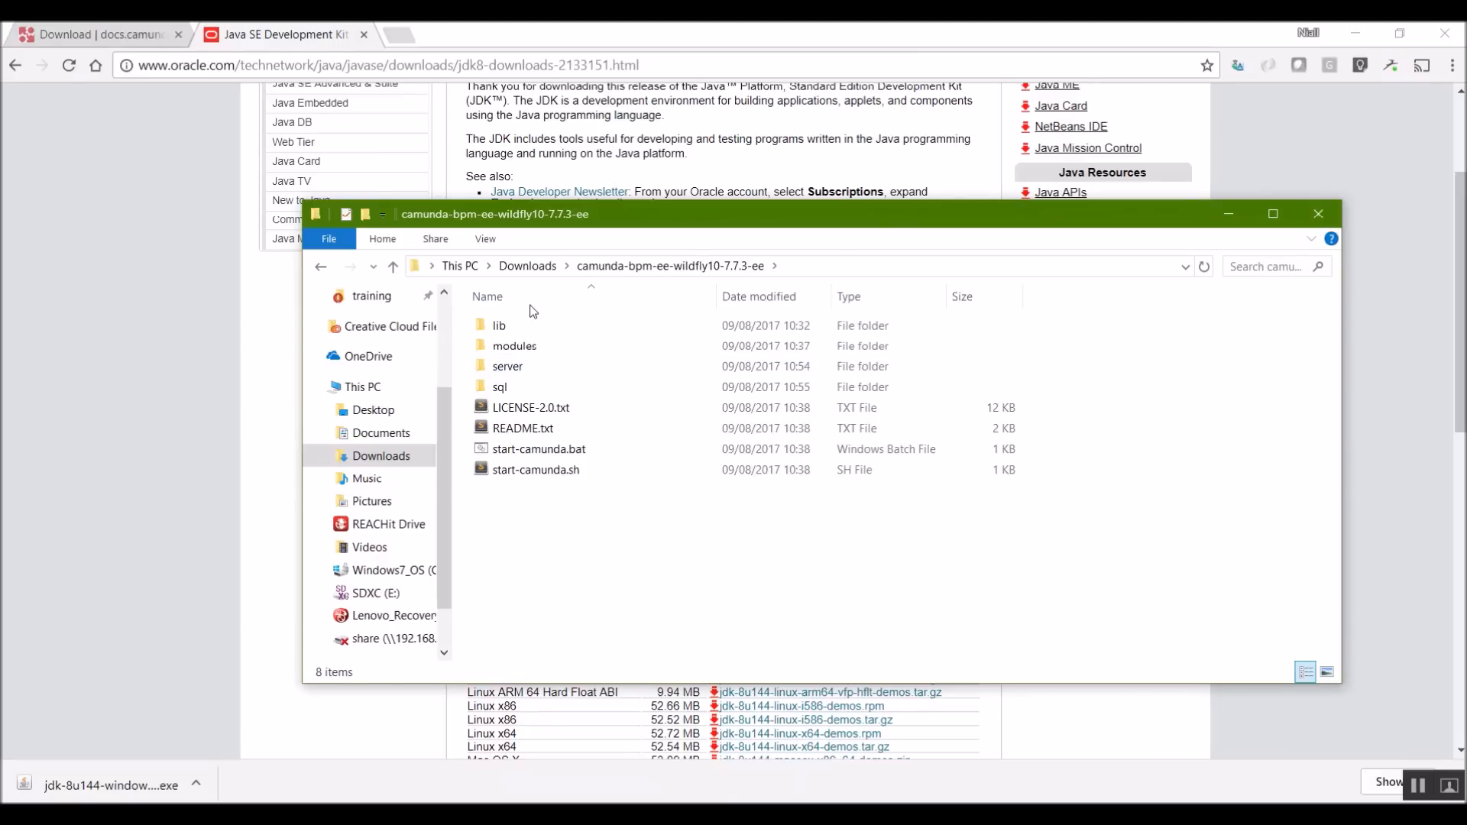
{"action": "mouse_move", "coordinate": [633, 560]}
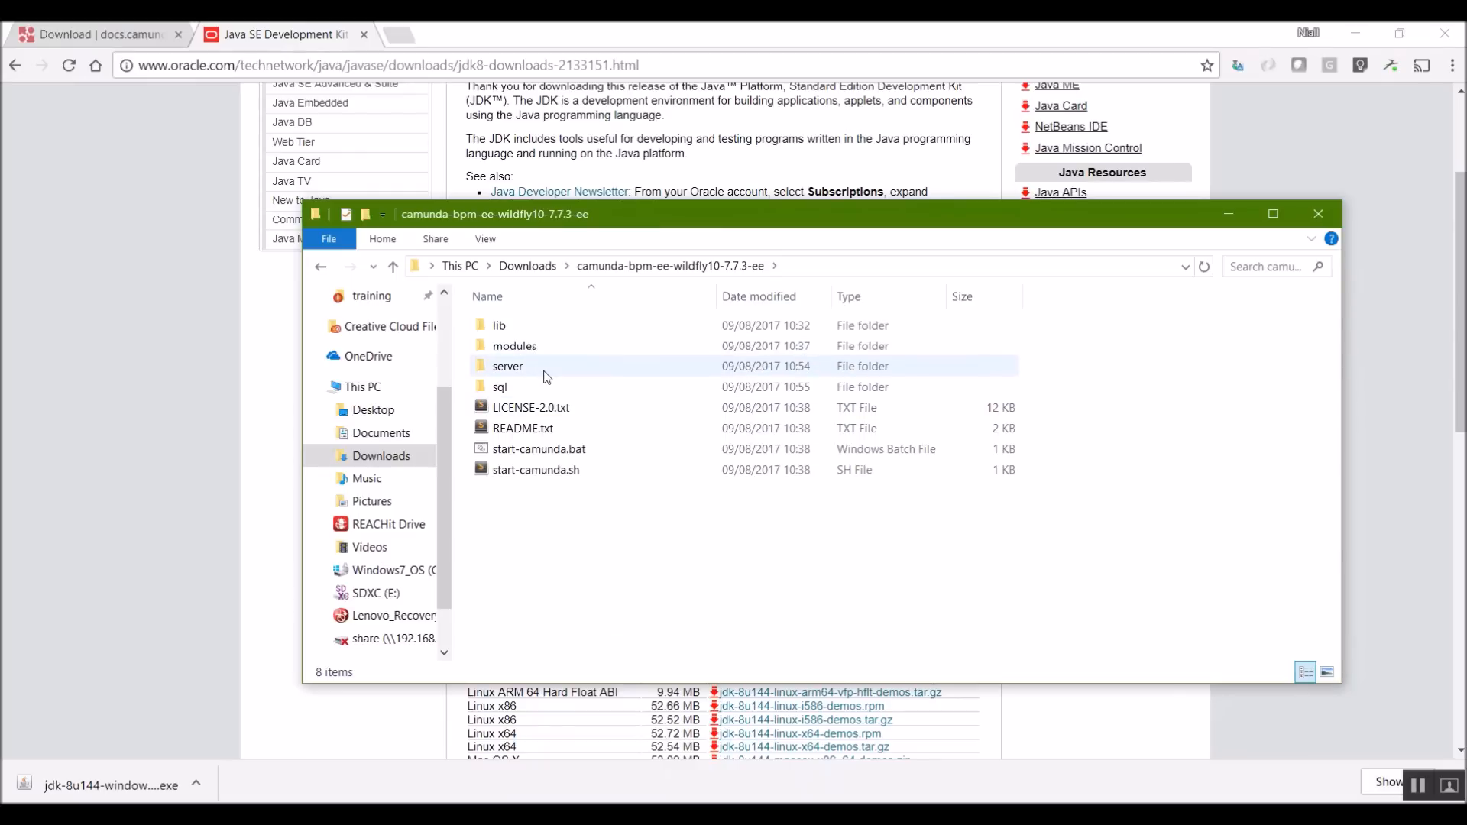
{"action": "mouse_move", "coordinate": [526, 364]}
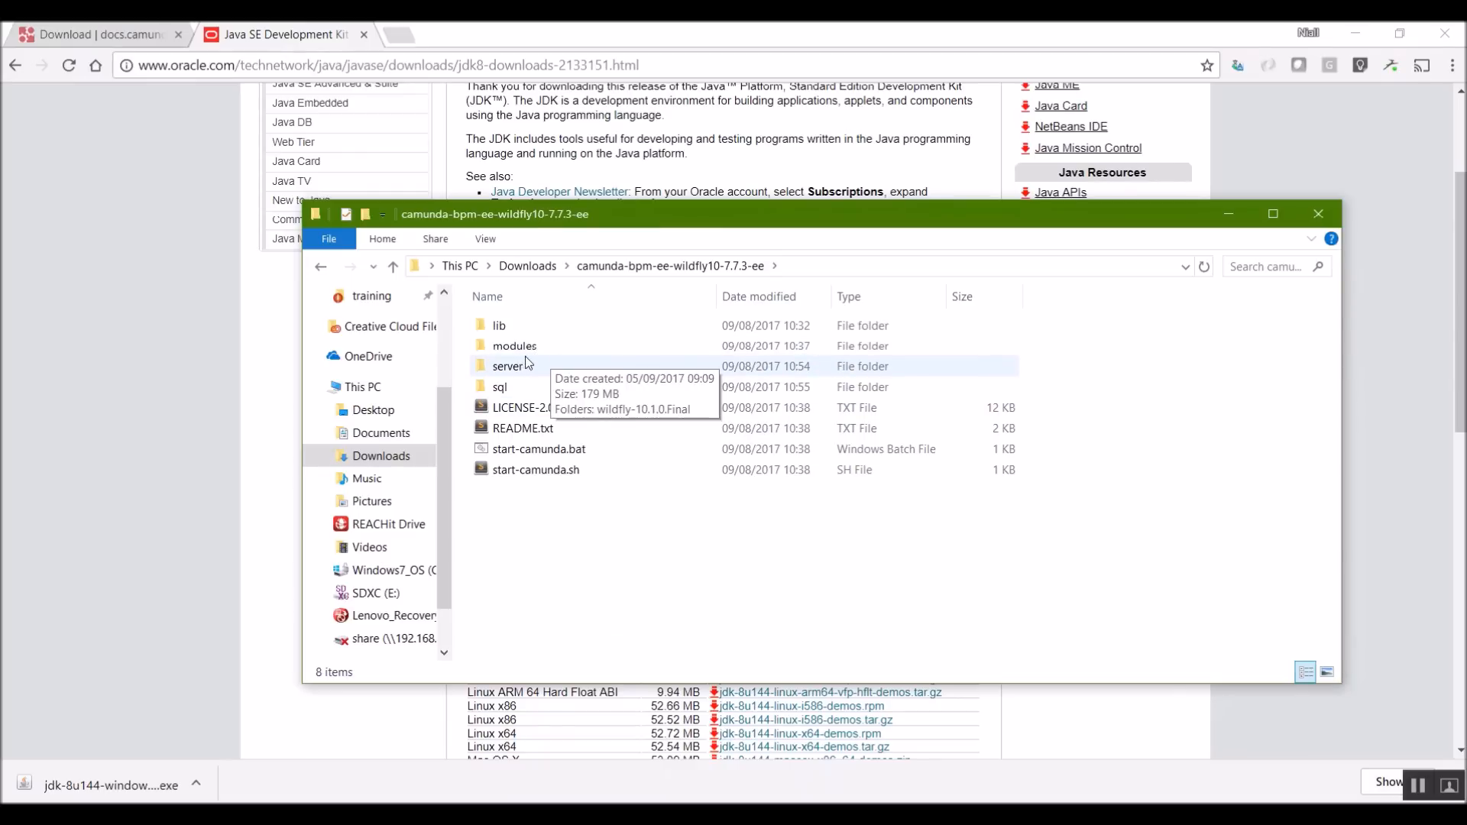
{"action": "mouse_move", "coordinate": [573, 433]}
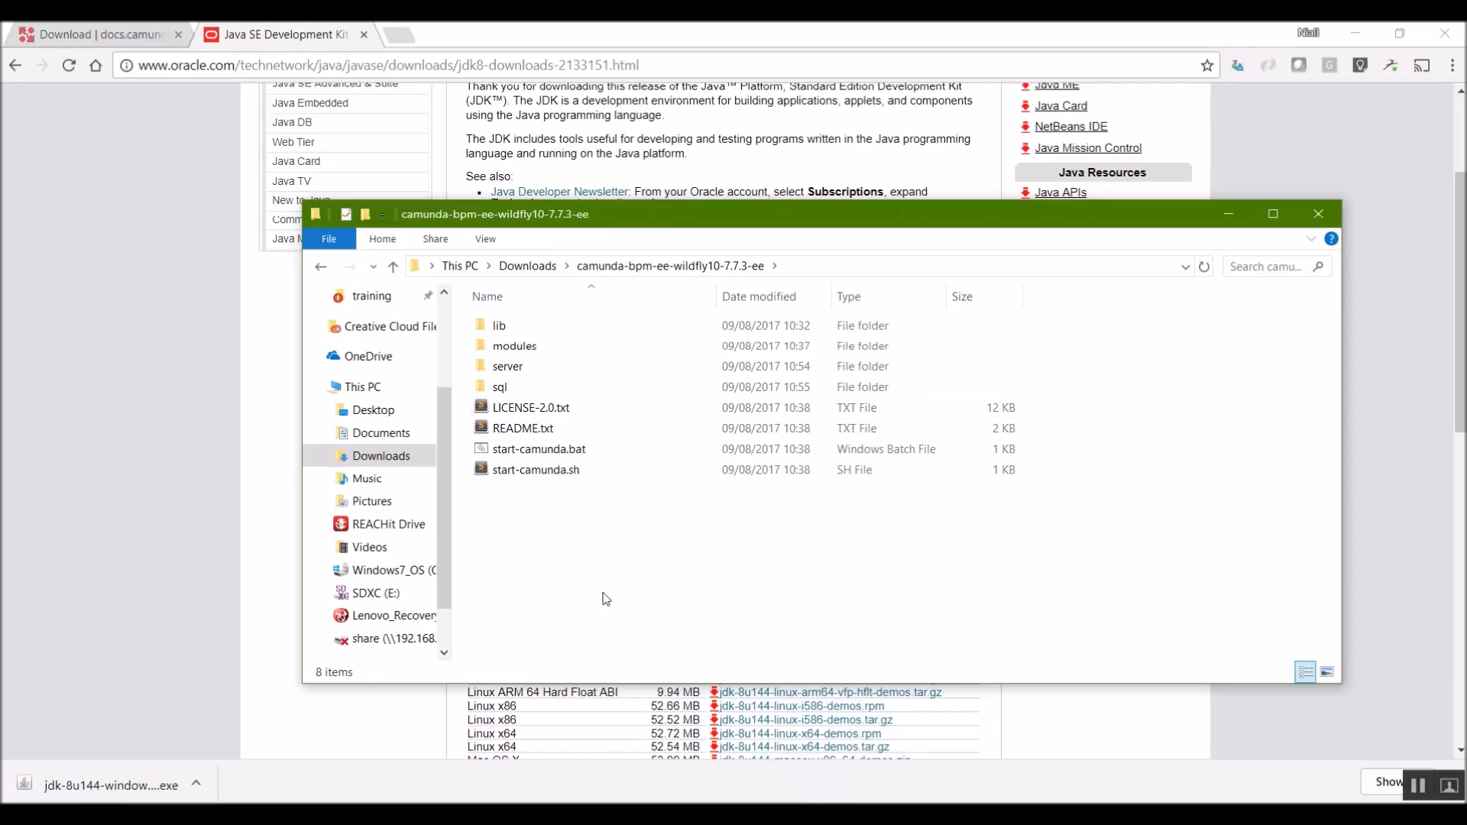
{"action": "left_click", "coordinate": [538, 448]}
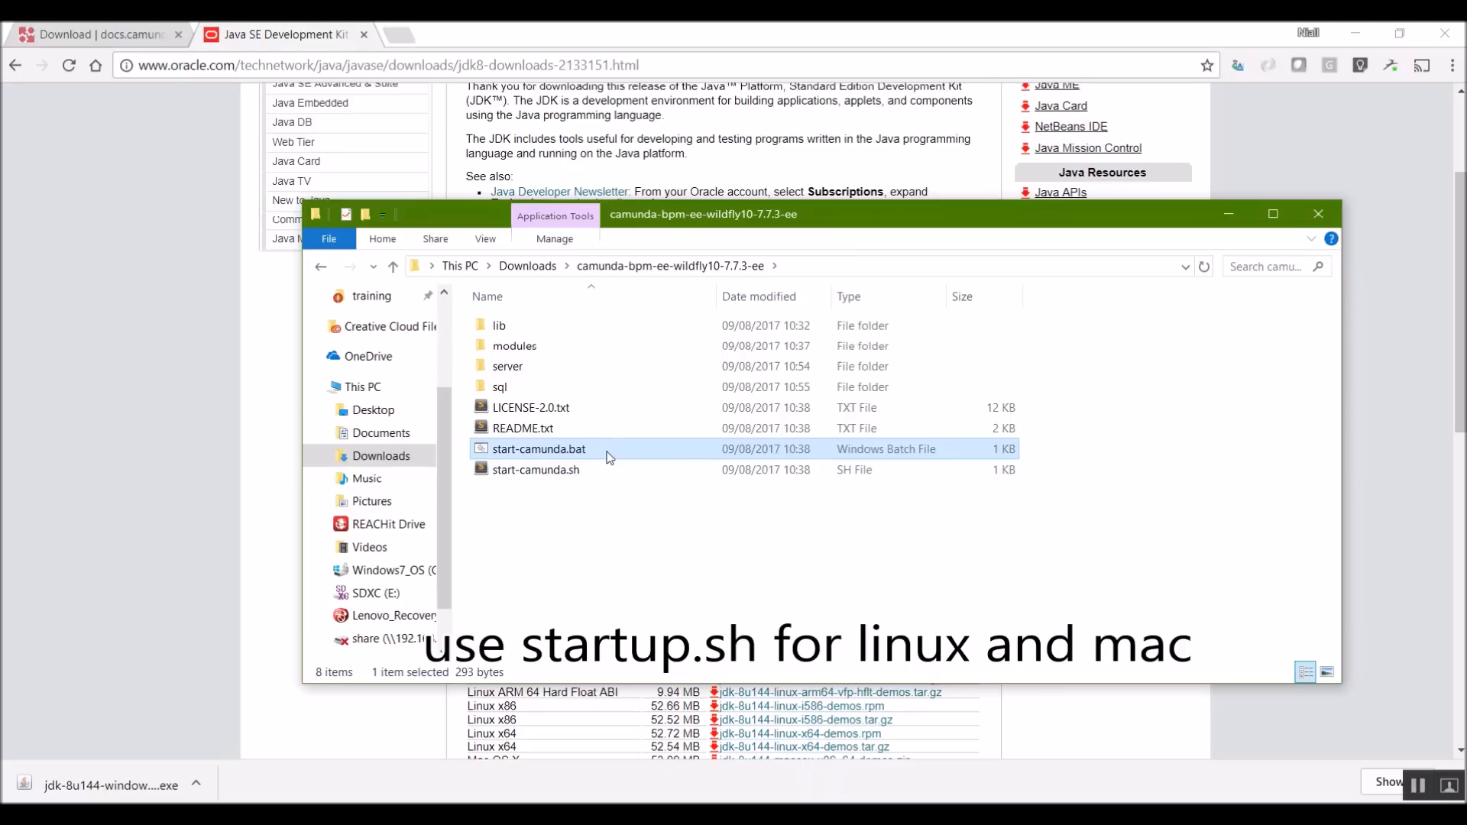
{"action": "mouse_move", "coordinate": [606, 456]}
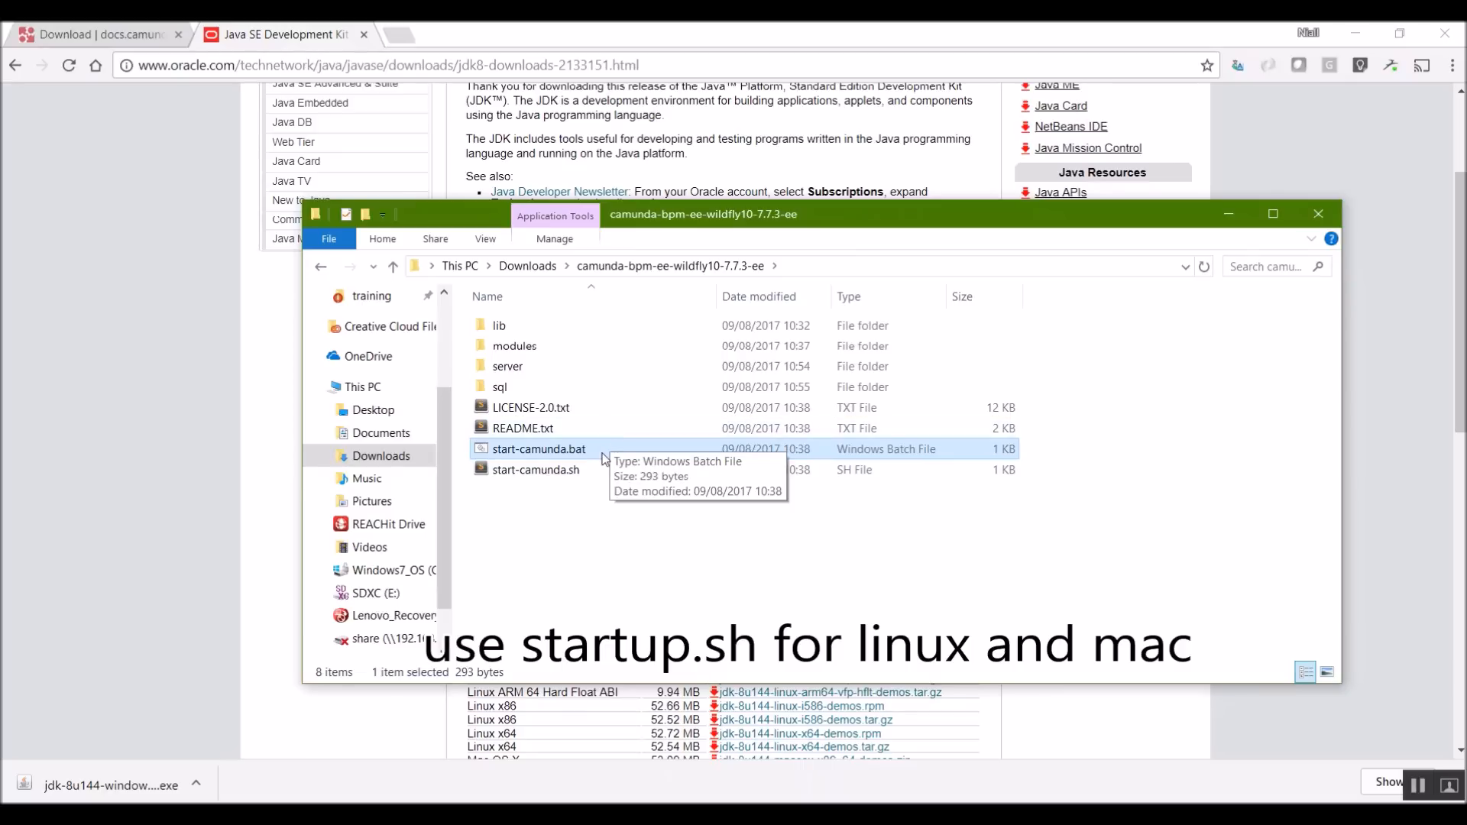
{"action": "double_click", "coordinate": [539, 449]}
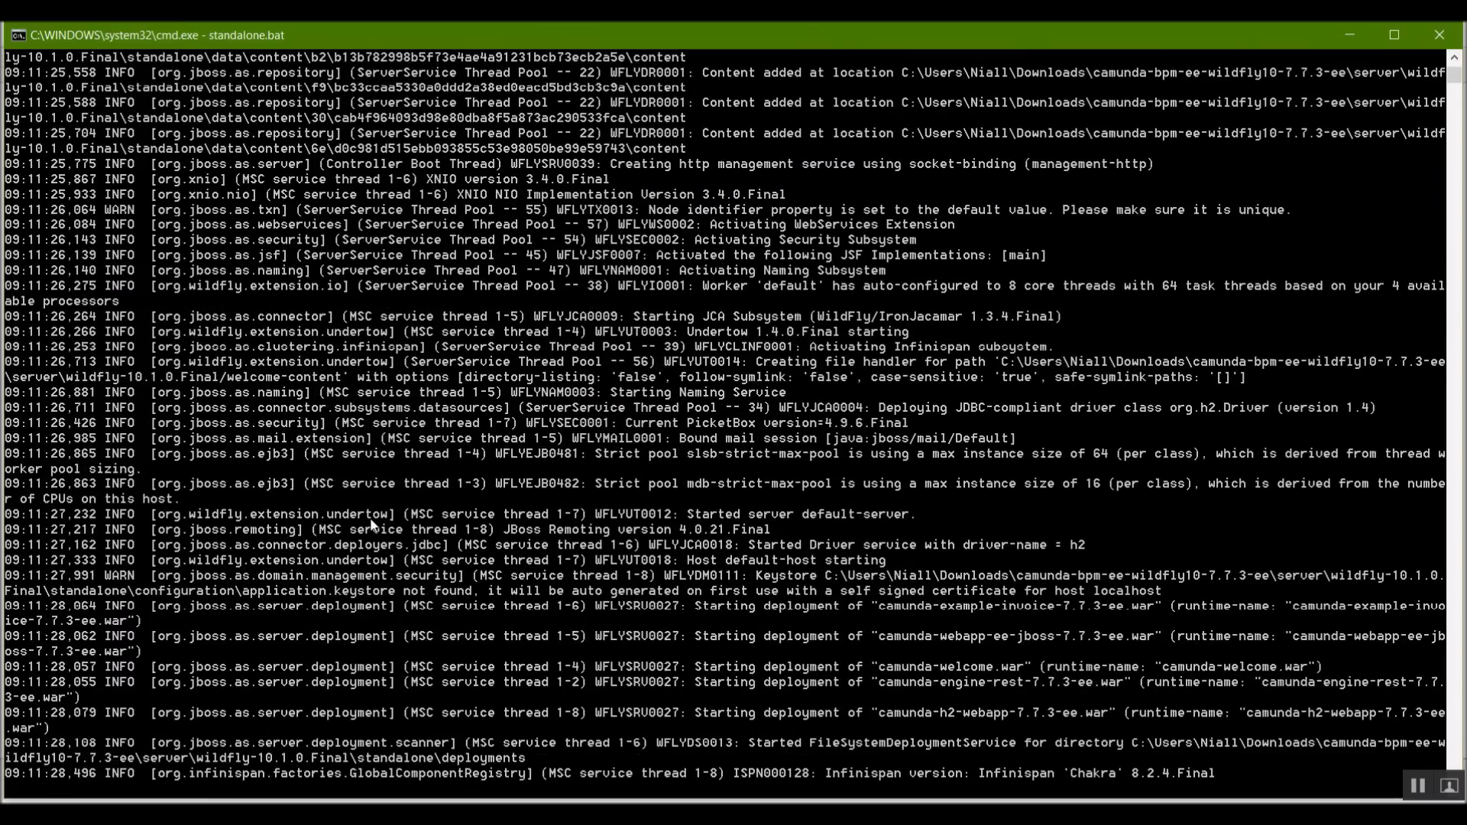
Scroll the console while WildFly starts and deploys the Camunda WAR files.
{"action": "scroll", "scroll_direction": "down", "scroll_amount": 3}
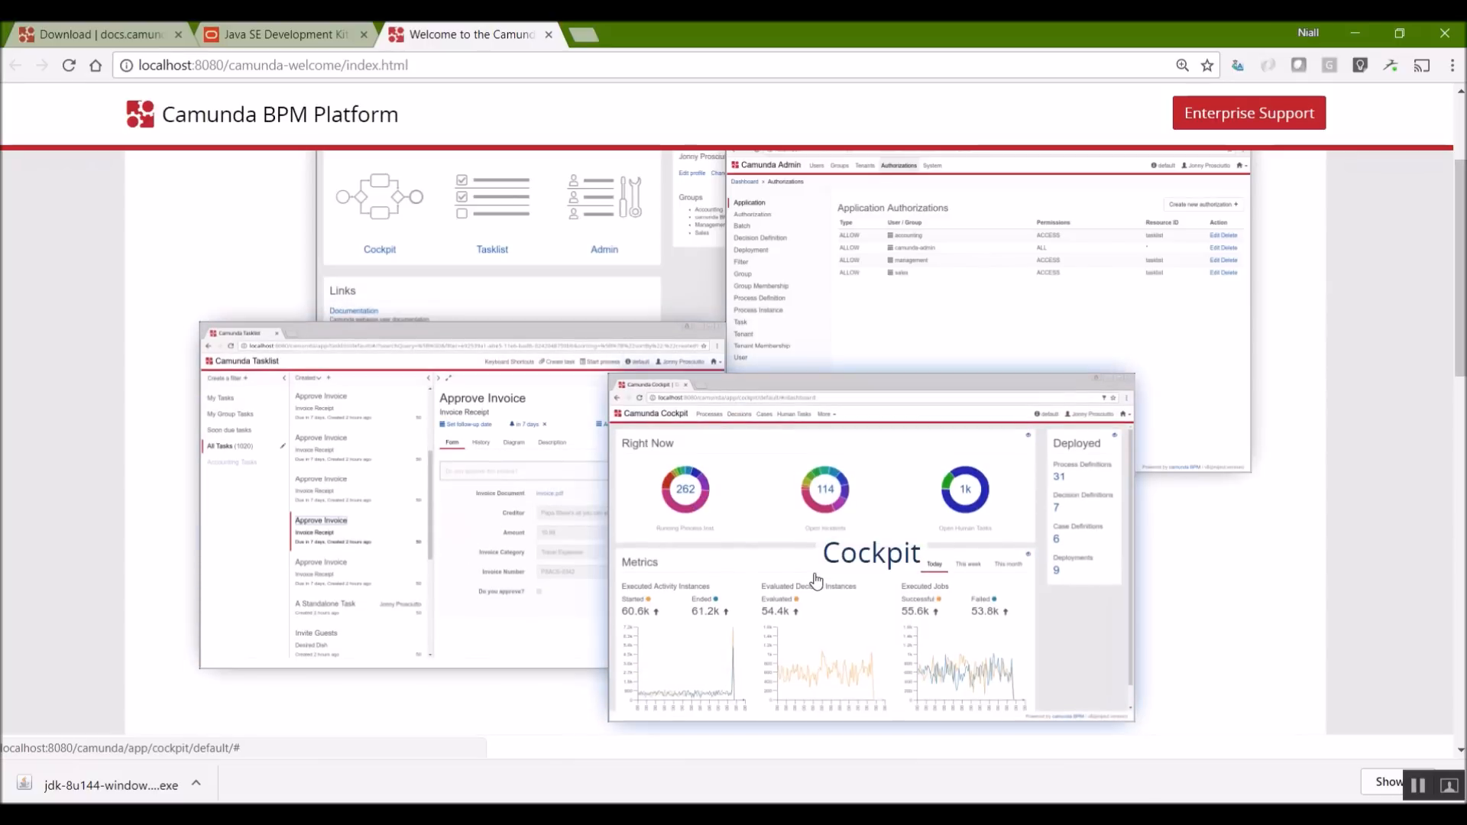
{"action": "mouse_move", "coordinate": [857, 565]}
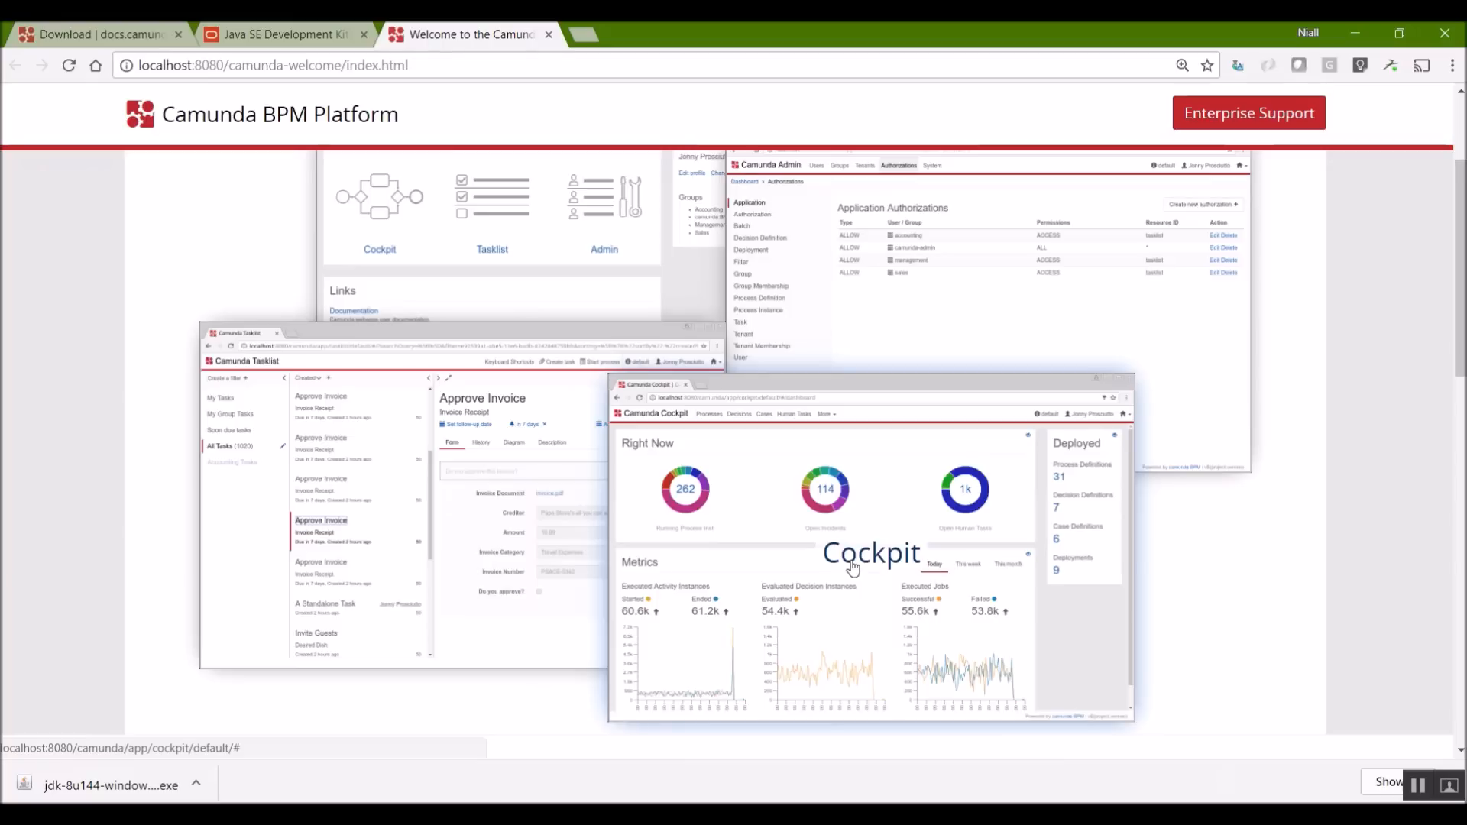
{"action": "mouse_move", "coordinate": [910, 733]}
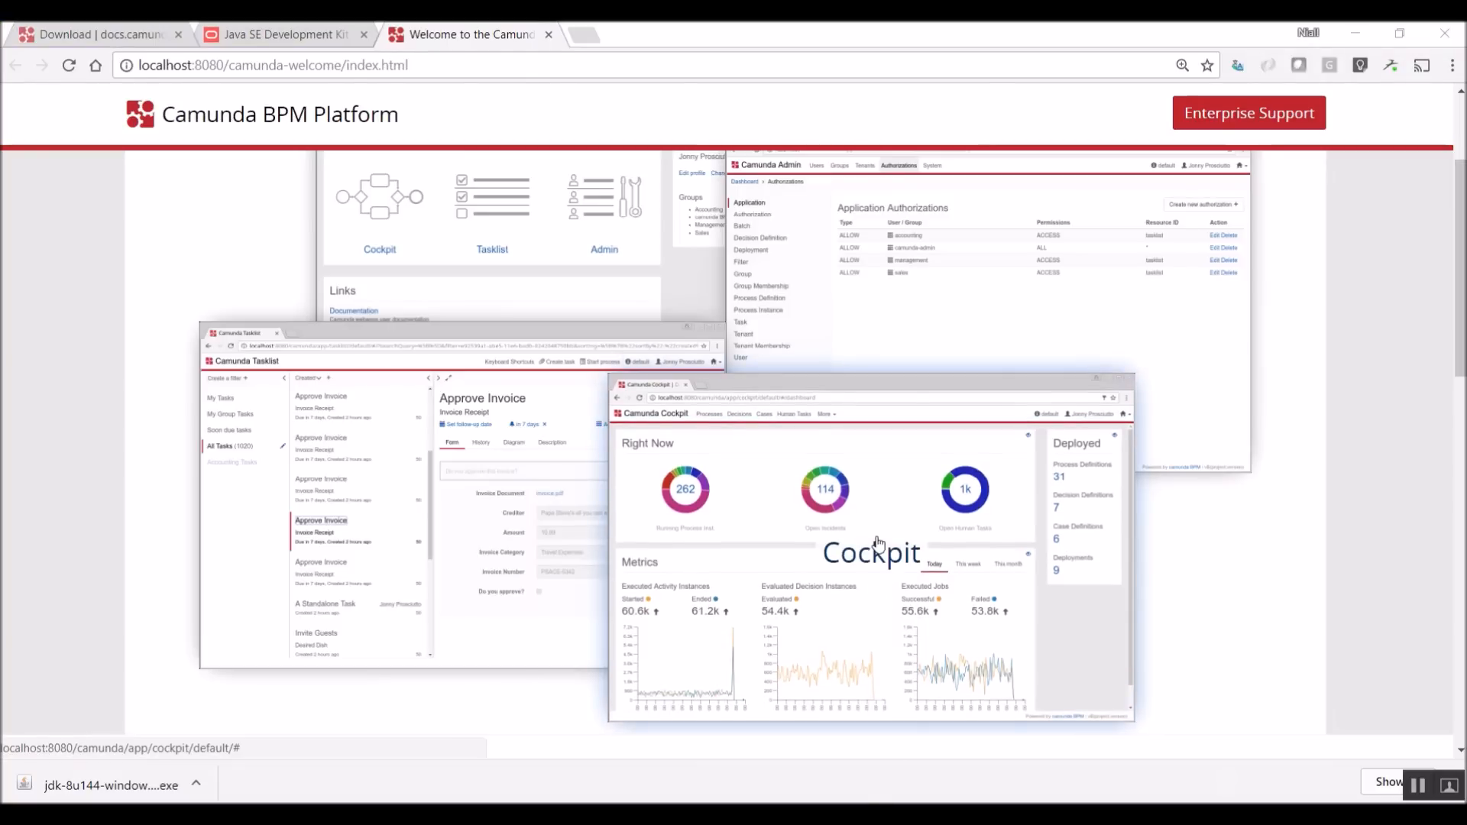
{"action": "mouse_move", "coordinate": [872, 563]}
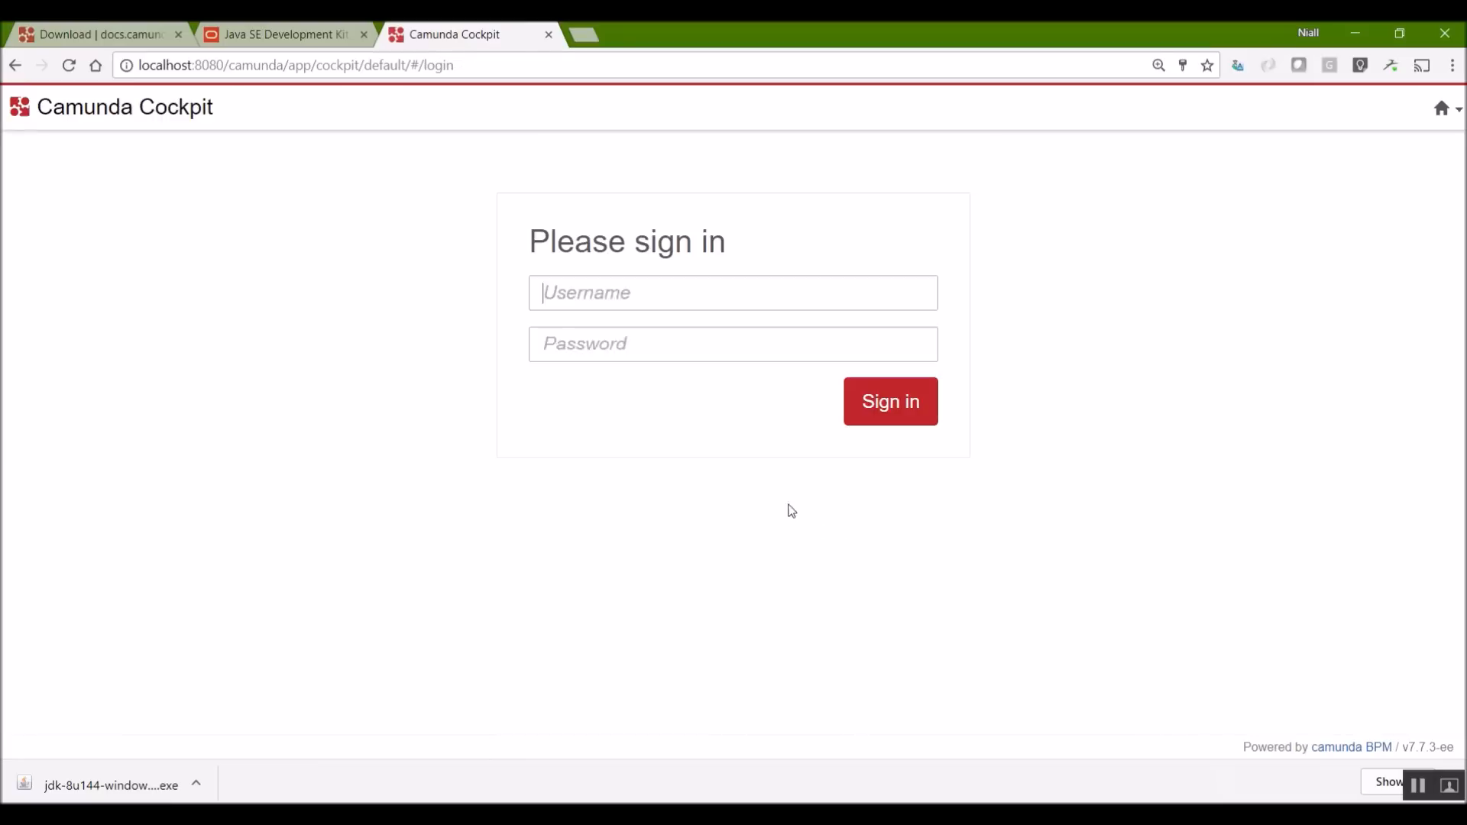
{"action": "type", "text": "demo"}
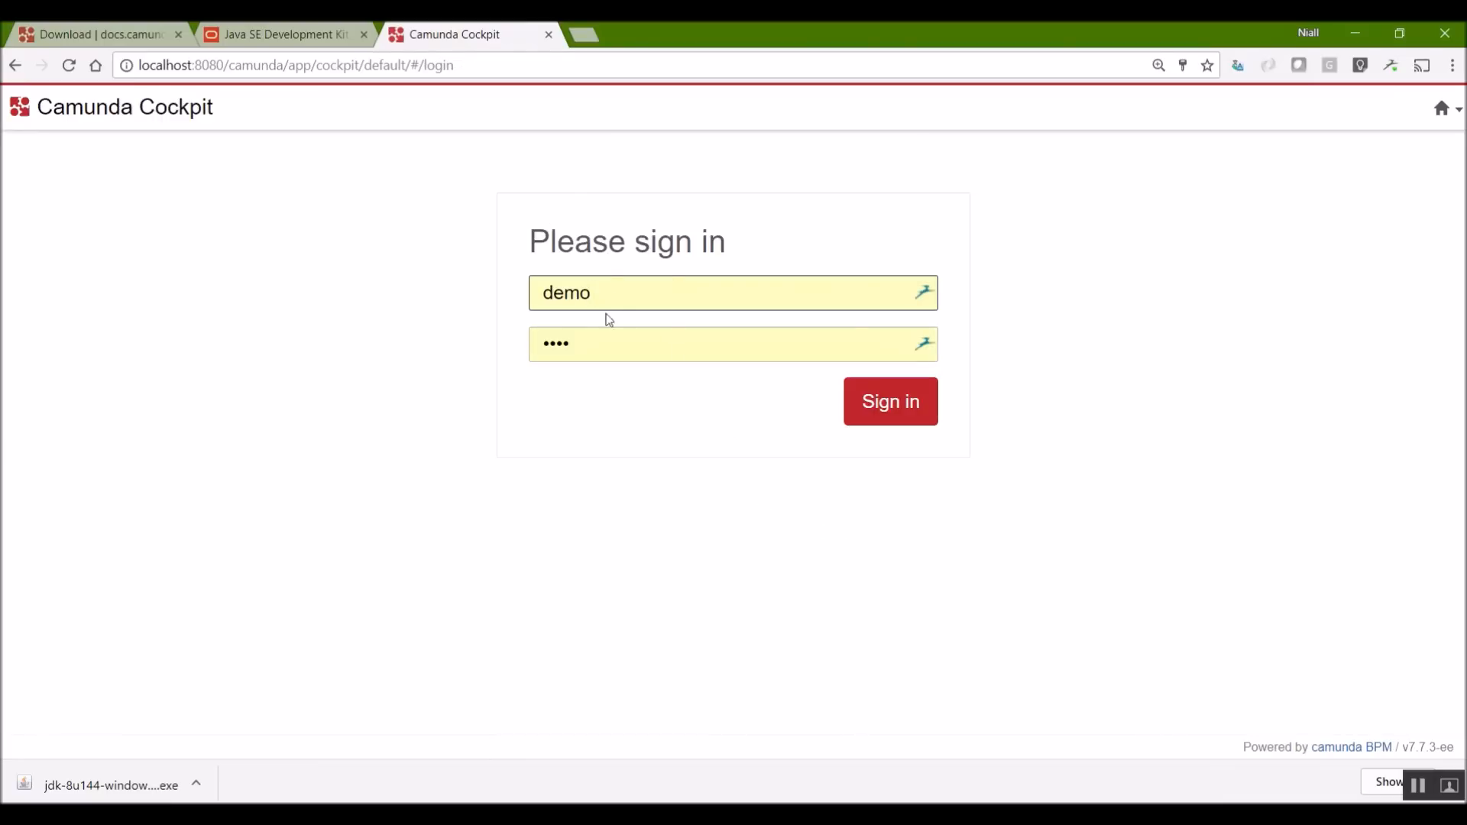
{"action": "left_click", "coordinate": [602, 343]}
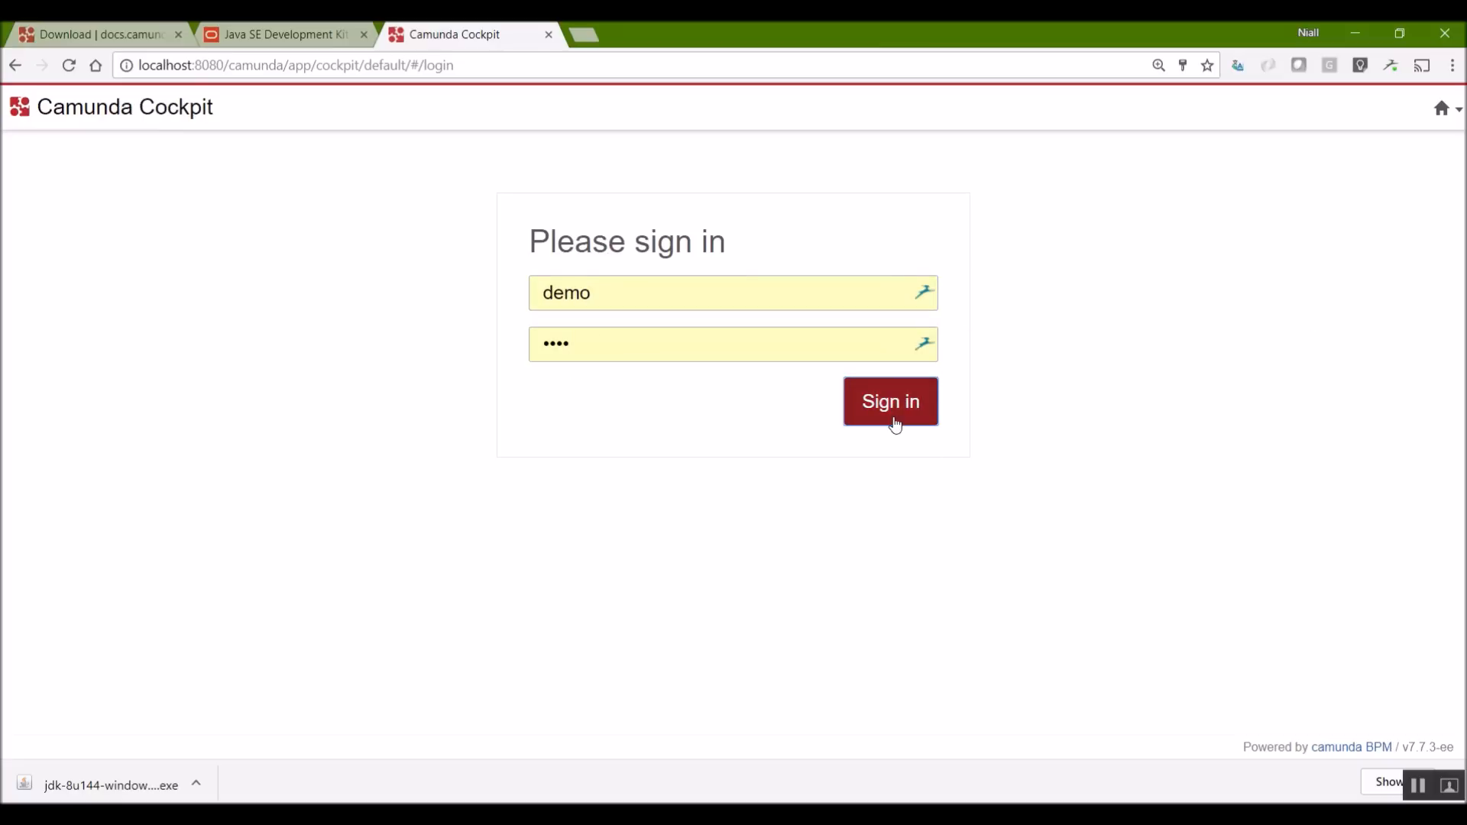
{"action": "left_click", "coordinate": [890, 401]}
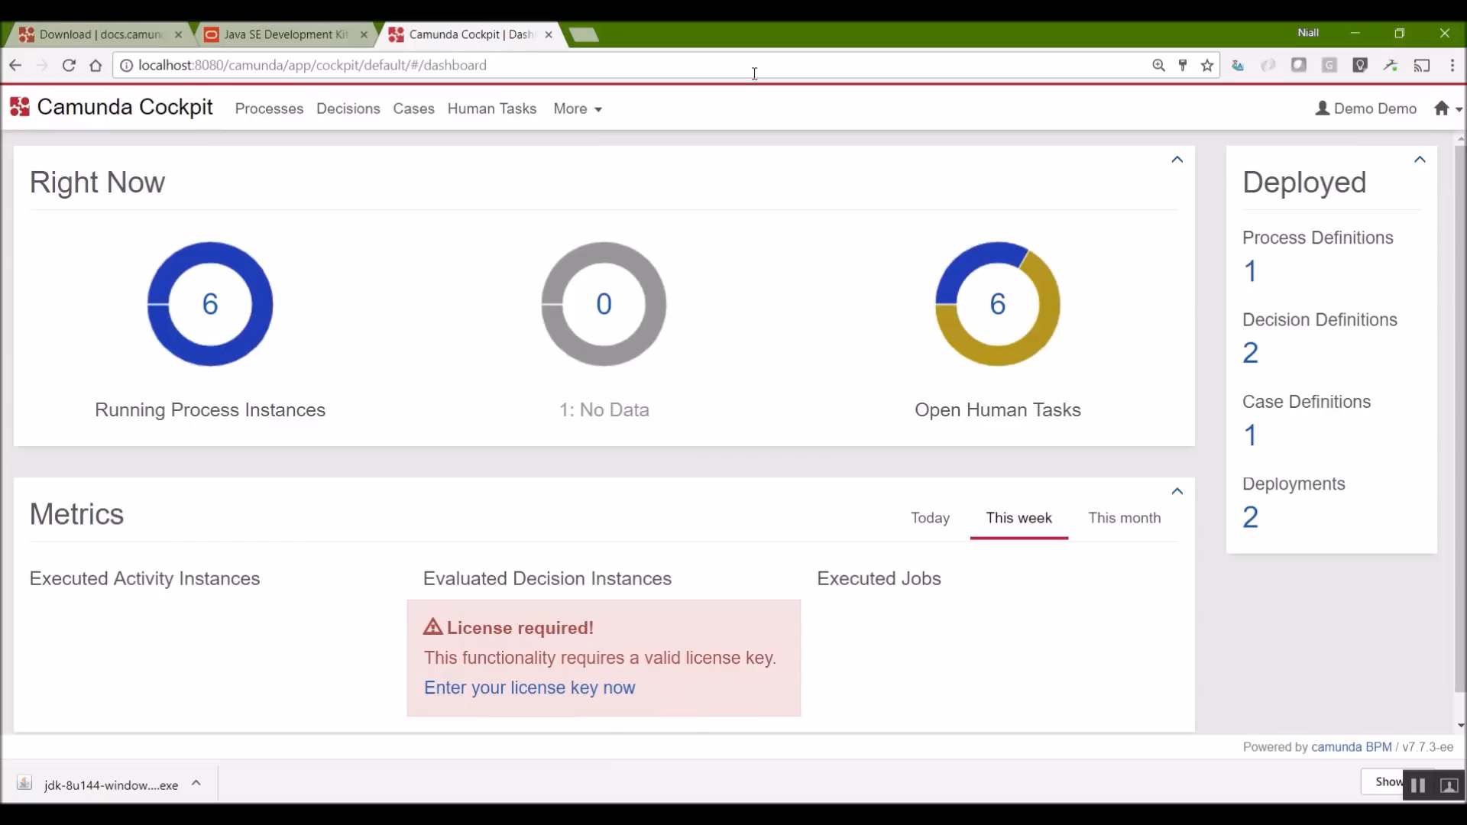
{"action": "mouse_move", "coordinate": [256, 435]}
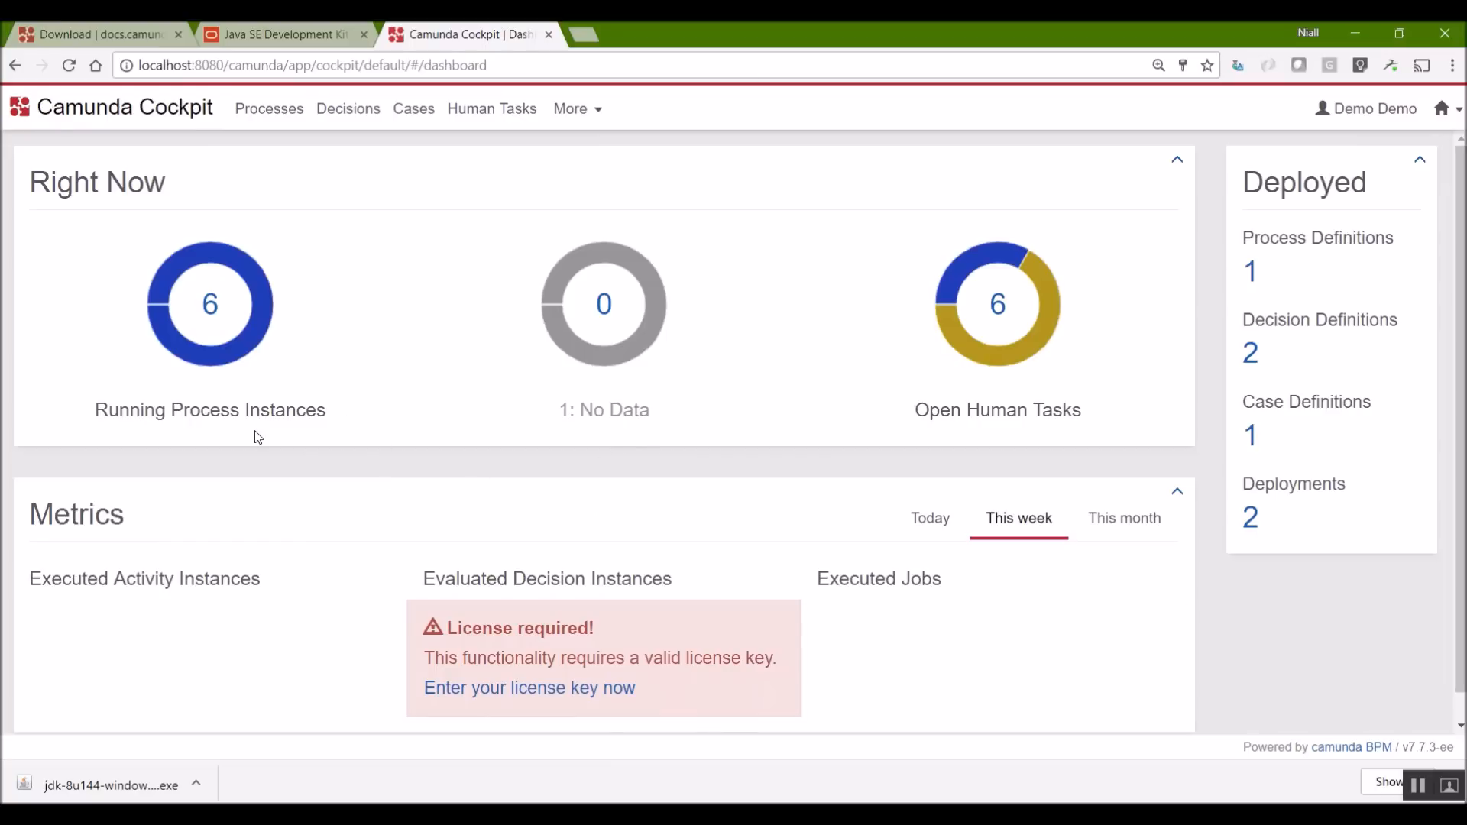
Follow the 'Enter your license key now' link from the License required box.
{"action": "double_click", "coordinate": [103, 410]}
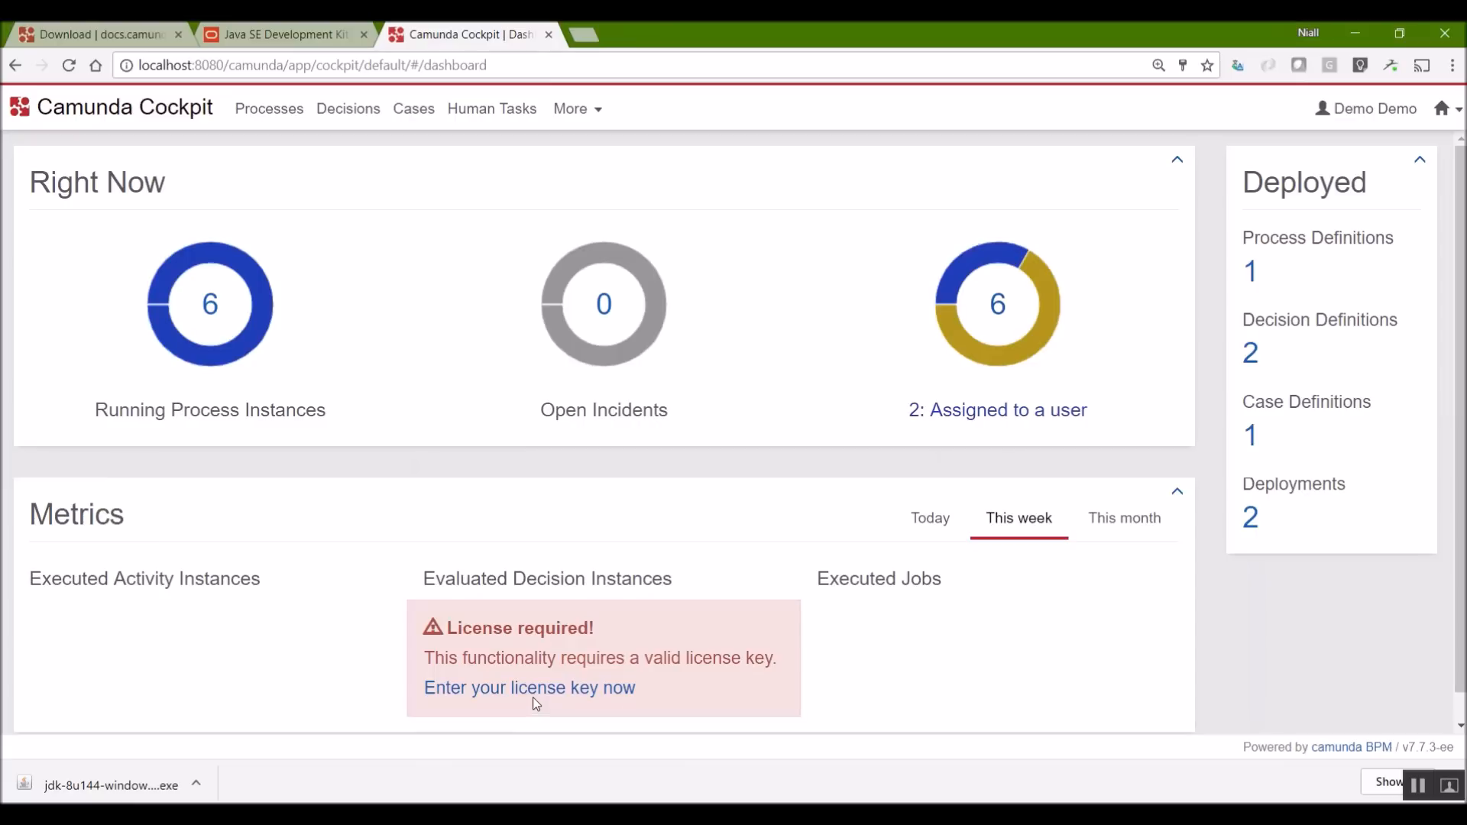
{"action": "mouse_move", "coordinate": [539, 696]}
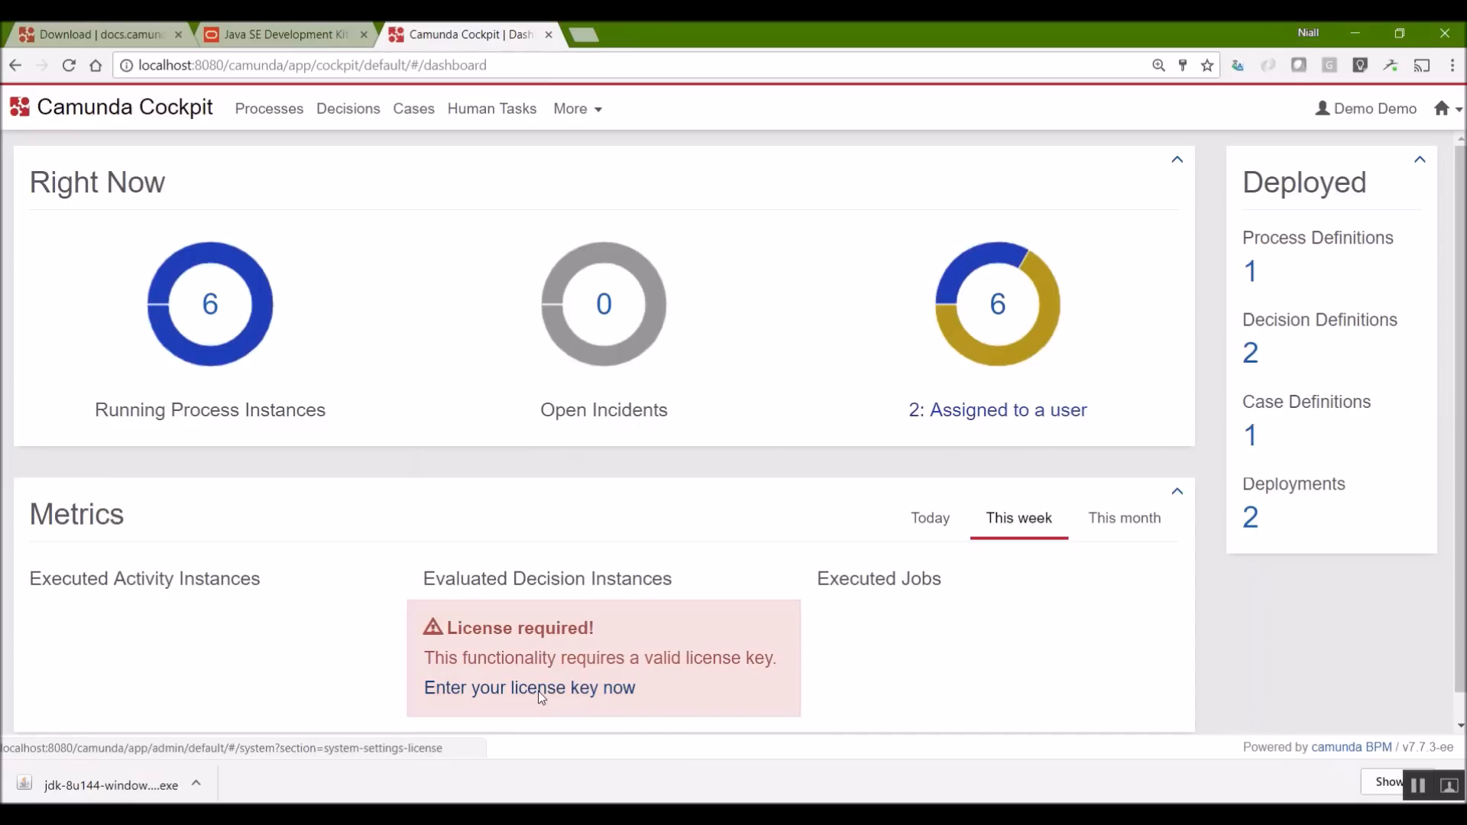
{"action": "left_click", "coordinate": [529, 688]}
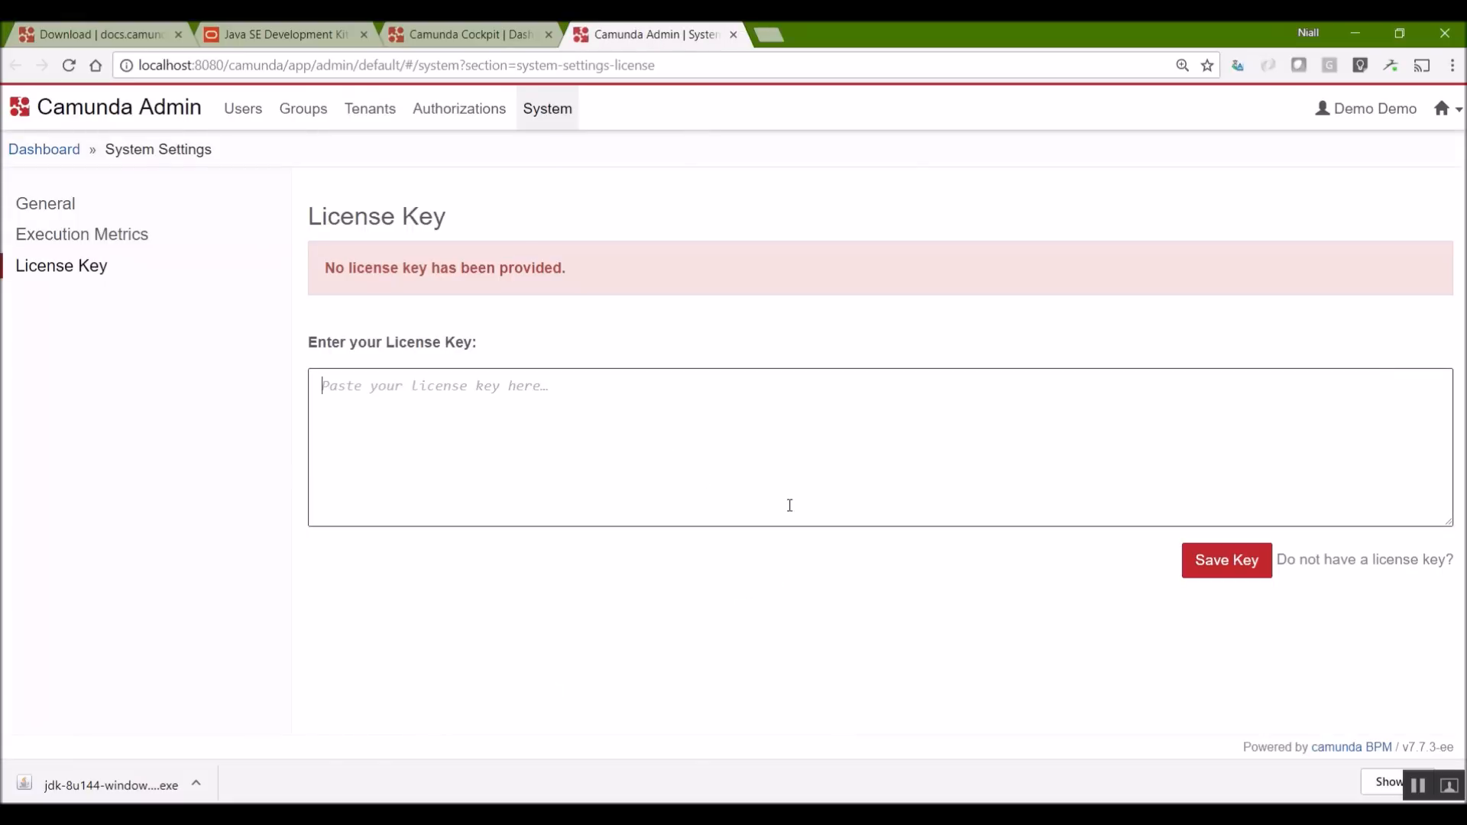
Paste and save the license key, then open the Camunda apps dropdown.
{"action": "left_click", "coordinate": [1226, 560]}
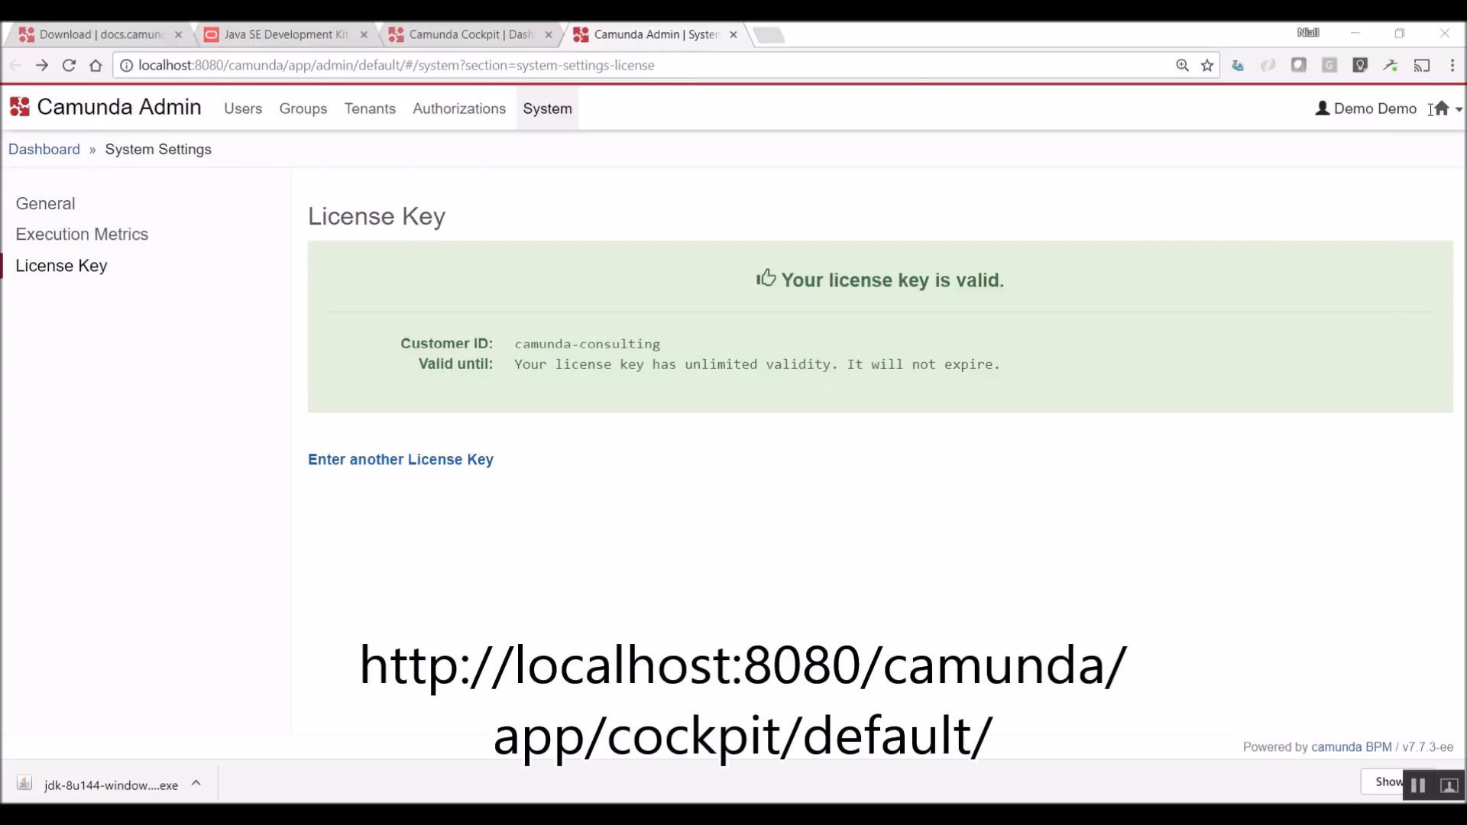
{"action": "mouse_move", "coordinate": [1441, 114]}
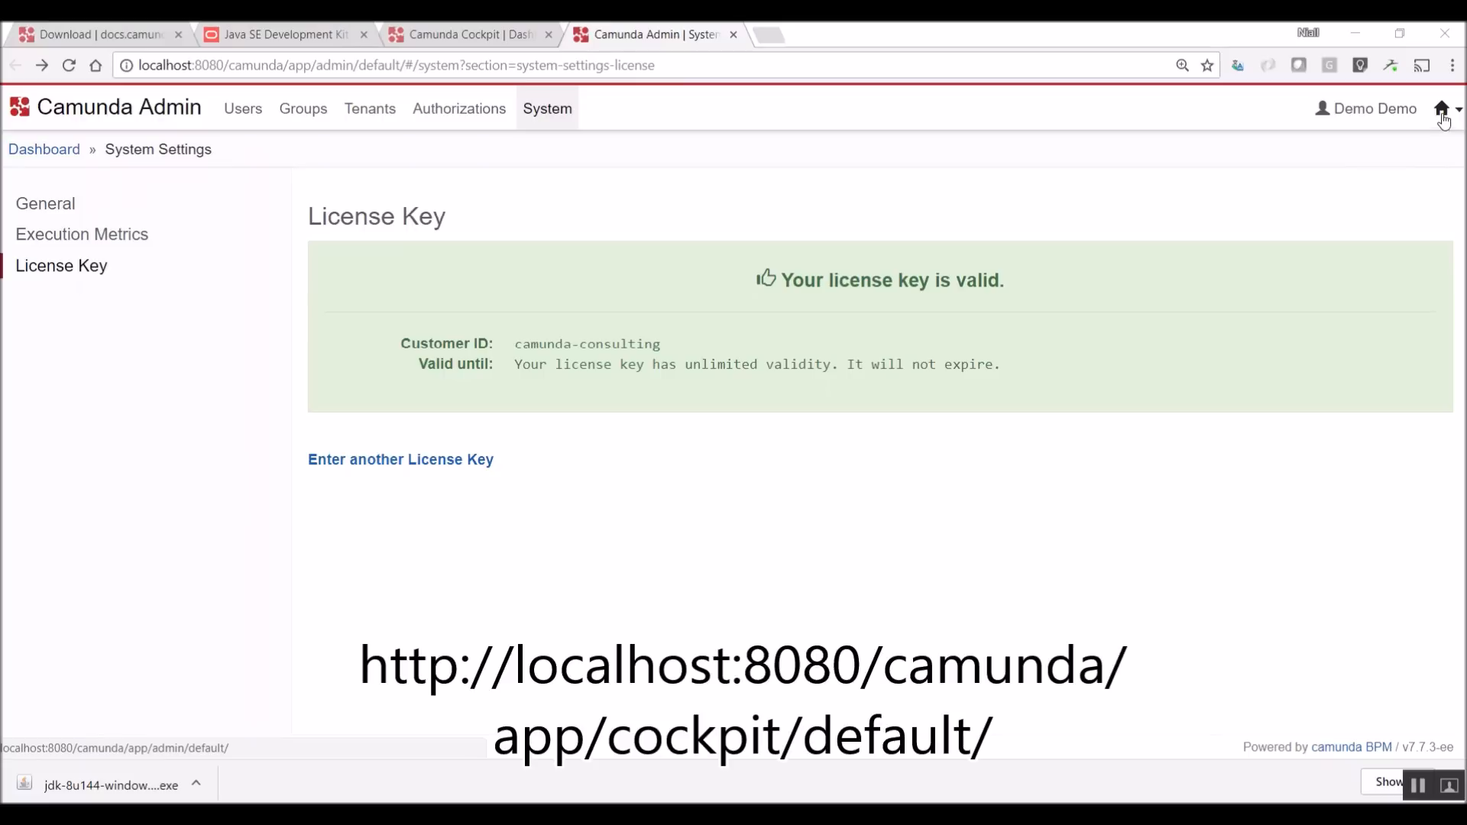
{"action": "left_click", "coordinate": [1442, 109]}
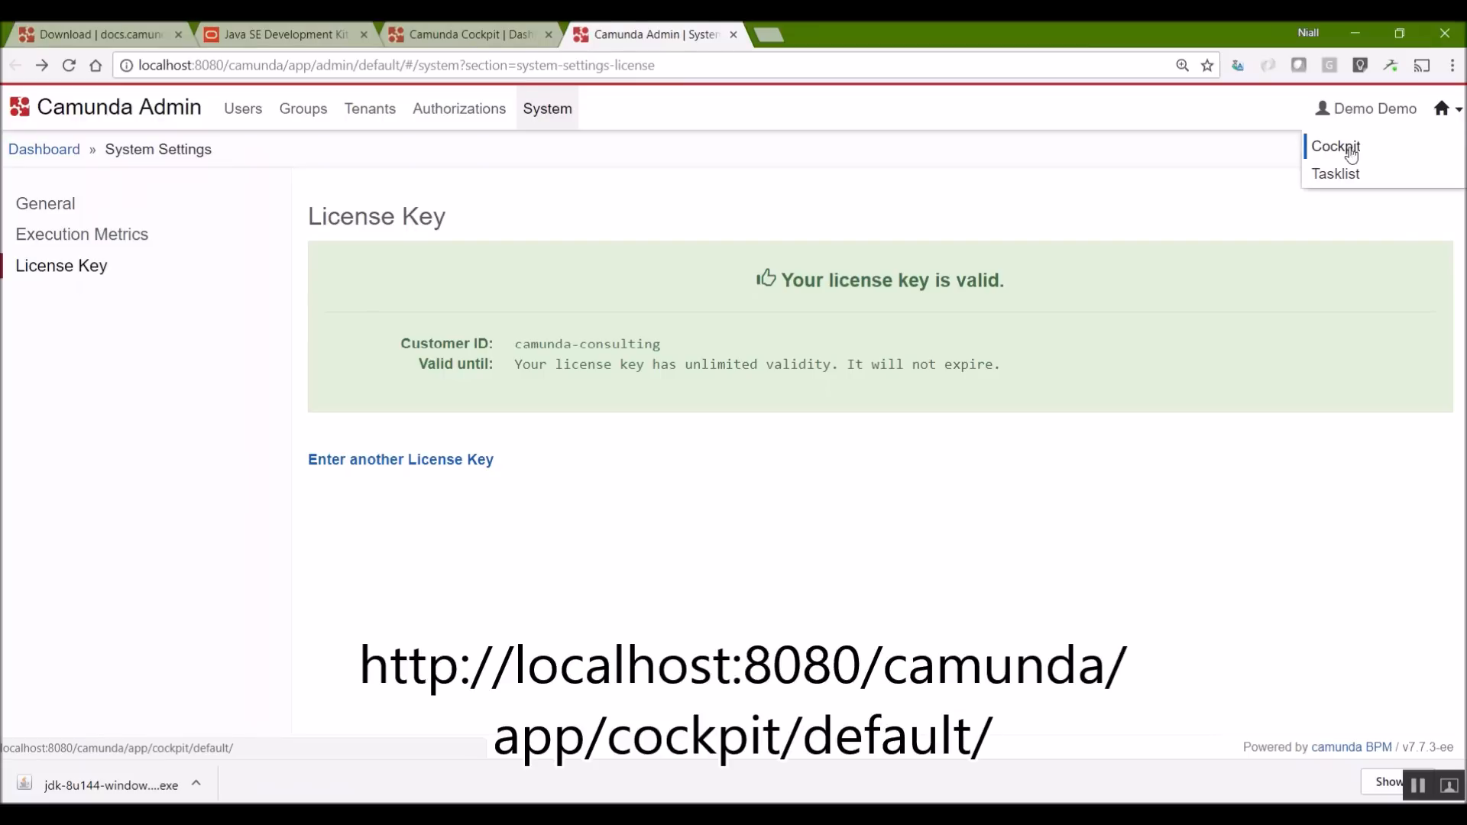
Switch to Cockpit and list deployed definitions, showing Invoice Receipt with 6 running instances.
{"action": "left_click", "coordinate": [1335, 146]}
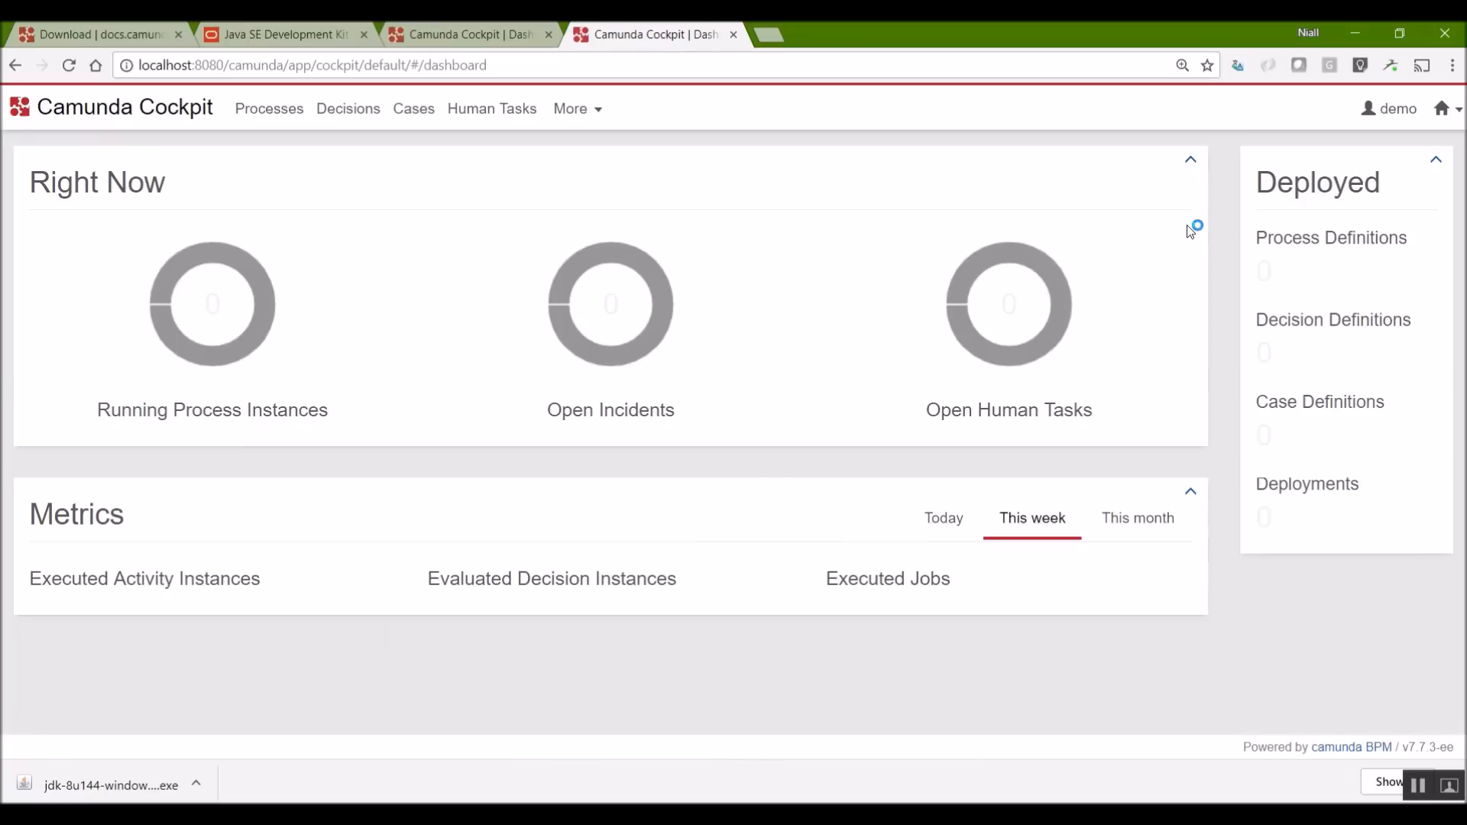
{"action": "scroll", "scroll_direction": "down", "scroll_amount": 3}
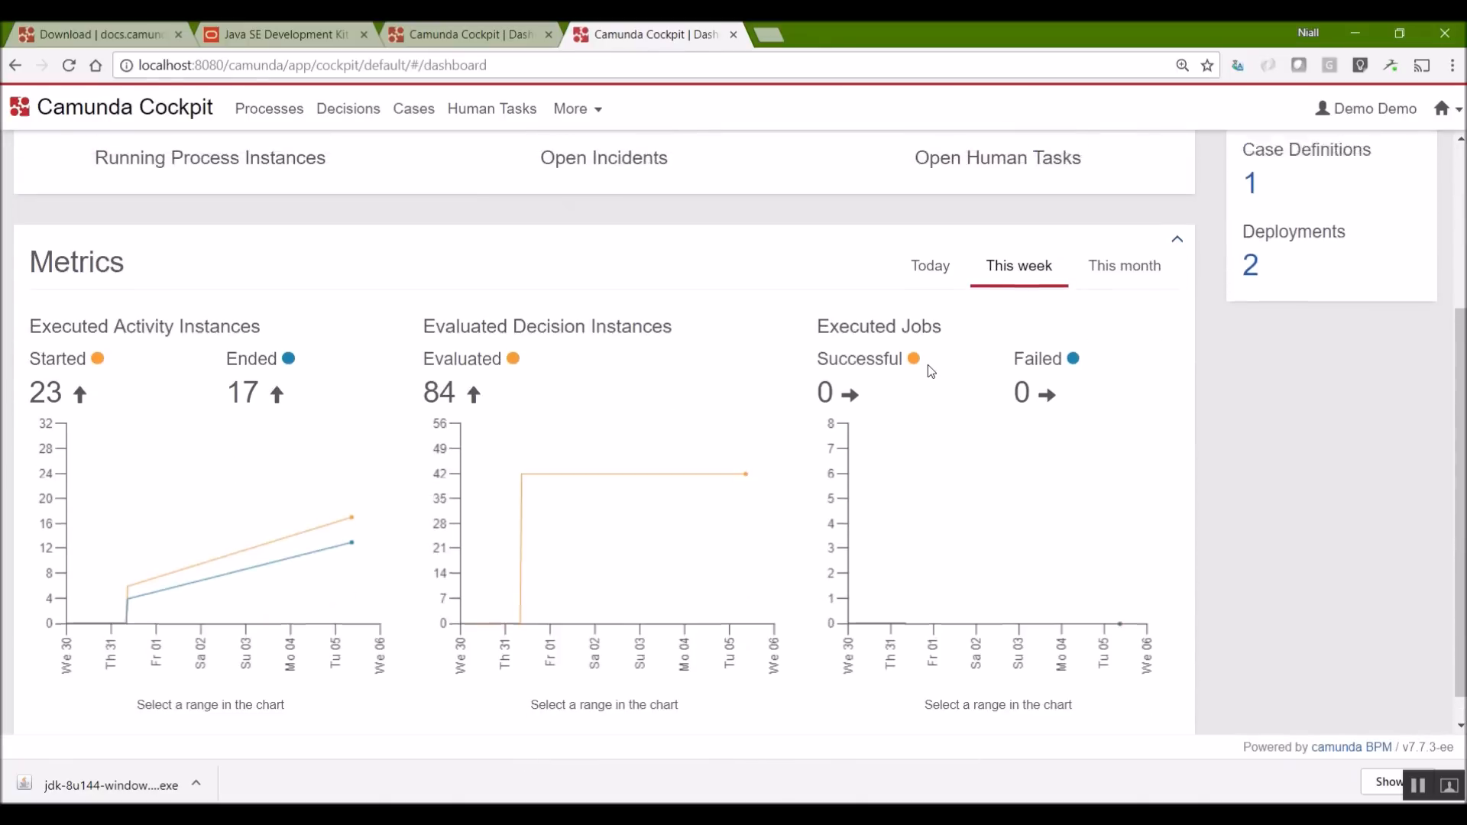
{"action": "scroll", "scroll_direction": "up", "scroll_amount": 3}
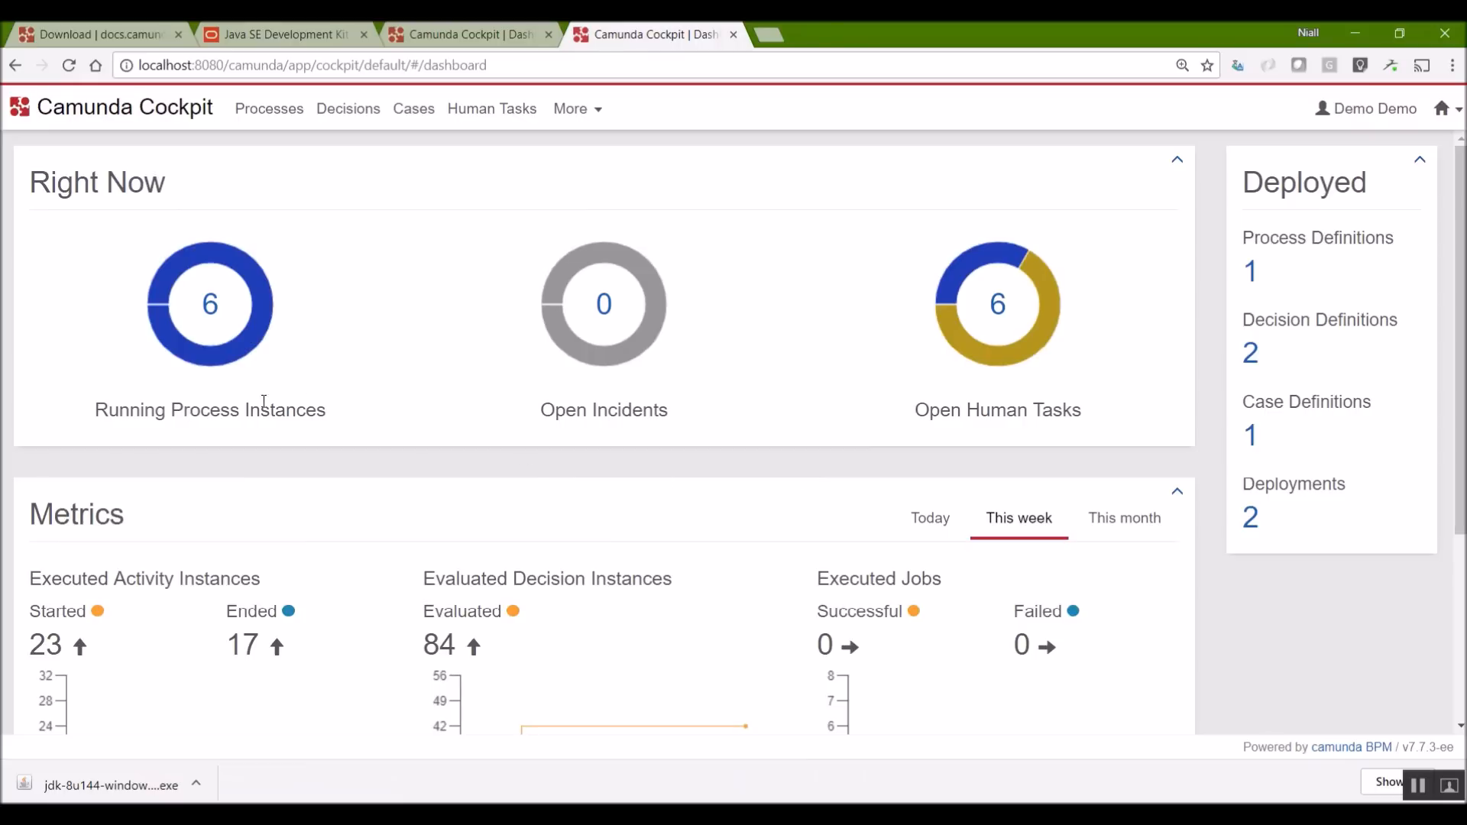
{"action": "mouse_move", "coordinate": [1249, 274]}
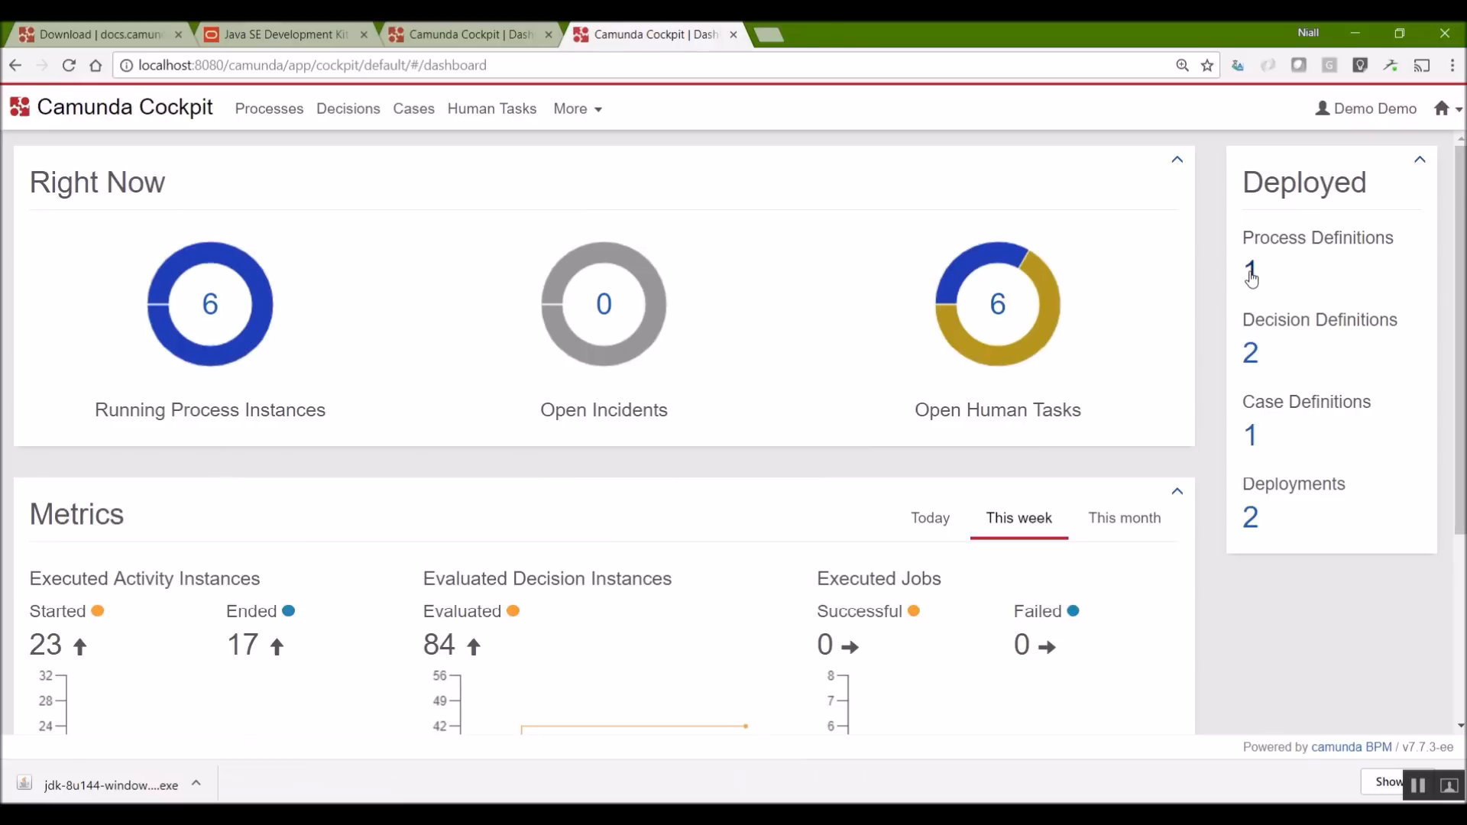
{"action": "left_click", "coordinate": [1249, 272]}
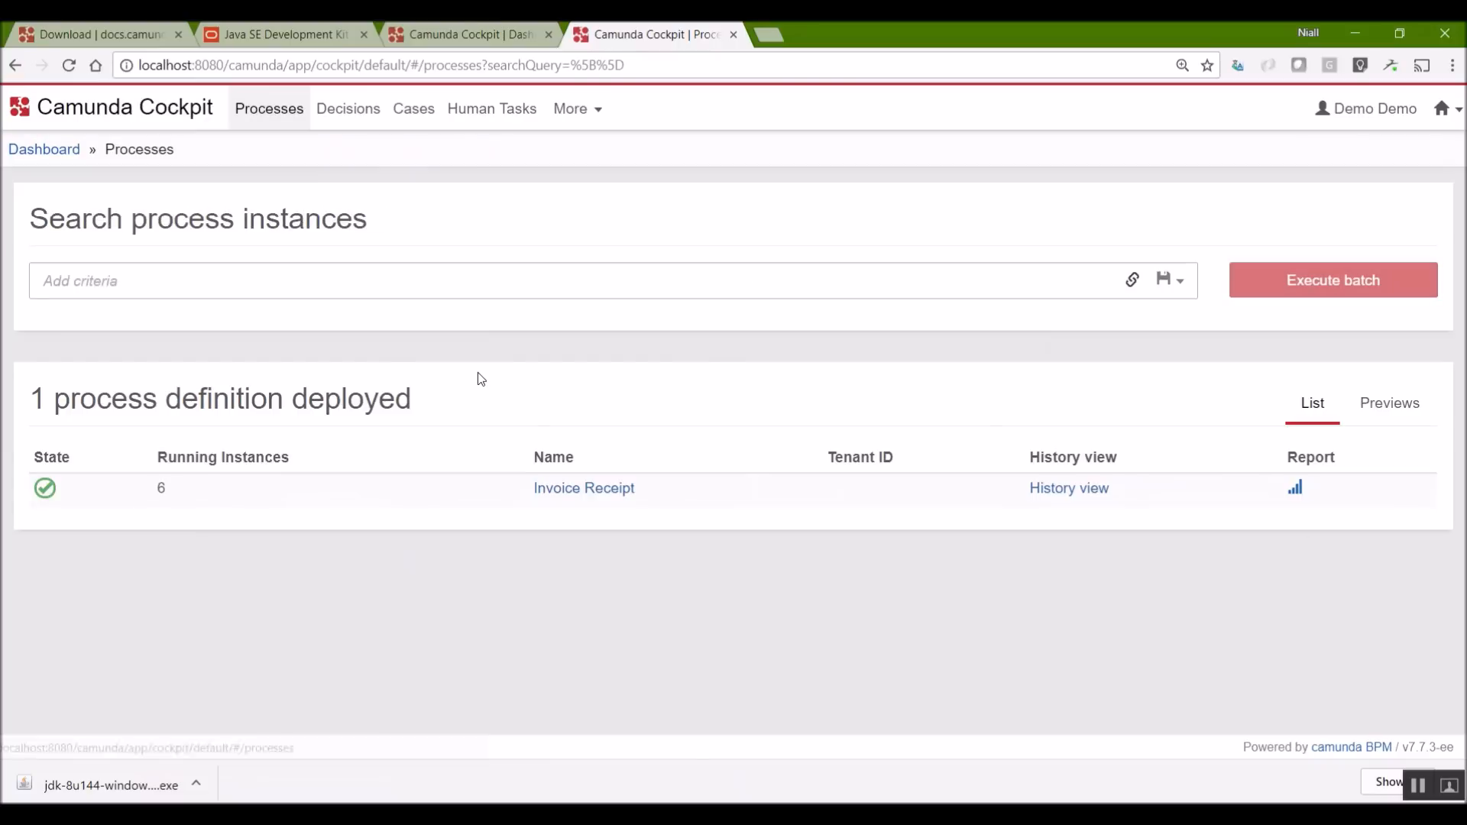
{"action": "mouse_move", "coordinate": [559, 425]}
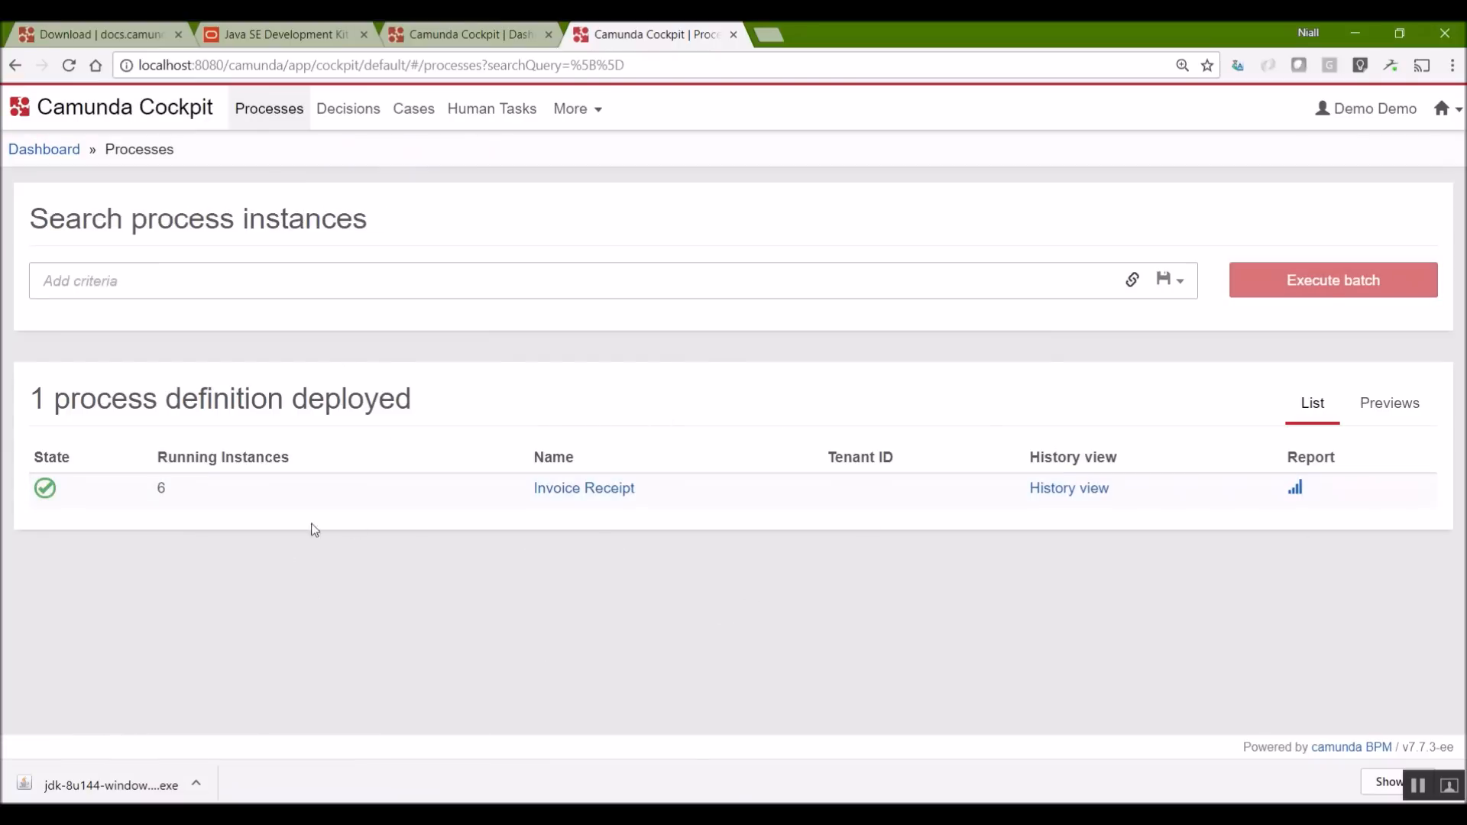
{"action": "mouse_move", "coordinate": [358, 454]}
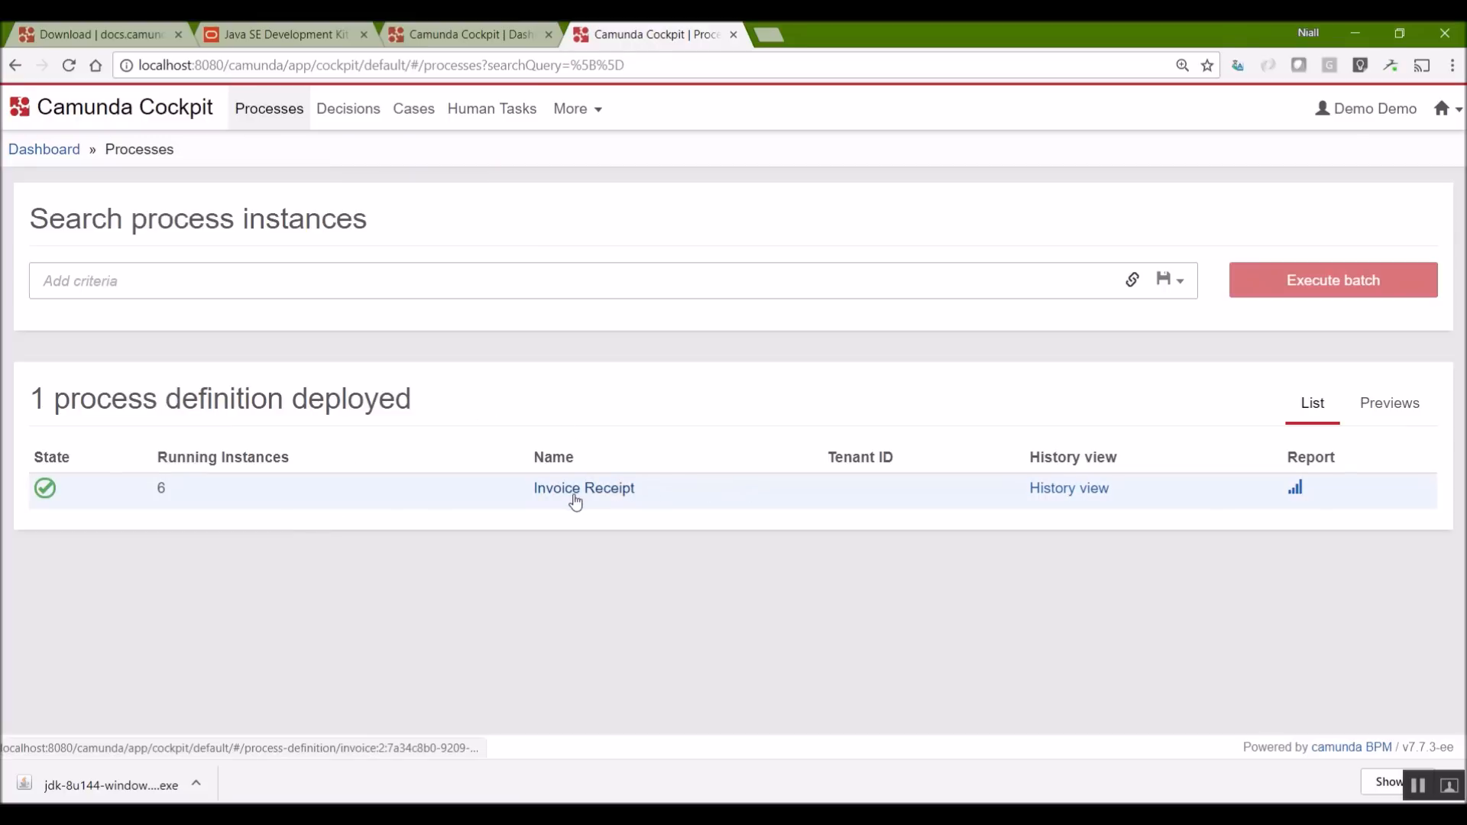
Filter Invoice Receipt instances to Prepare Bank Transfer and open the matching instance.
{"action": "left_click", "coordinate": [583, 488]}
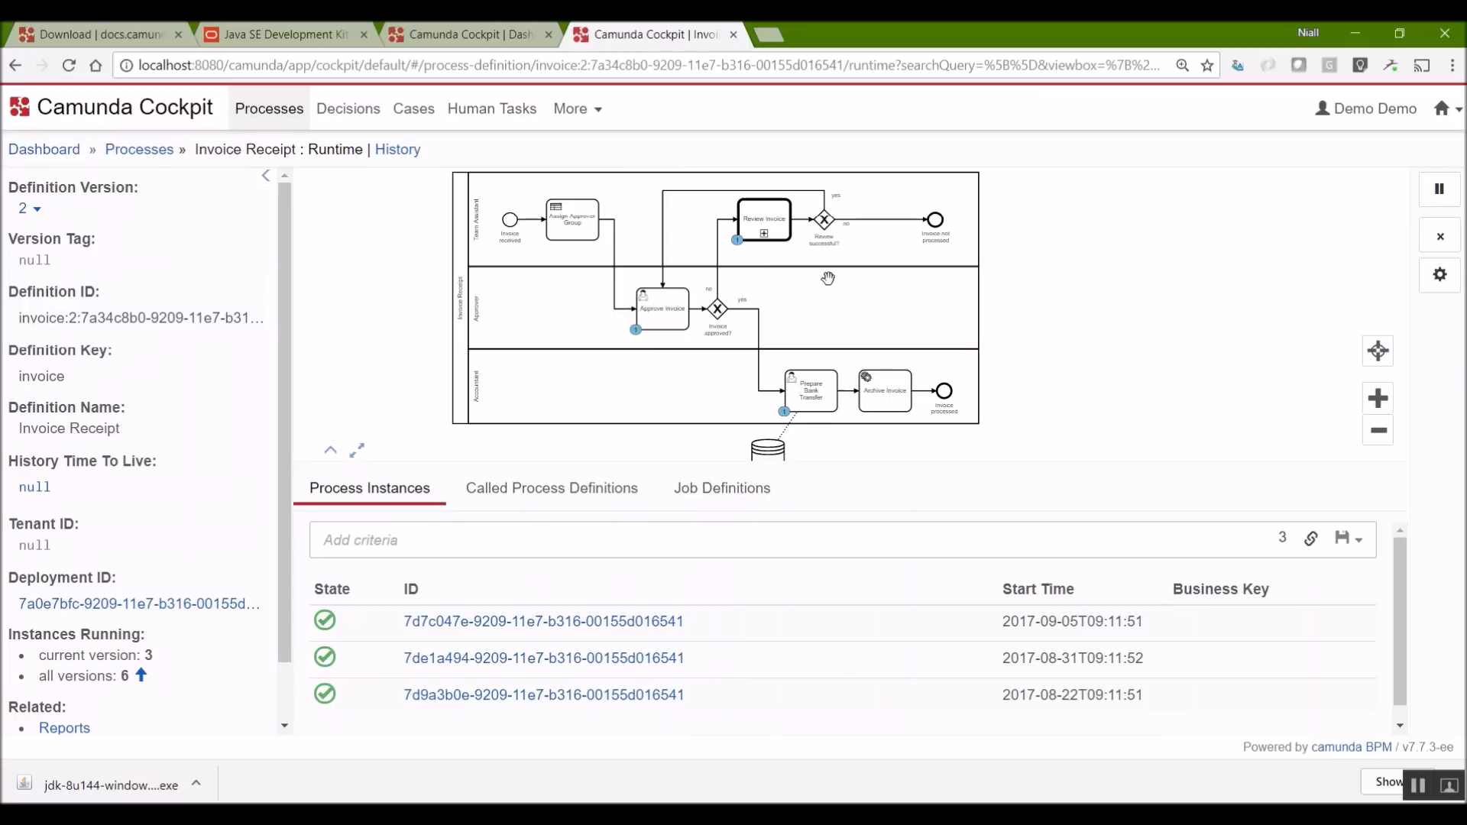
{"action": "mouse_move", "coordinate": [832, 381]}
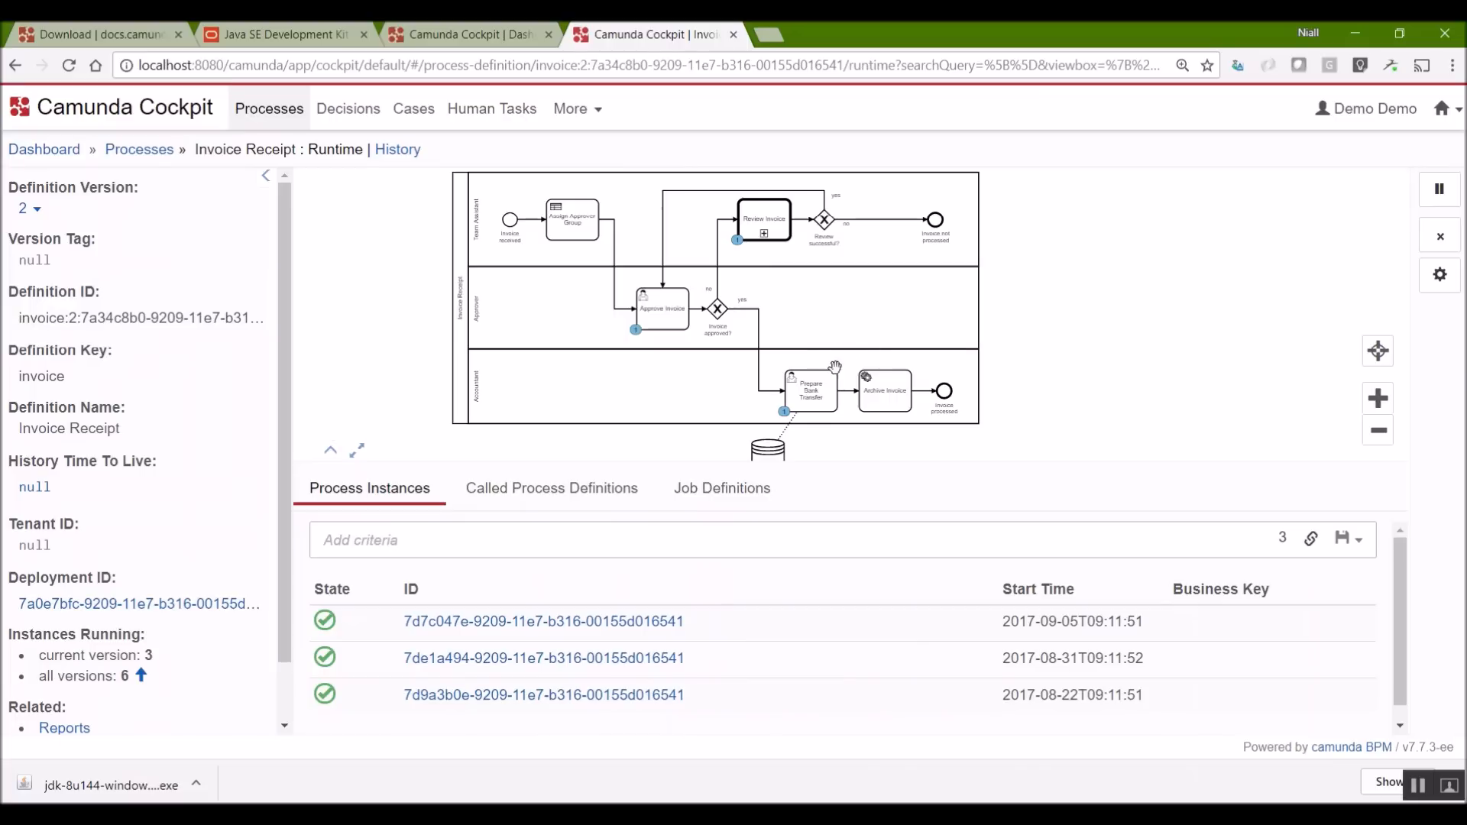
{"action": "left_click", "coordinate": [809, 389]}
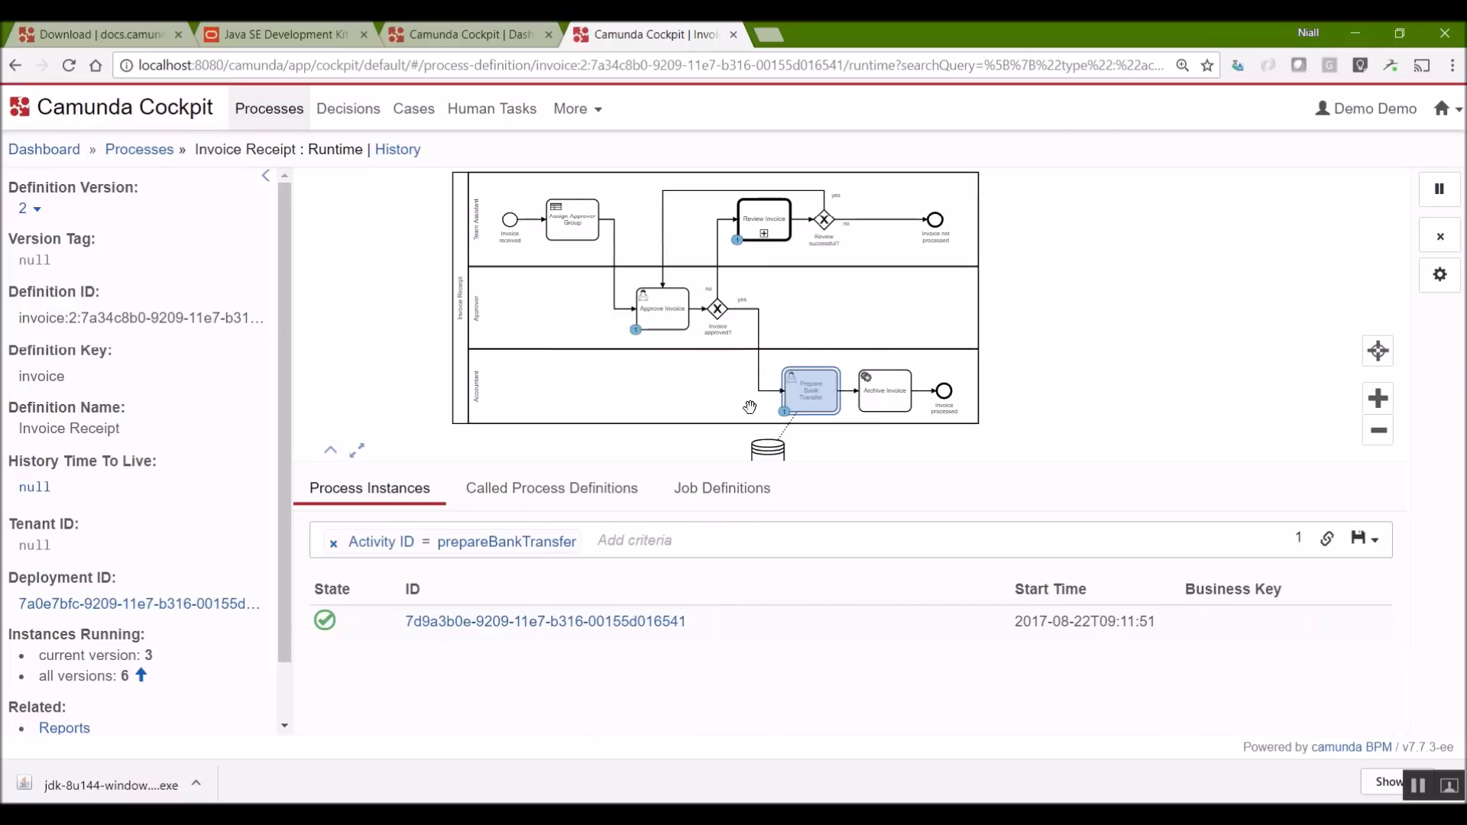
{"action": "mouse_move", "coordinate": [567, 633]}
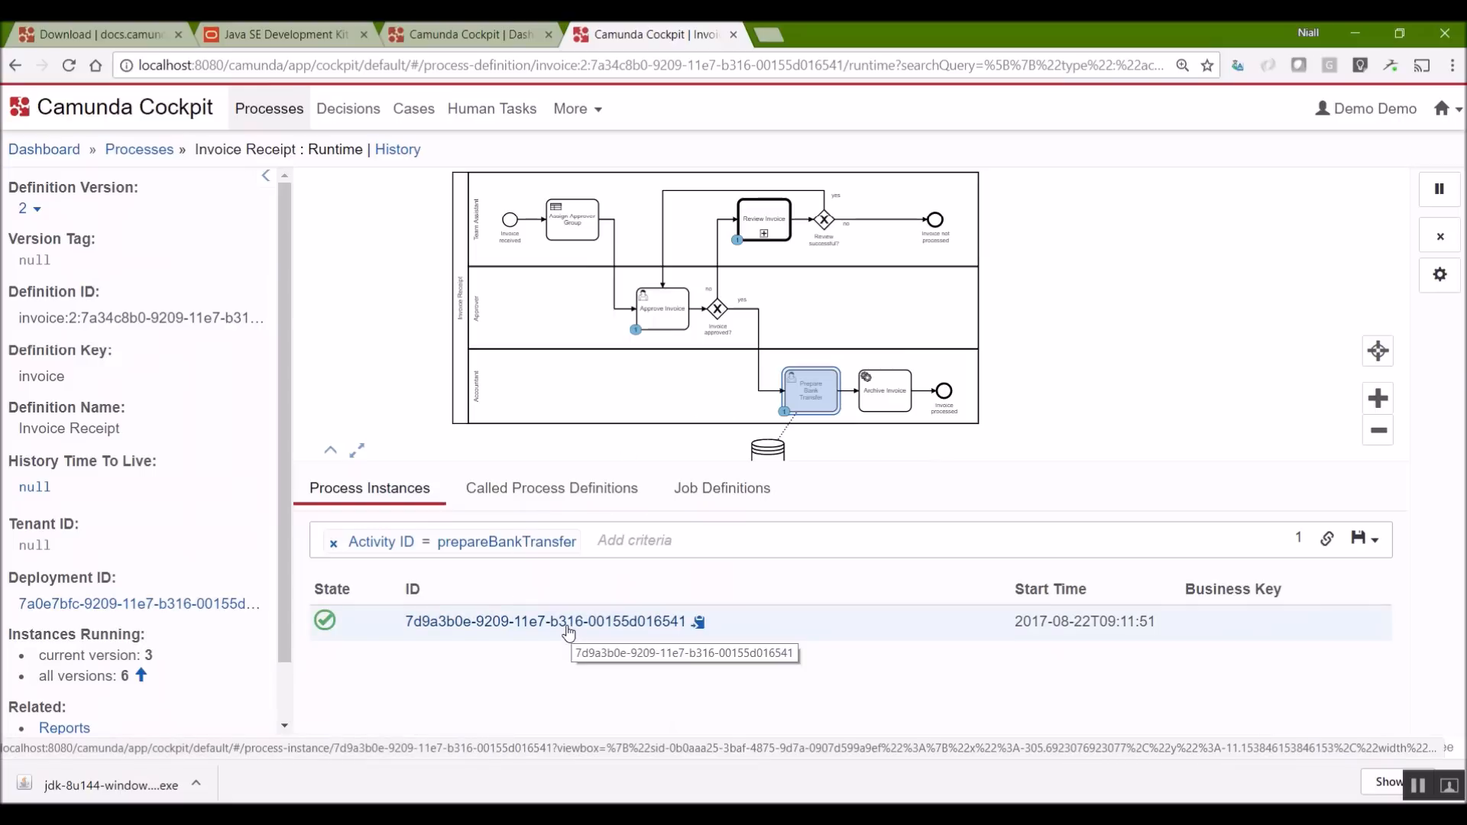
{"action": "left_click", "coordinate": [545, 621]}
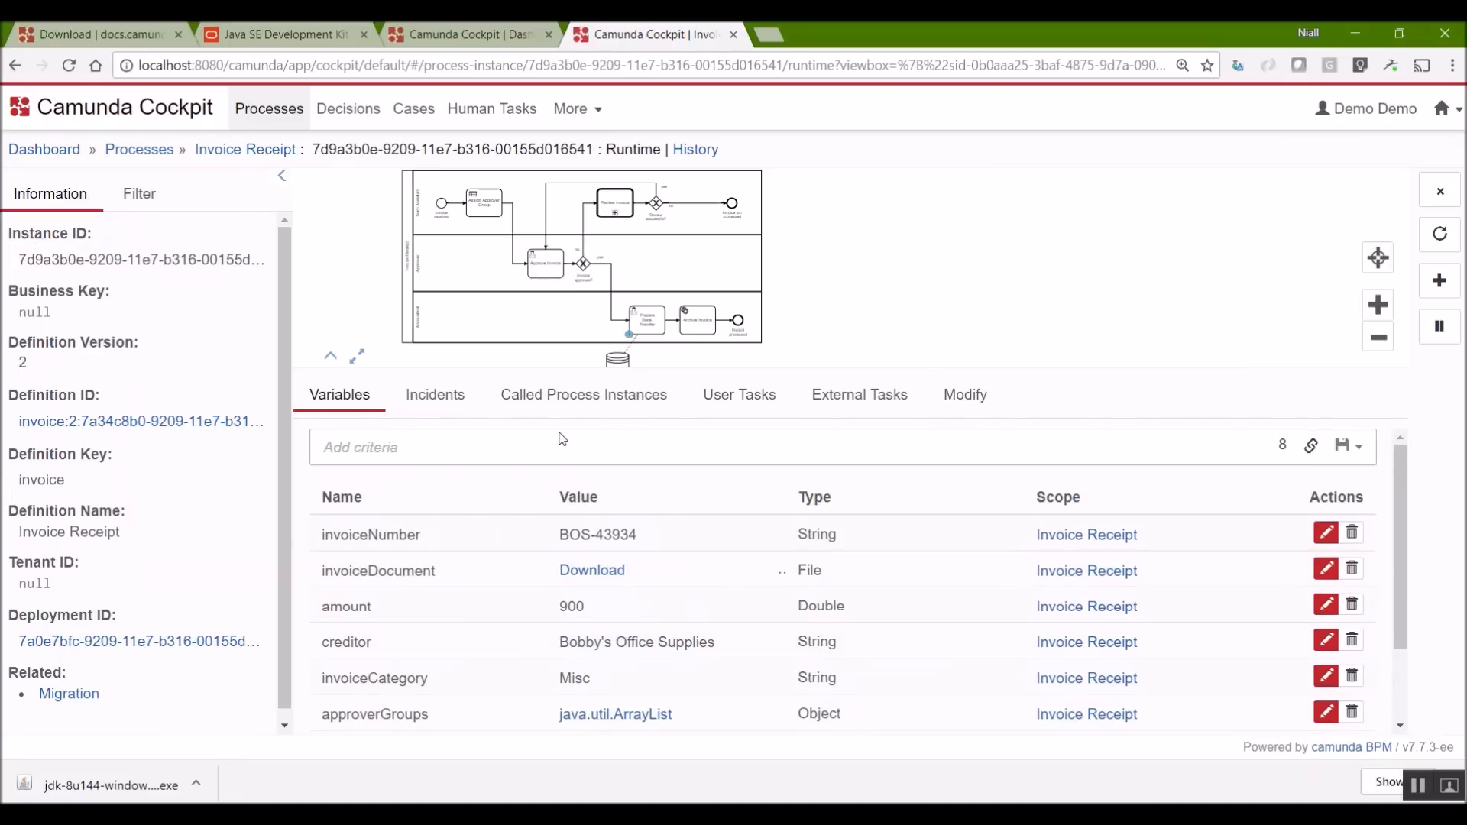
Check the open Prepare Bank Transfer user task, then view the instance's history audit log.
{"action": "left_click", "coordinate": [739, 394]}
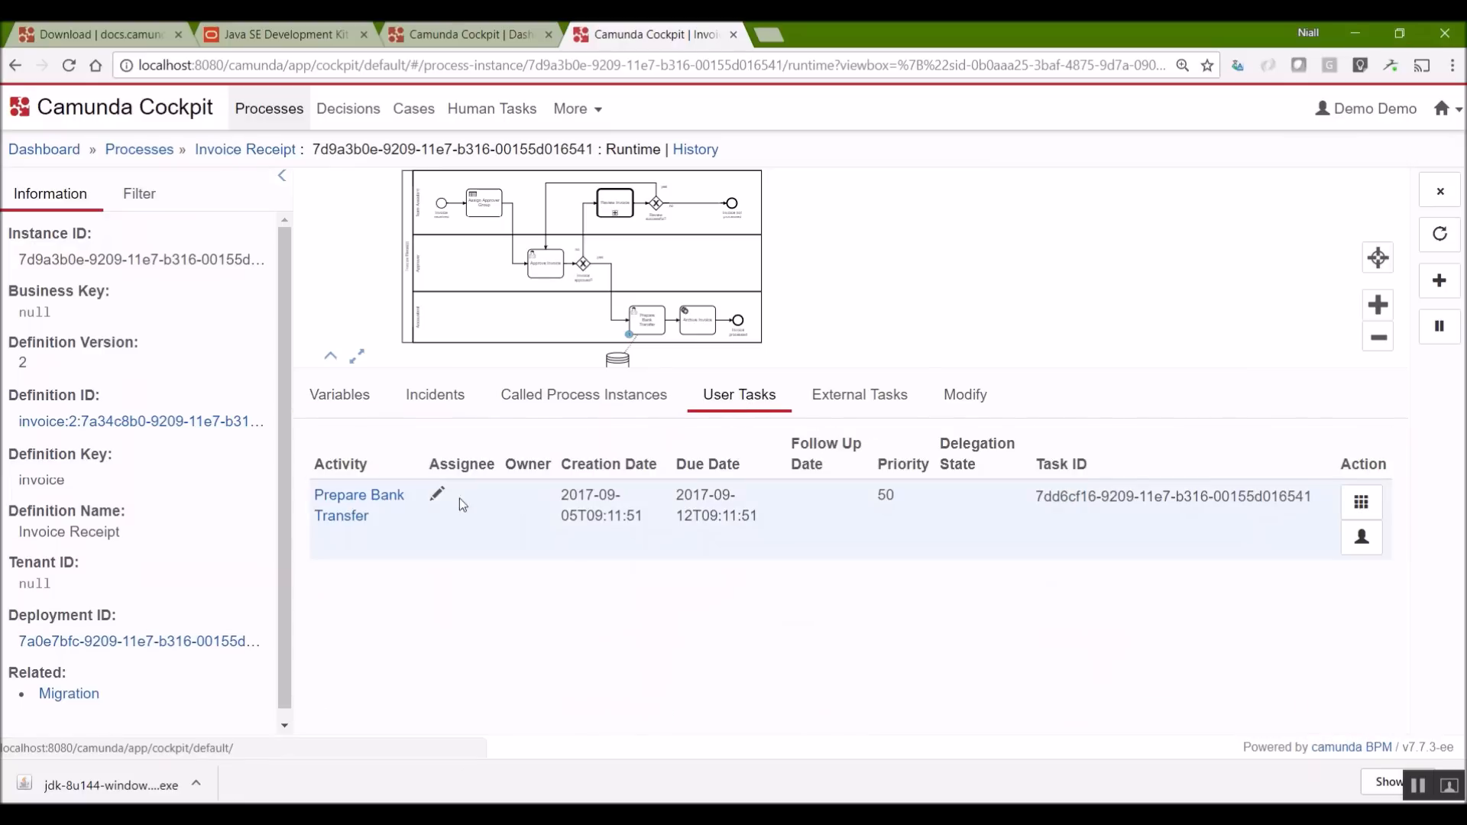
{"action": "mouse_move", "coordinate": [447, 507]}
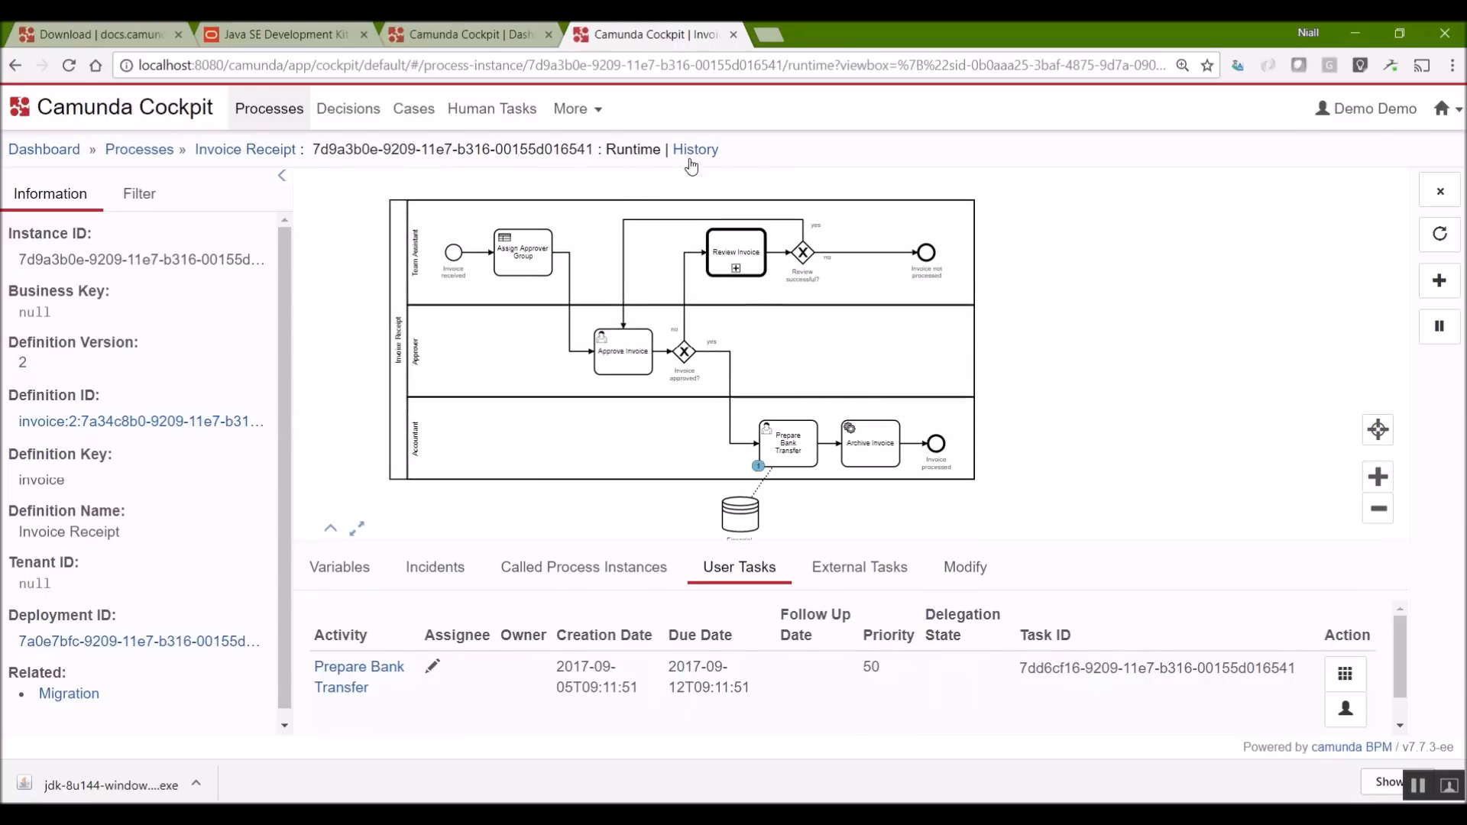
{"action": "left_click", "coordinate": [695, 149]}
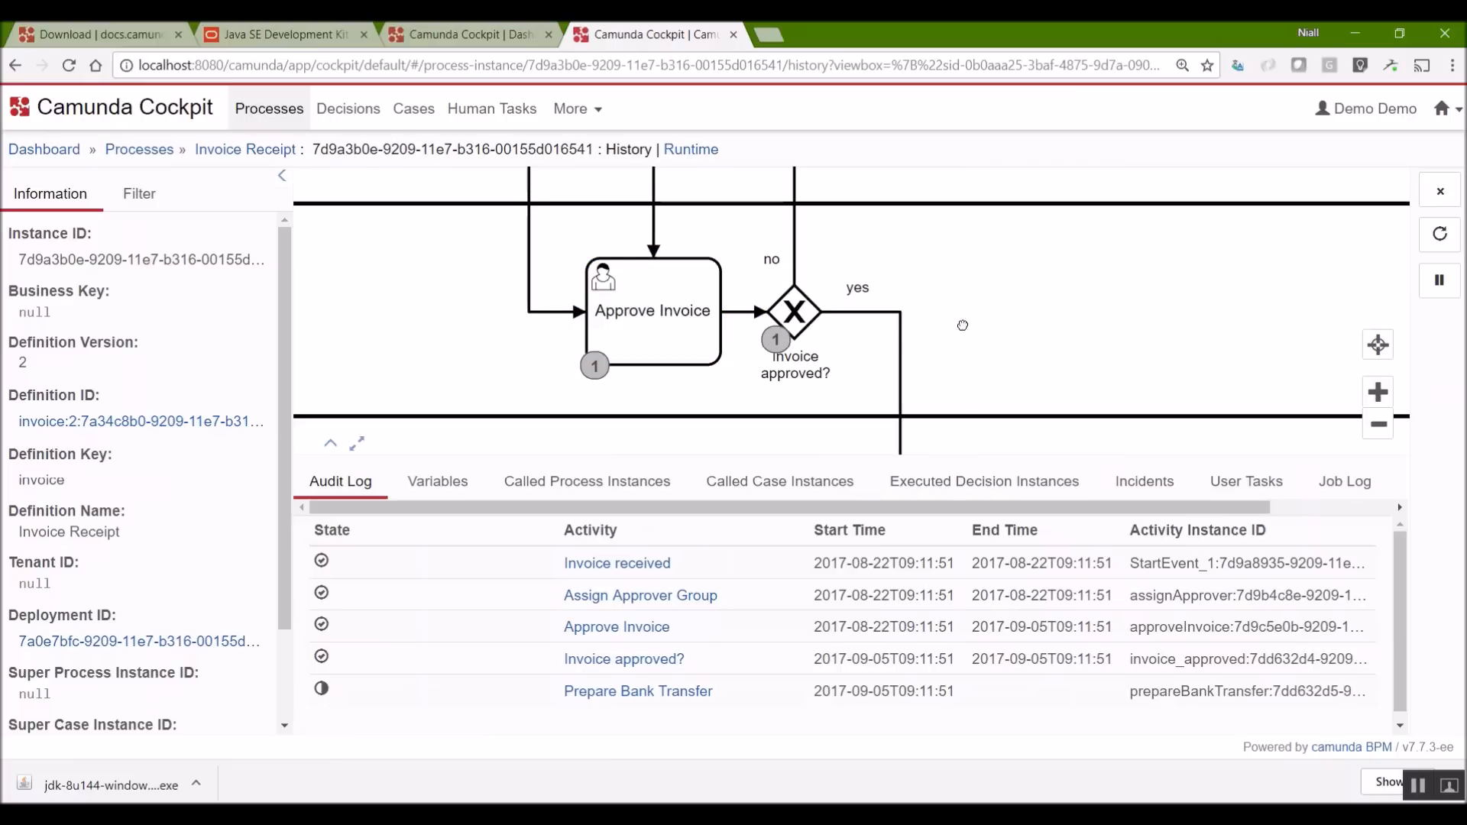
Filter history to Assign Approver Group and open its invoice-classification decision instance.
{"action": "left_click_drag", "start_coordinate": [962, 325], "coordinate": [830, 297]}
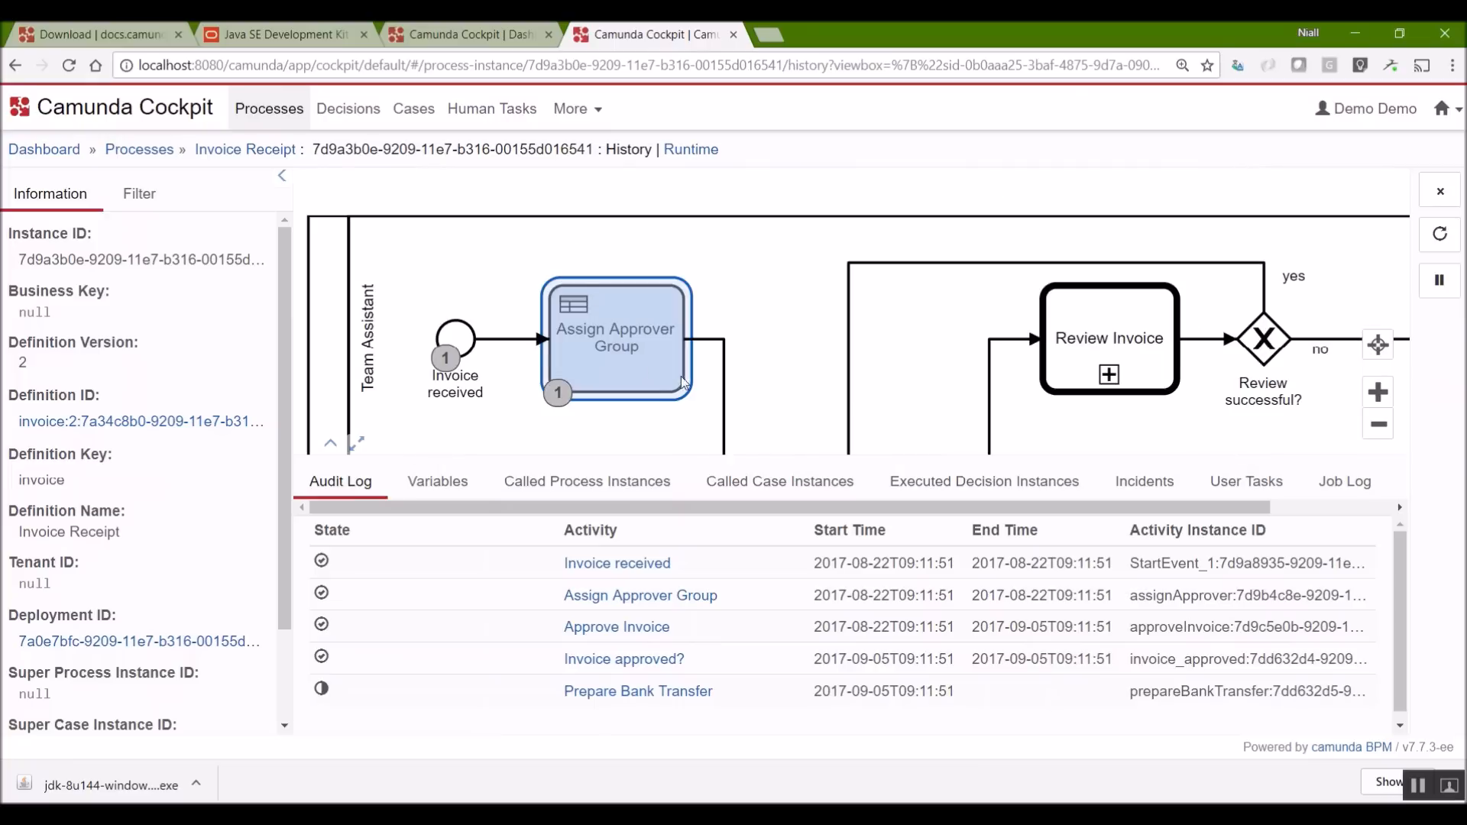
{"action": "mouse_move", "coordinate": [609, 365]}
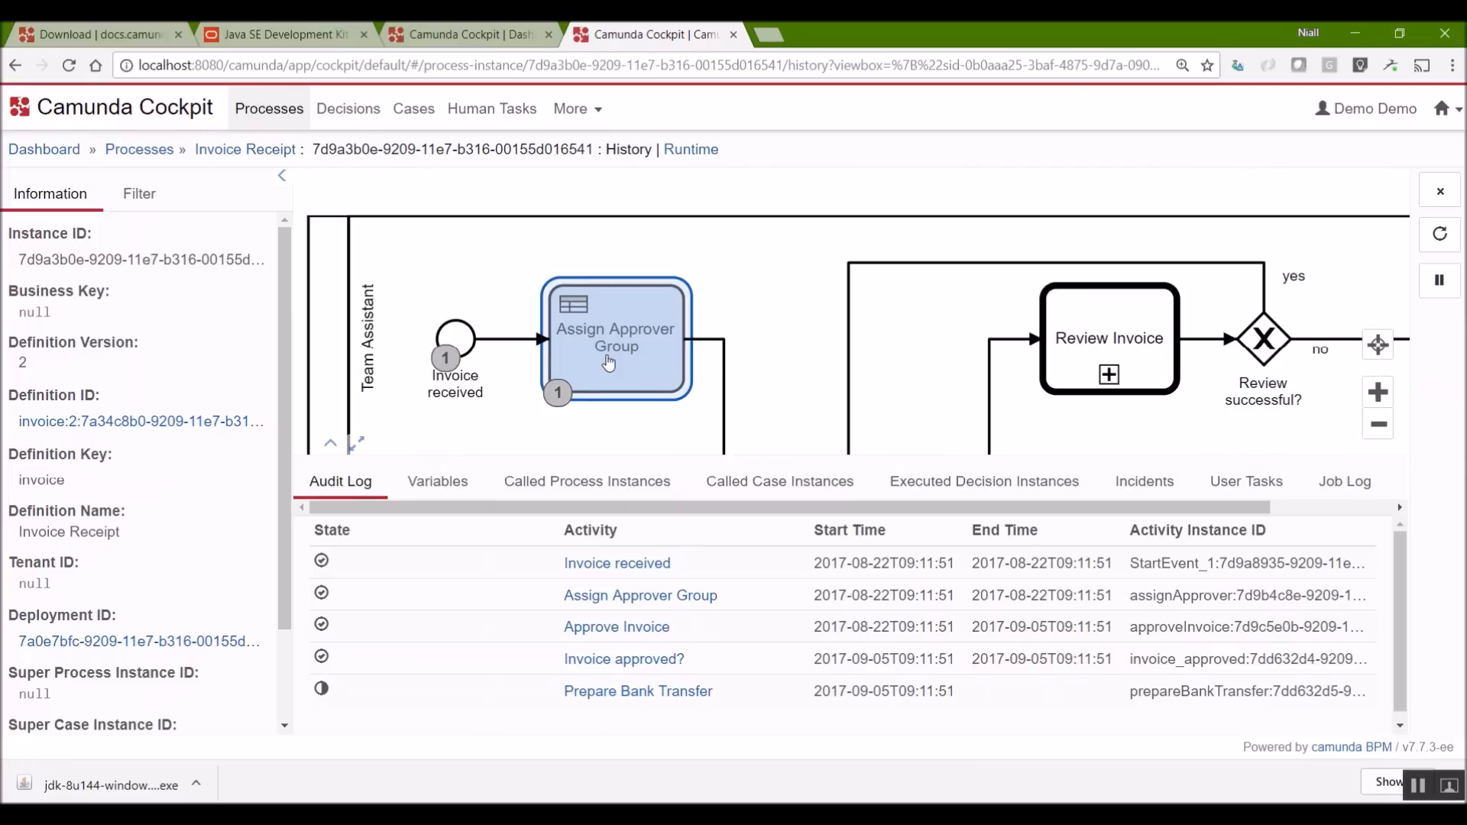
{"action": "left_click", "coordinate": [615, 336]}
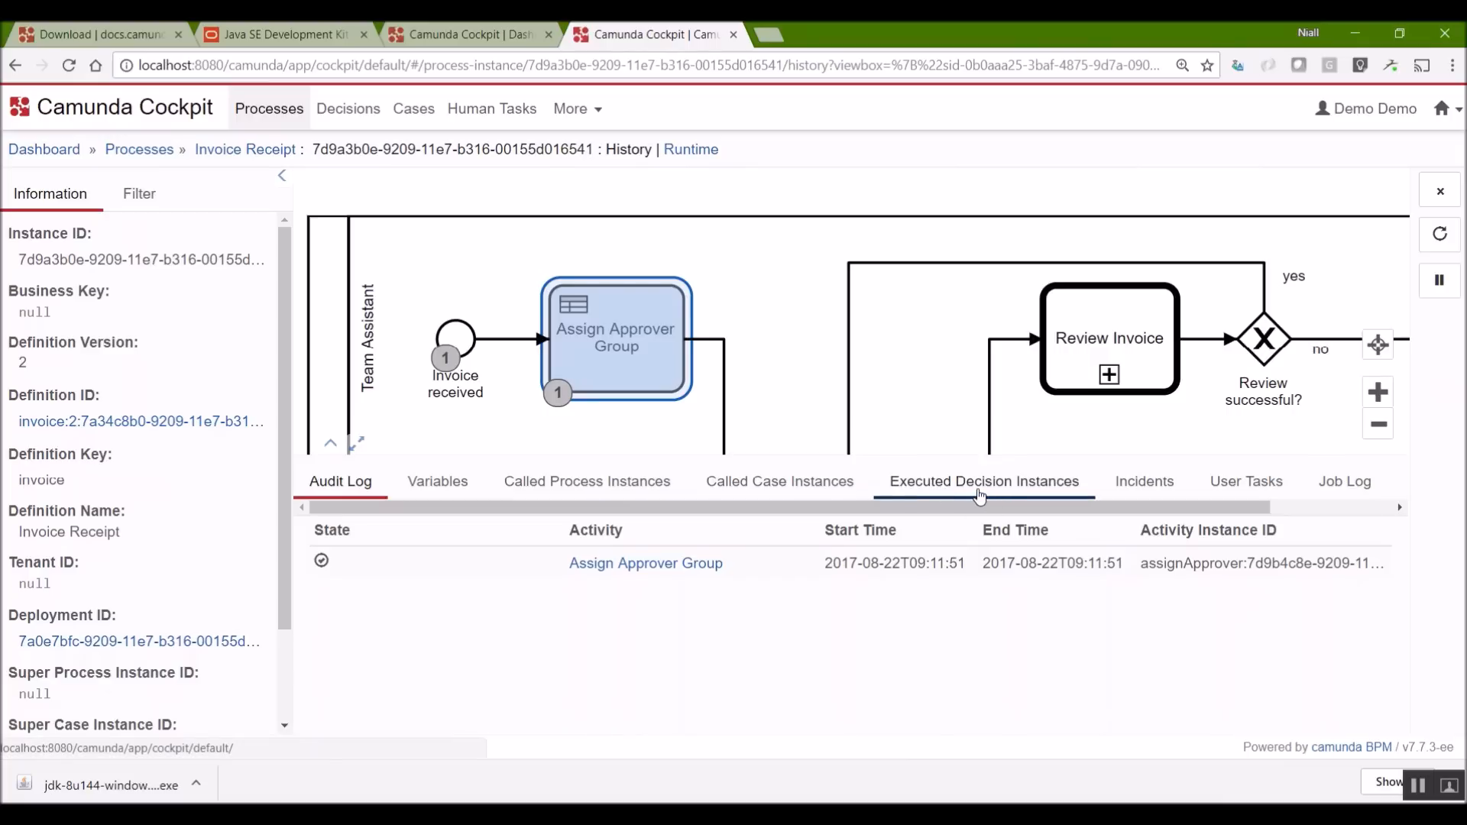
{"action": "left_click", "coordinate": [984, 481]}
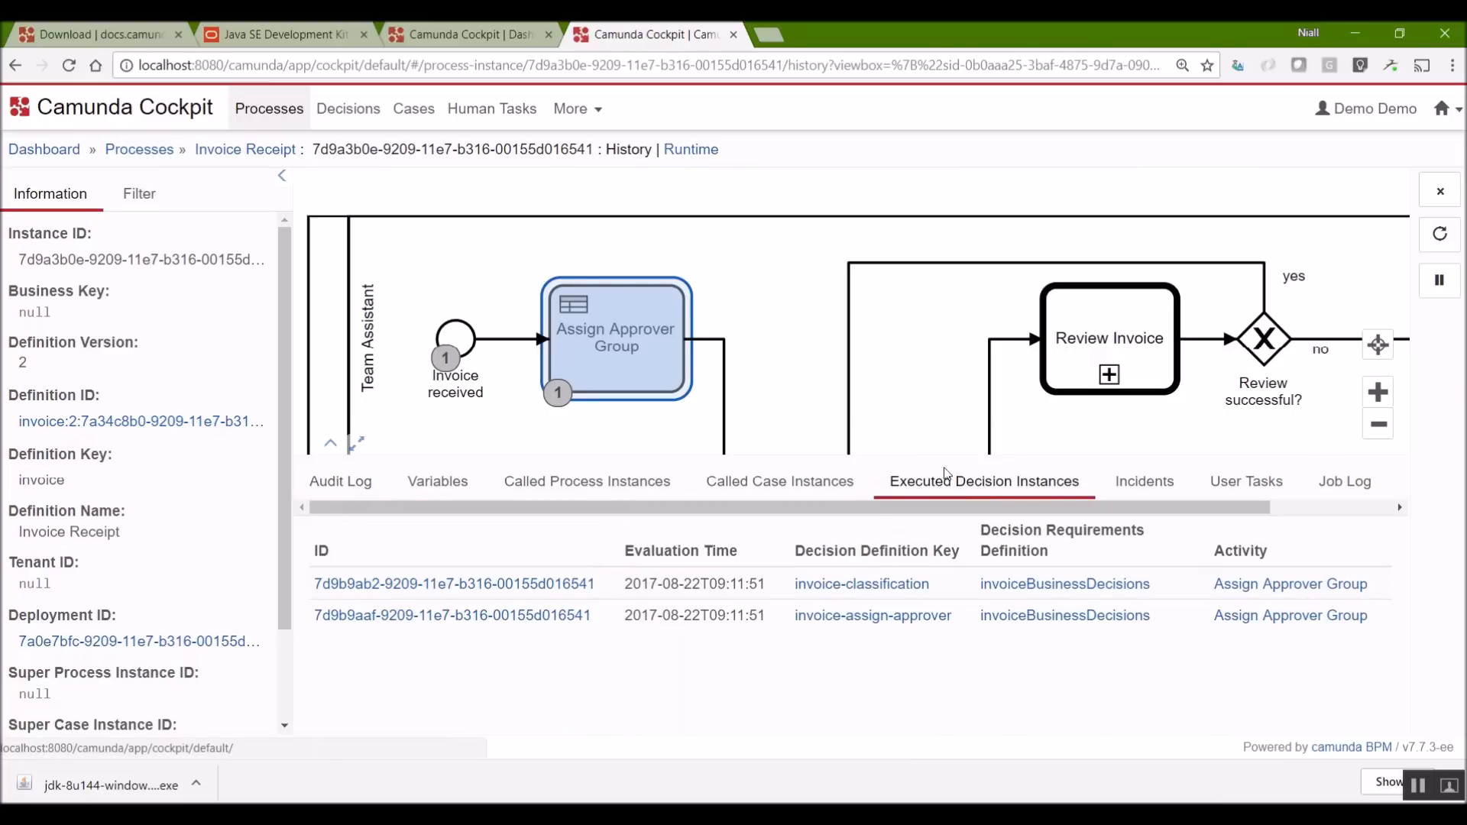
{"action": "mouse_move", "coordinate": [486, 670]}
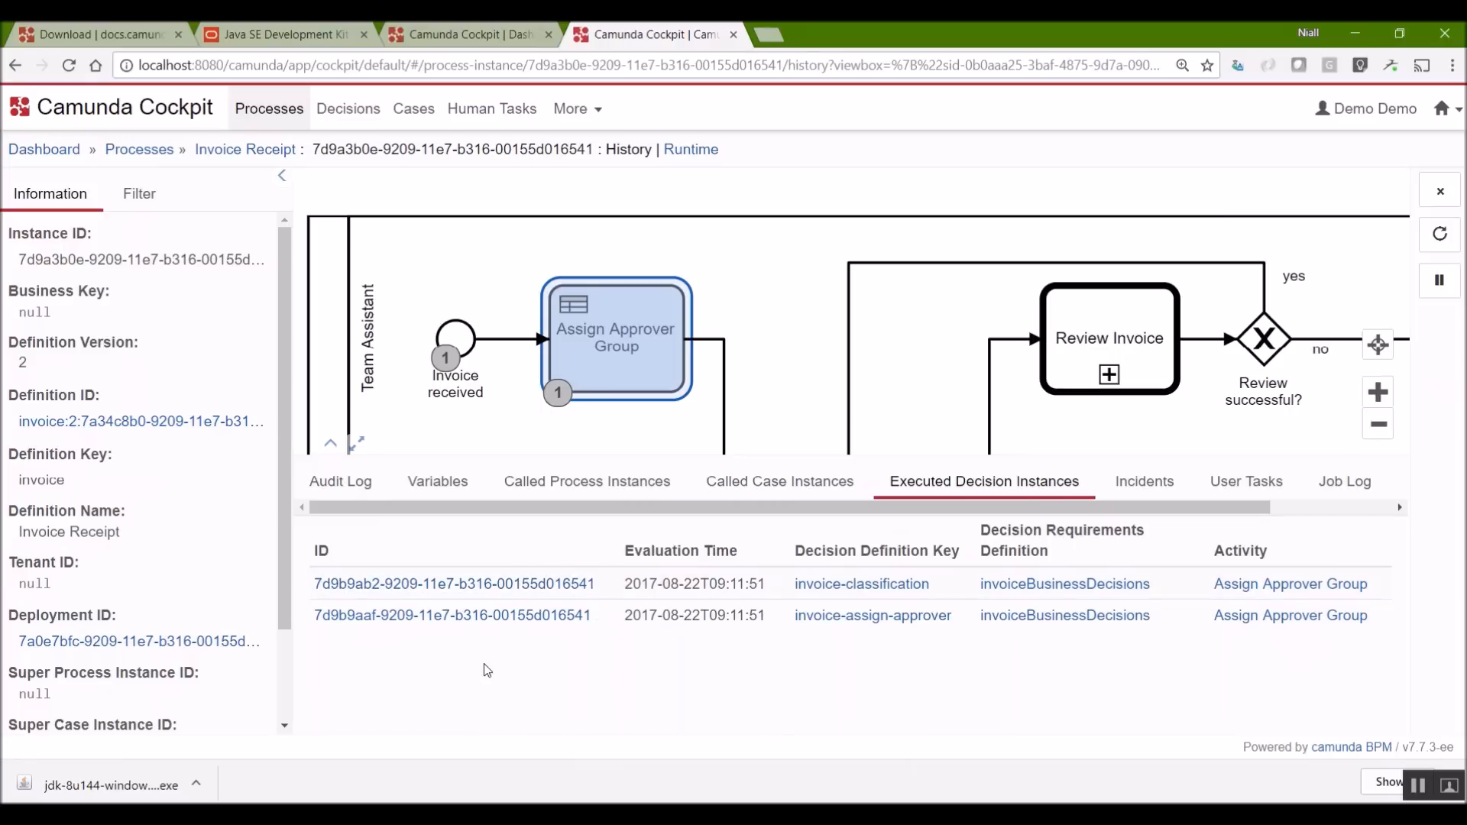
{"action": "mouse_move", "coordinate": [478, 591]}
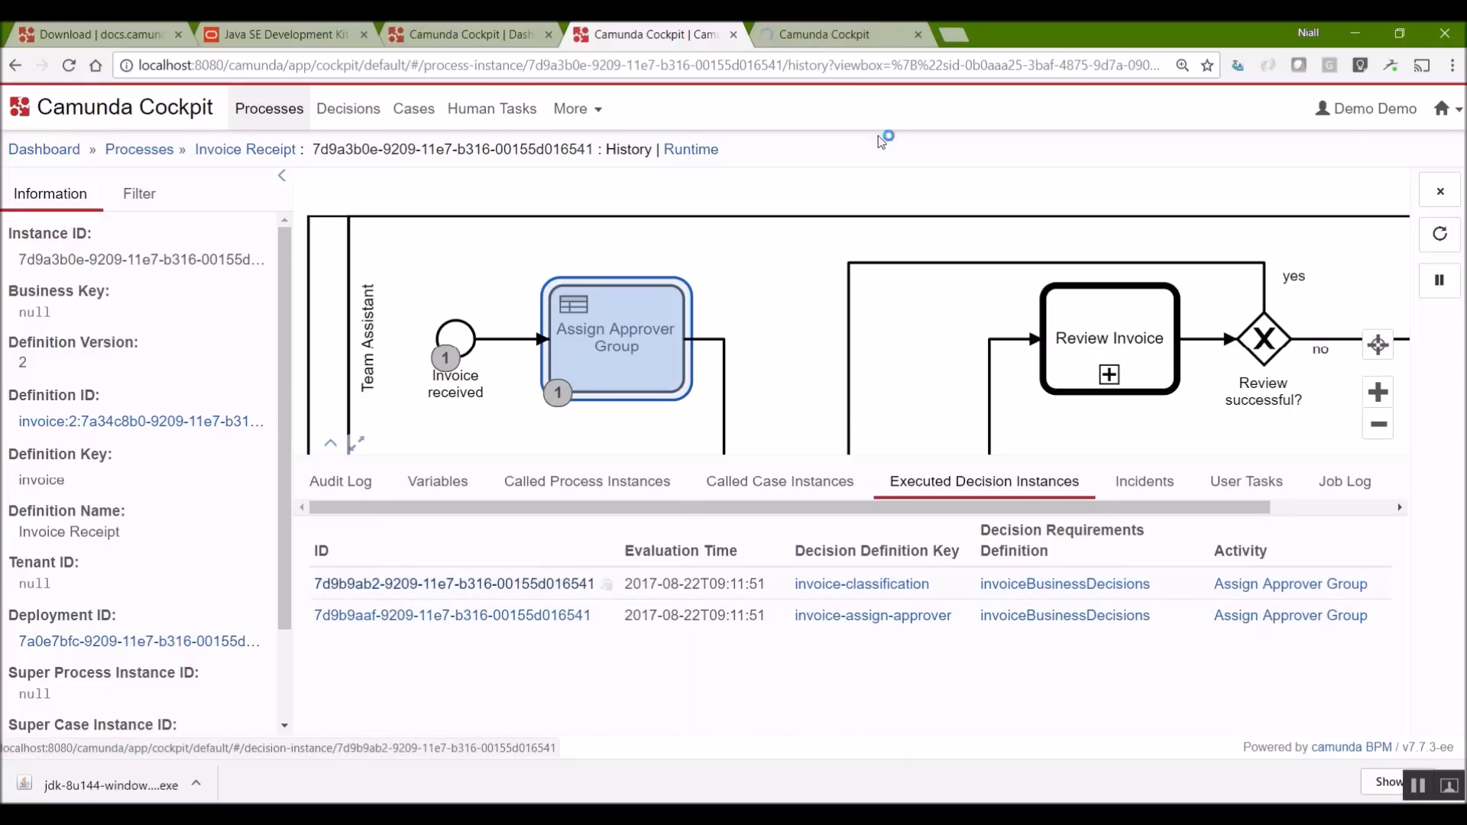
{"action": "left_click", "coordinate": [453, 581]}
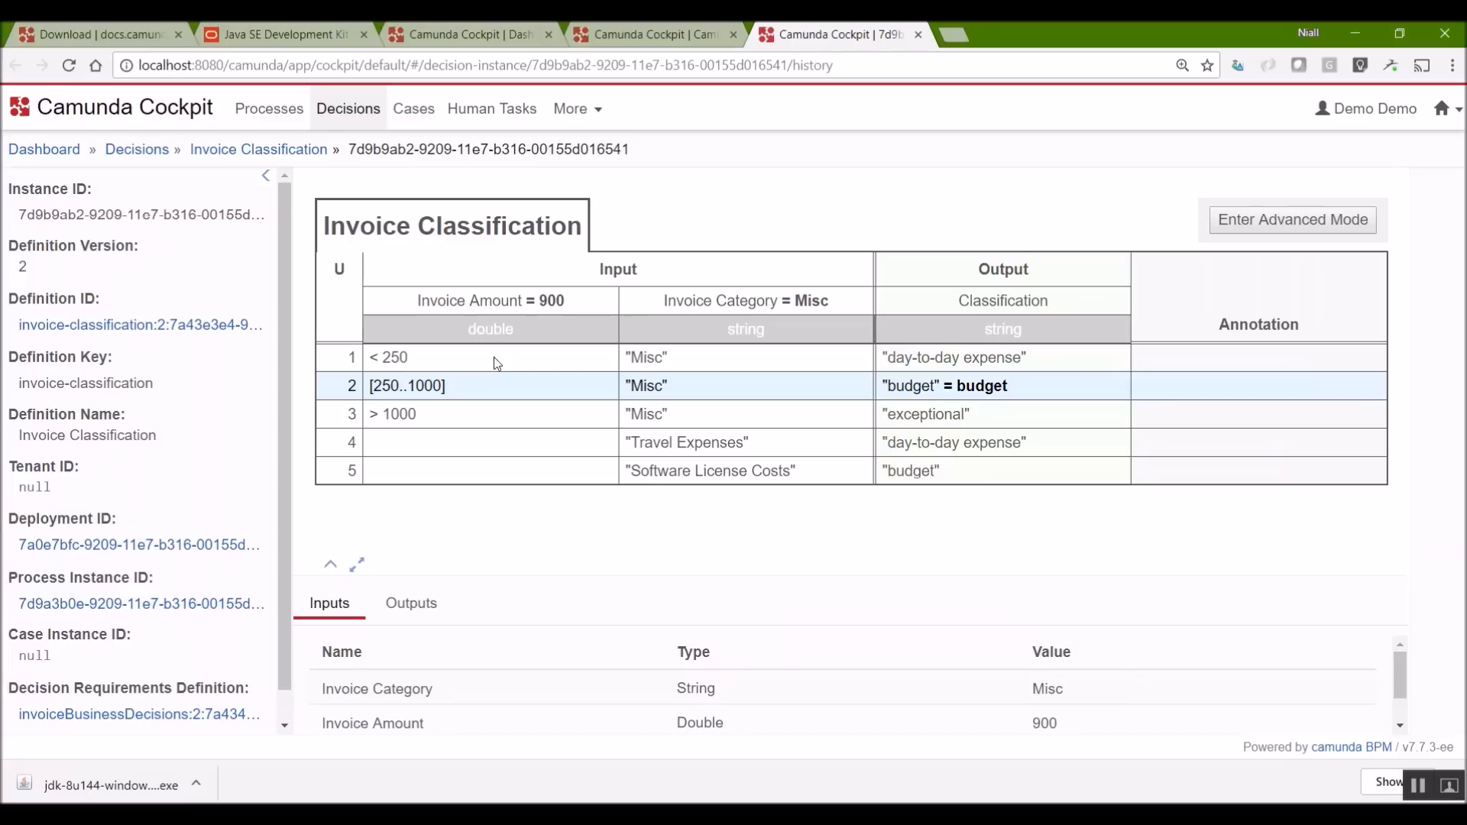
Review matched rule 2 (Misc, 900 to budget), then return to the instance history.
{"action": "double_click", "coordinate": [488, 301]}
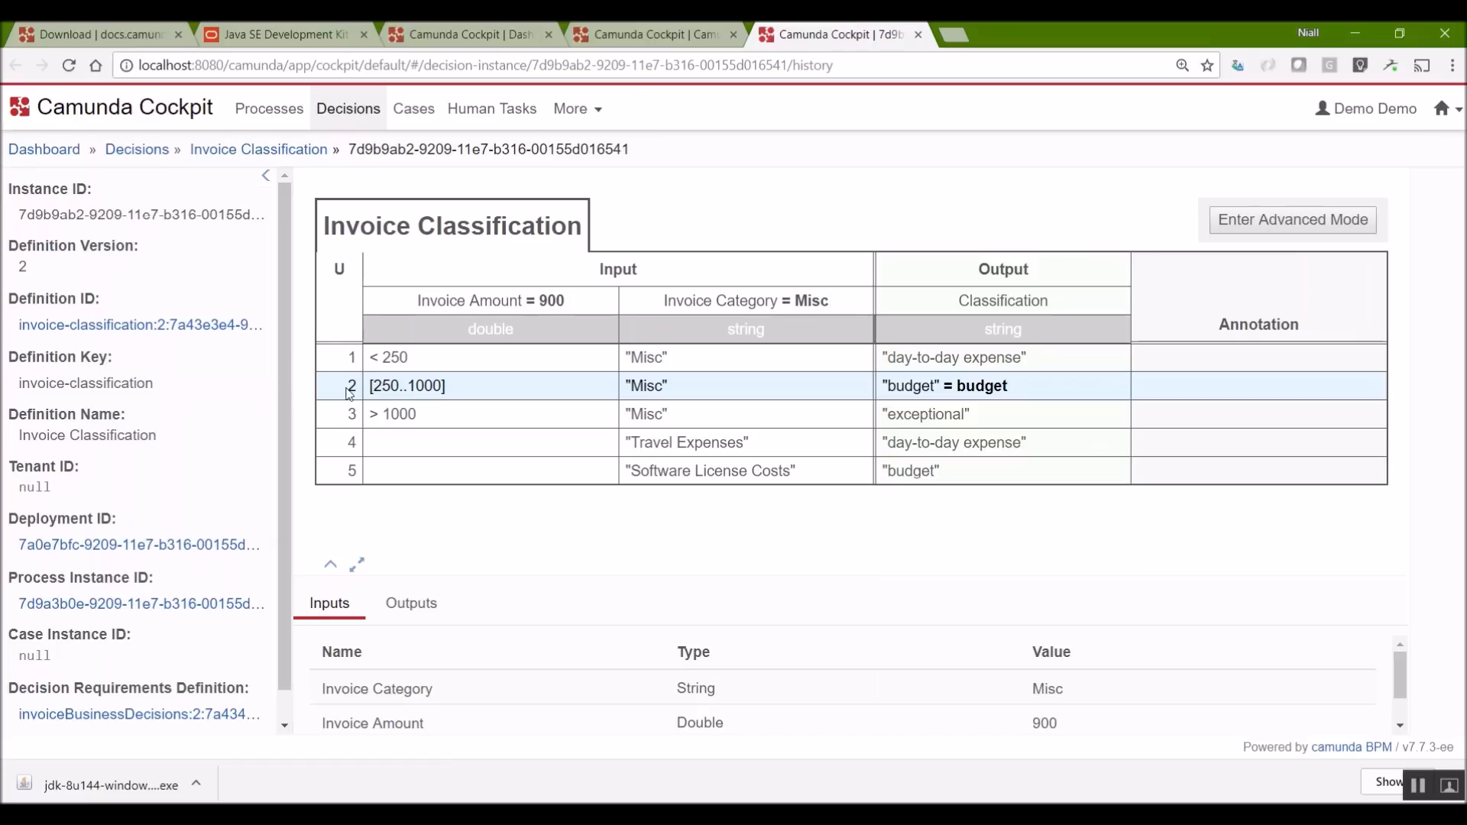
{"action": "double_click", "coordinate": [938, 386]}
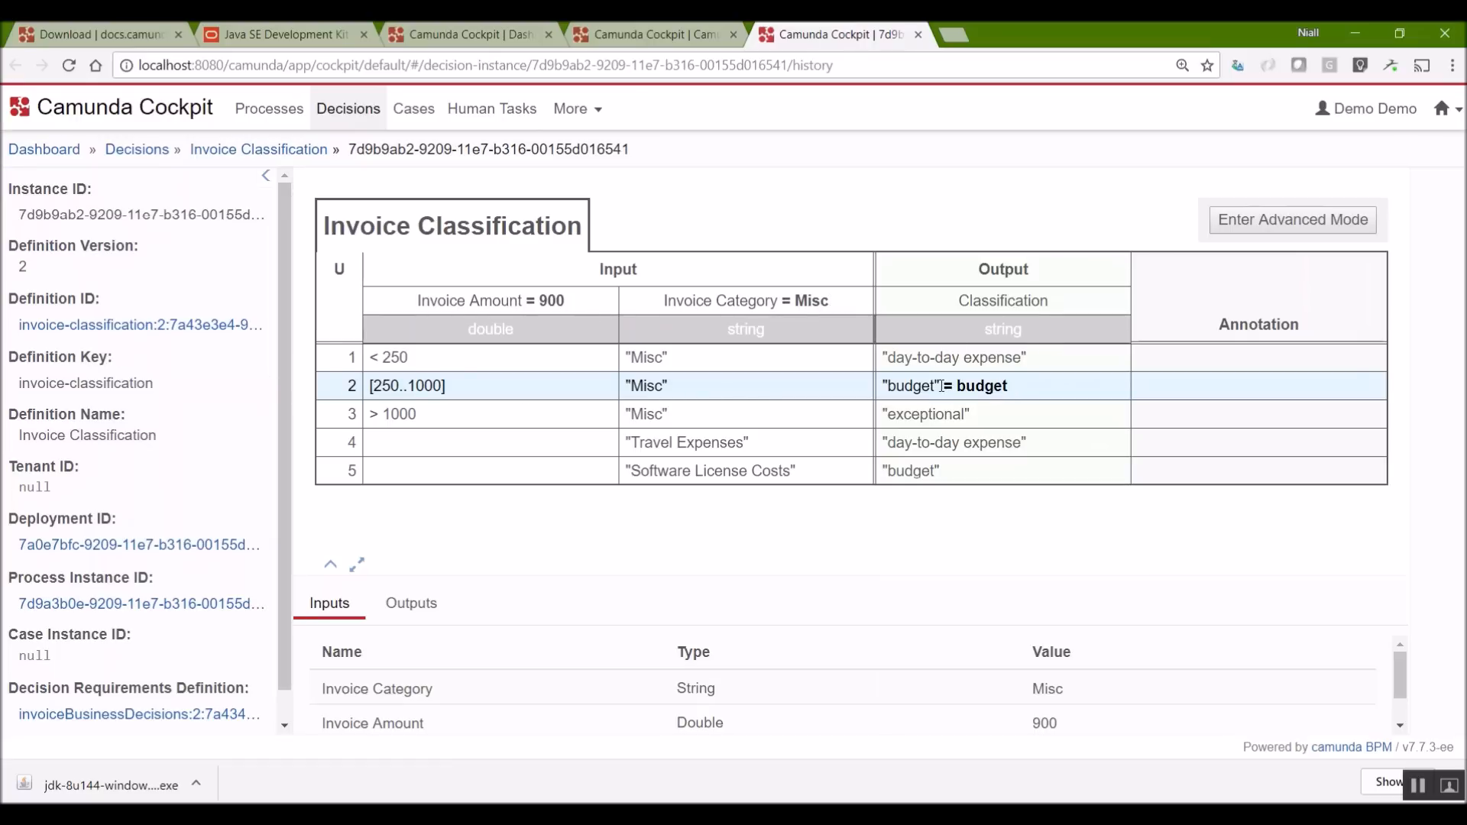
{"action": "left_click", "coordinate": [647, 34]}
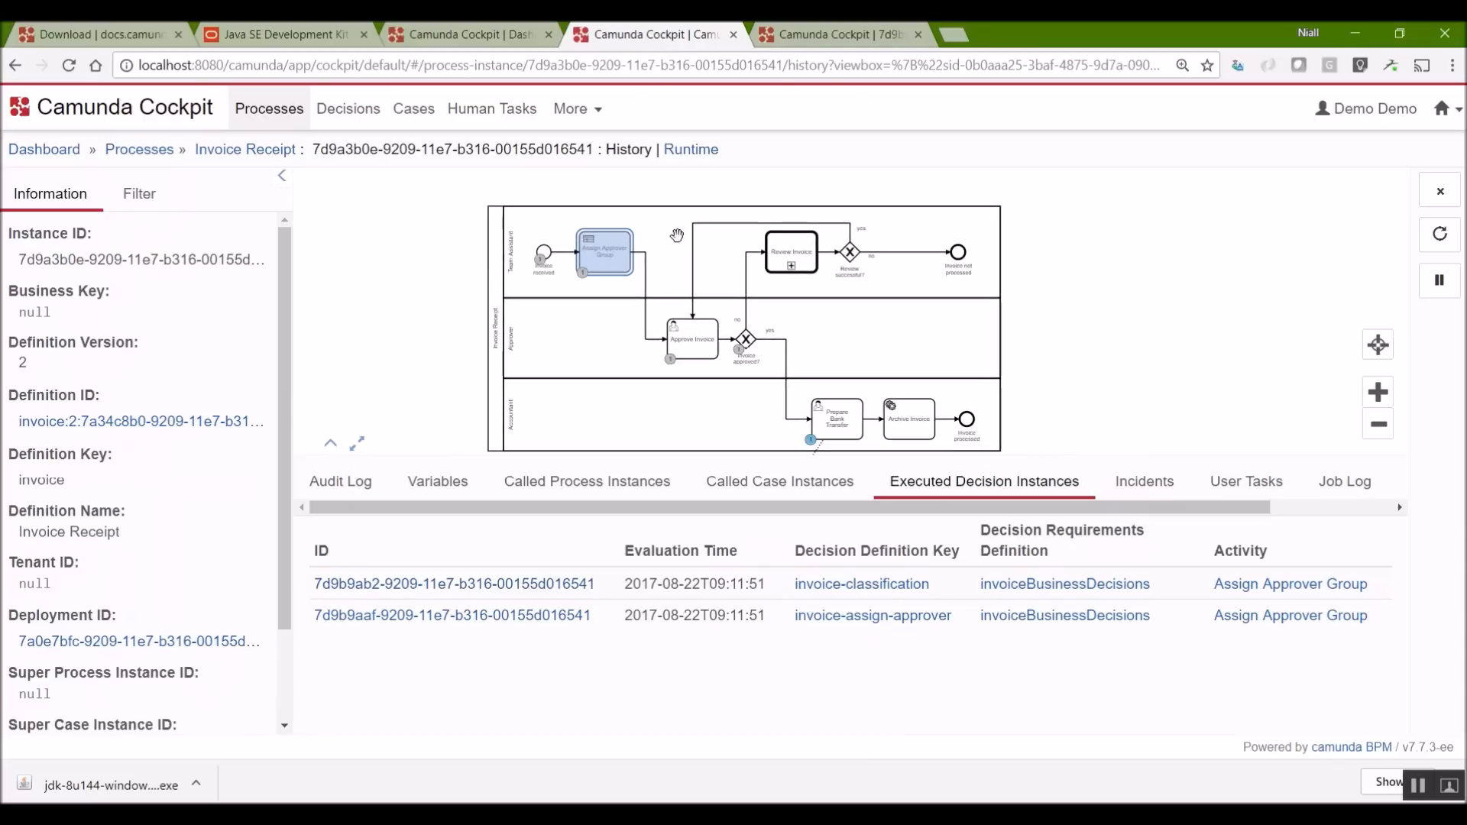
{"action": "mouse_move", "coordinate": [691, 152]}
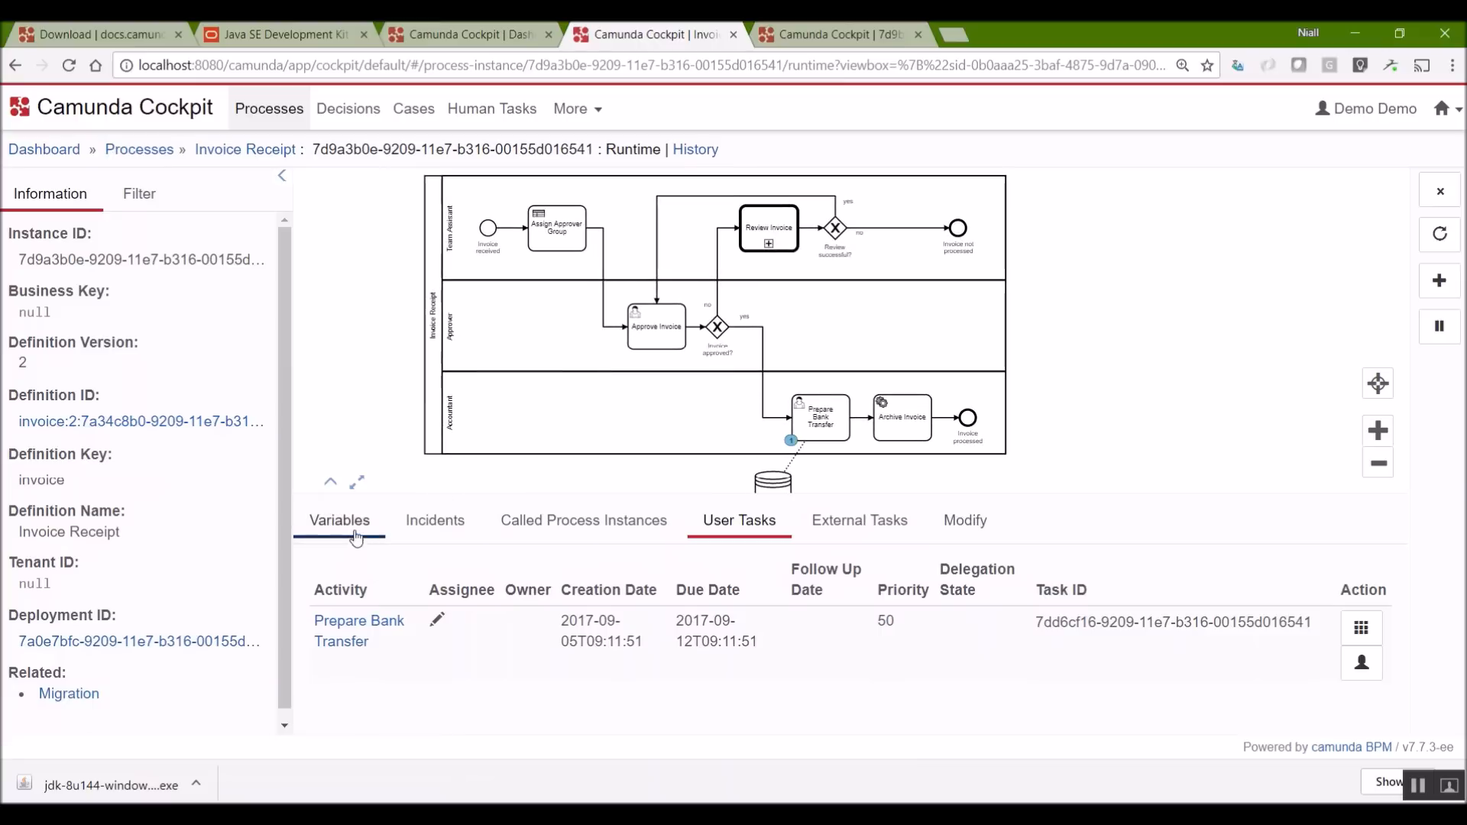
Edit the amount variable to 9000 and save it.
{"action": "left_click", "coordinate": [339, 520]}
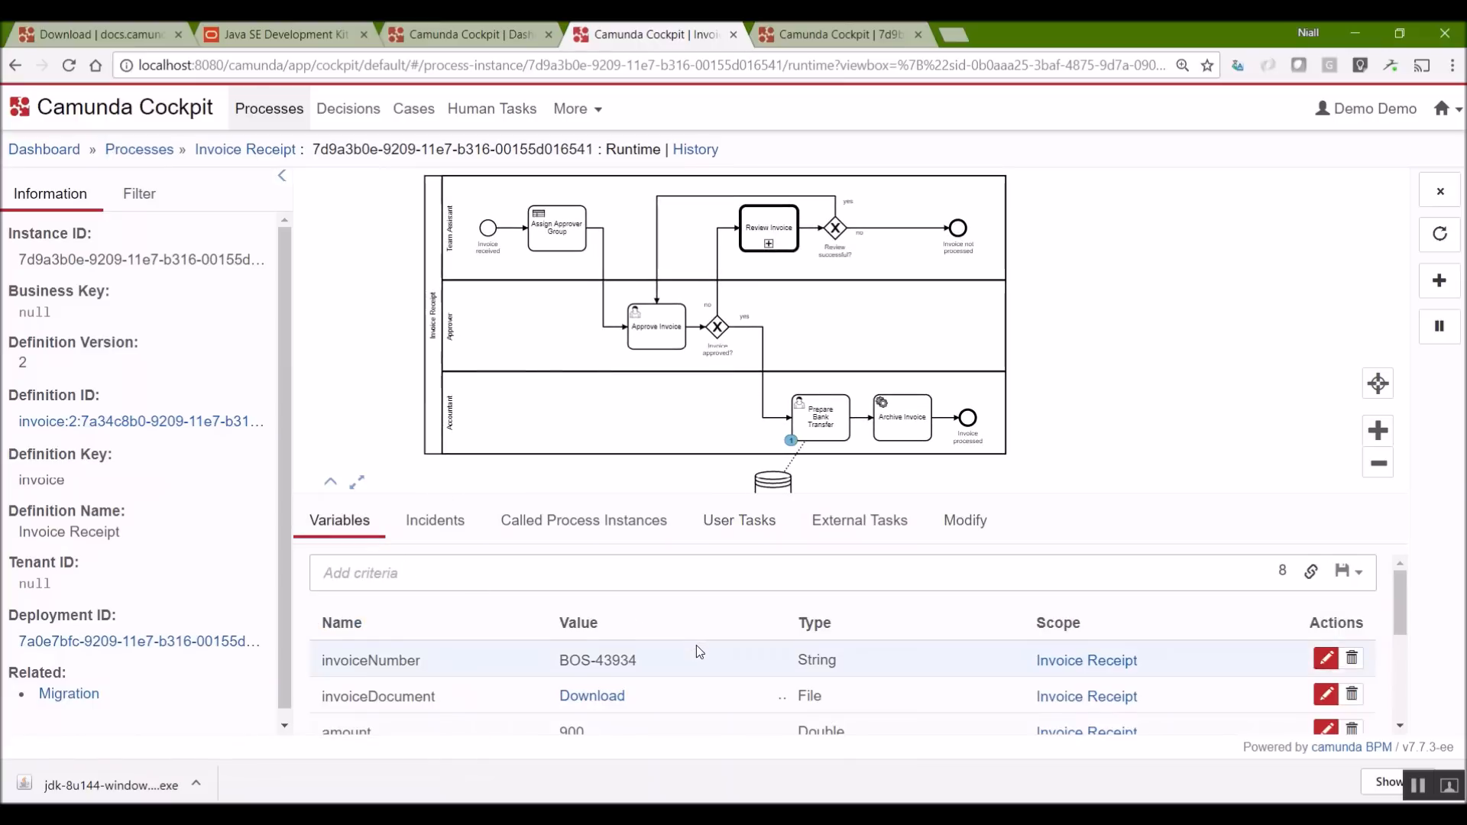
{"action": "scroll", "scroll_direction": "down", "scroll_amount": 3}
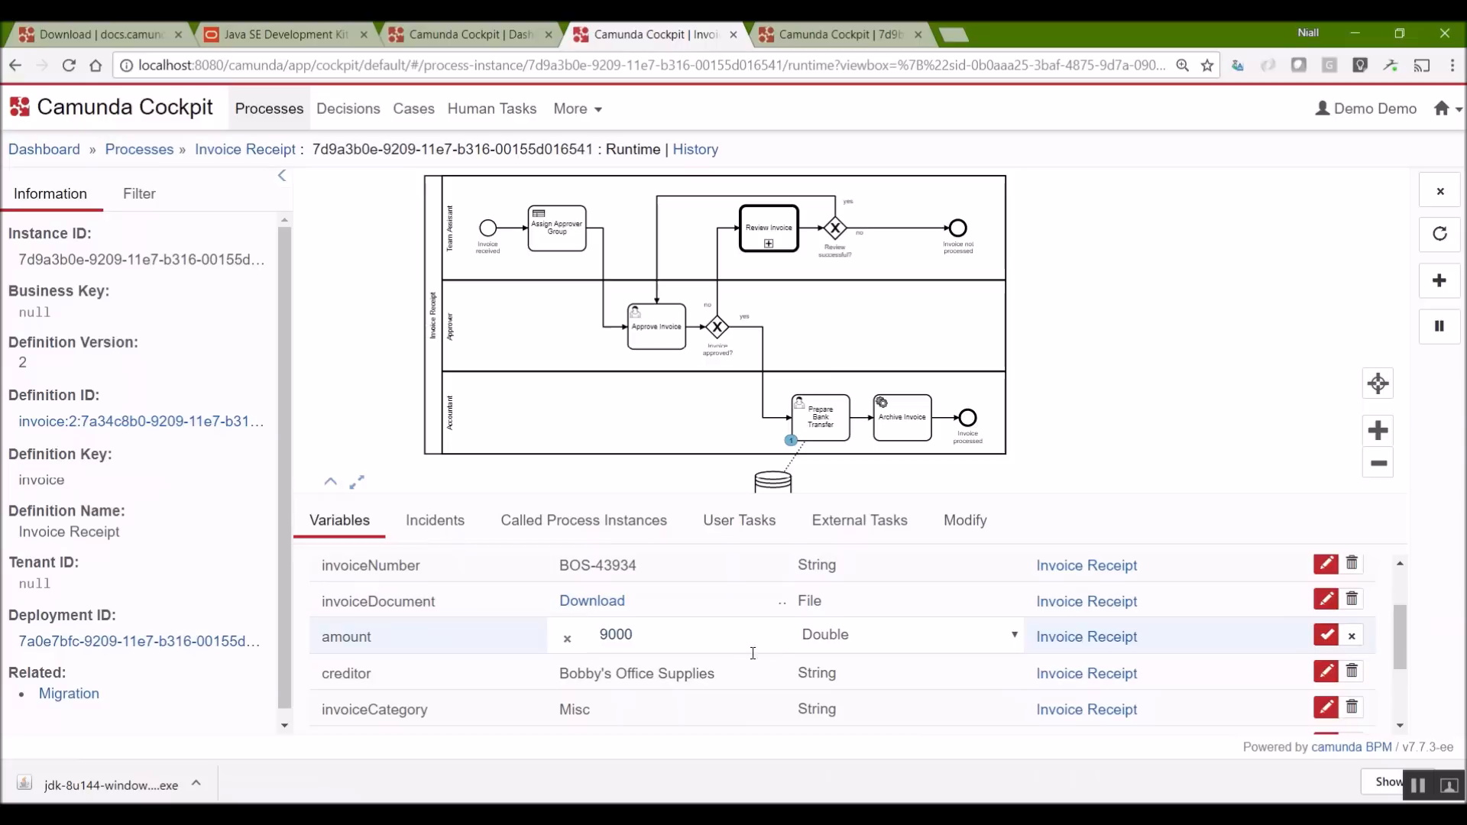
{"action": "left_click", "coordinate": [1322, 636]}
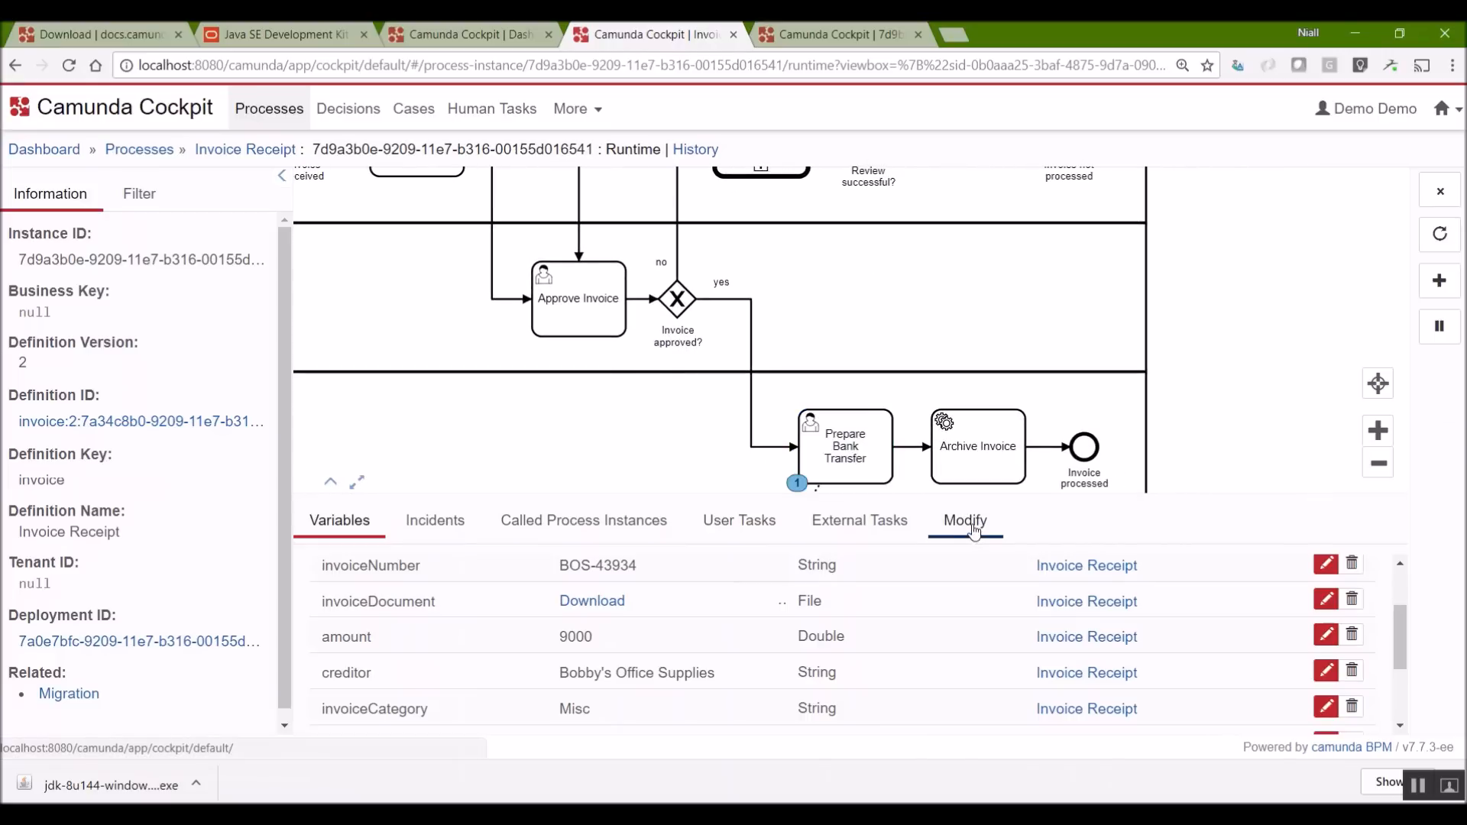
{"action": "left_click", "coordinate": [964, 520]}
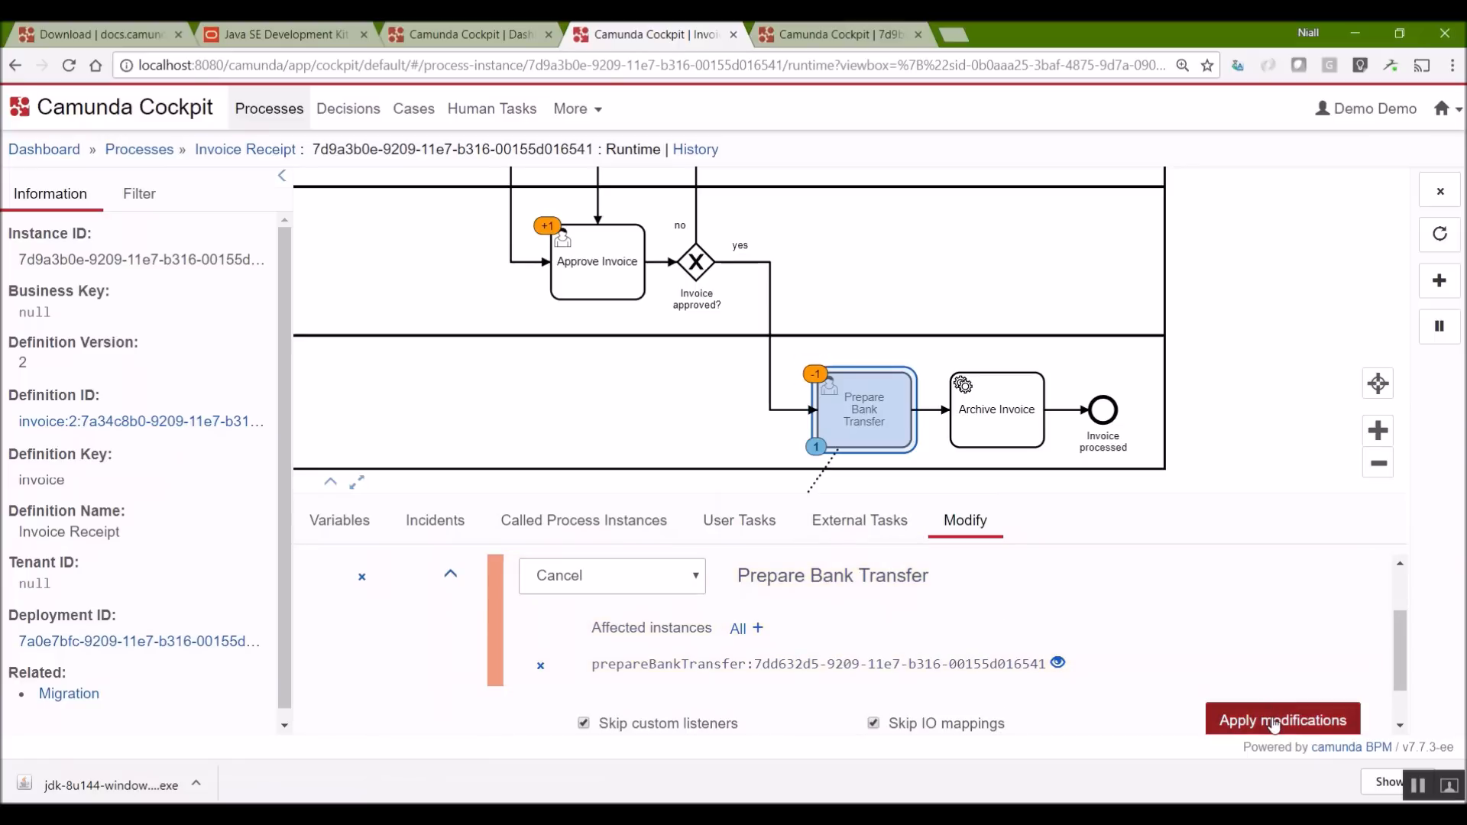
Apply and confirm the modification moving the token to Approve Invoice.
{"action": "left_click", "coordinate": [1283, 718]}
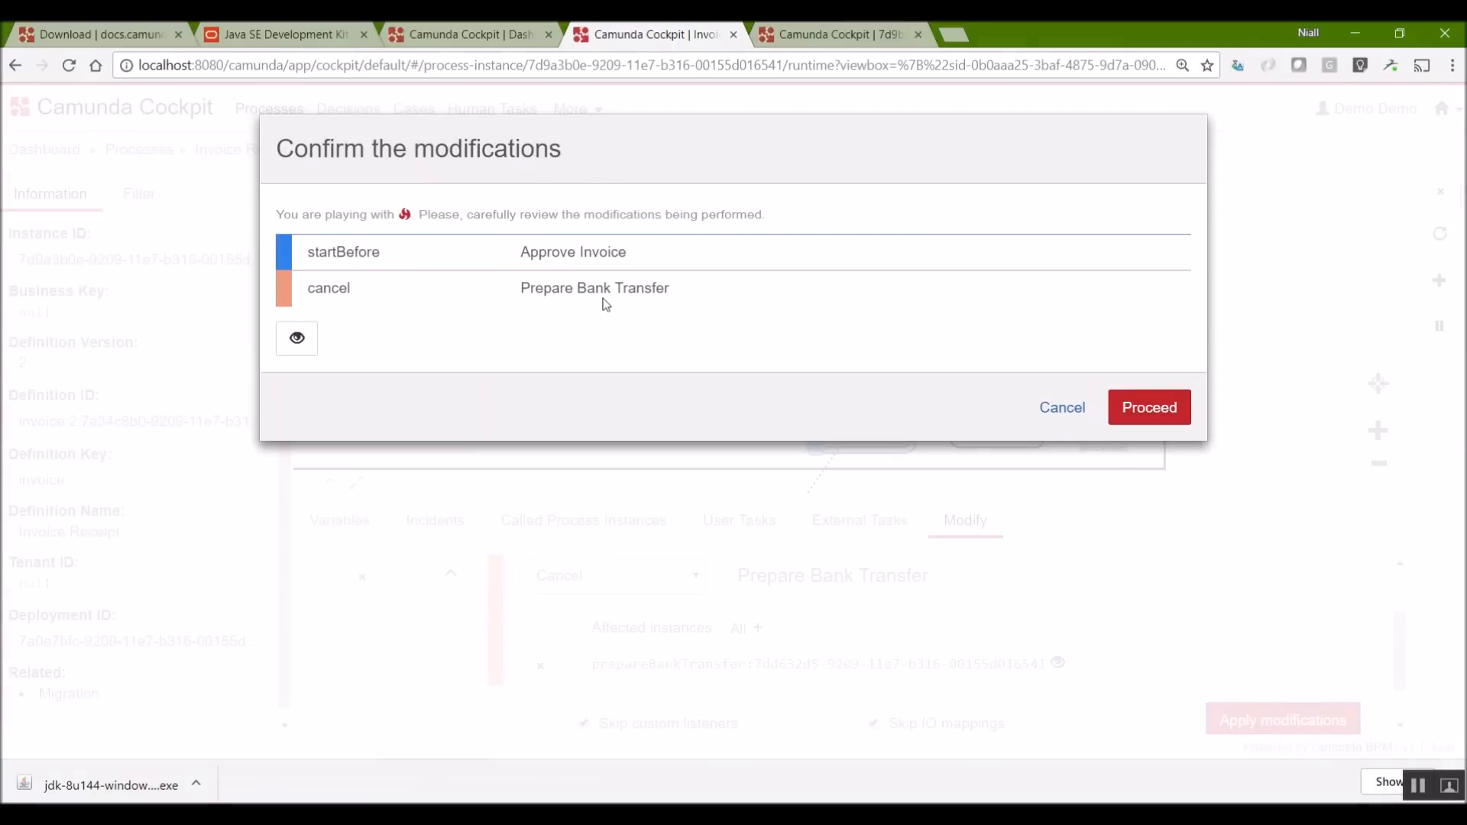
{"action": "left_click_drag", "start_coordinate": [279, 214], "coordinate": [396, 214]}
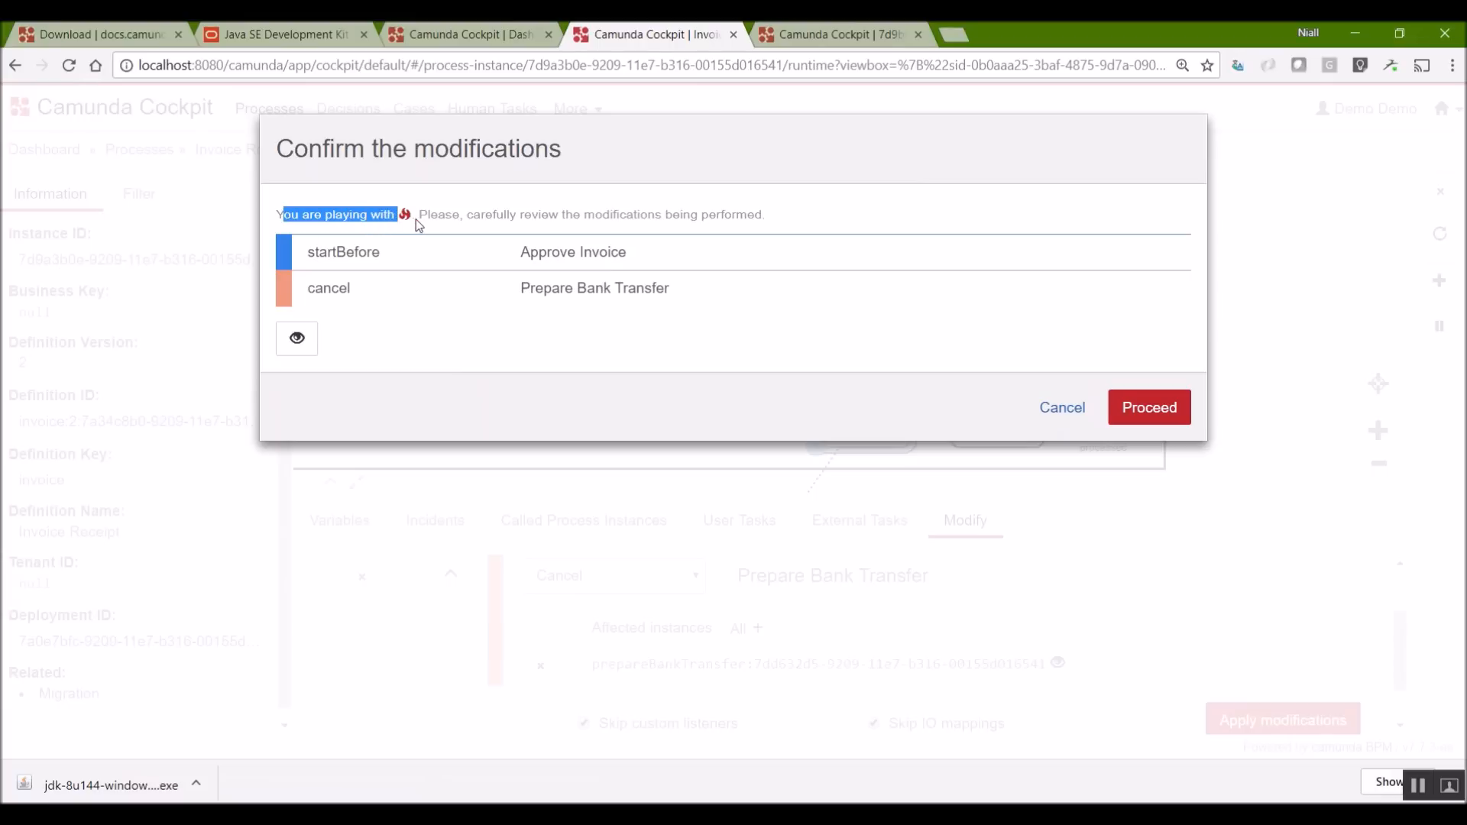
{"action": "mouse_move", "coordinate": [275, 224]}
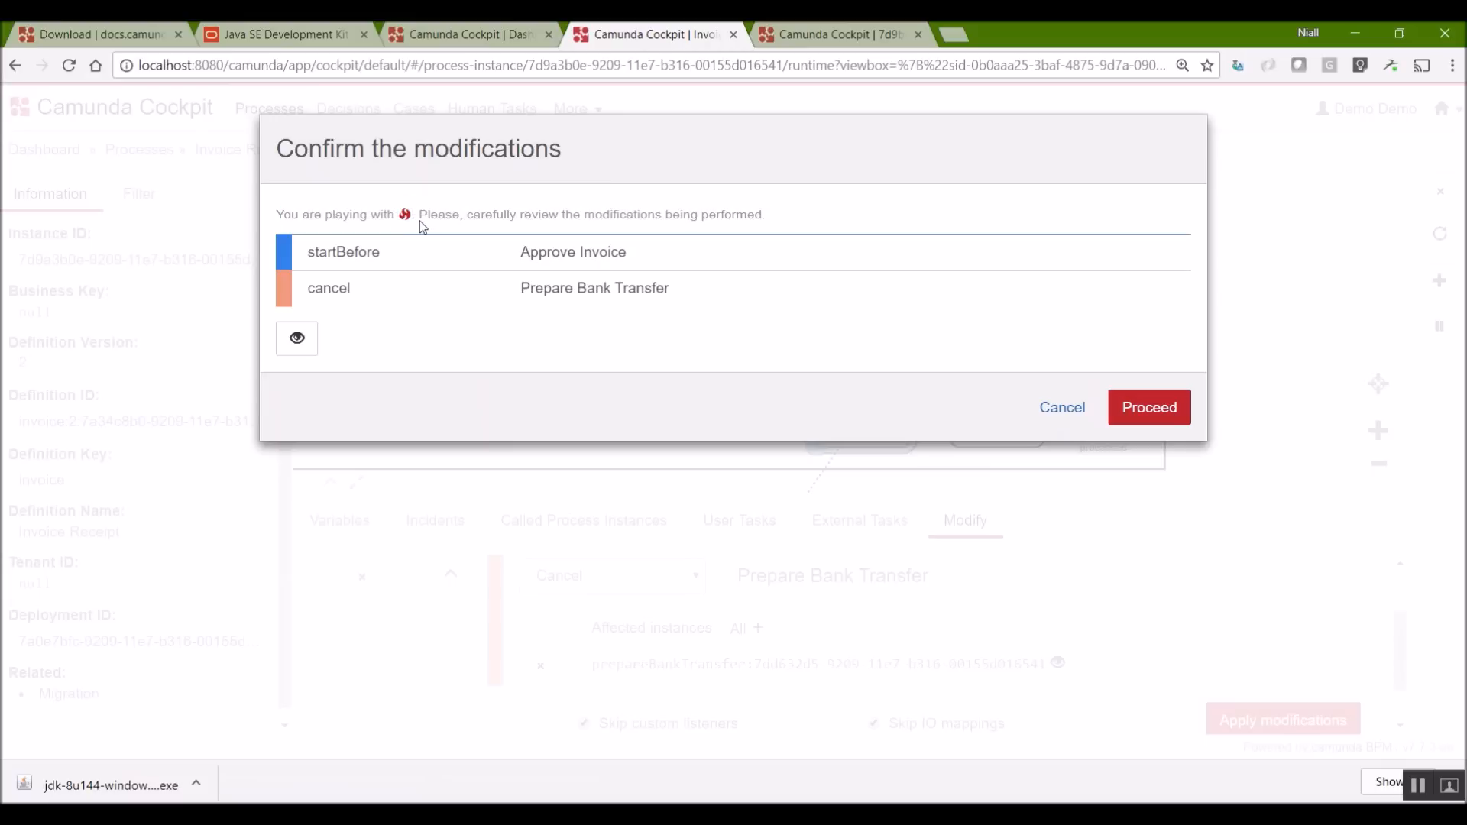
{"action": "mouse_move", "coordinate": [389, 218]}
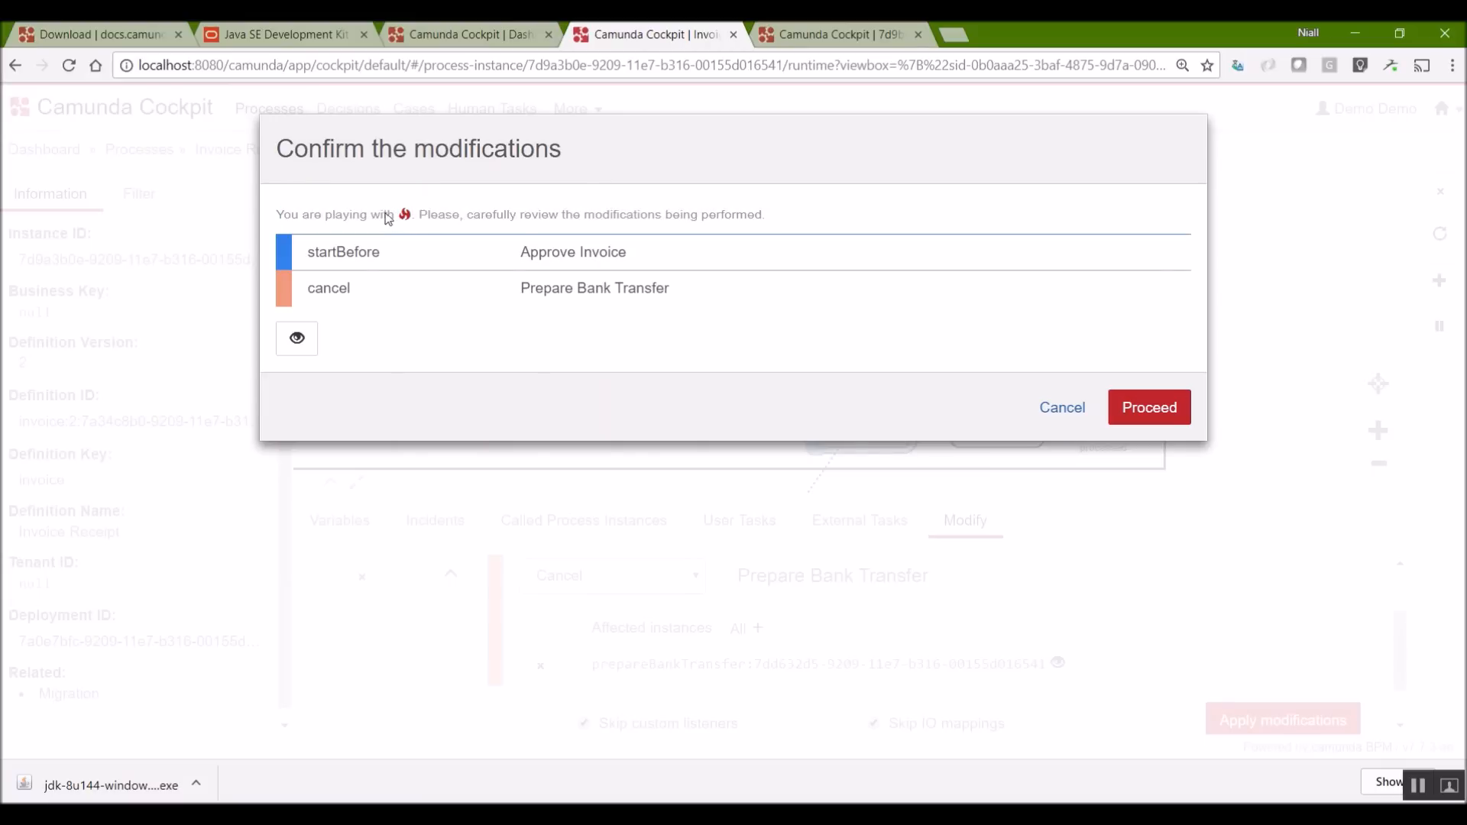
{"action": "mouse_move", "coordinate": [1160, 415]}
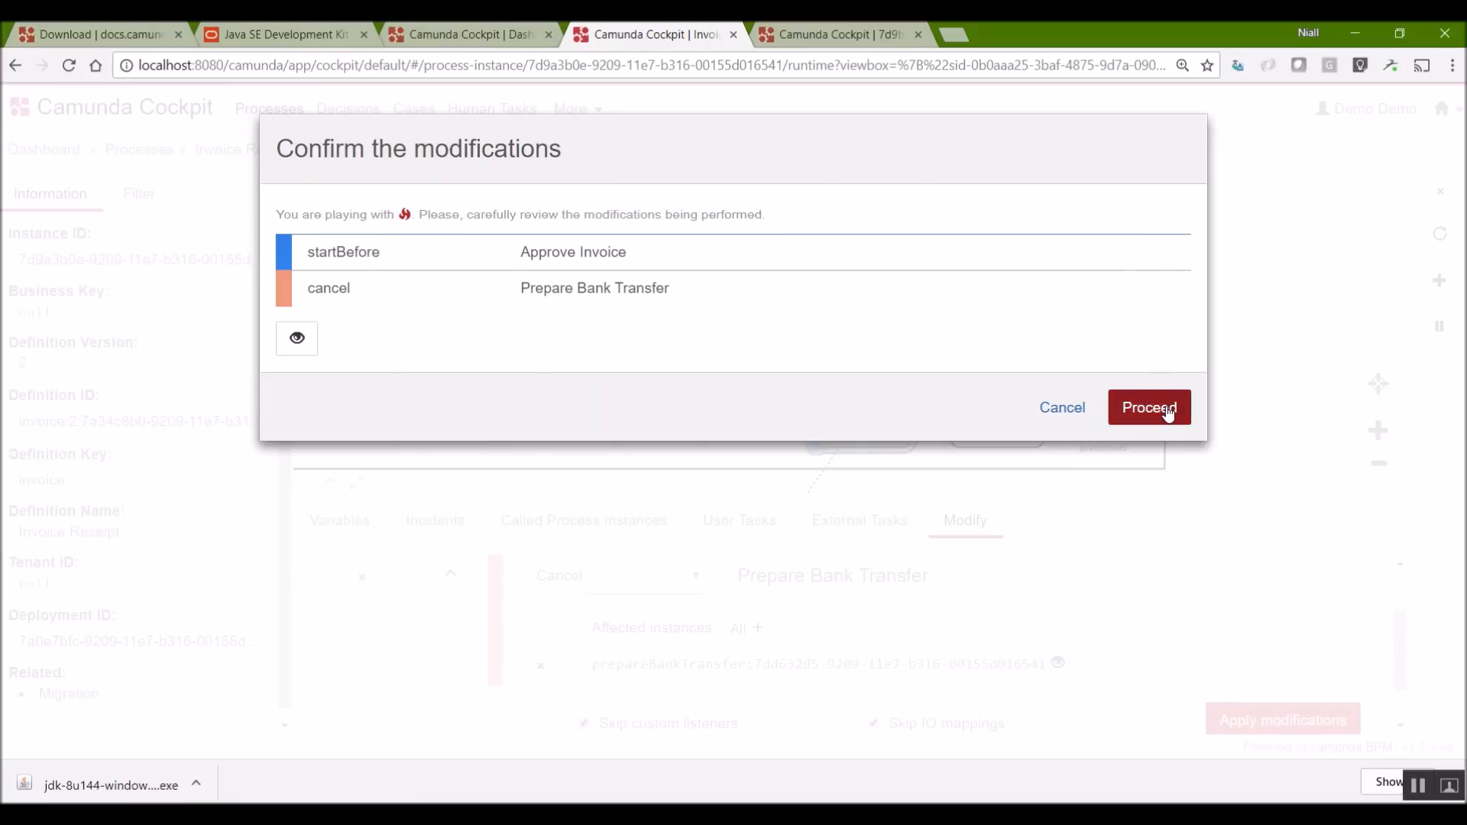
{"action": "left_click", "coordinate": [1149, 407]}
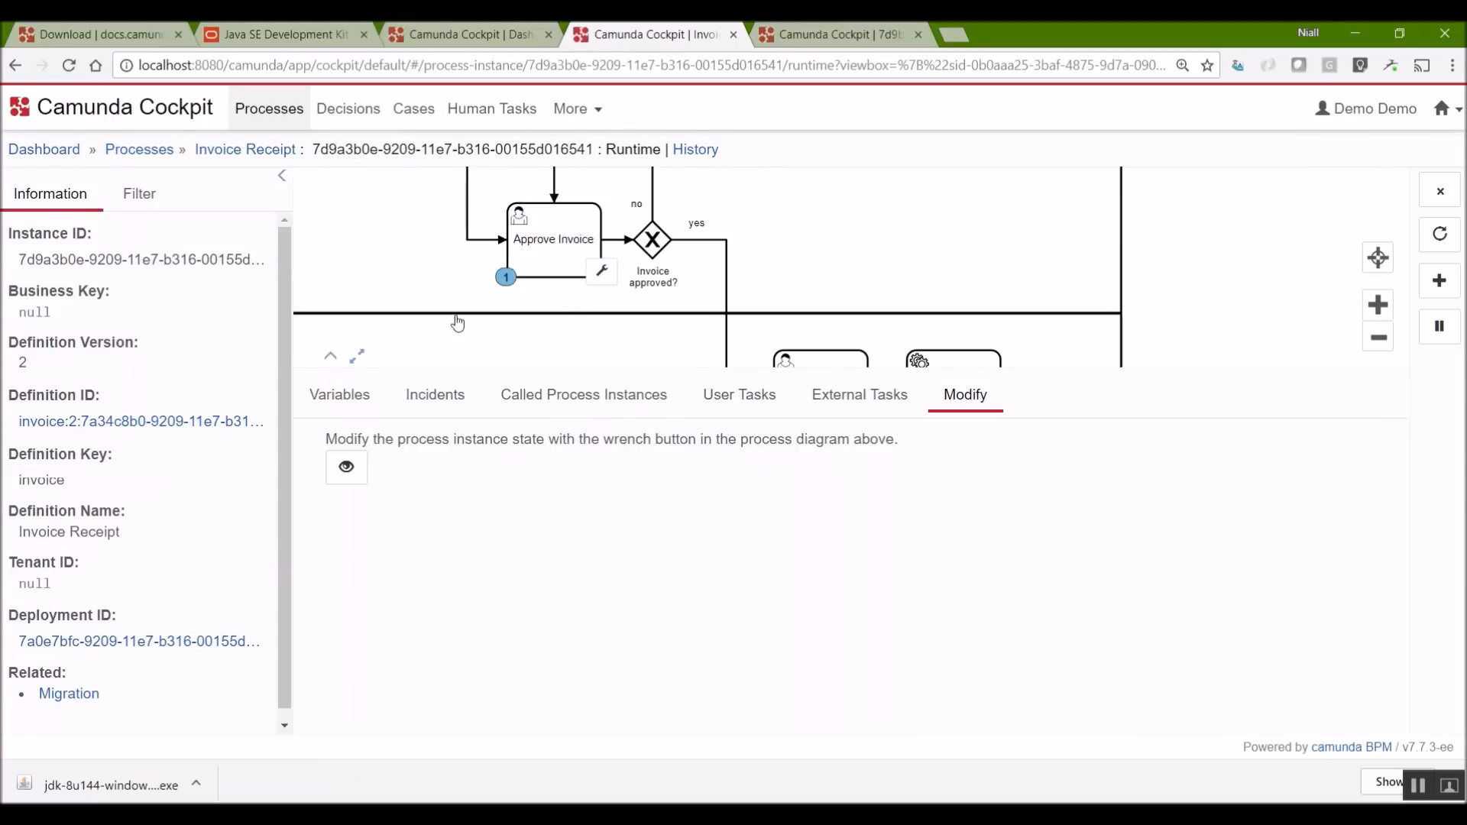
{"action": "left_click", "coordinate": [339, 394]}
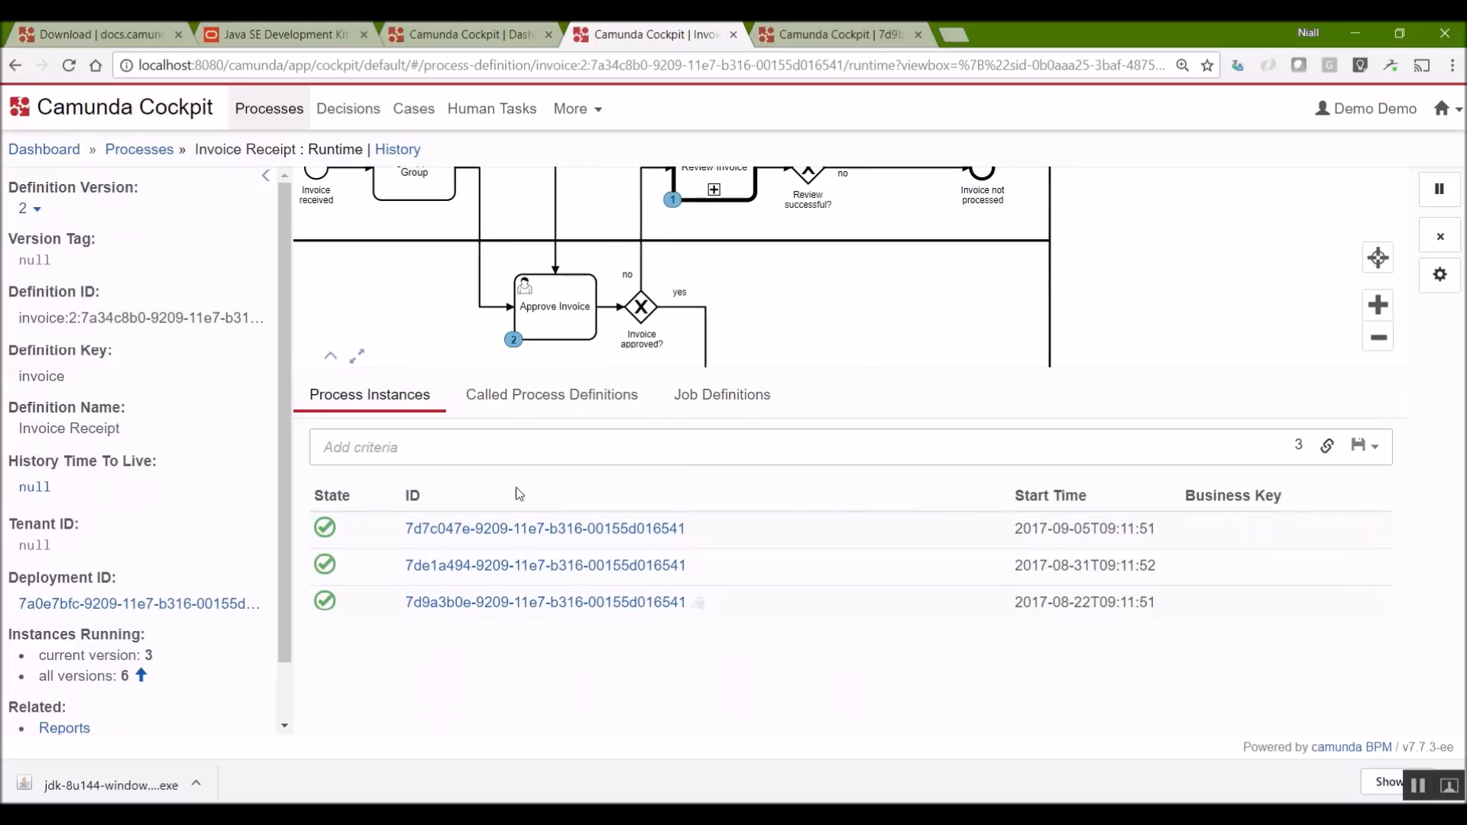
{"action": "mouse_move", "coordinate": [139, 149]}
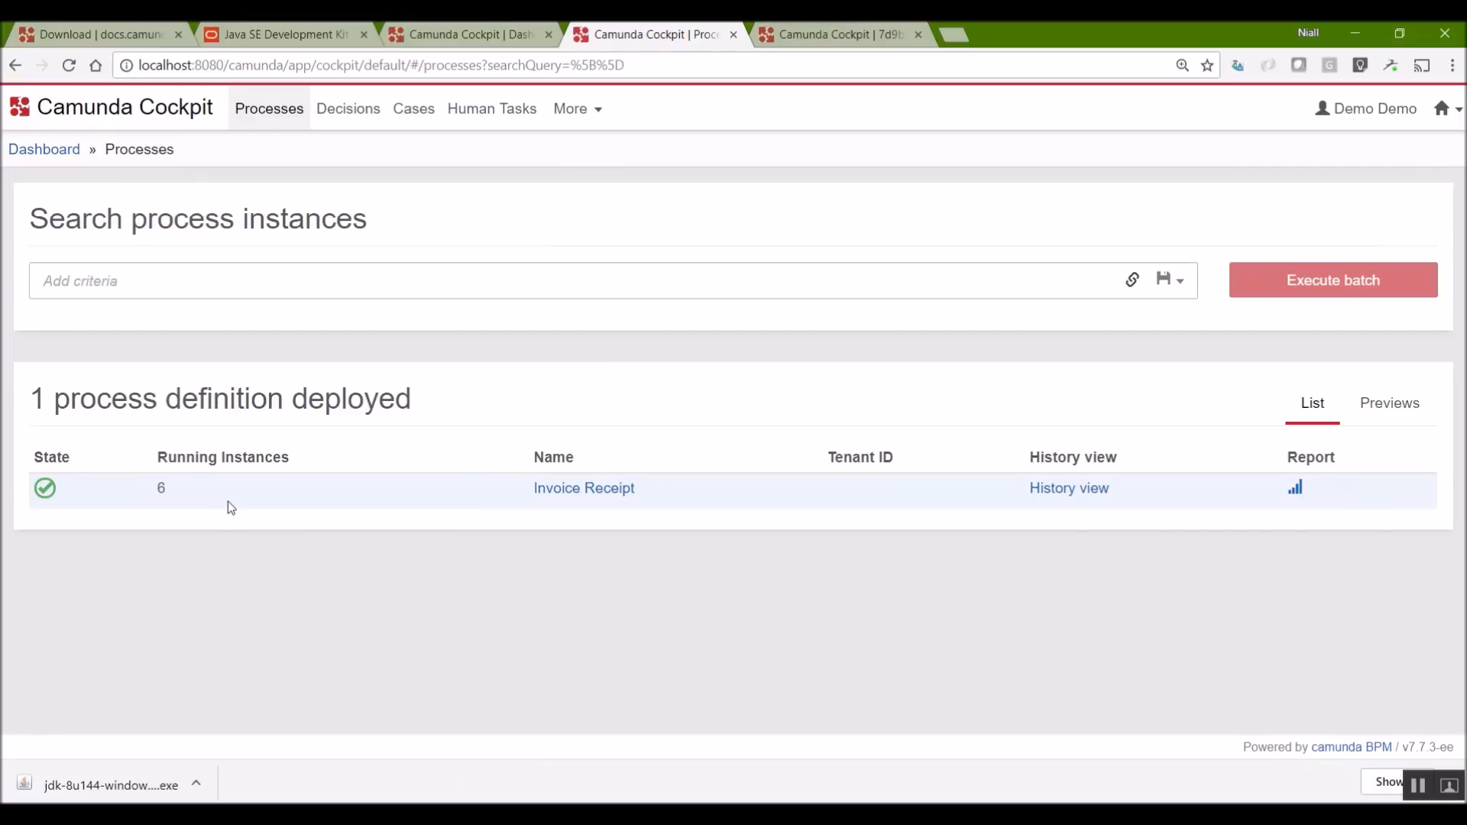
{"action": "mouse_move", "coordinate": [609, 518]}
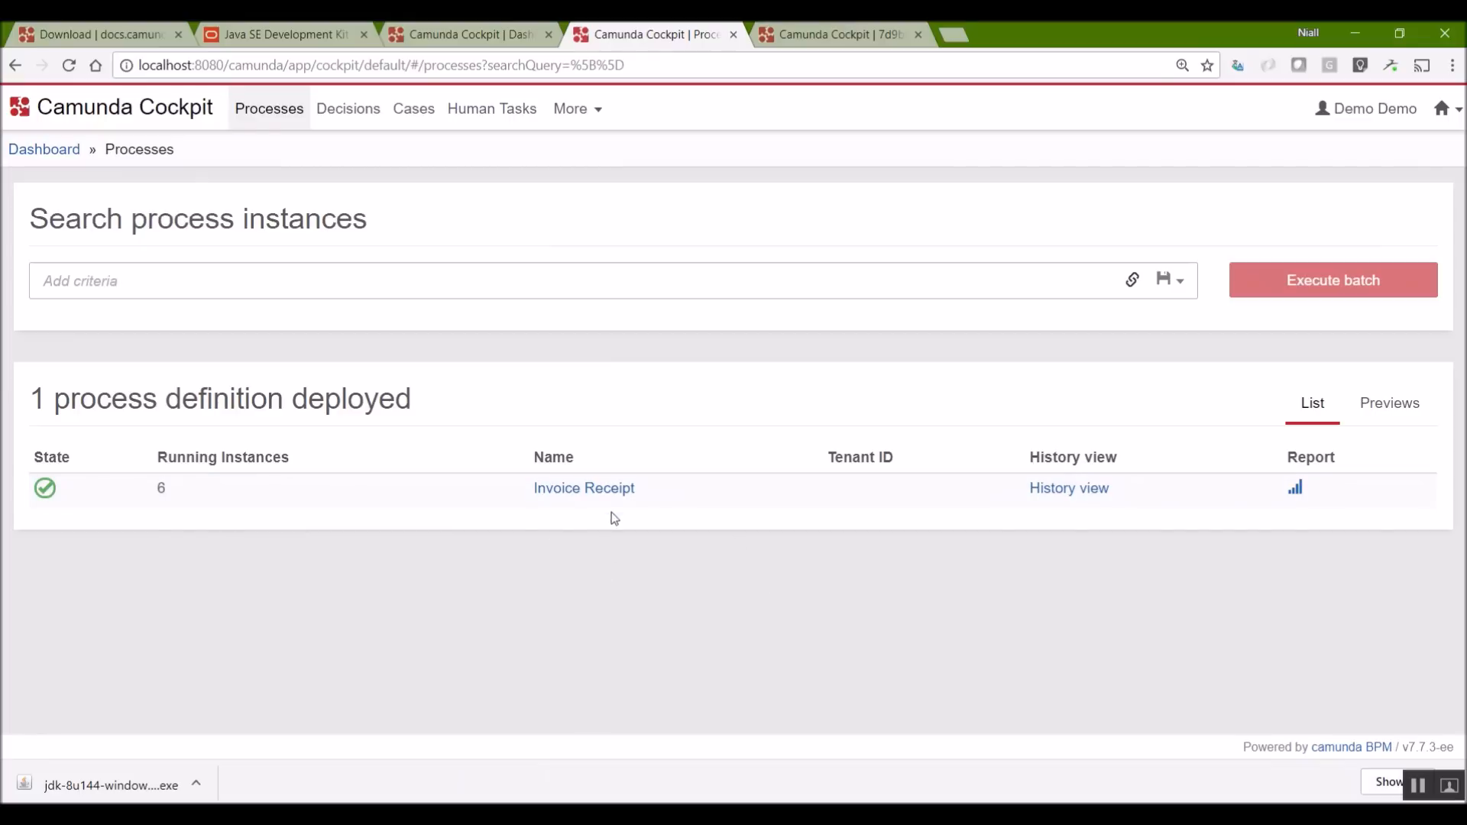
Start migrating Invoice Receipt v1 to v2 and show the migration plan, inspecting Approve Invoice.
{"action": "left_click", "coordinate": [584, 489]}
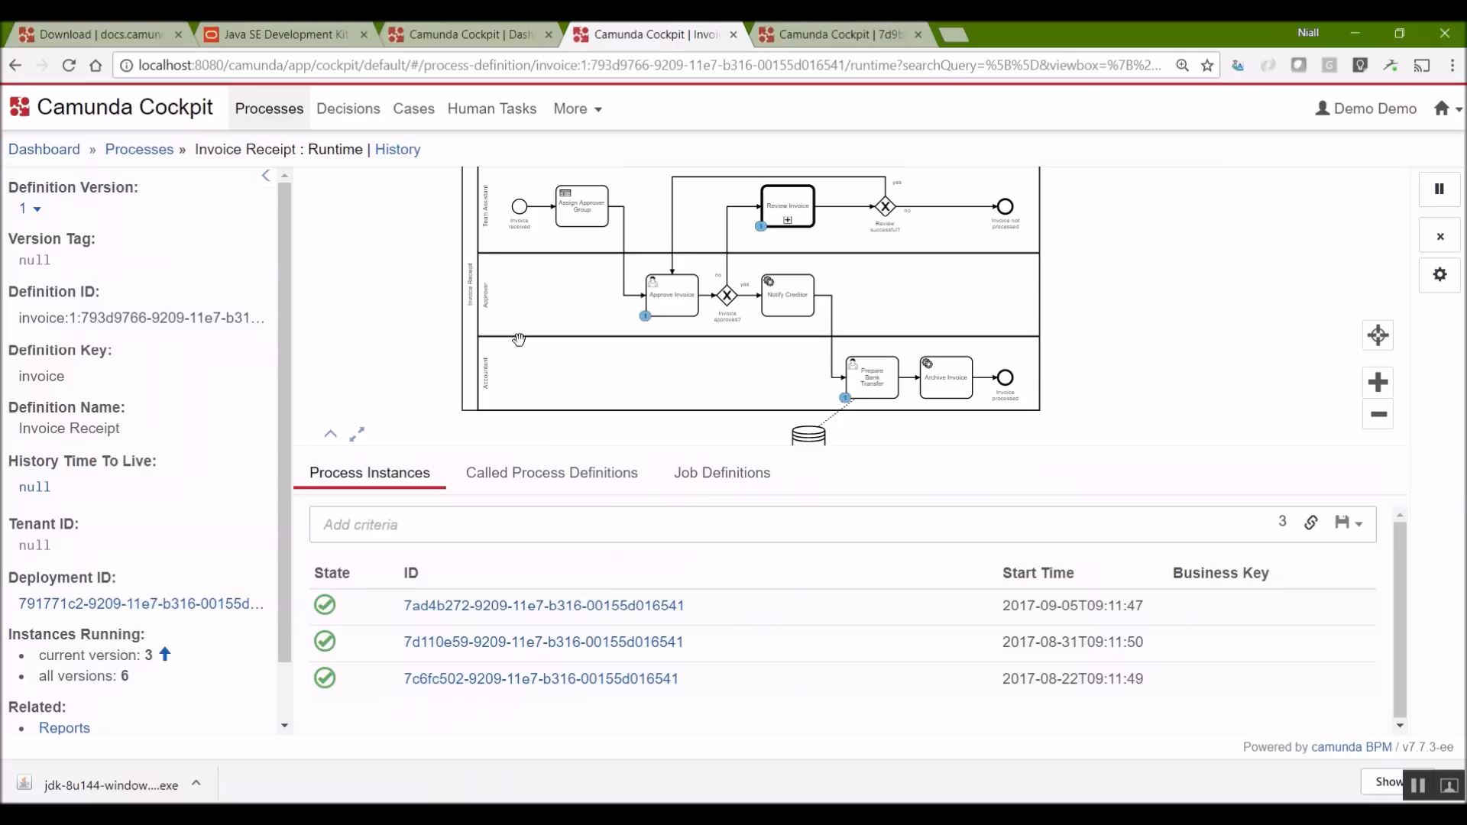
{"action": "mouse_move", "coordinate": [529, 324]}
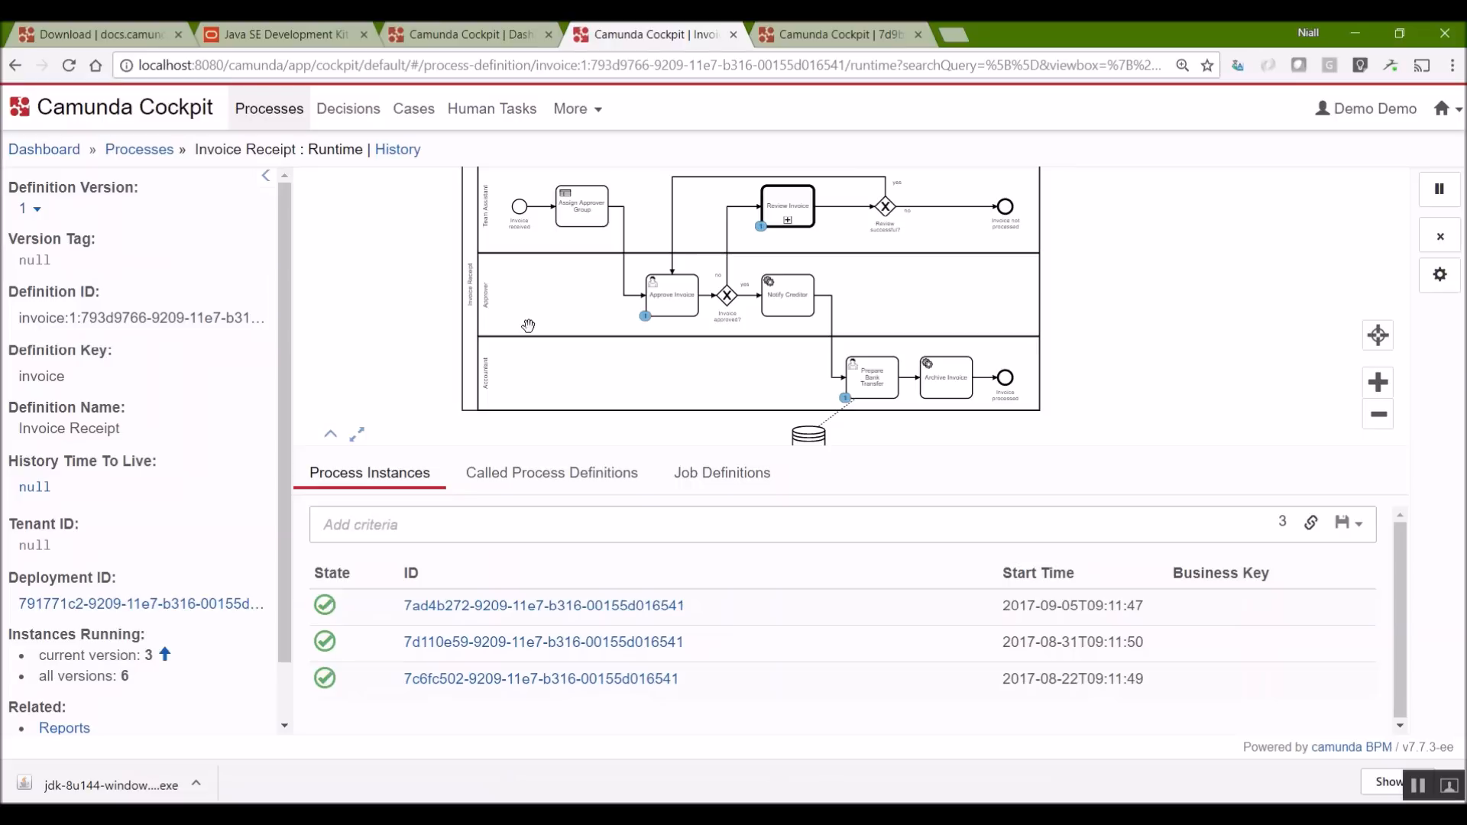
{"action": "mouse_move", "coordinate": [439, 249]}
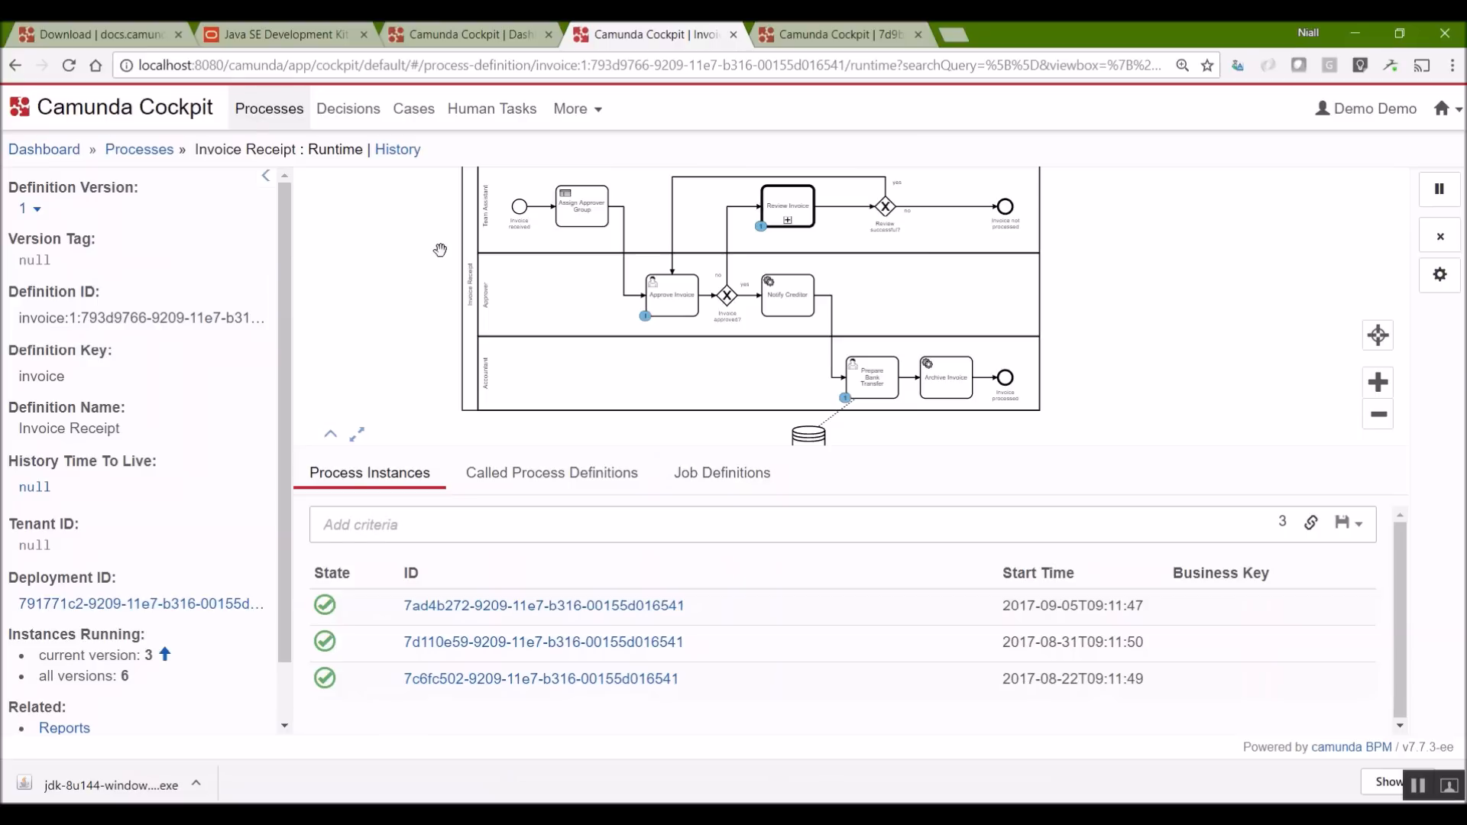
{"action": "mouse_move", "coordinate": [656, 433]}
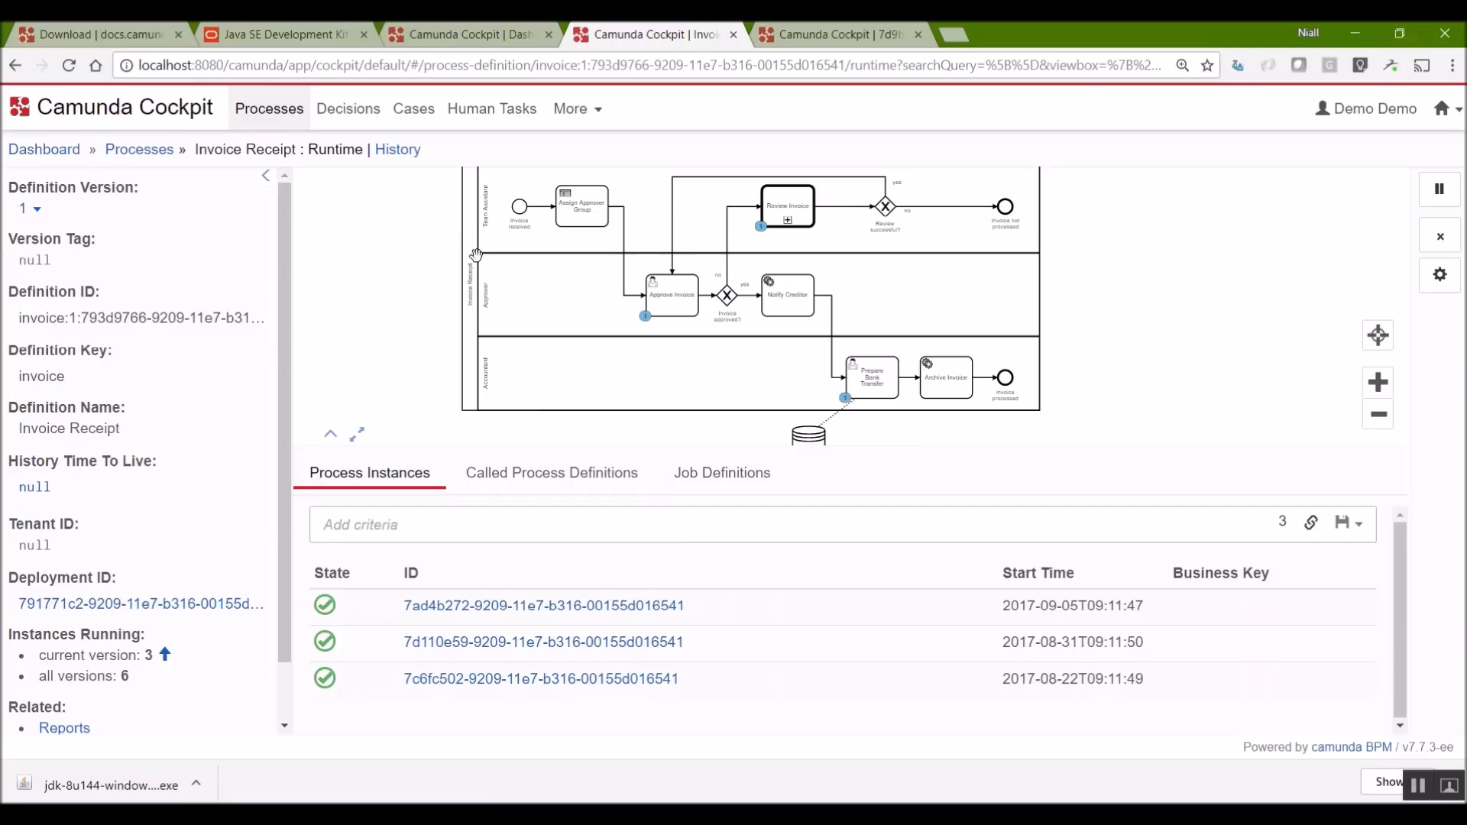
{"action": "mouse_move", "coordinate": [355, 245]}
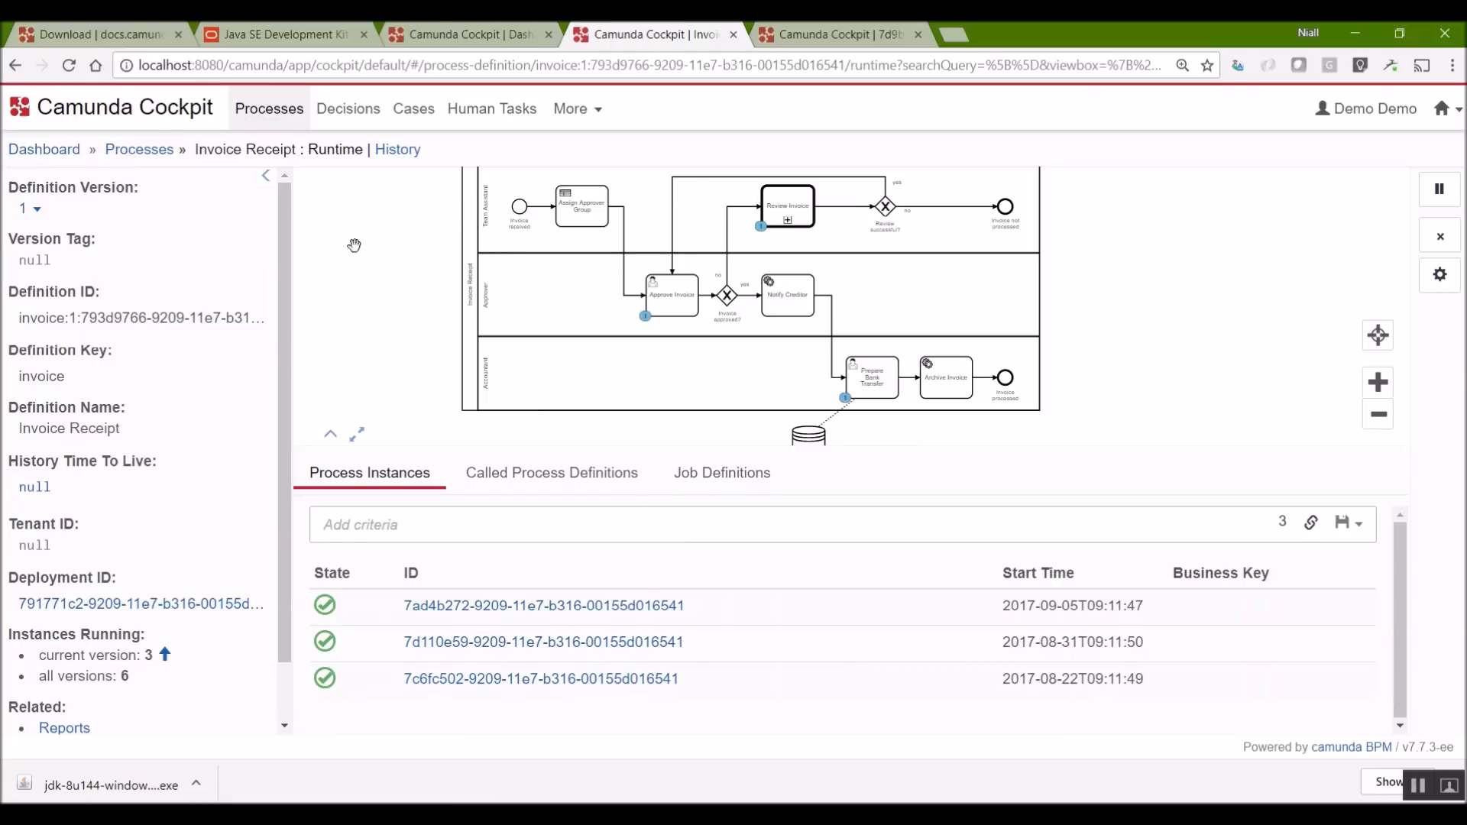
{"action": "mouse_move", "coordinate": [55, 623]}
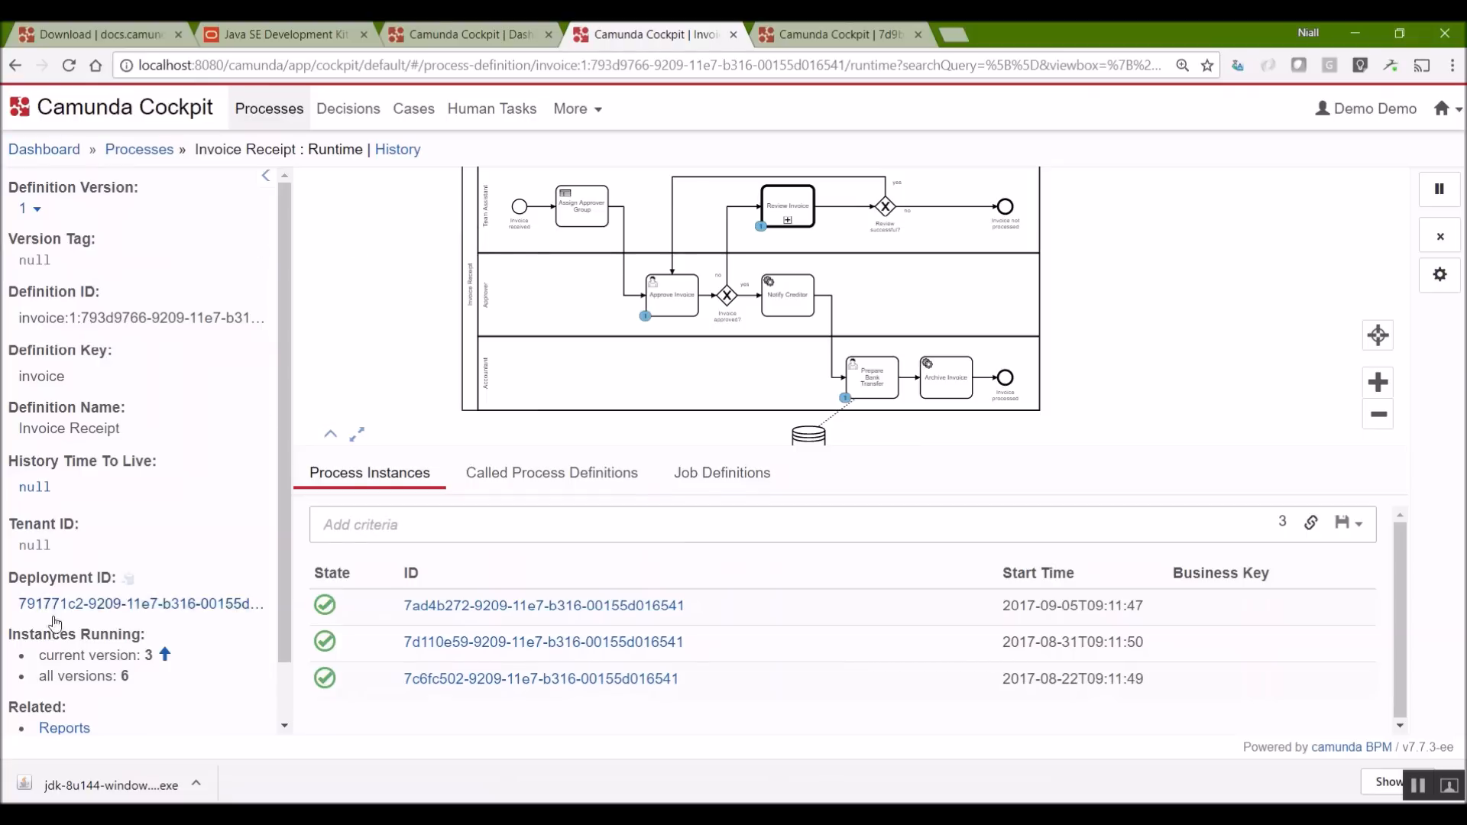
{"action": "mouse_move", "coordinate": [164, 656]}
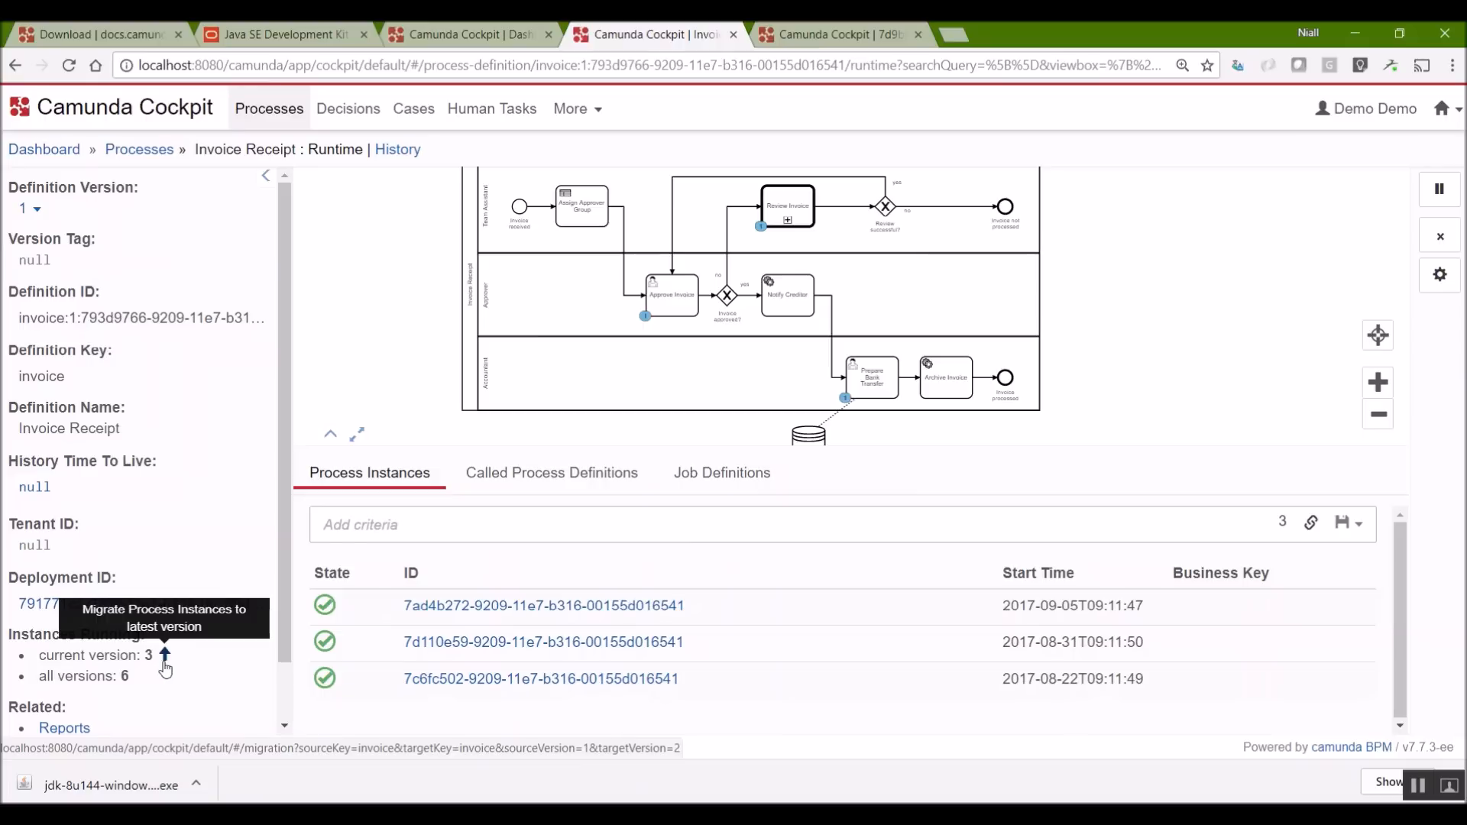
{"action": "left_click", "coordinate": [163, 659]}
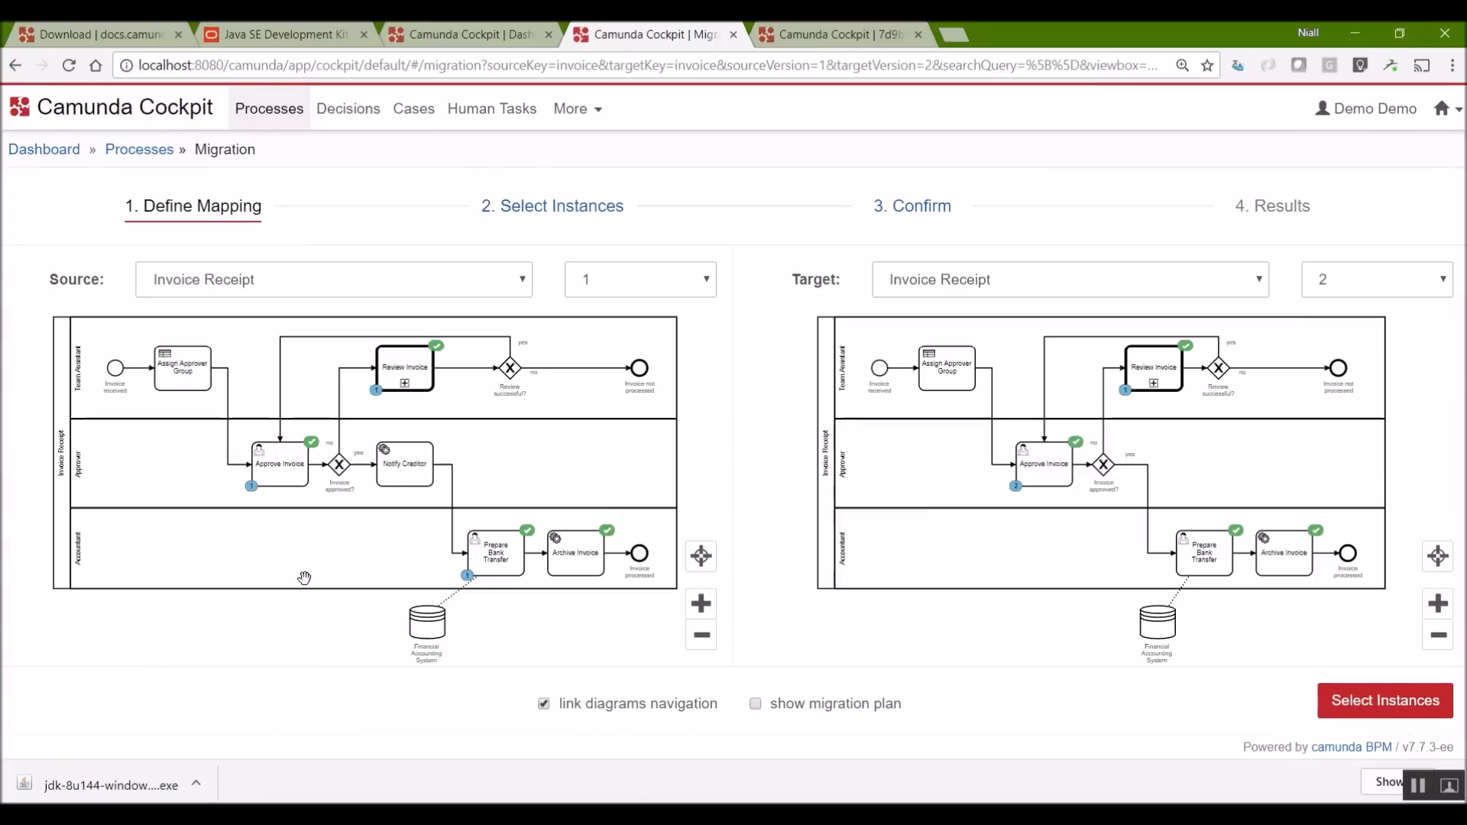
{"action": "mouse_move", "coordinate": [265, 541]}
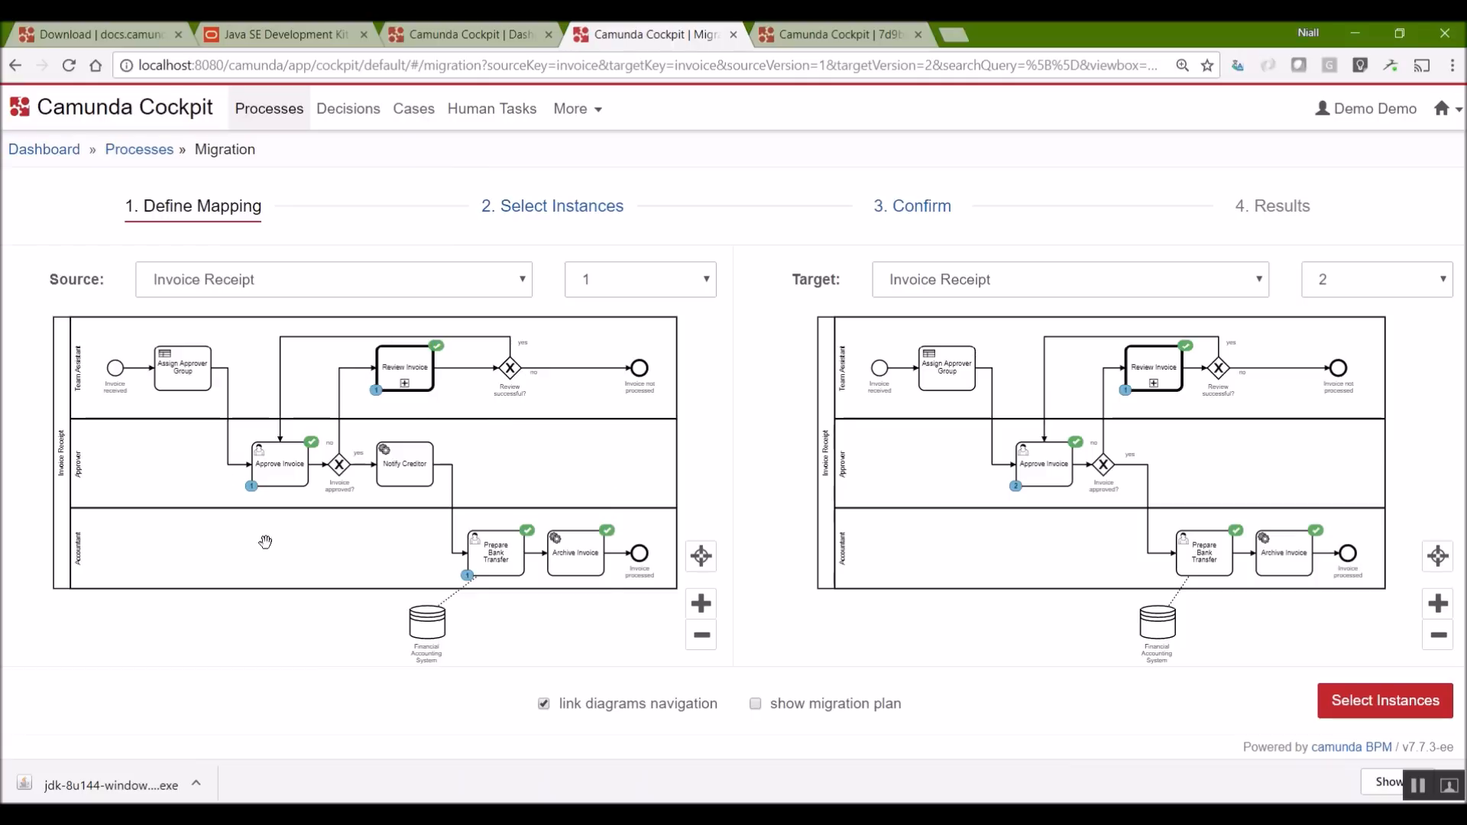
{"action": "mouse_move", "coordinate": [1093, 406]}
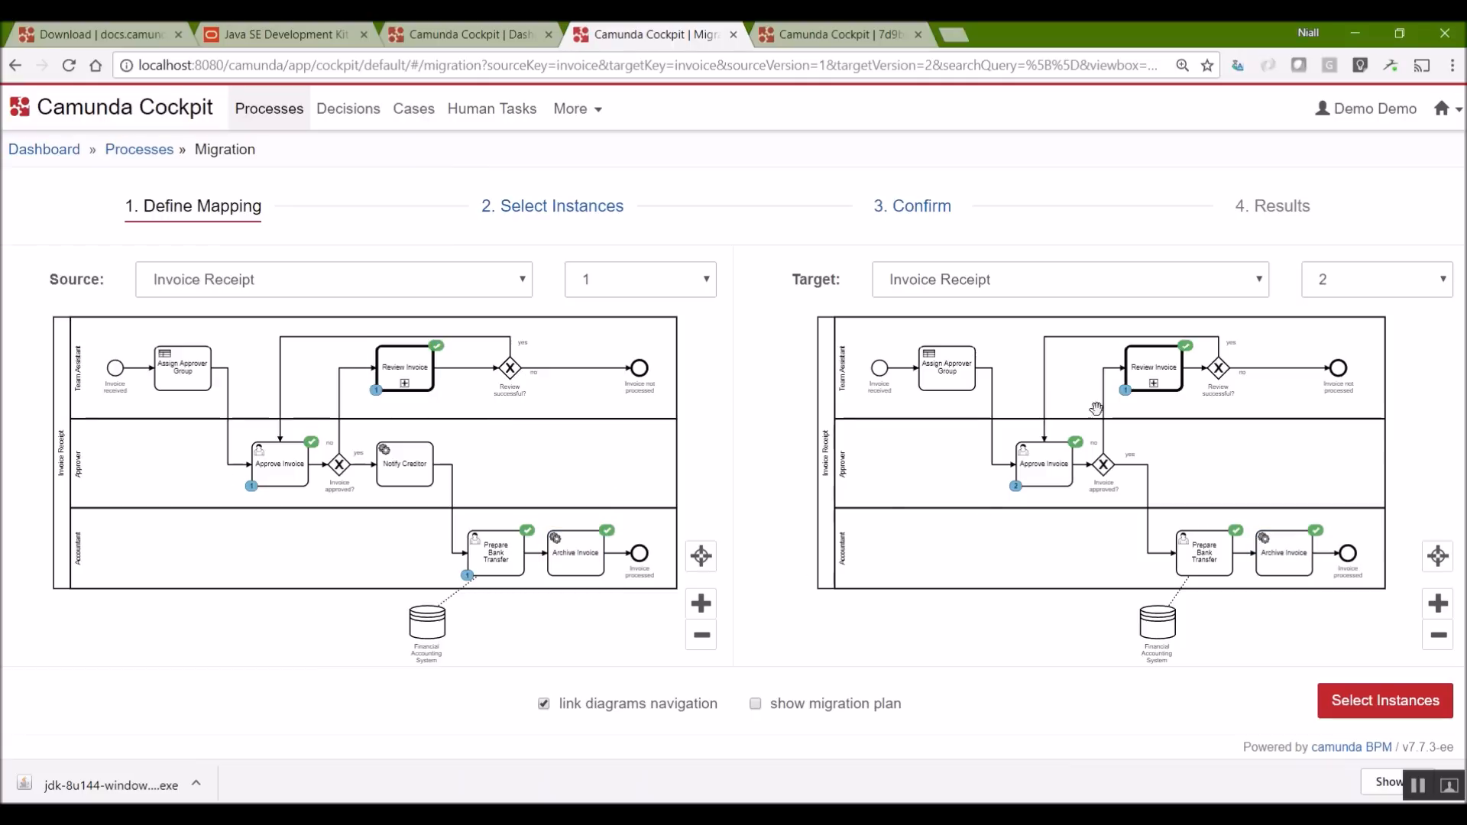
{"action": "mouse_move", "coordinate": [748, 447]}
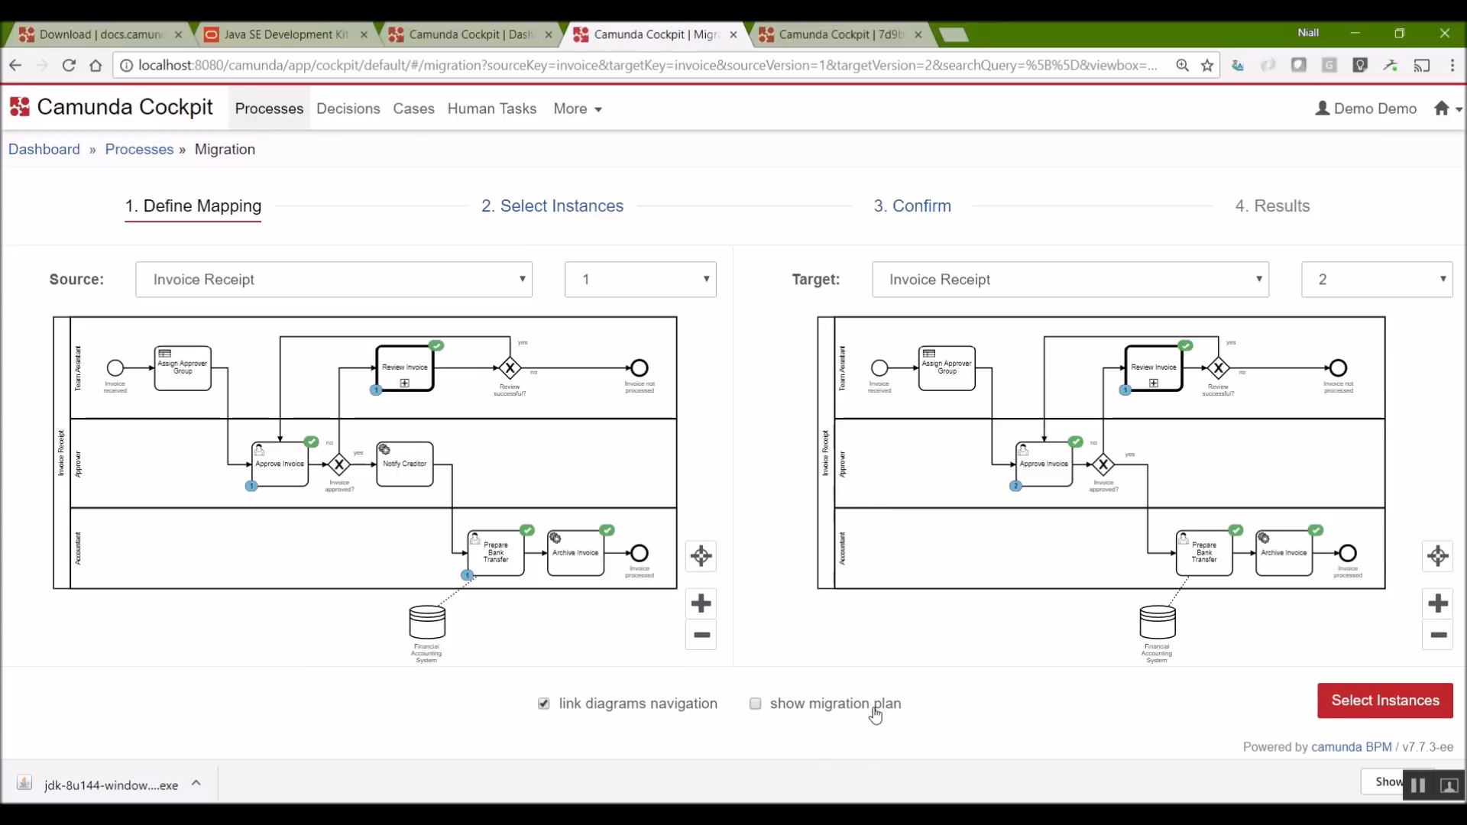
{"action": "left_click", "coordinate": [755, 704]}
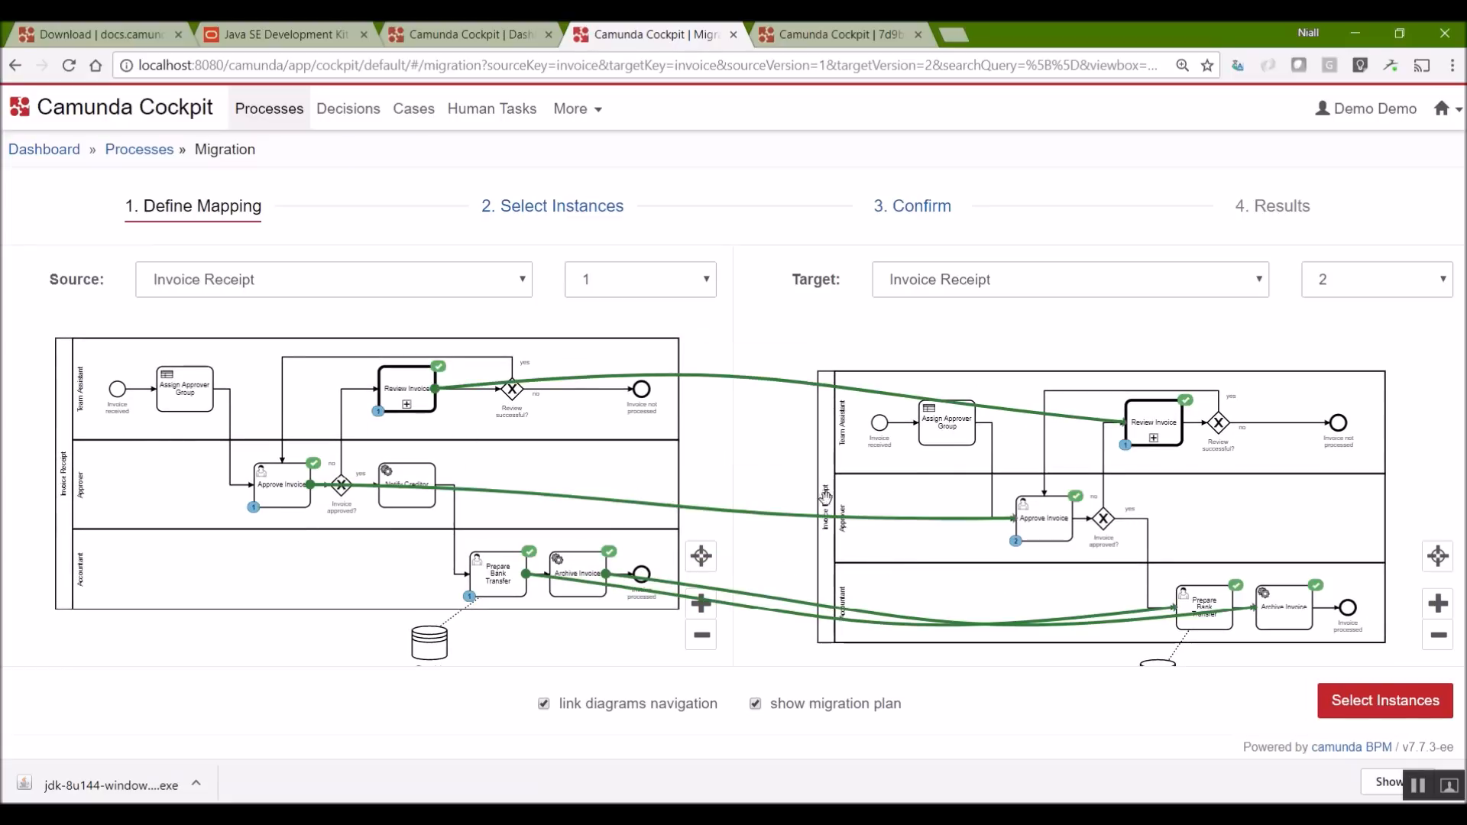
{"action": "left_click", "coordinate": [280, 484]}
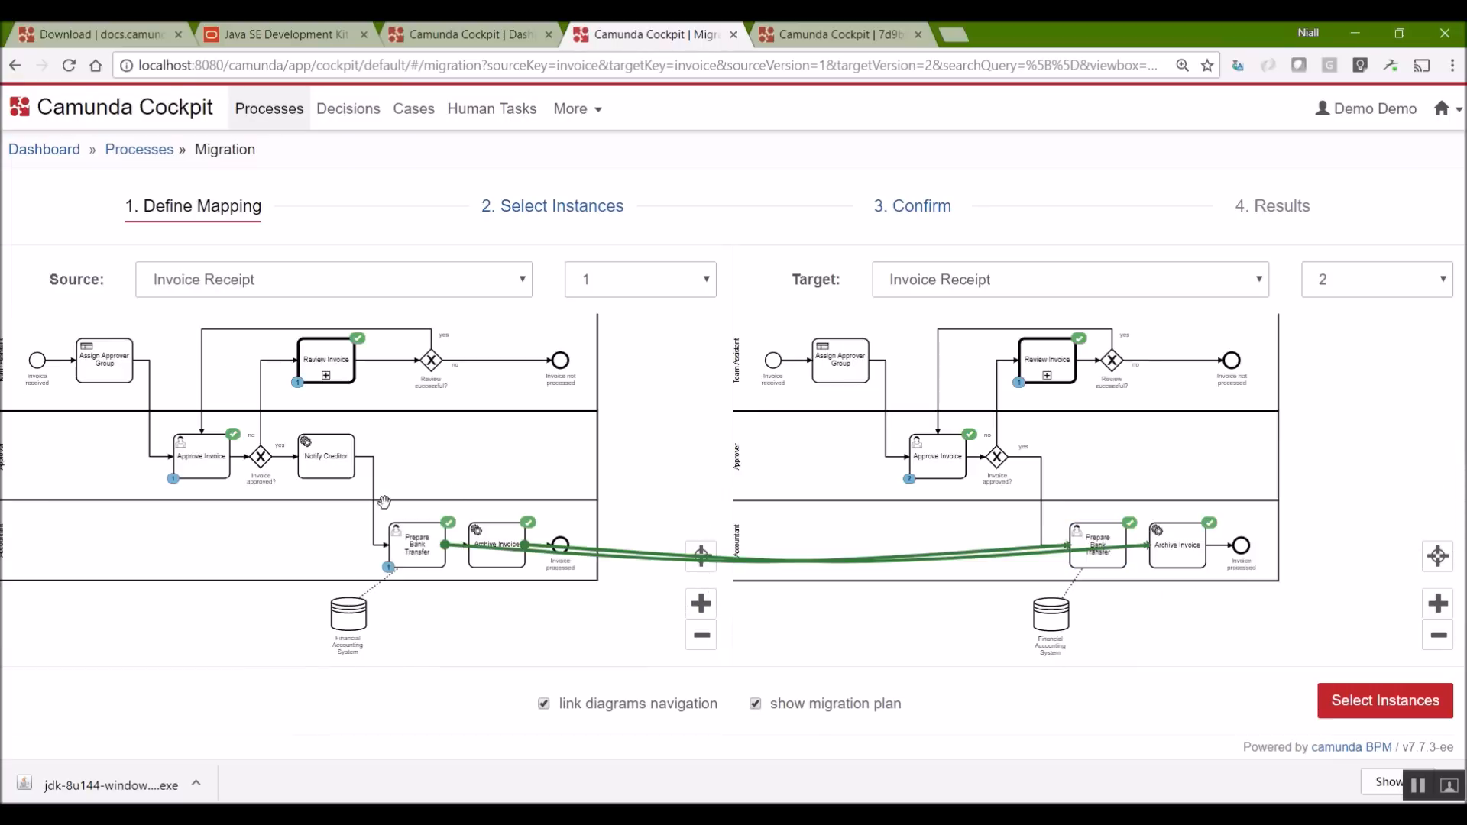
{"action": "left_click", "coordinate": [201, 456]}
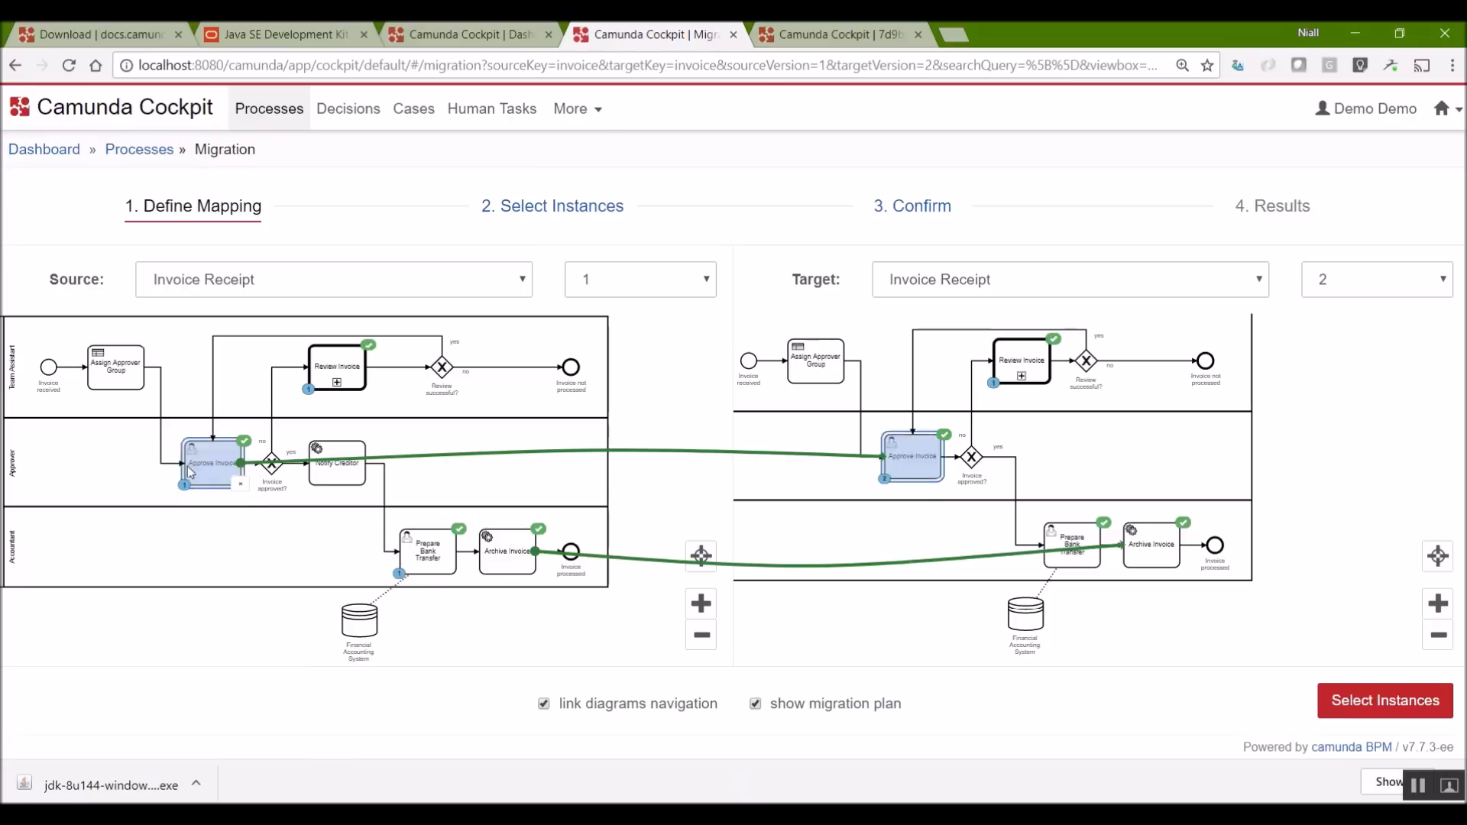
{"action": "left_click", "coordinate": [239, 484]}
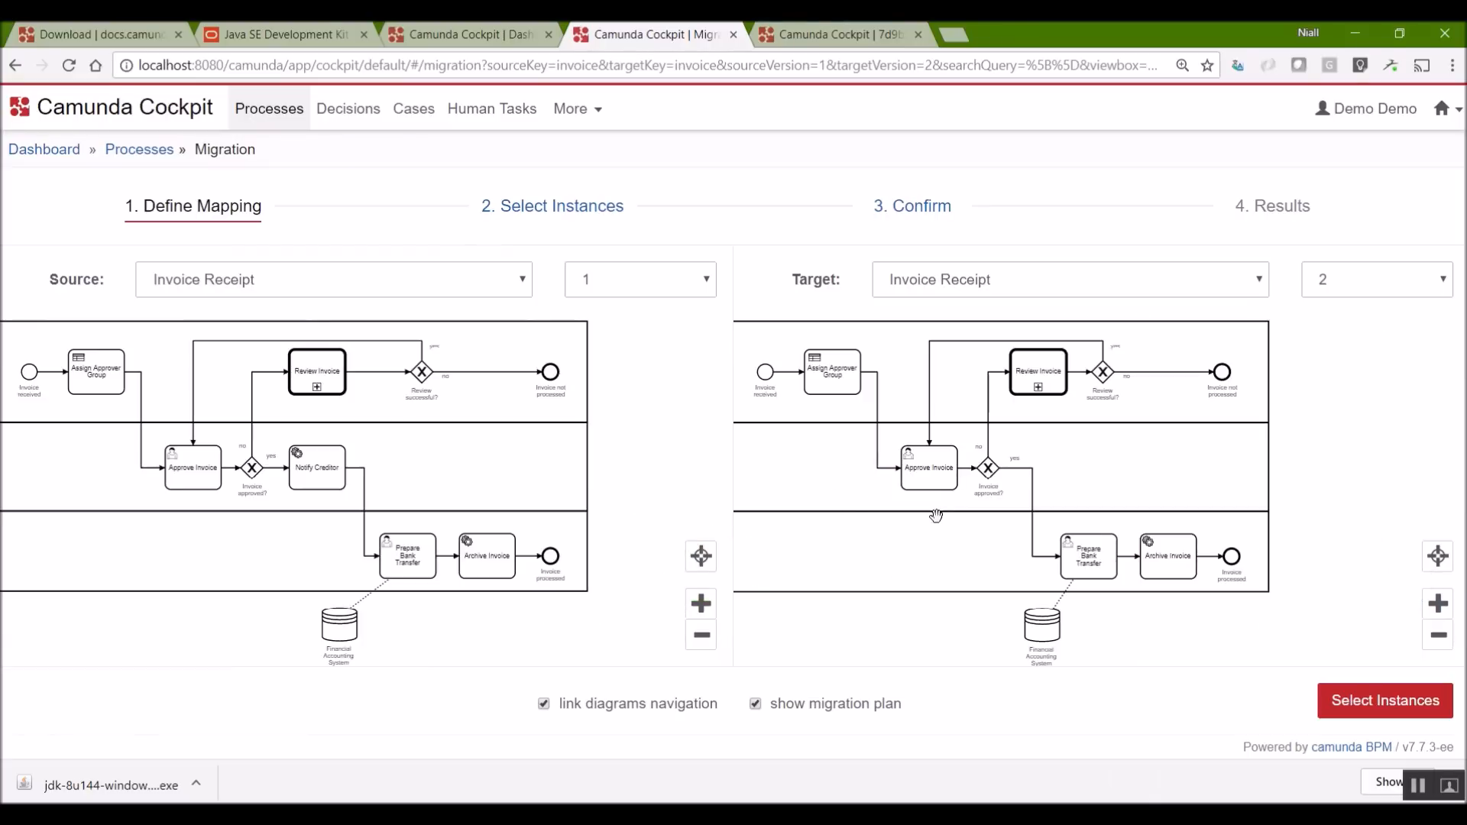
Select all three running instances and choose 'Migrate Selected Instances (3)'.
{"action": "left_click", "coordinate": [1383, 701]}
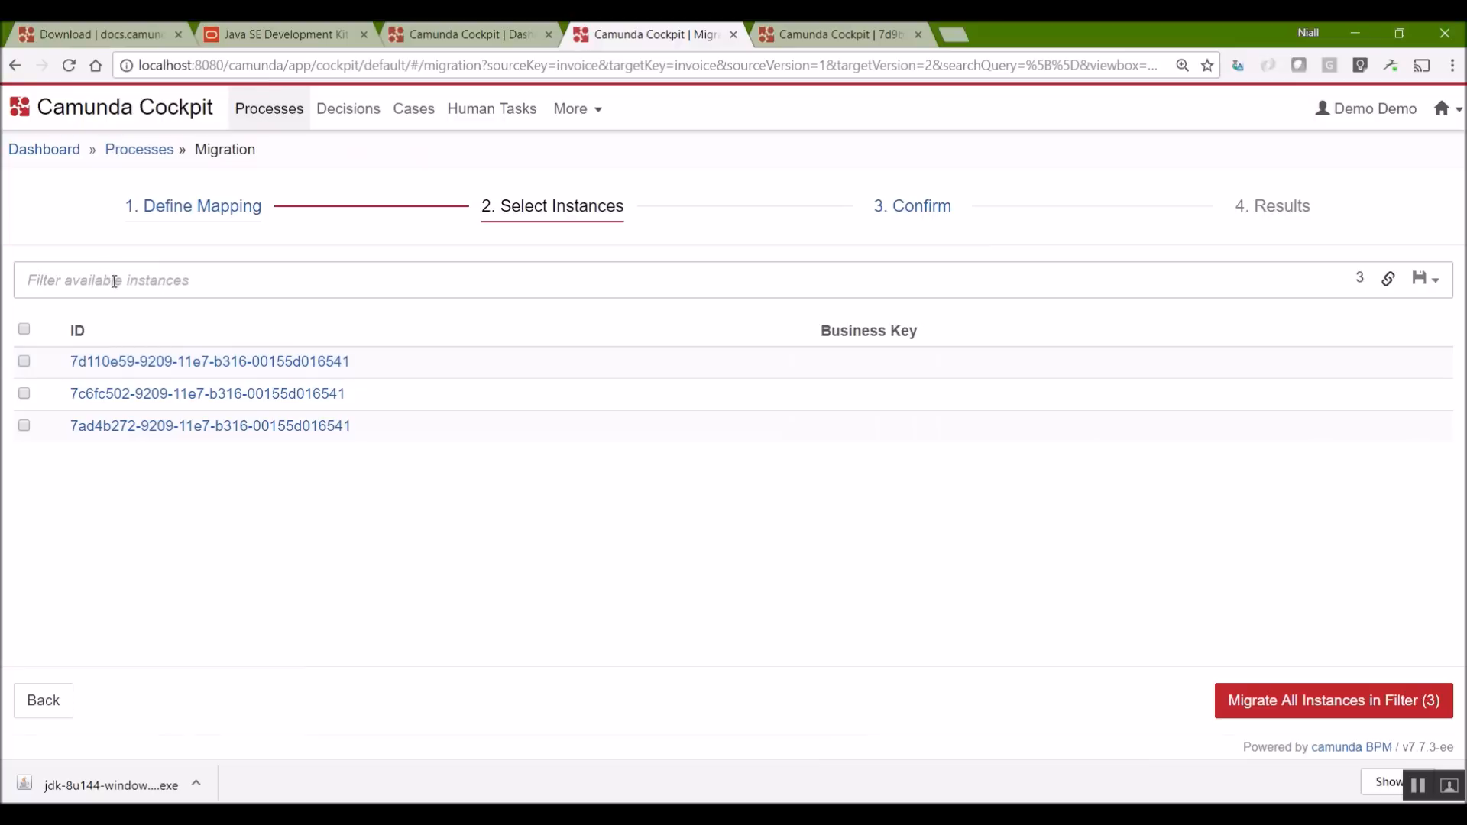
{"action": "left_click", "coordinate": [107, 280]}
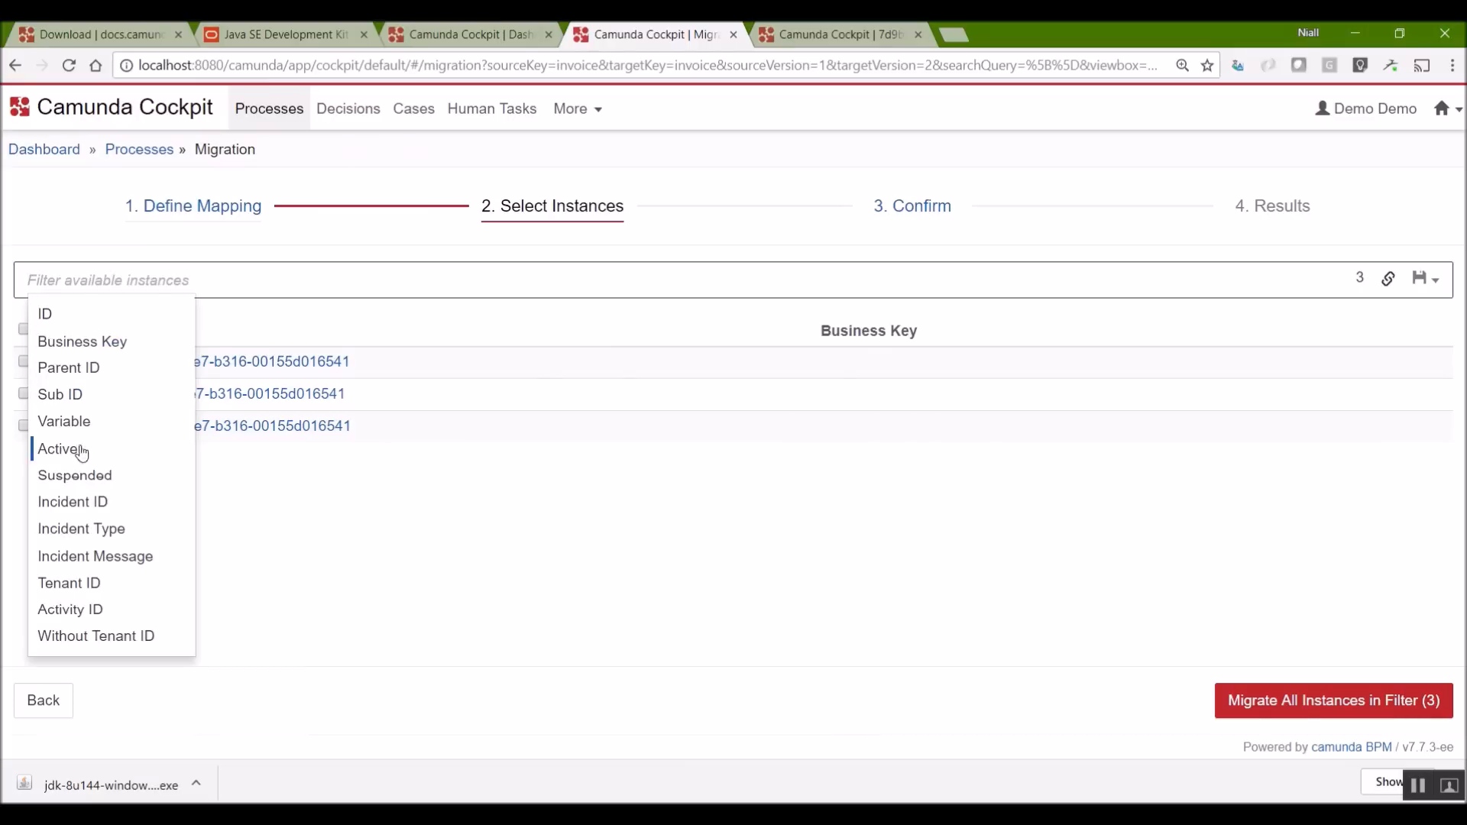
{"action": "mouse_move", "coordinate": [99, 449]}
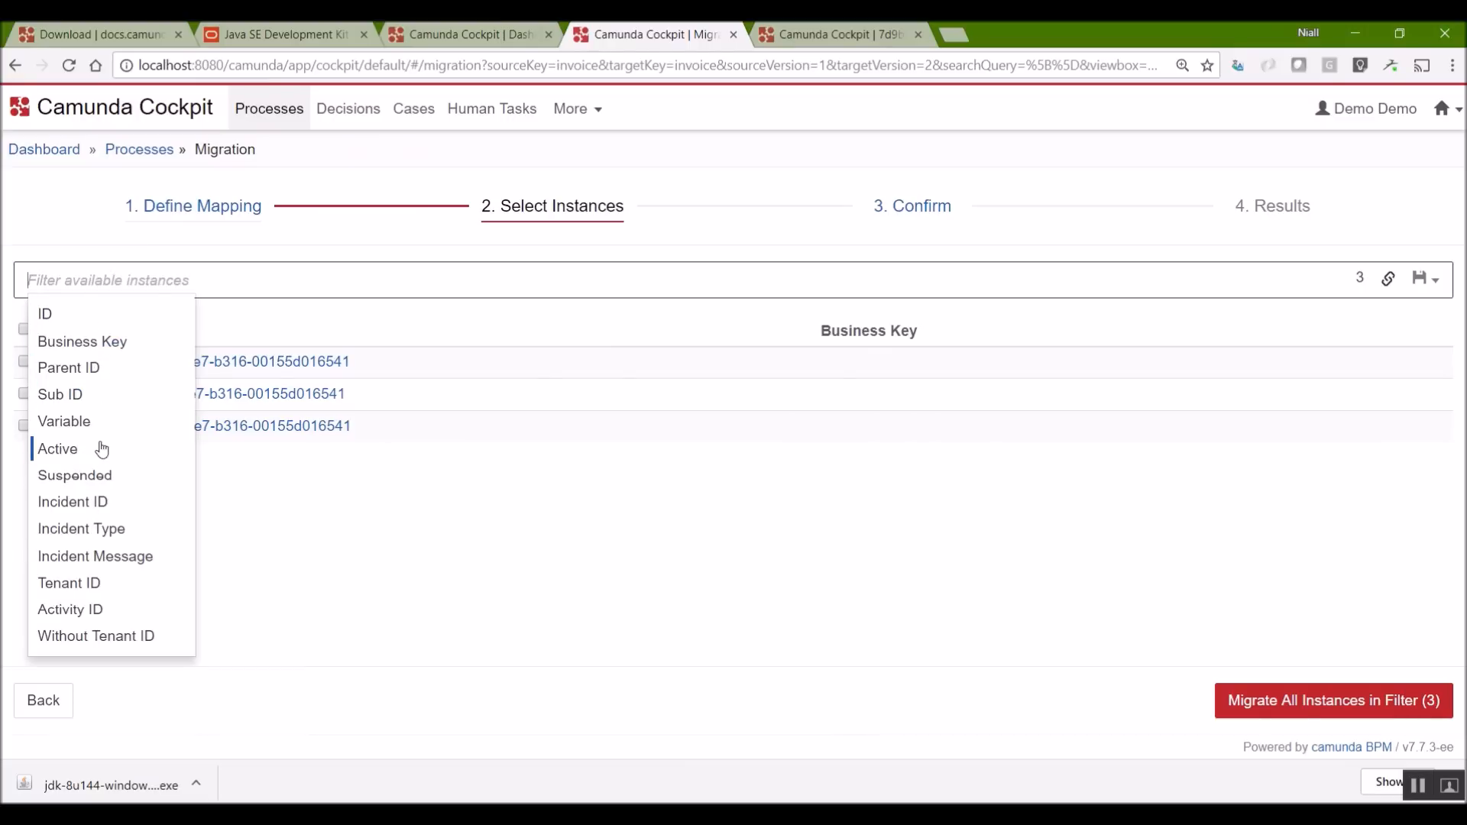
{"action": "mouse_move", "coordinate": [108, 475]}
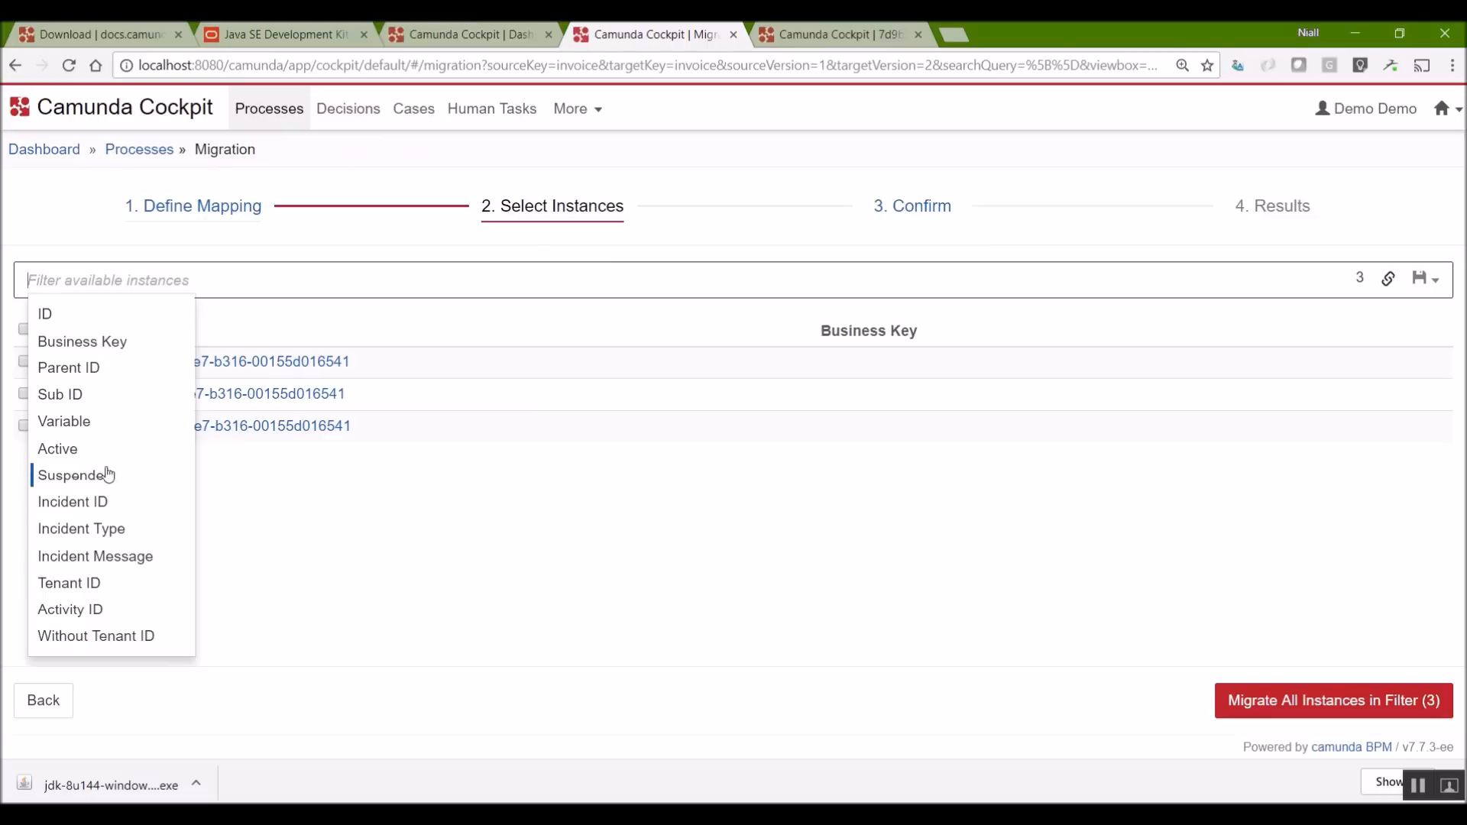
{"action": "mouse_move", "coordinate": [119, 611]}
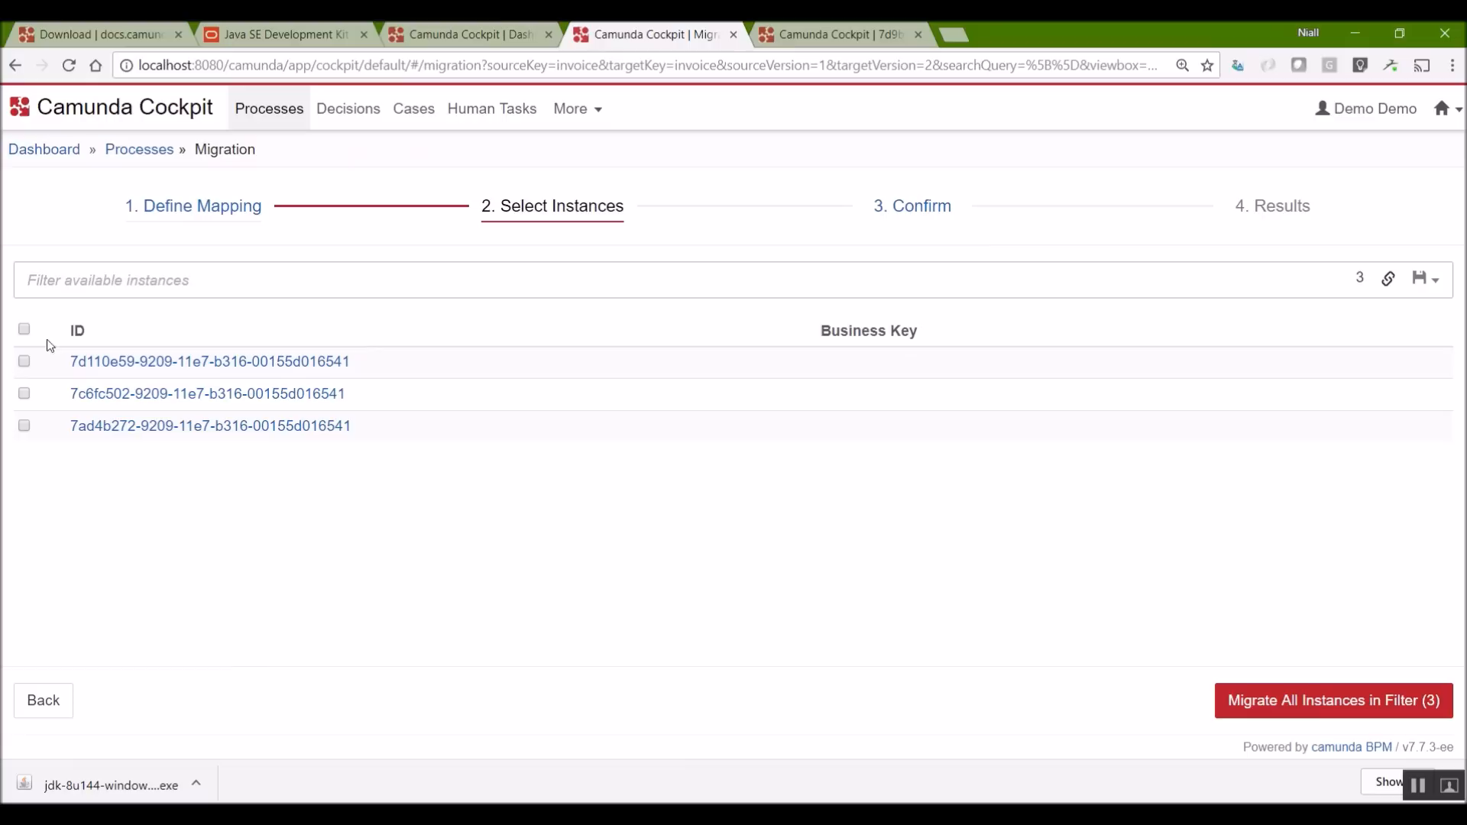
{"action": "left_click", "coordinate": [23, 328]}
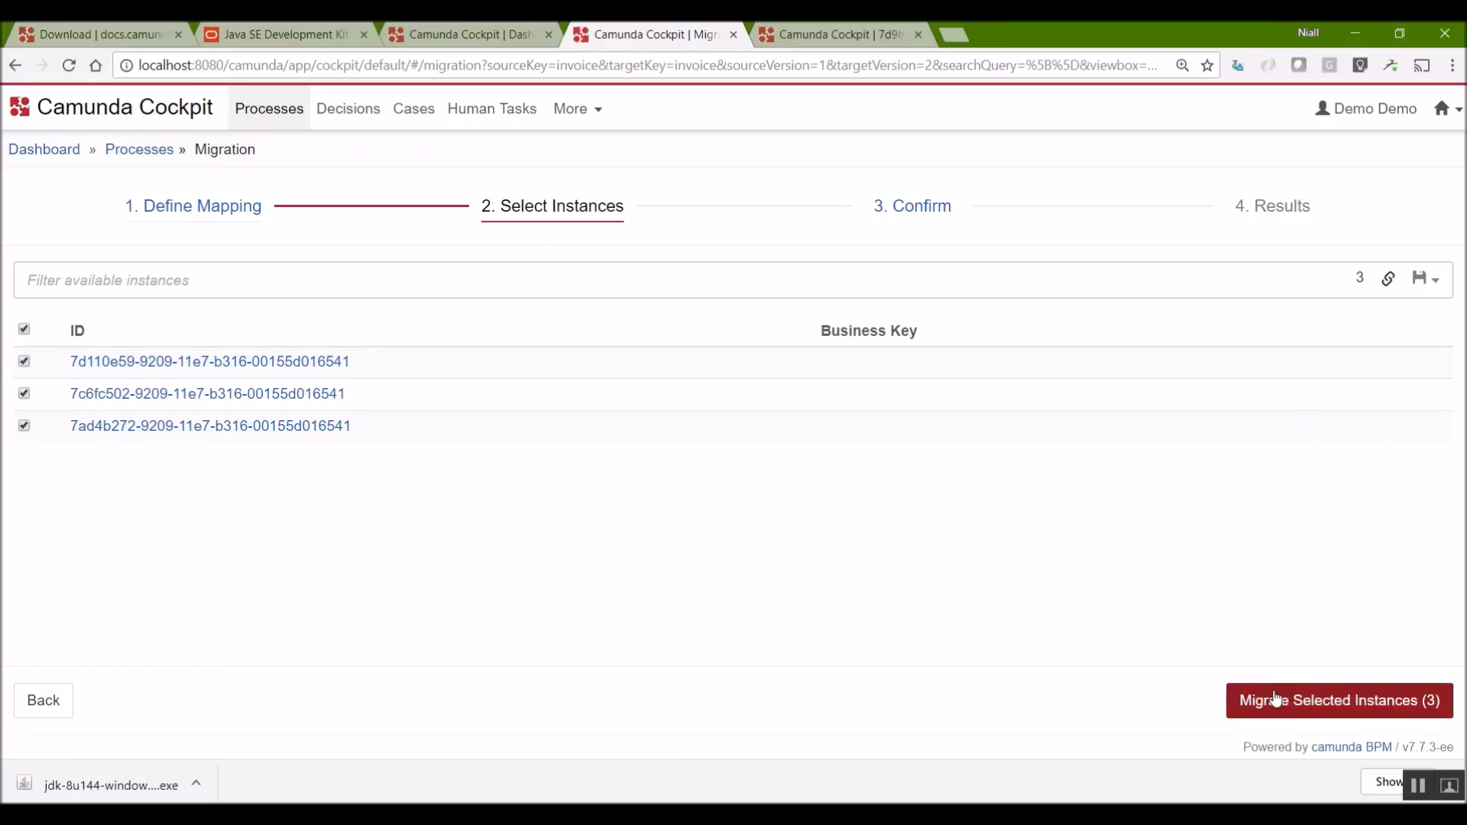
{"action": "left_click", "coordinate": [1338, 700]}
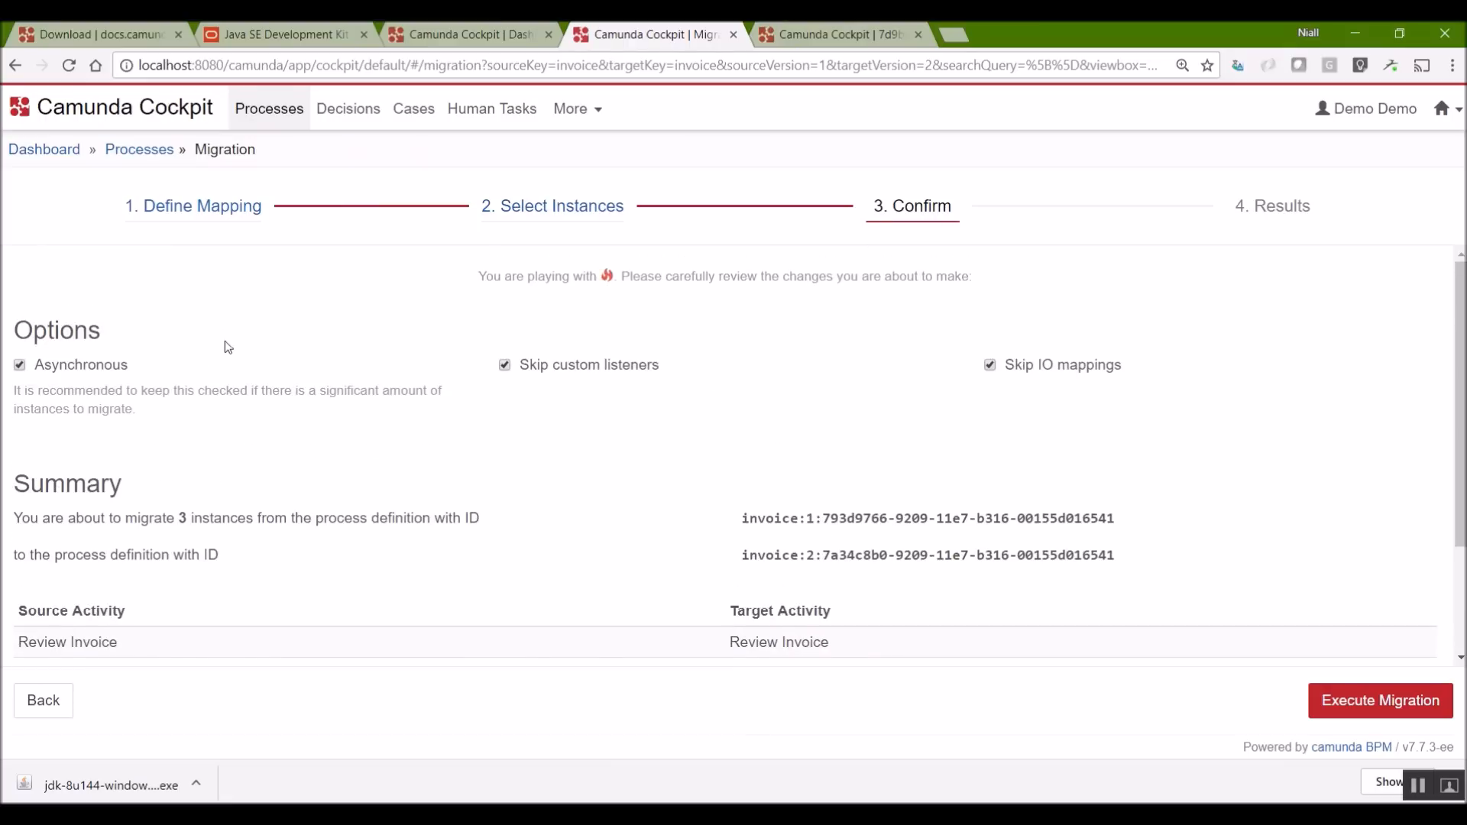
Review the migration summary and execute migration of the 3 instances to version 2.
{"action": "left_click_drag", "start_coordinate": [478, 276], "coordinate": [612, 276]}
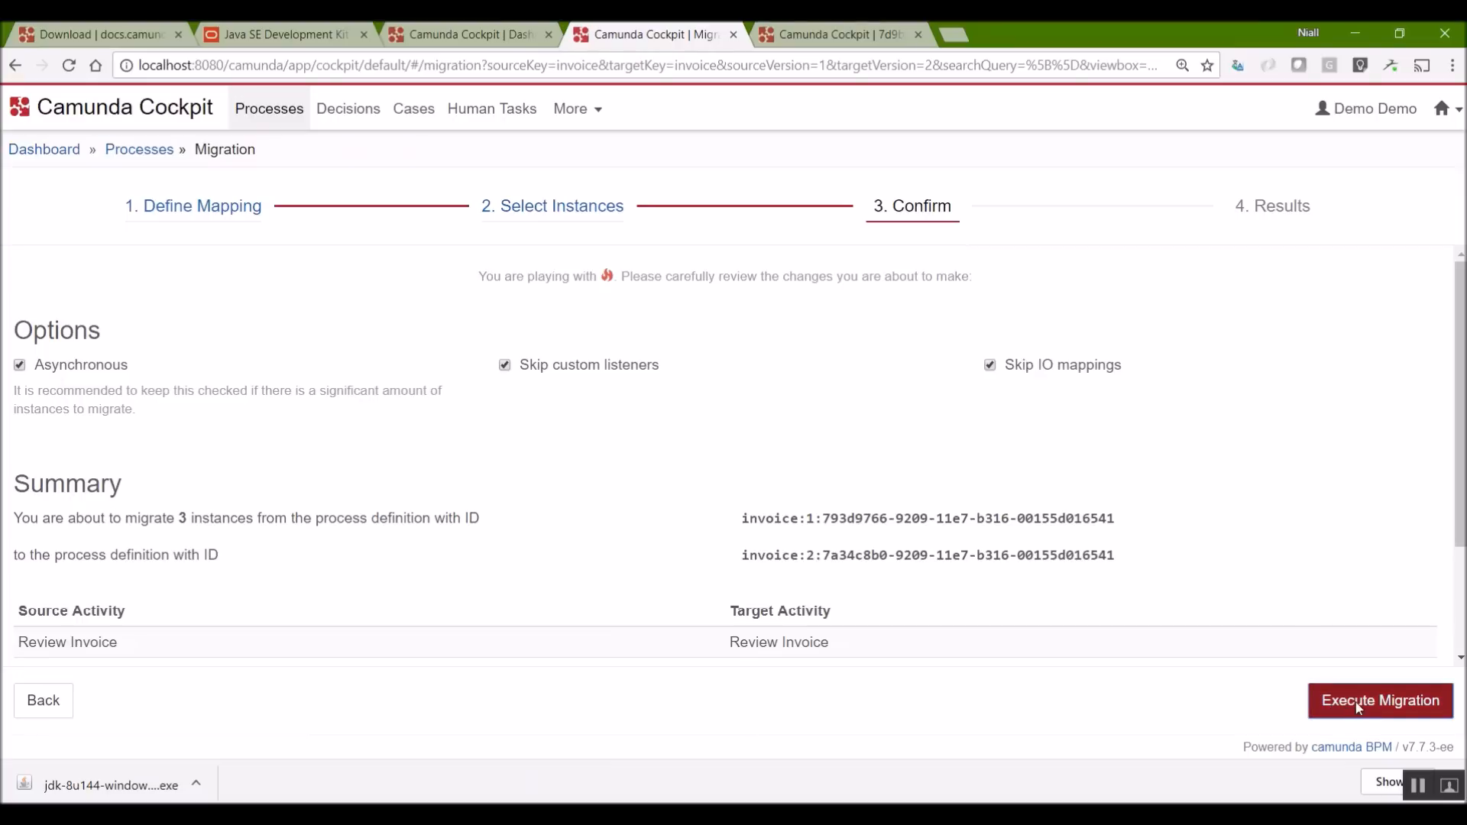
{"action": "left_click", "coordinate": [1379, 700]}
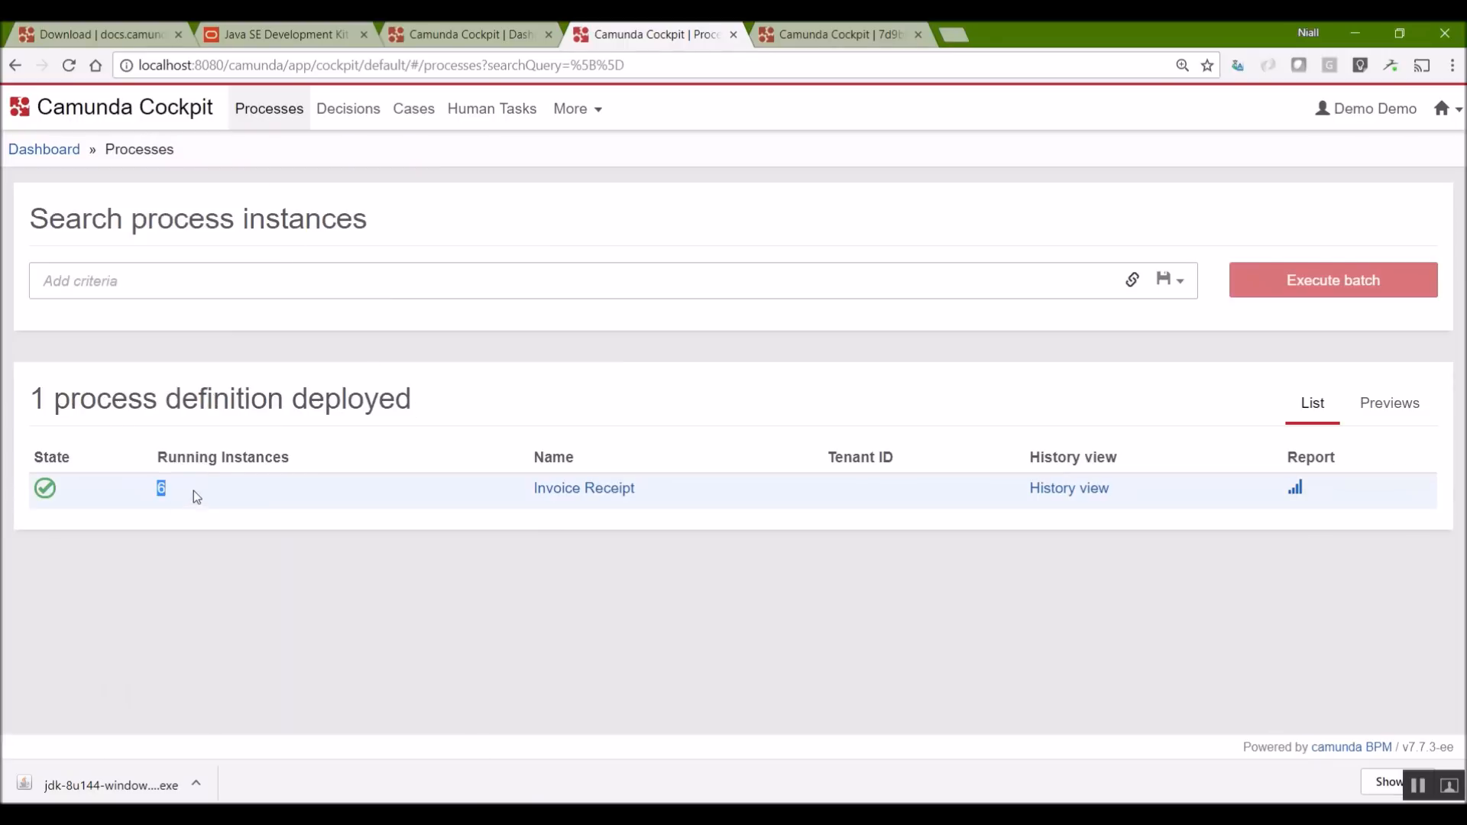
{"action": "mouse_move", "coordinate": [527, 500]}
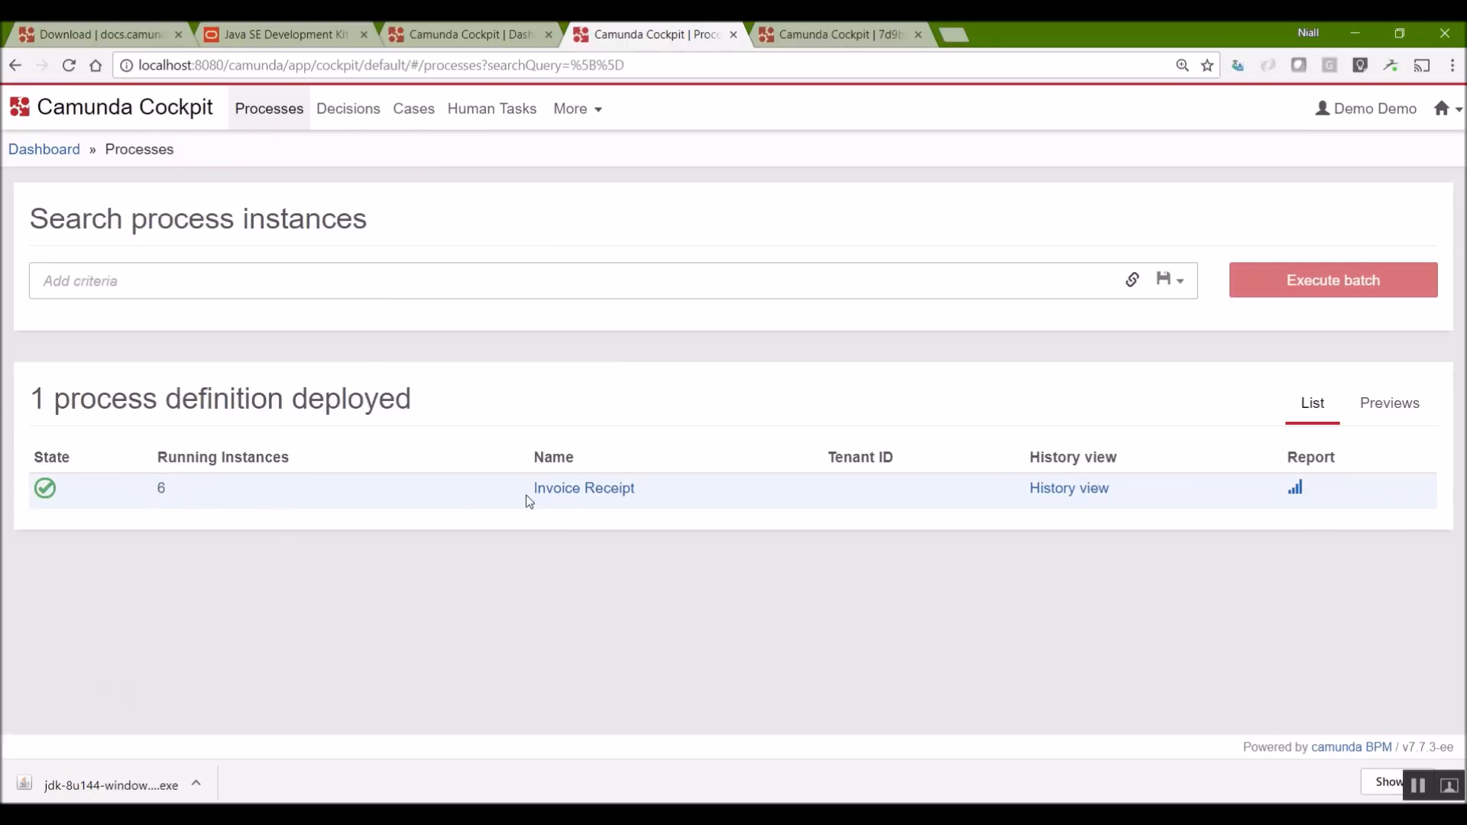
Open the Invoice Receipt definition and fit its whole diagram in view.
{"action": "left_click", "coordinate": [583, 488]}
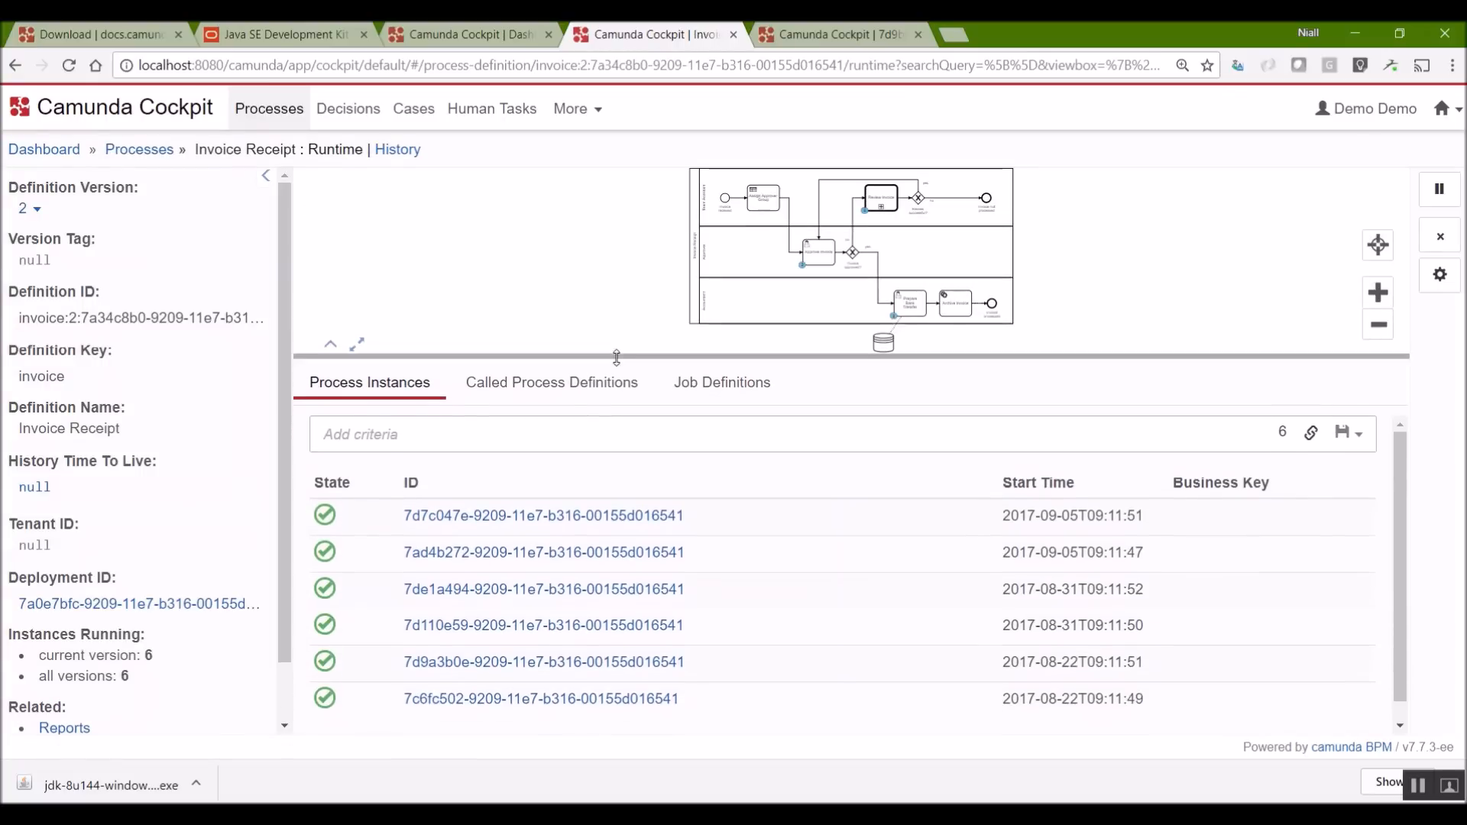
{"action": "mouse_move", "coordinate": [601, 648]}
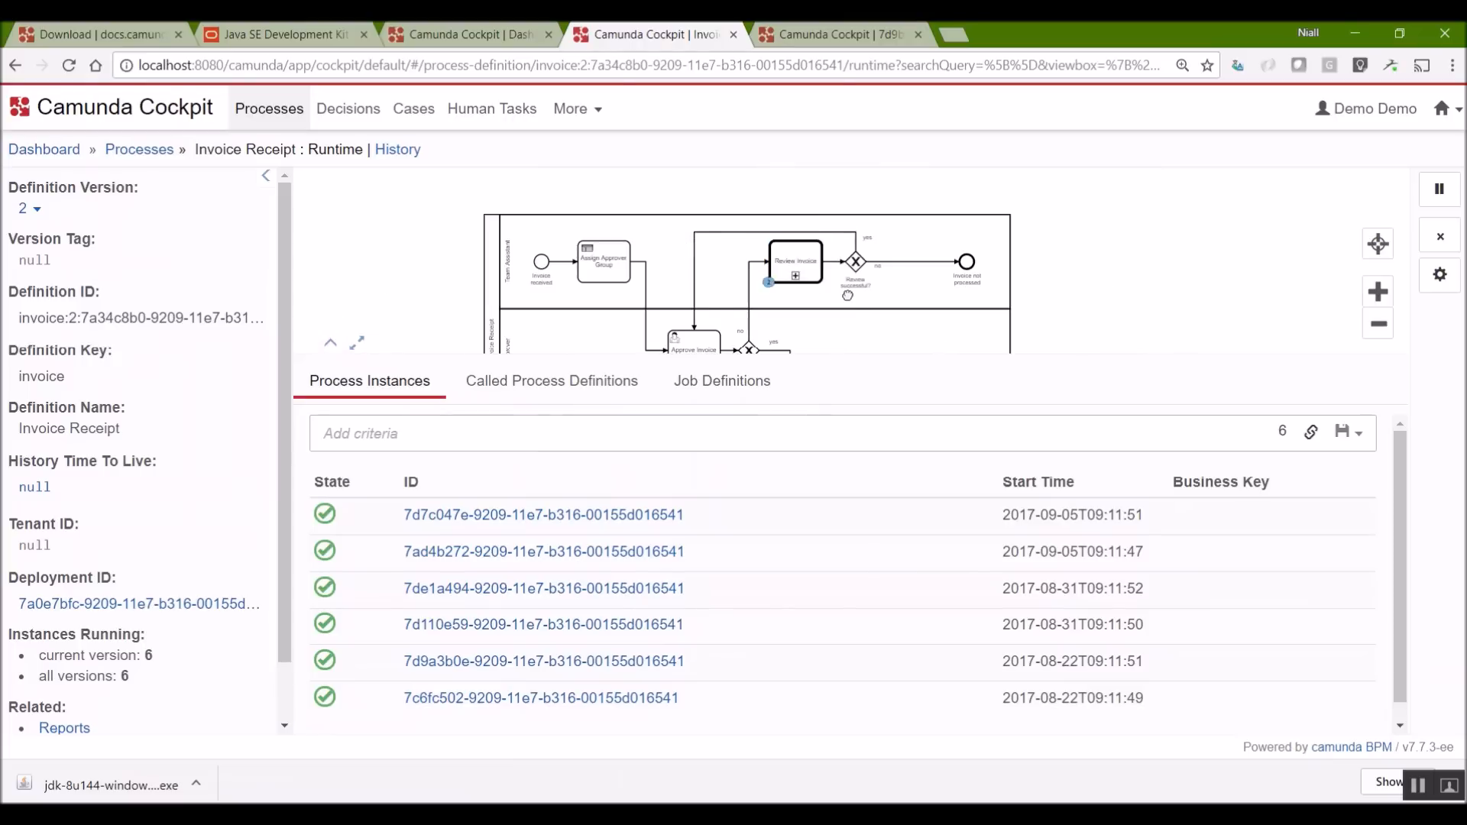
{"action": "left_click", "coordinate": [1377, 323]}
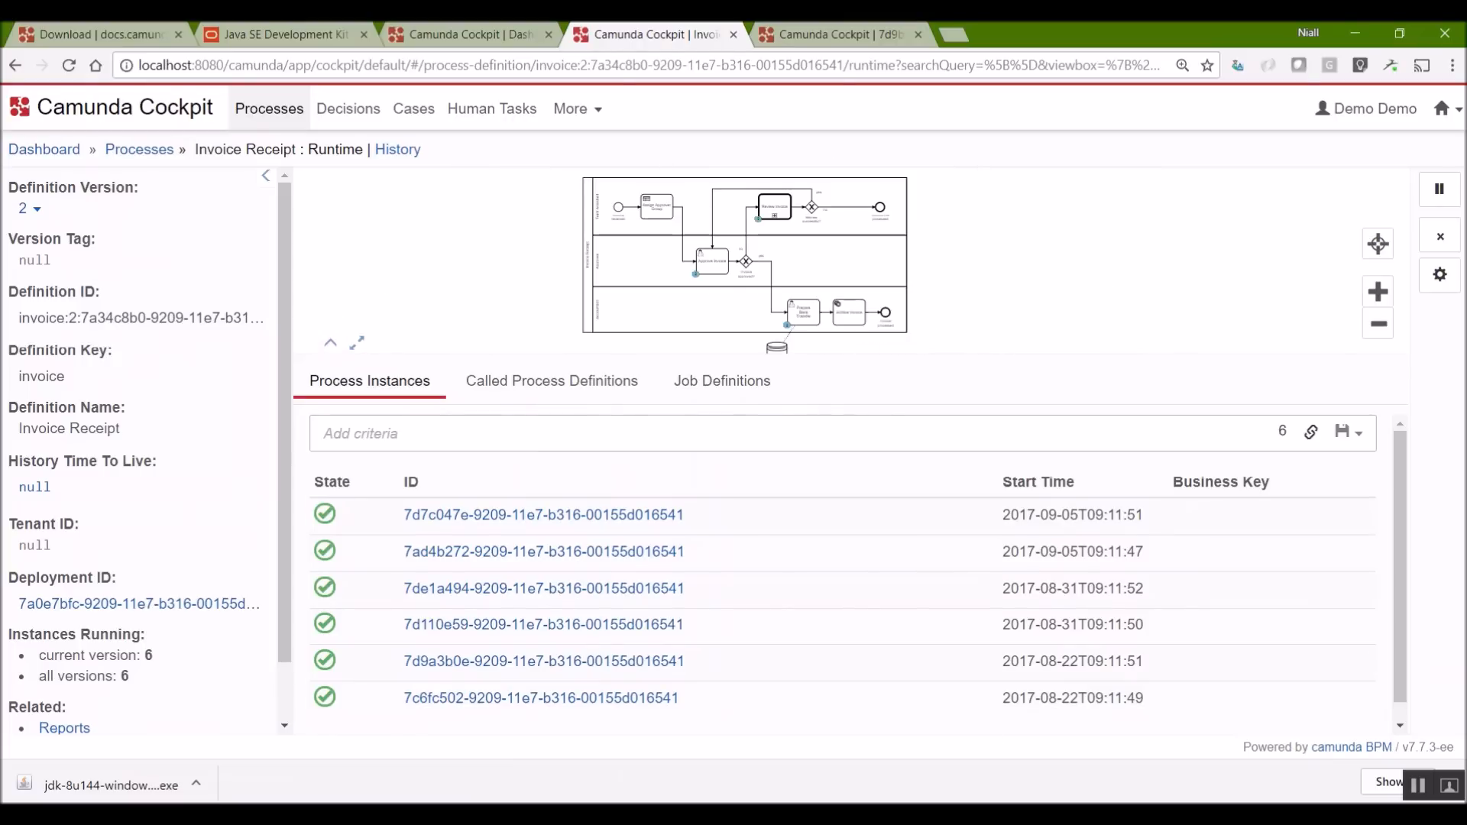
{"action": "mouse_move", "coordinate": [543, 624]}
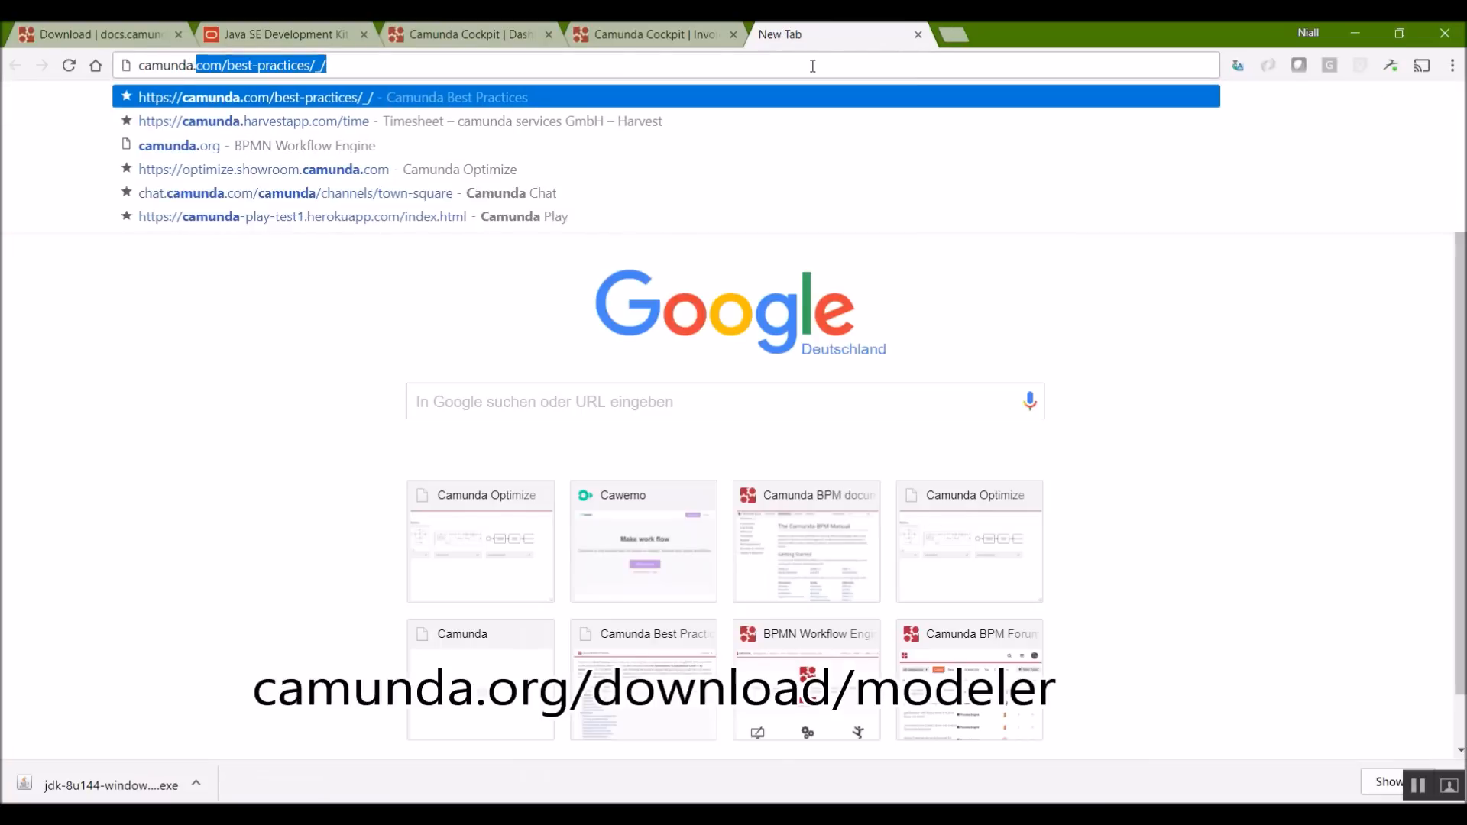
Go to camunda.org/download and download camunda-modeler-1.10.0-win32-x64.zip.
{"action": "type", "text": "camunda.org/download/modeler/"}
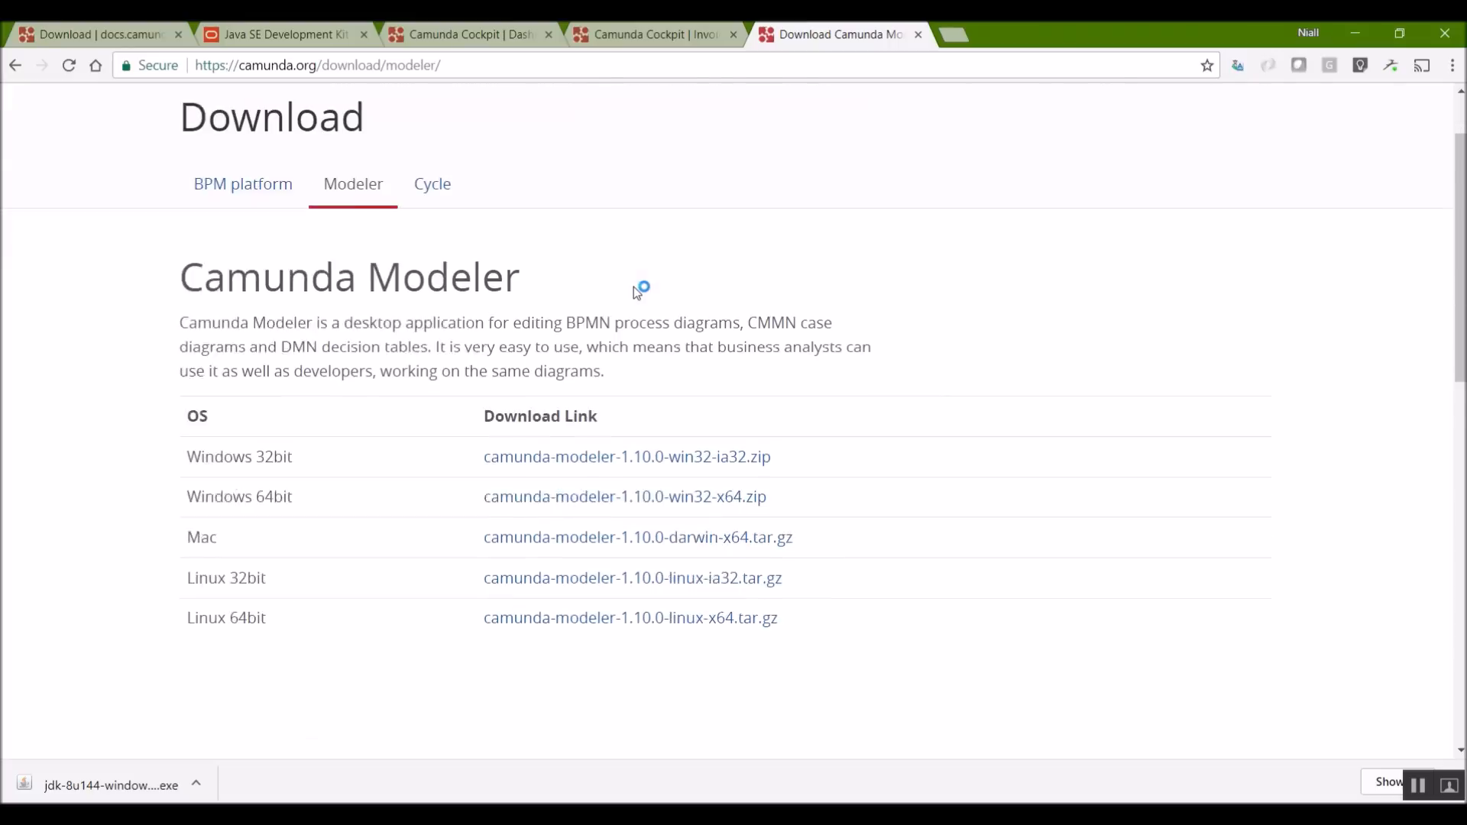
{"action": "scroll", "scroll_direction": "down", "scroll_amount": 3}
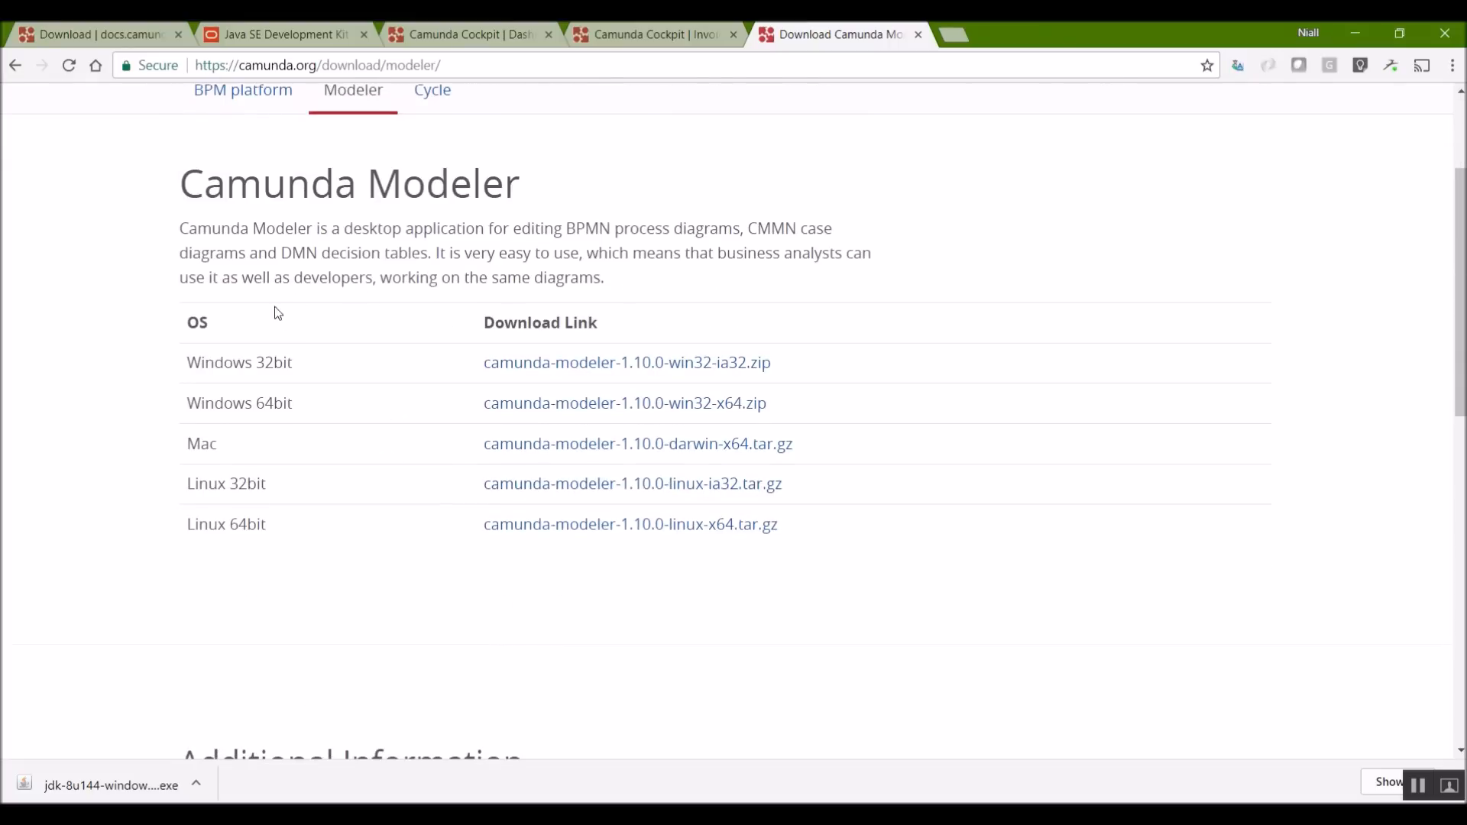
{"action": "mouse_move", "coordinate": [163, 382]}
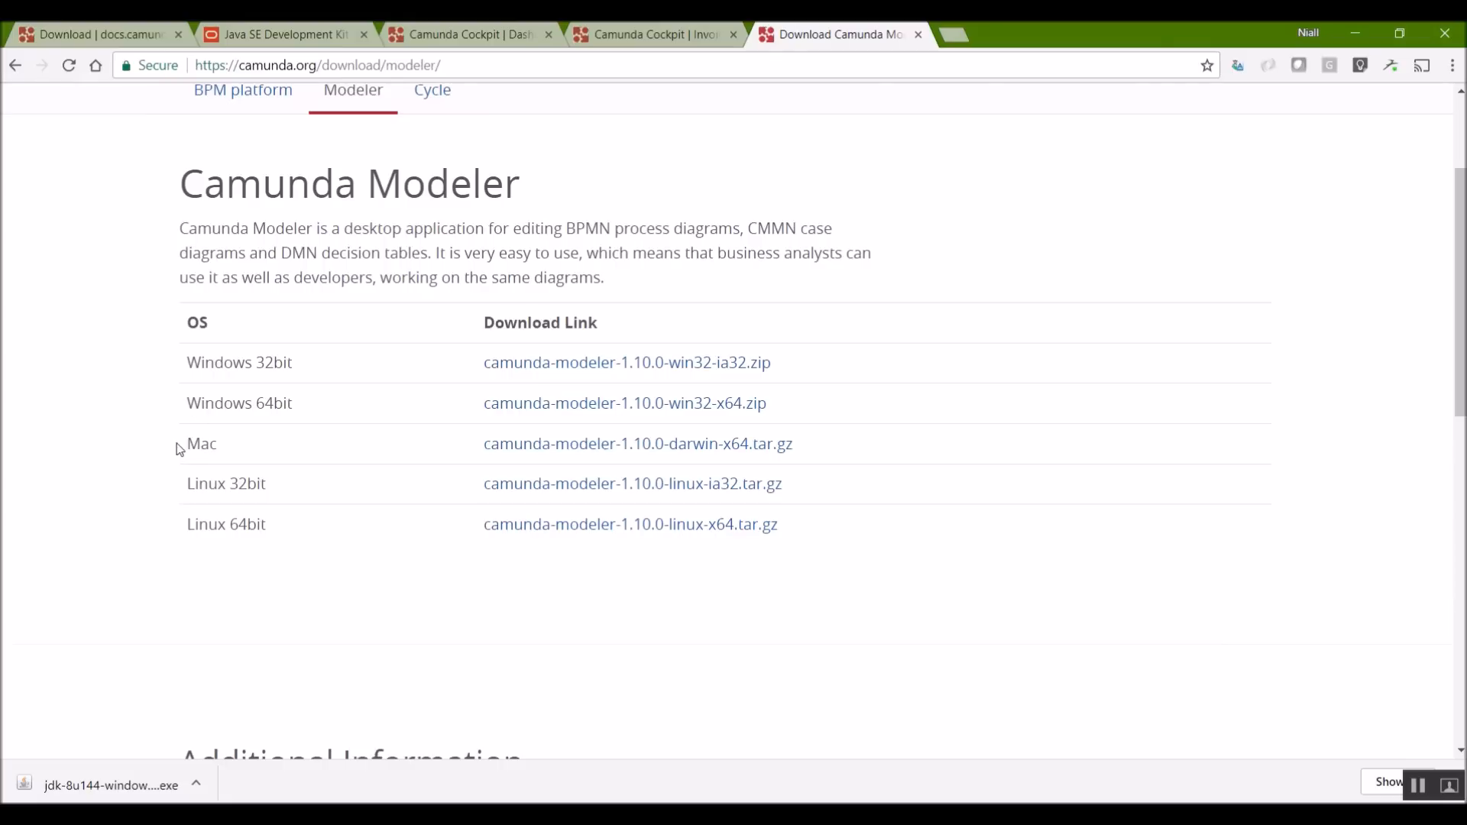
{"action": "mouse_move", "coordinate": [560, 426]}
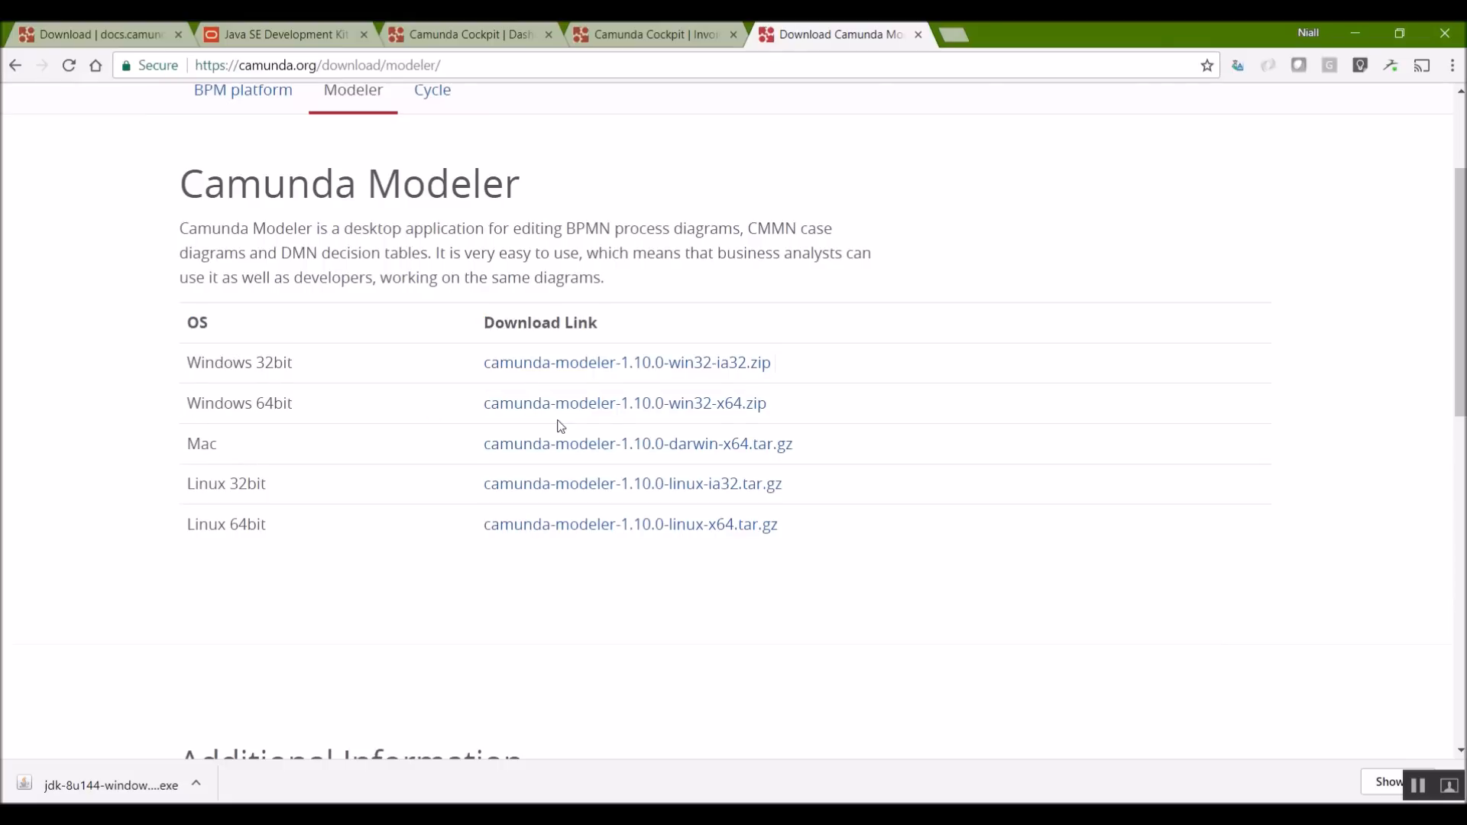
{"action": "mouse_move", "coordinate": [608, 408]}
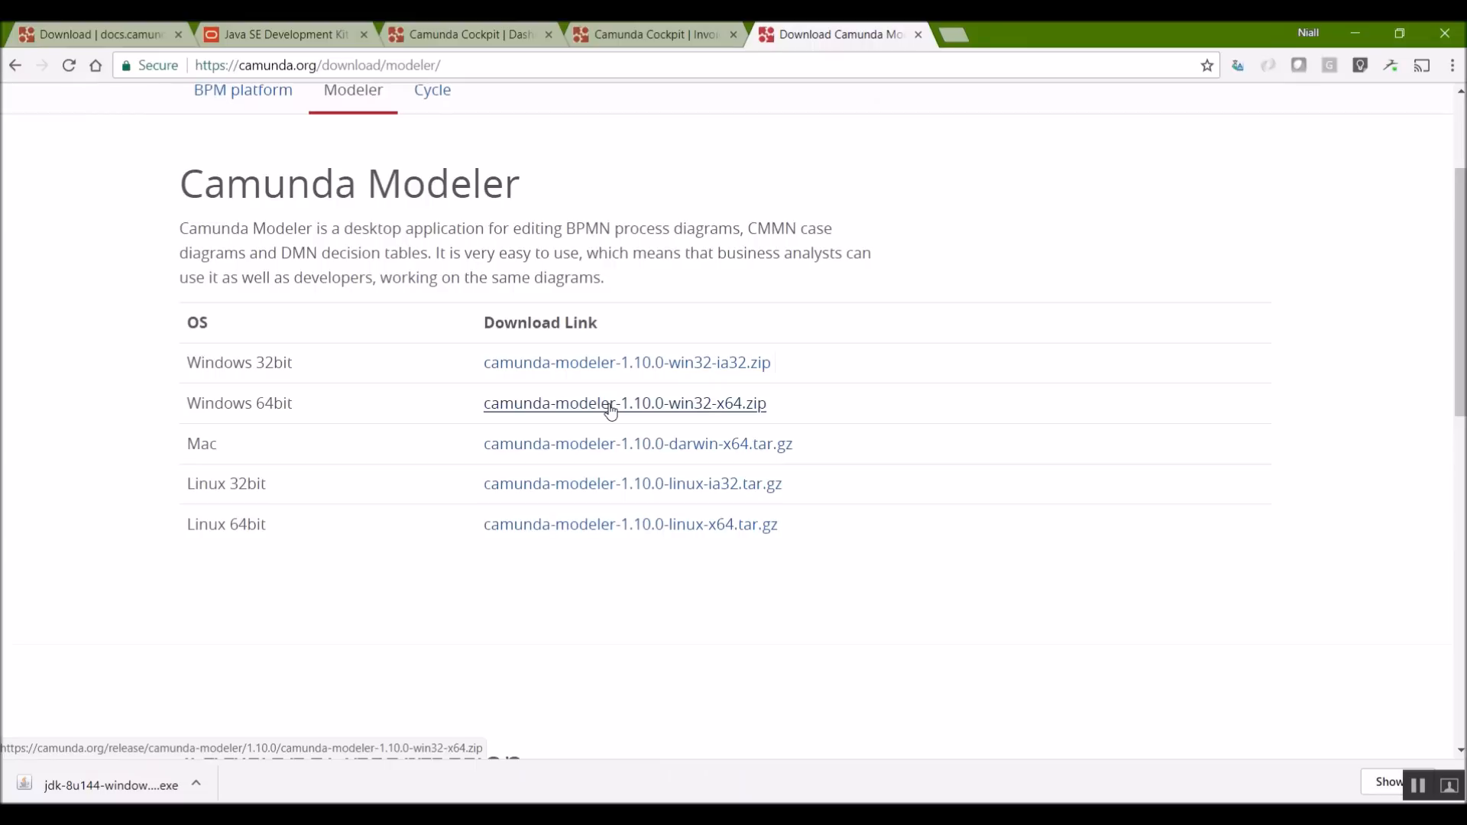
{"action": "left_click", "coordinate": [612, 404]}
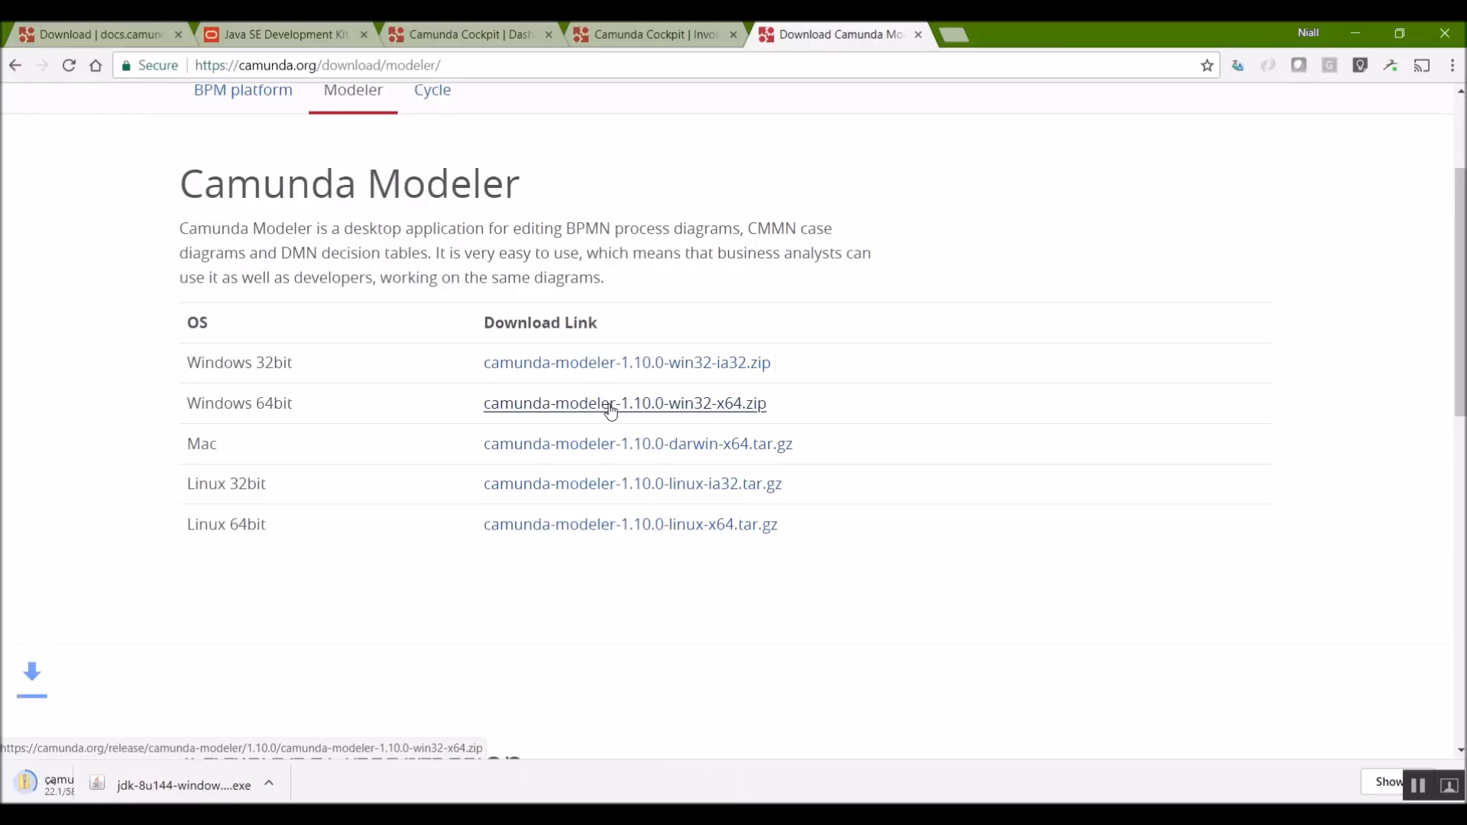
{"action": "left_click", "coordinate": [612, 403]}
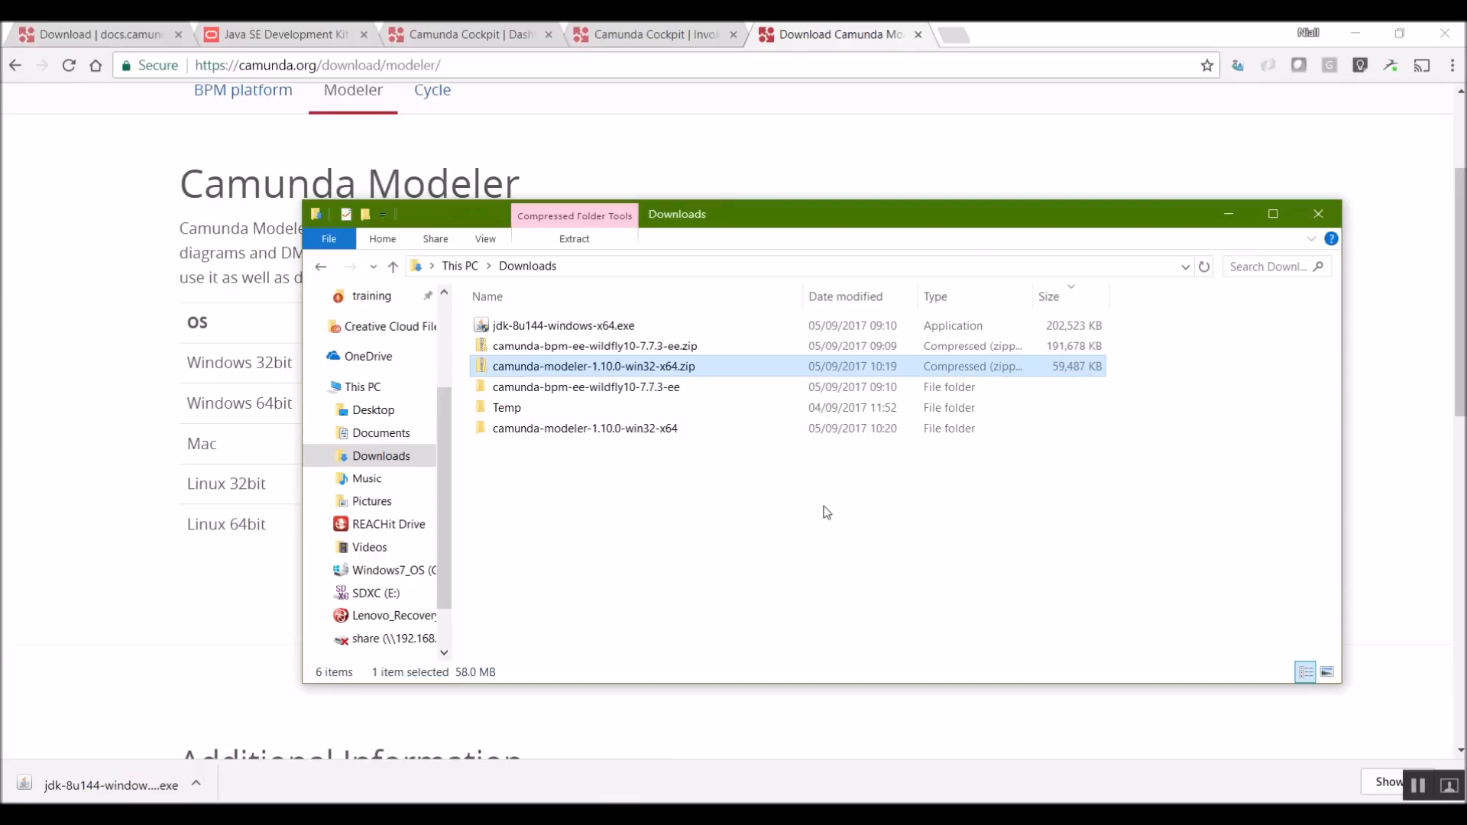
{"action": "mouse_move", "coordinate": [719, 482]}
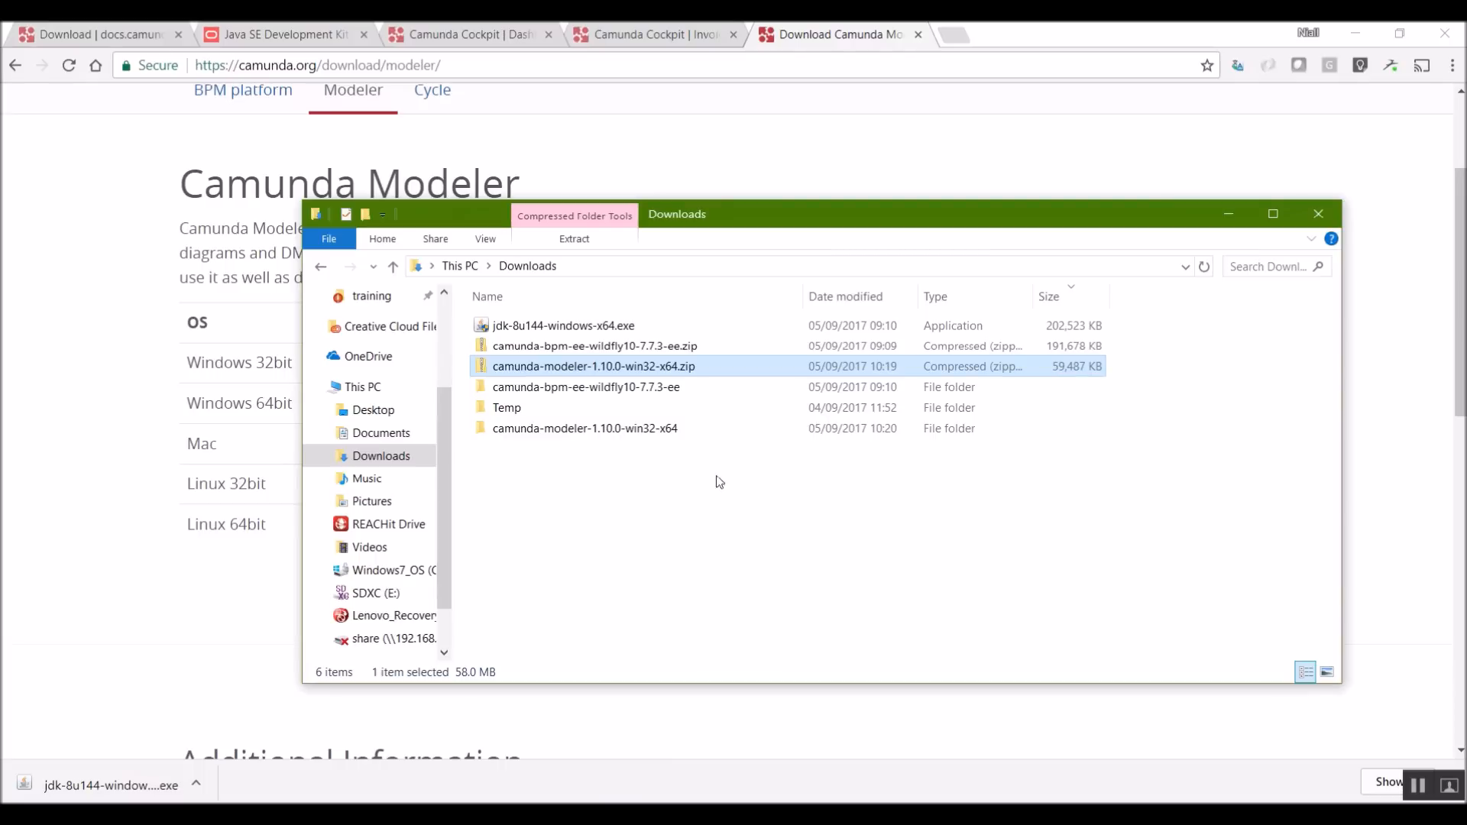
Open the camunda-modeler-1.10.0-win32-x64 and camunda-modeler folders and run camunda-modeler.exe.
{"action": "double_click", "coordinate": [584, 427]}
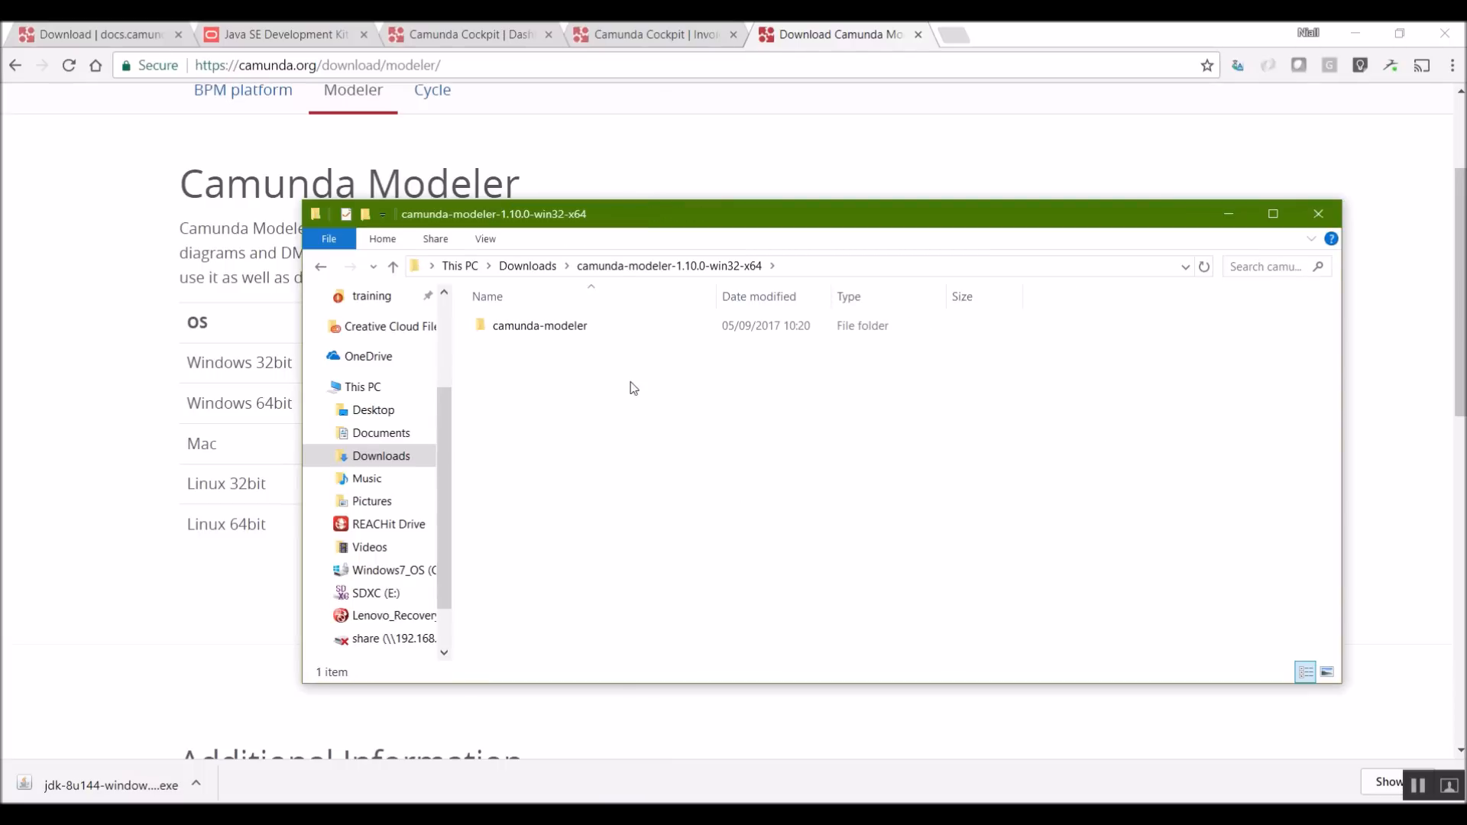
{"action": "double_click", "coordinate": [539, 326]}
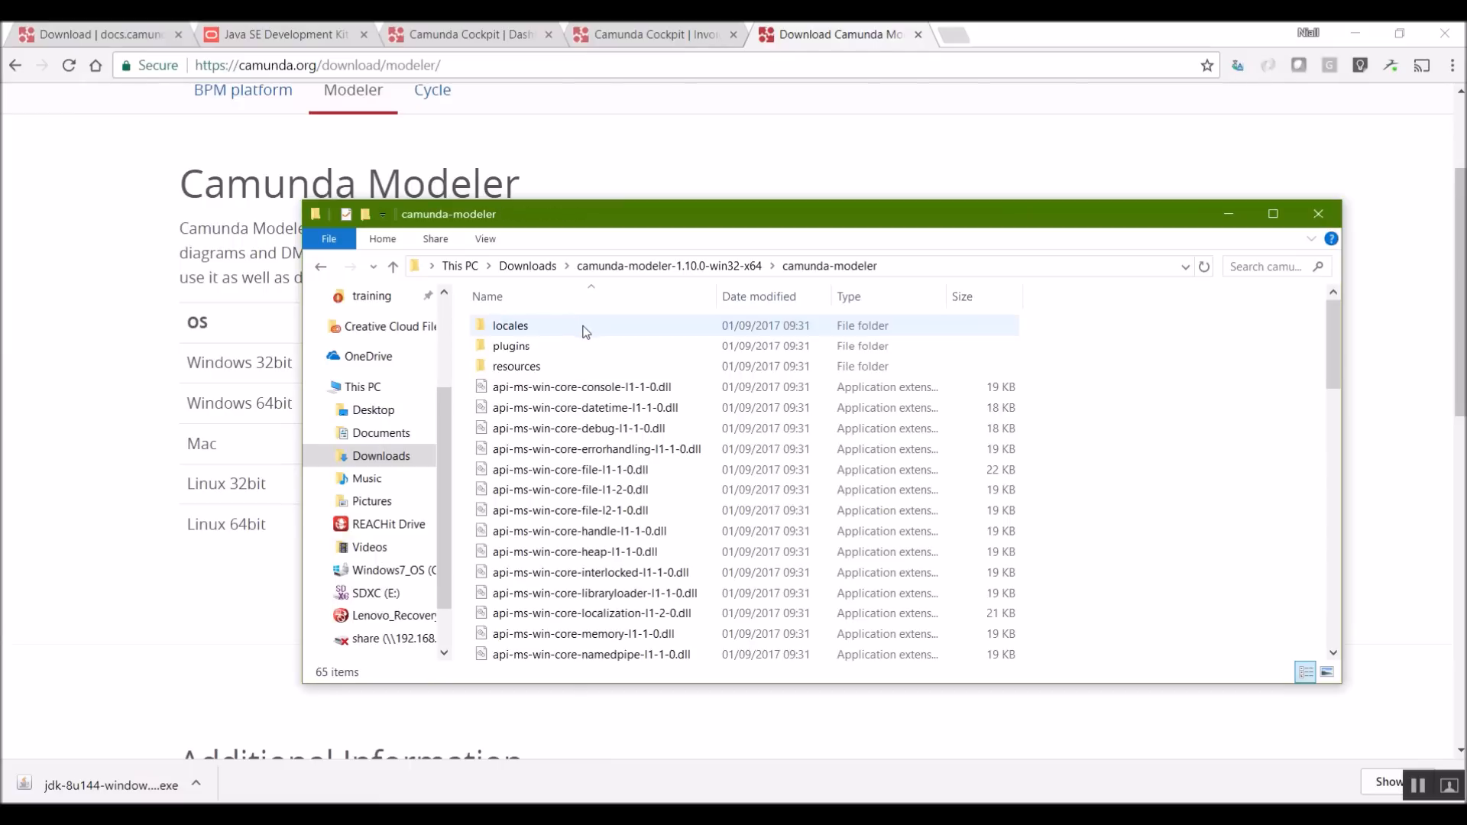
{"action": "scroll", "scroll_direction": "down", "scroll_amount": 3}
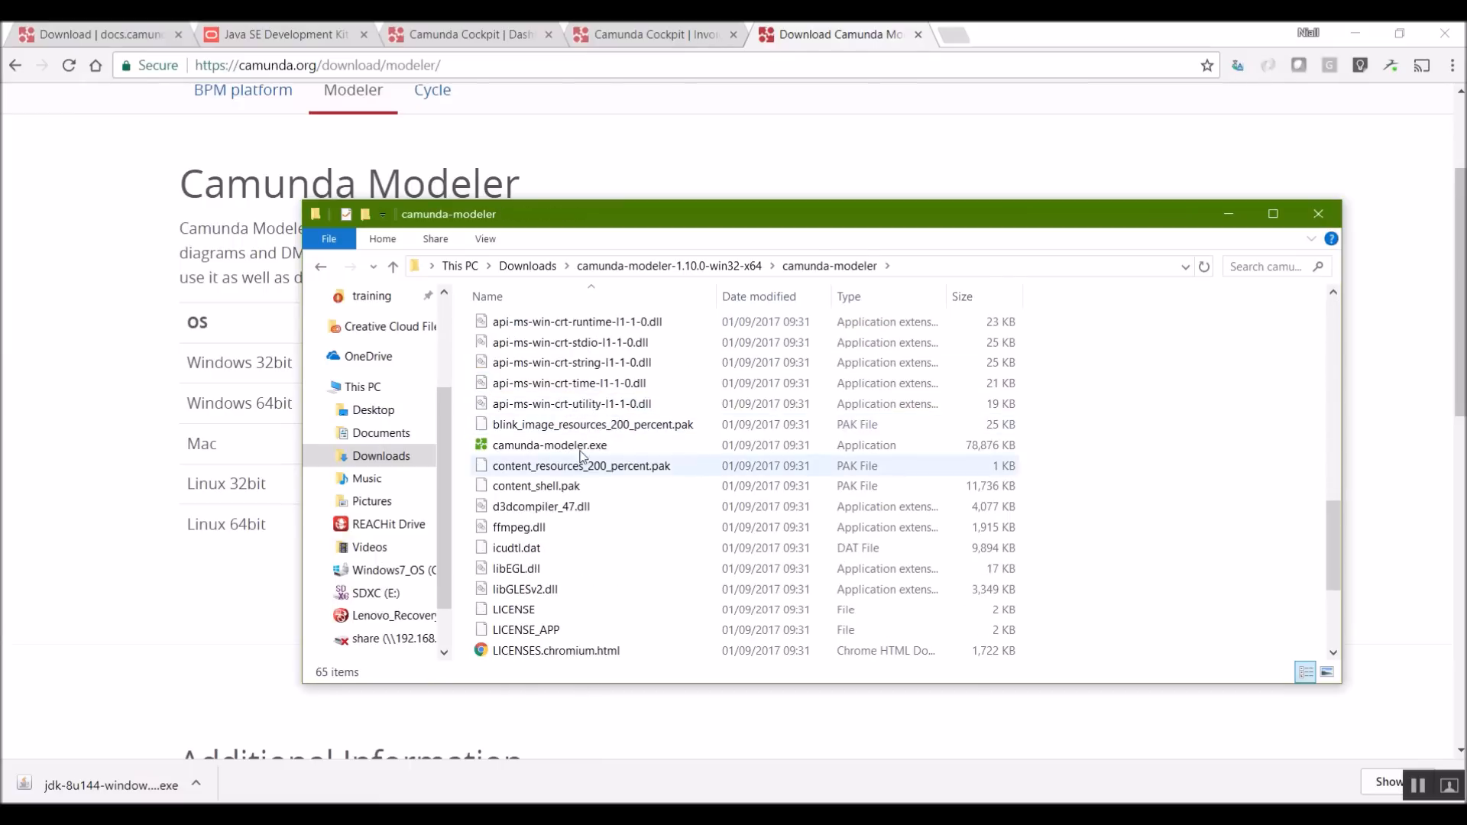
{"action": "left_click", "coordinate": [550, 444]}
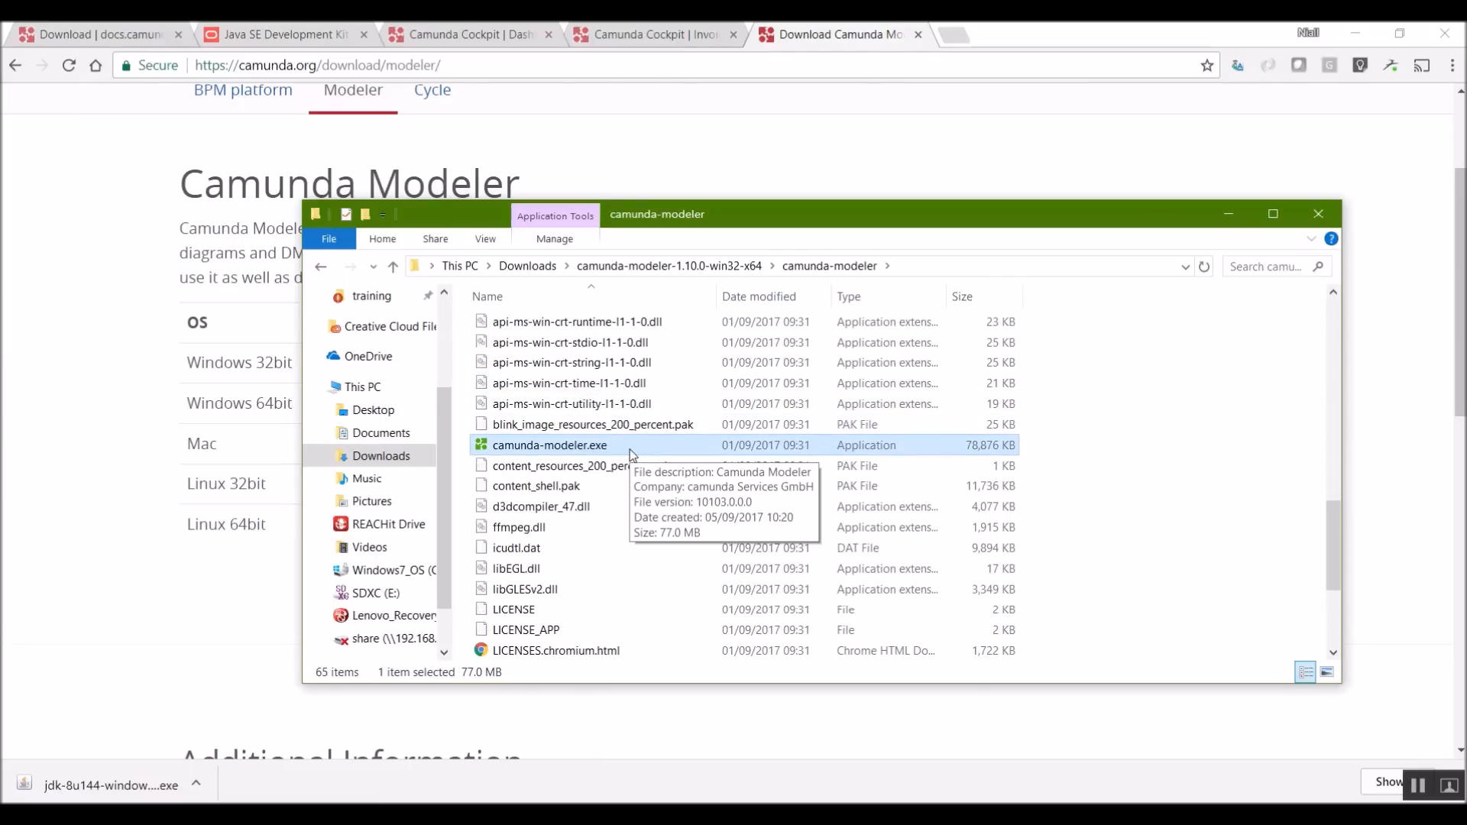
{"action": "double_click", "coordinate": [550, 444]}
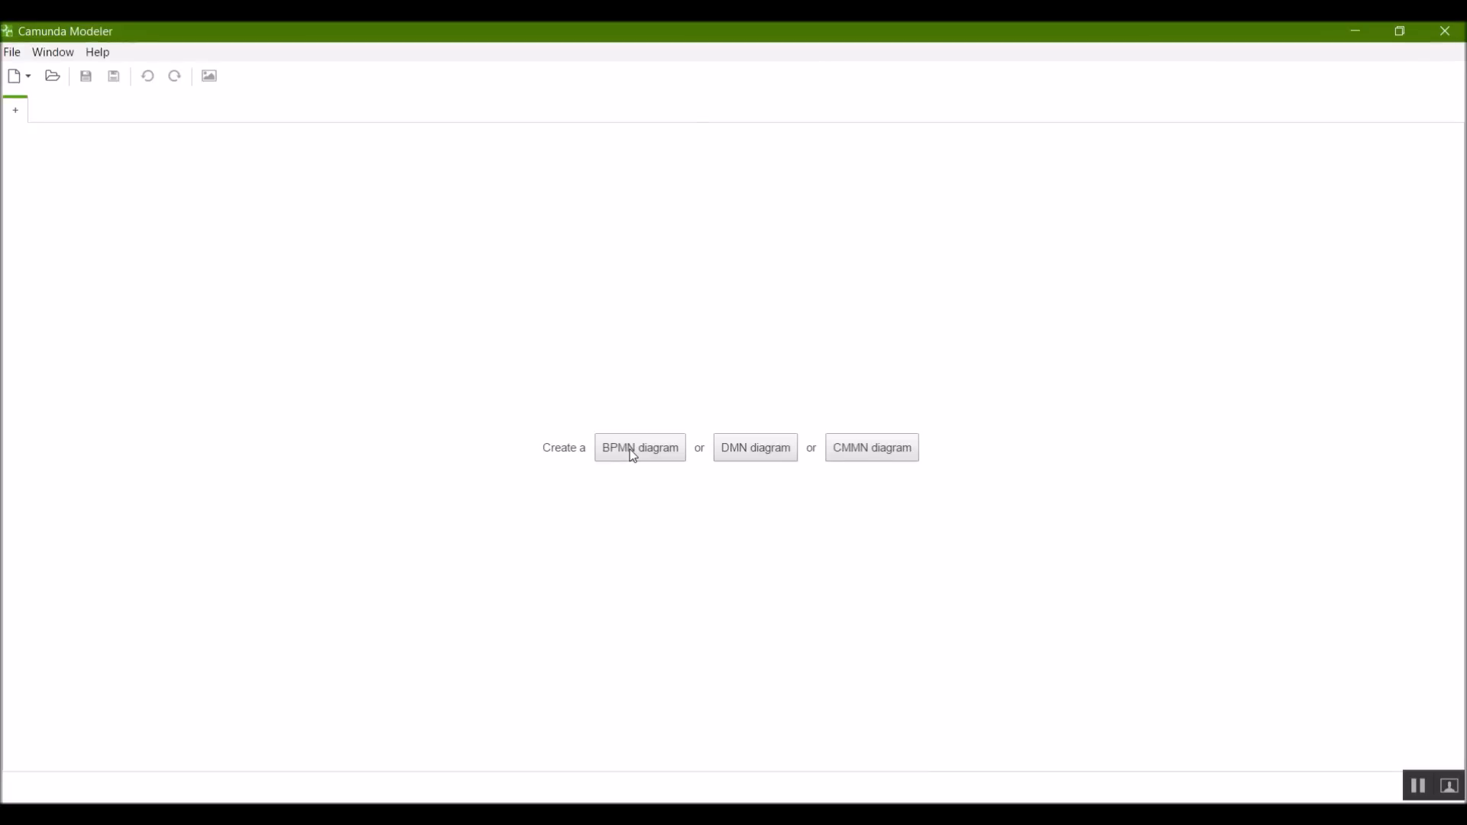
{"action": "mouse_move", "coordinate": [622, 415]}
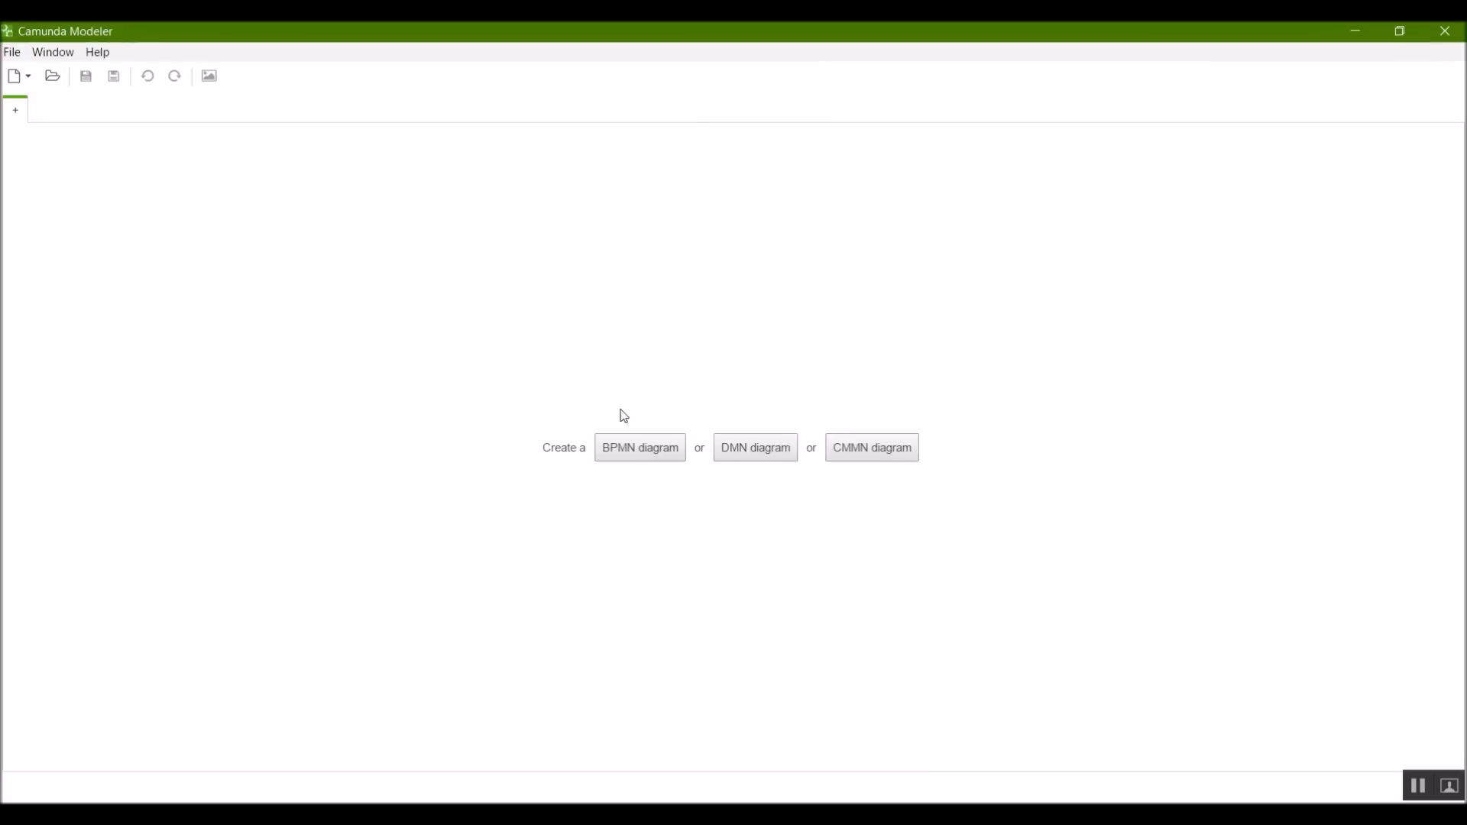
{"action": "mouse_move", "coordinate": [758, 418]}
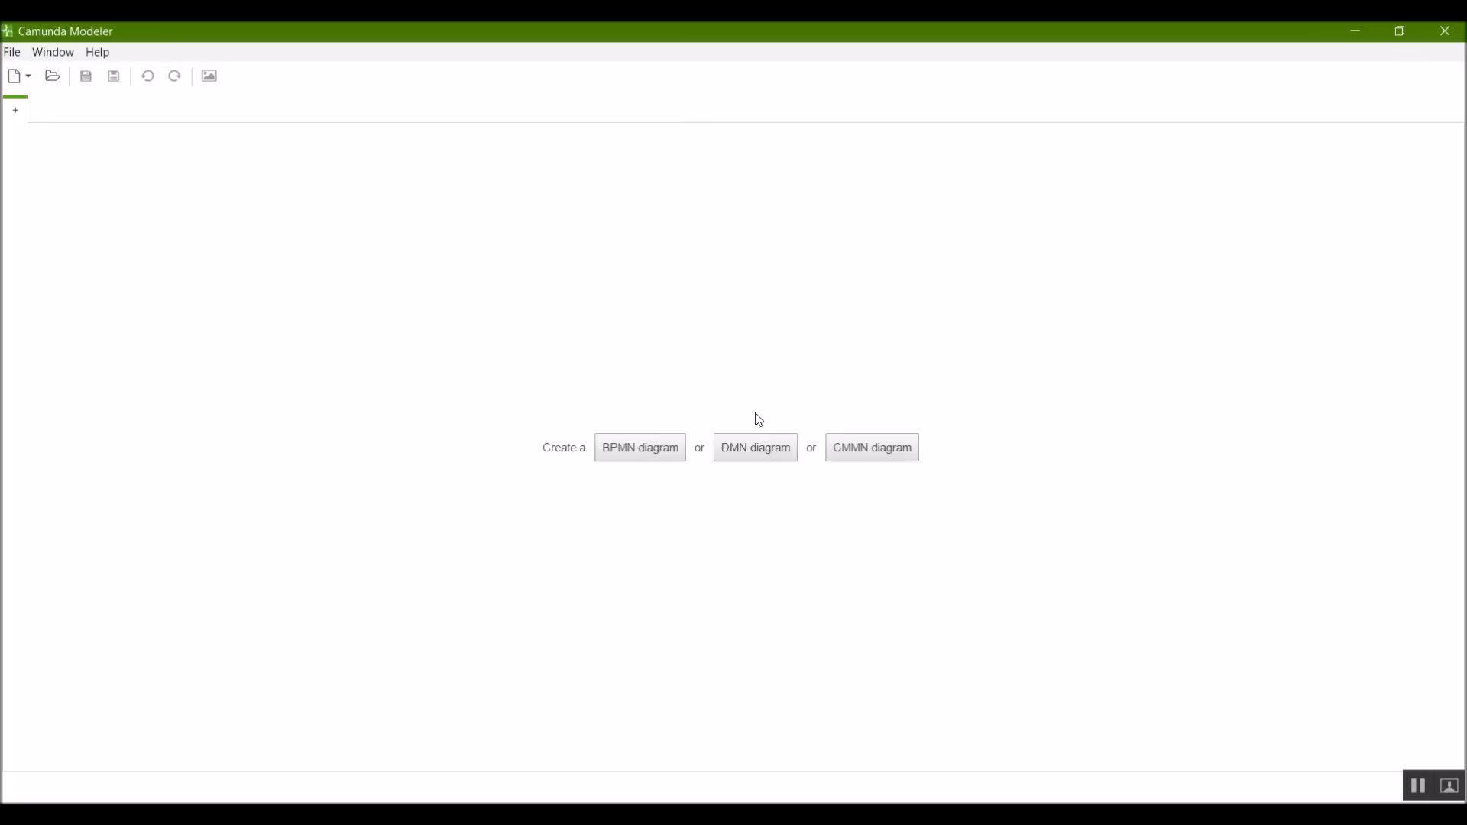
{"action": "mouse_move", "coordinate": [692, 321]}
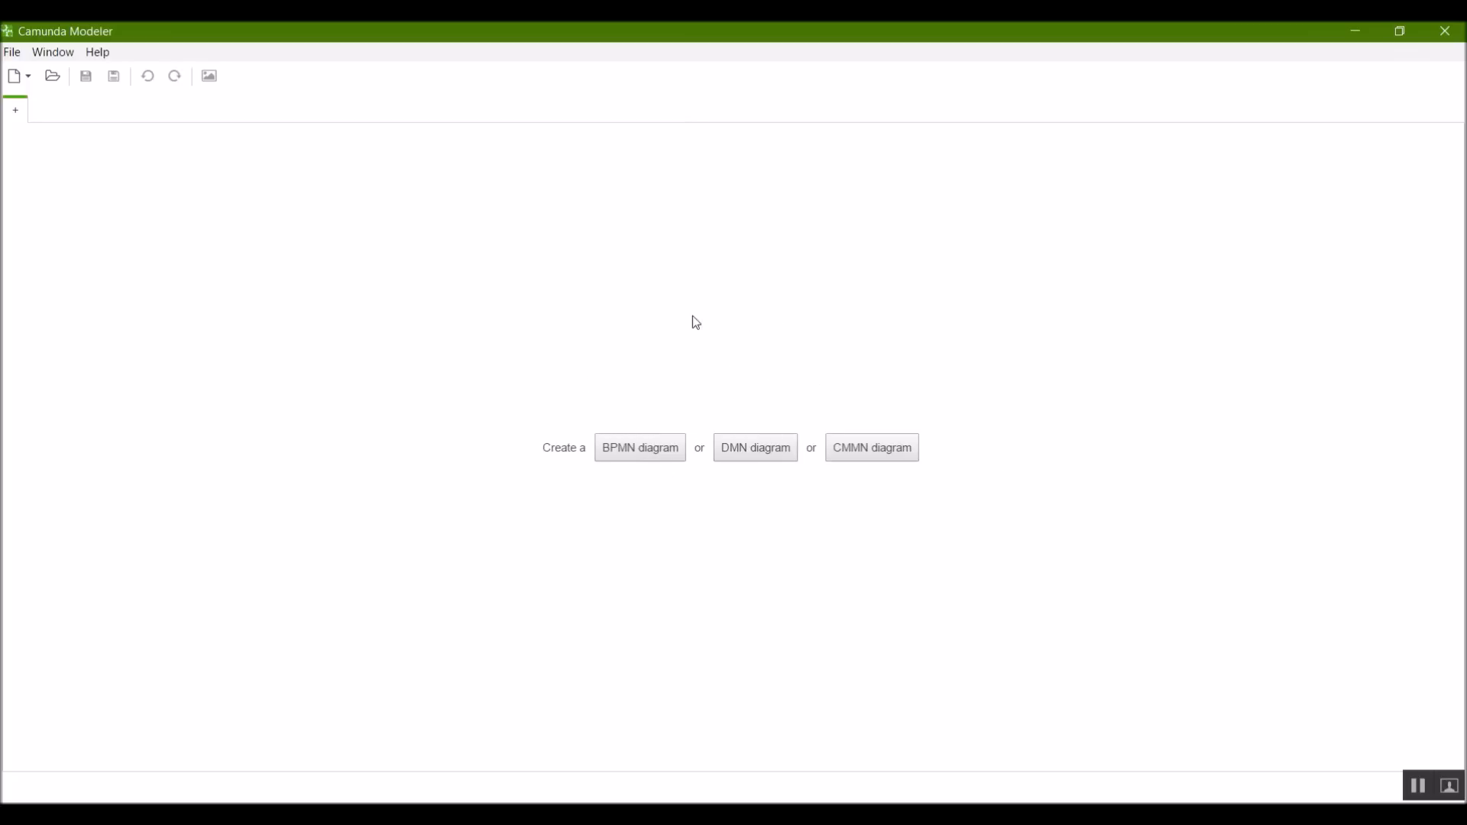
{"action": "mouse_move", "coordinate": [625, 459]}
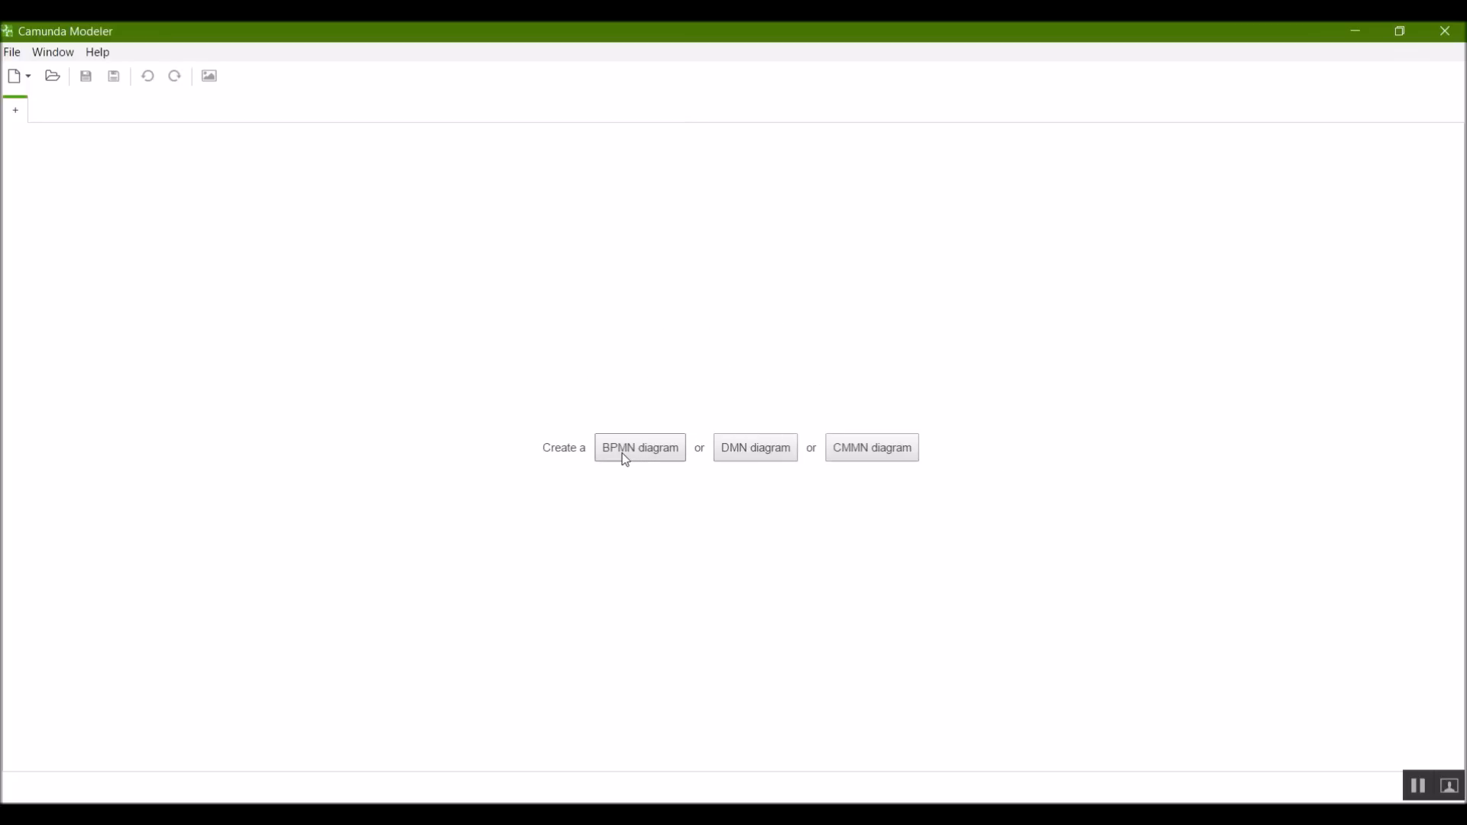
Create a new BPMN diagram from the Camunda Modeler start screen.
{"action": "left_click", "coordinate": [639, 448]}
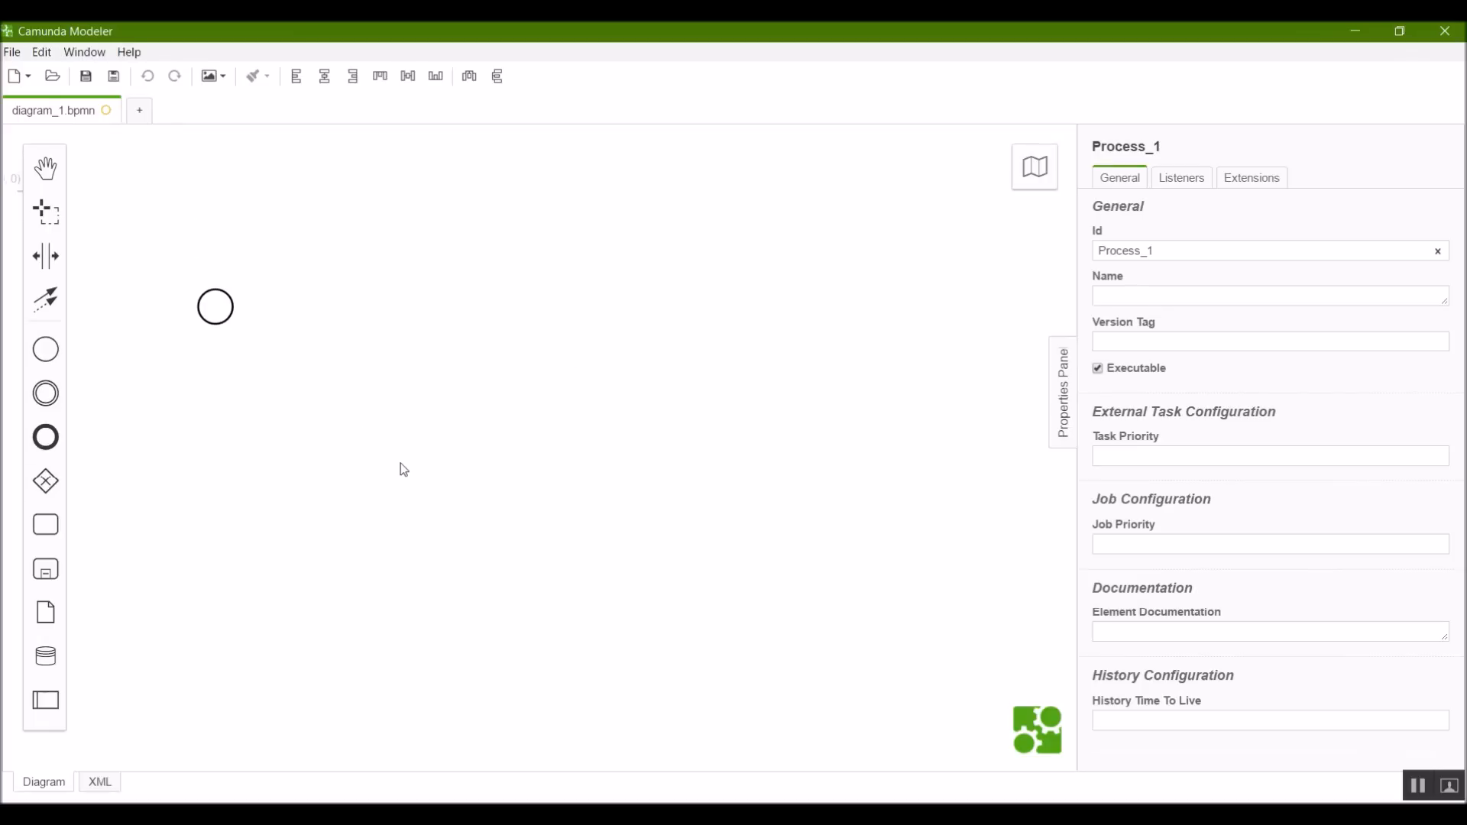
{"action": "mouse_move", "coordinate": [301, 386]}
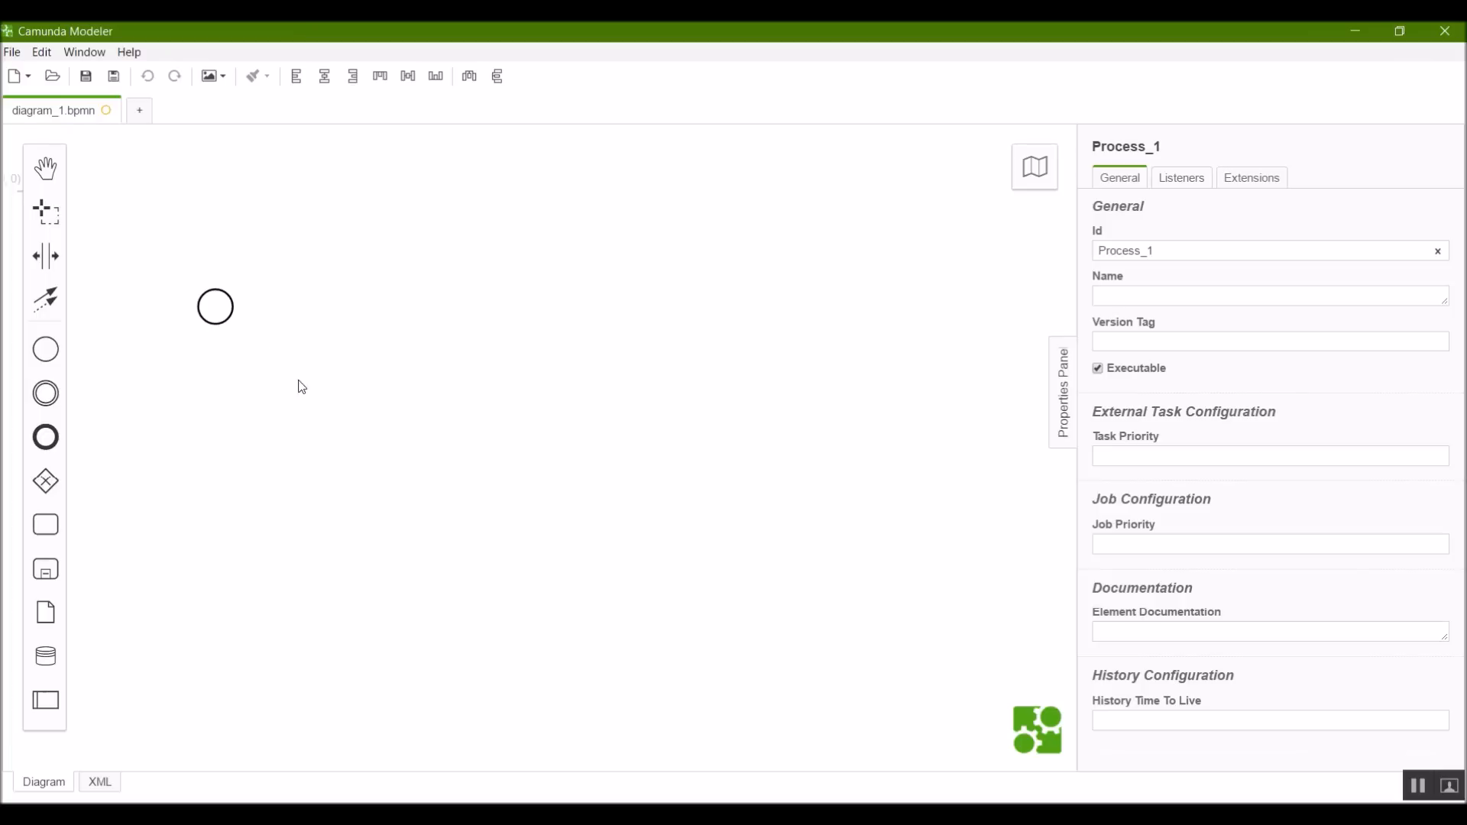
Append a user task named 'Write something' after the start event.
{"action": "left_click", "coordinate": [216, 307]}
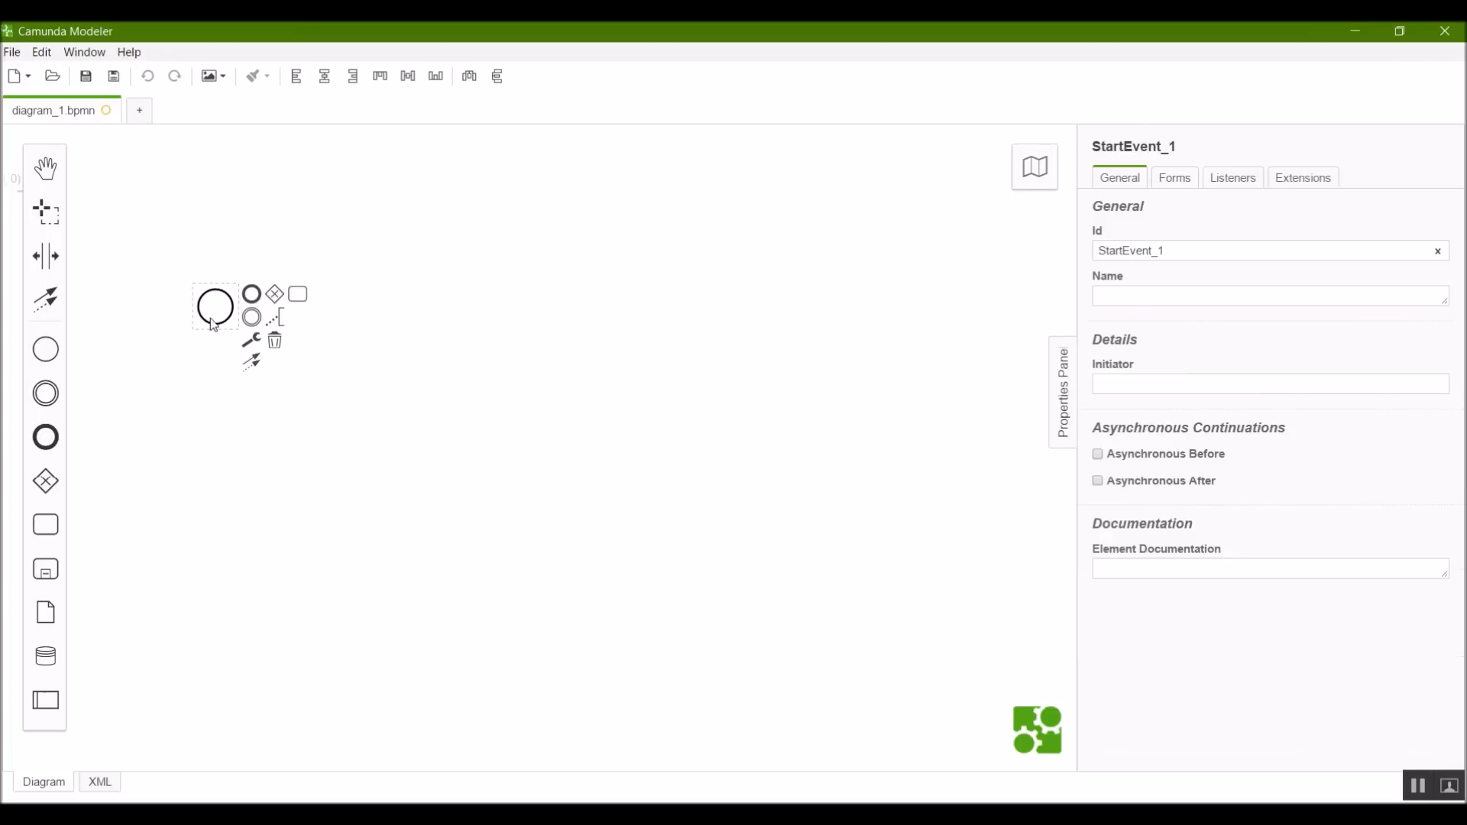
{"action": "left_click", "coordinate": [297, 294]}
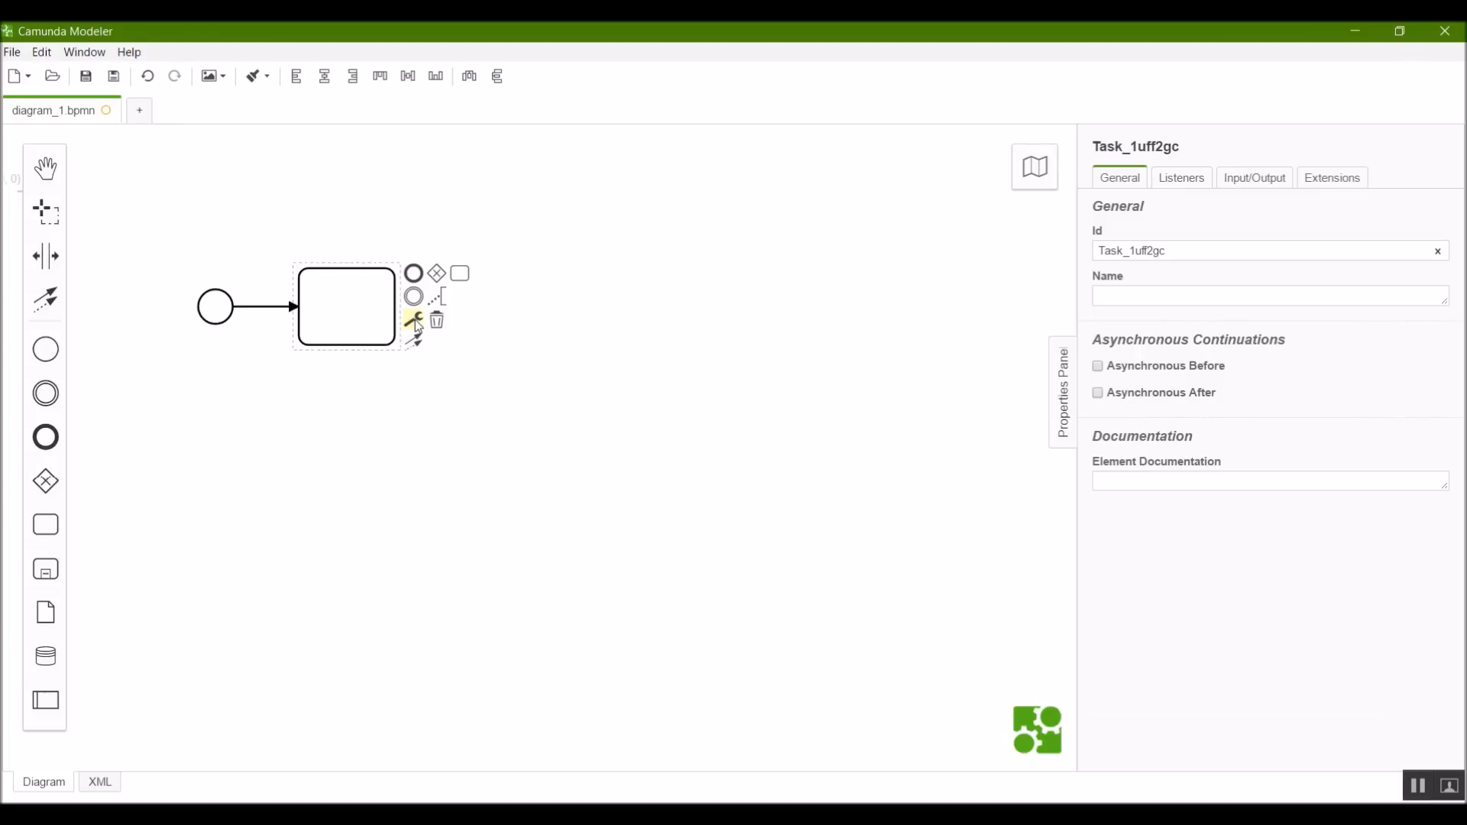
{"action": "left_click", "coordinate": [412, 320]}
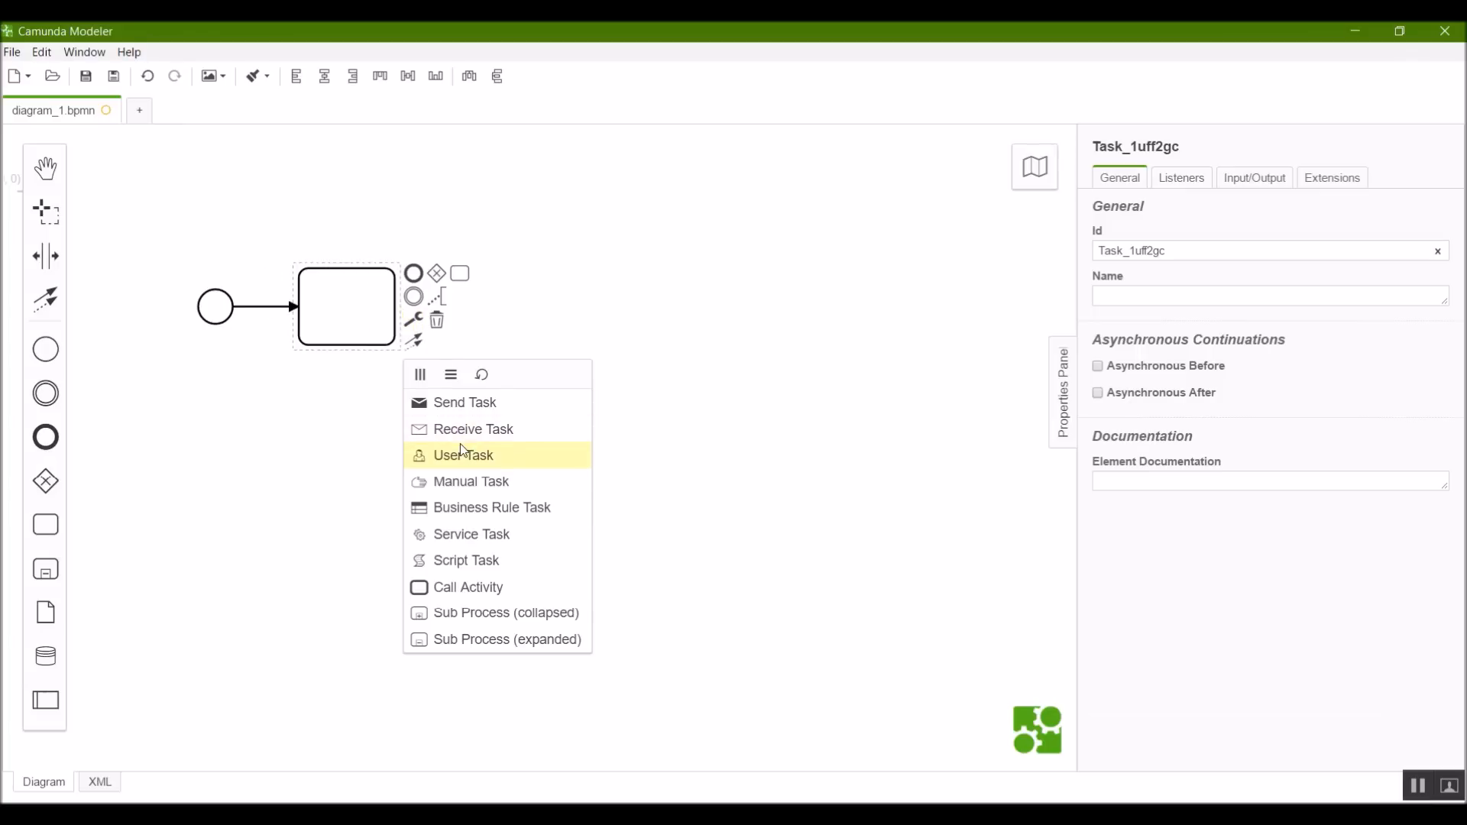
{"action": "left_click", "coordinate": [462, 455]}
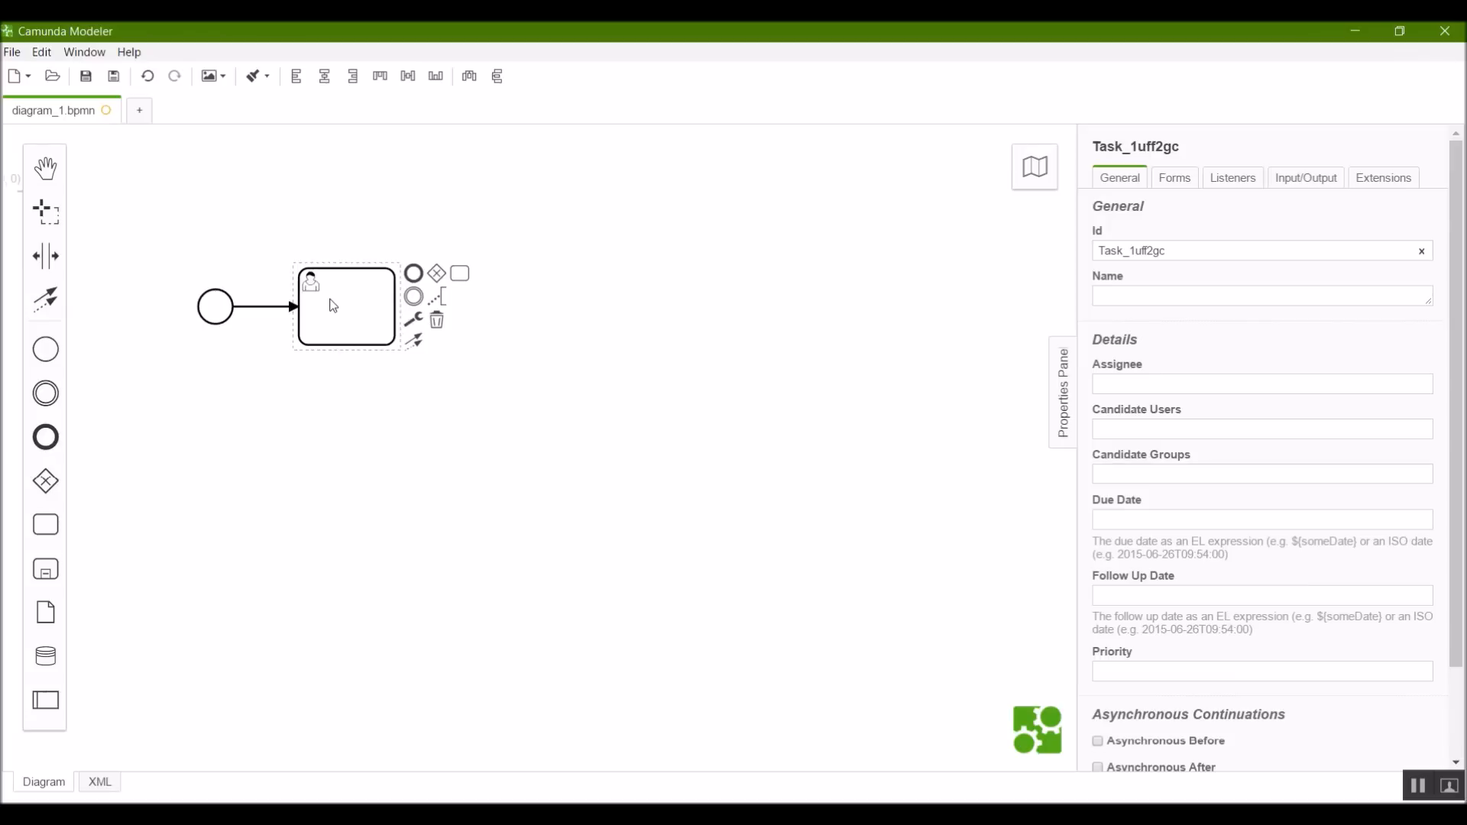
{"action": "mouse_move", "coordinate": [367, 323]}
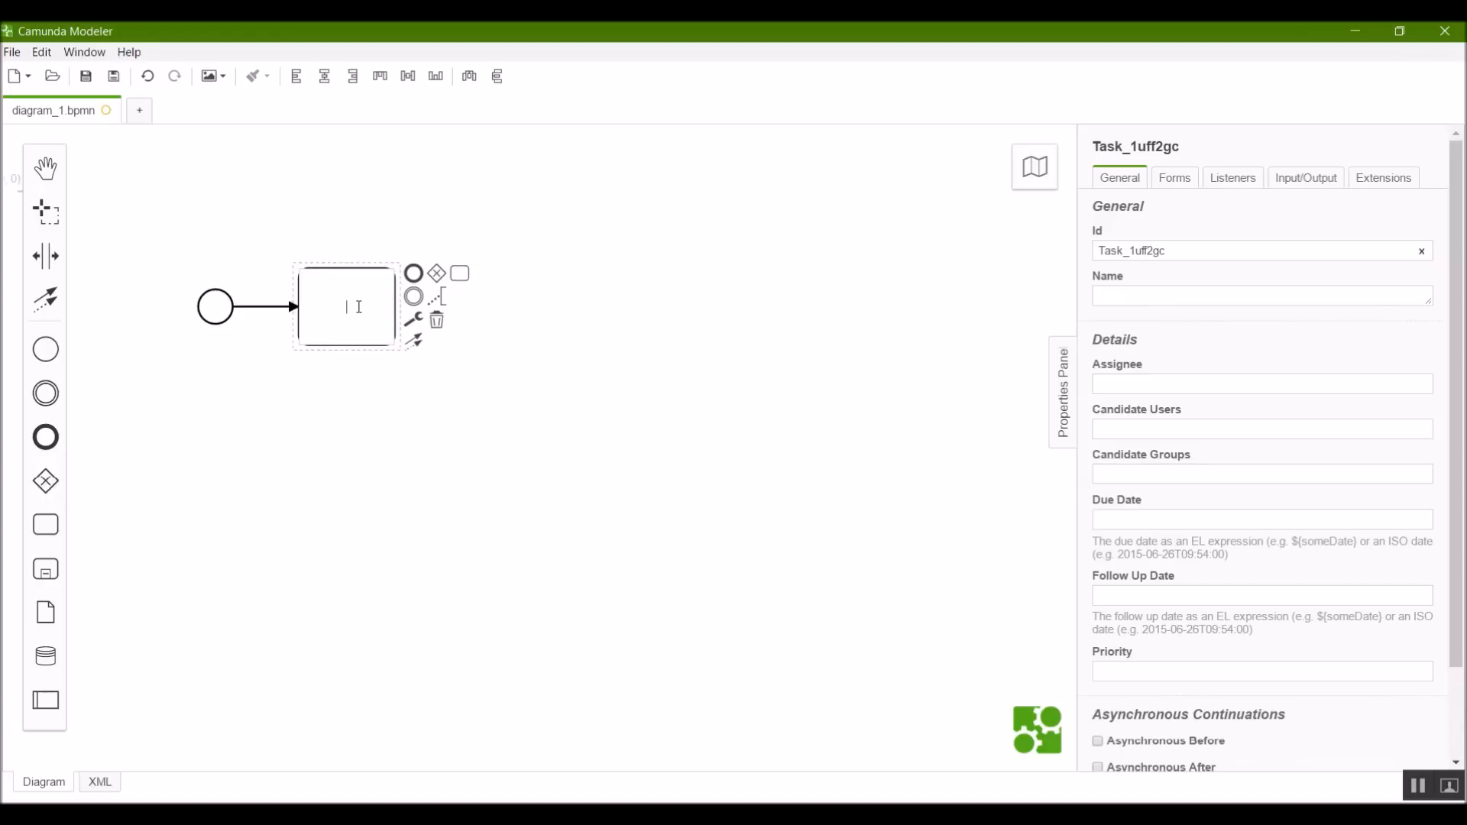
{"action": "type", "text": "Write"}
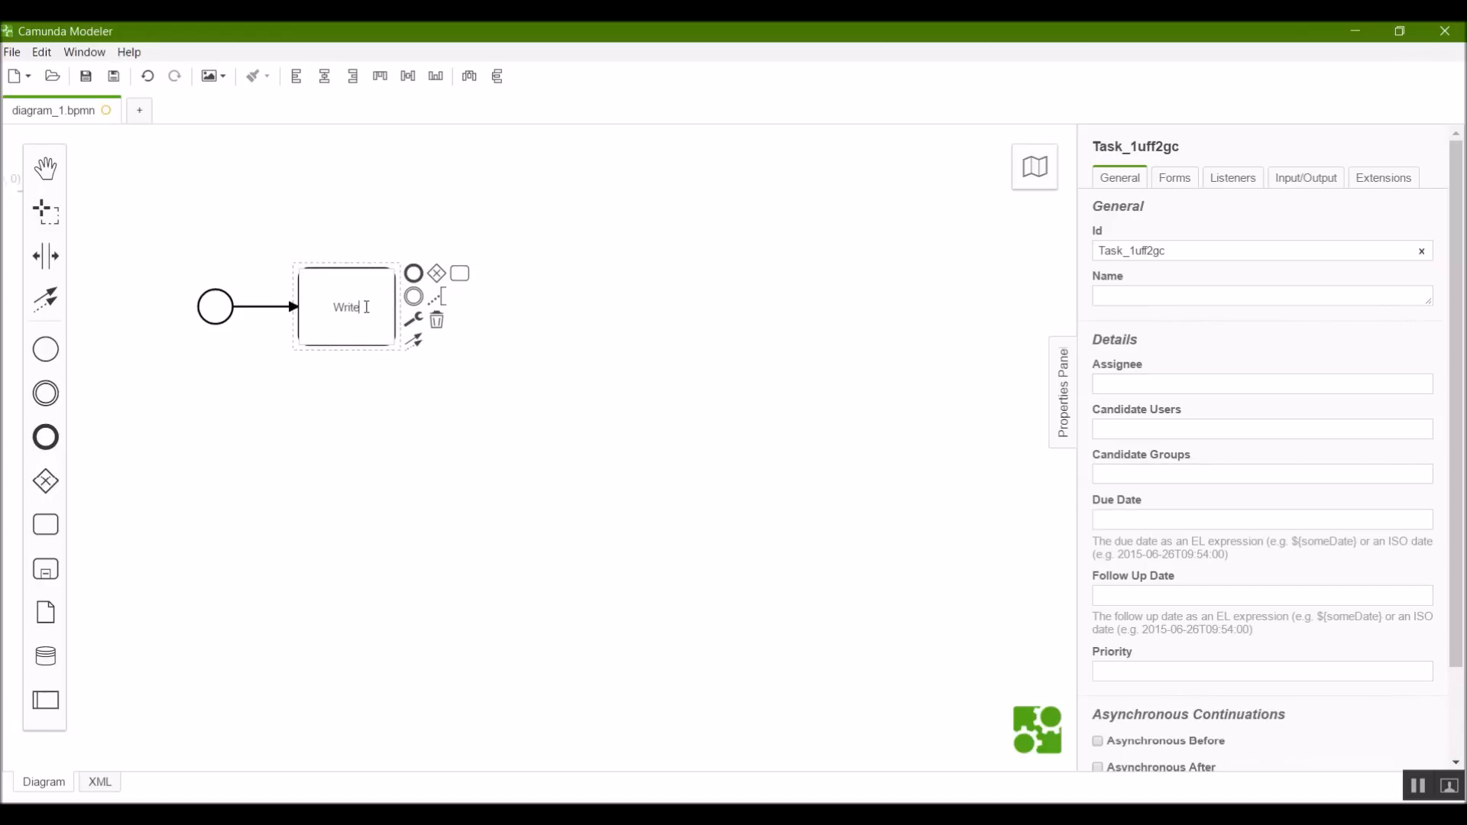
{"action": "type", "text": "something"}
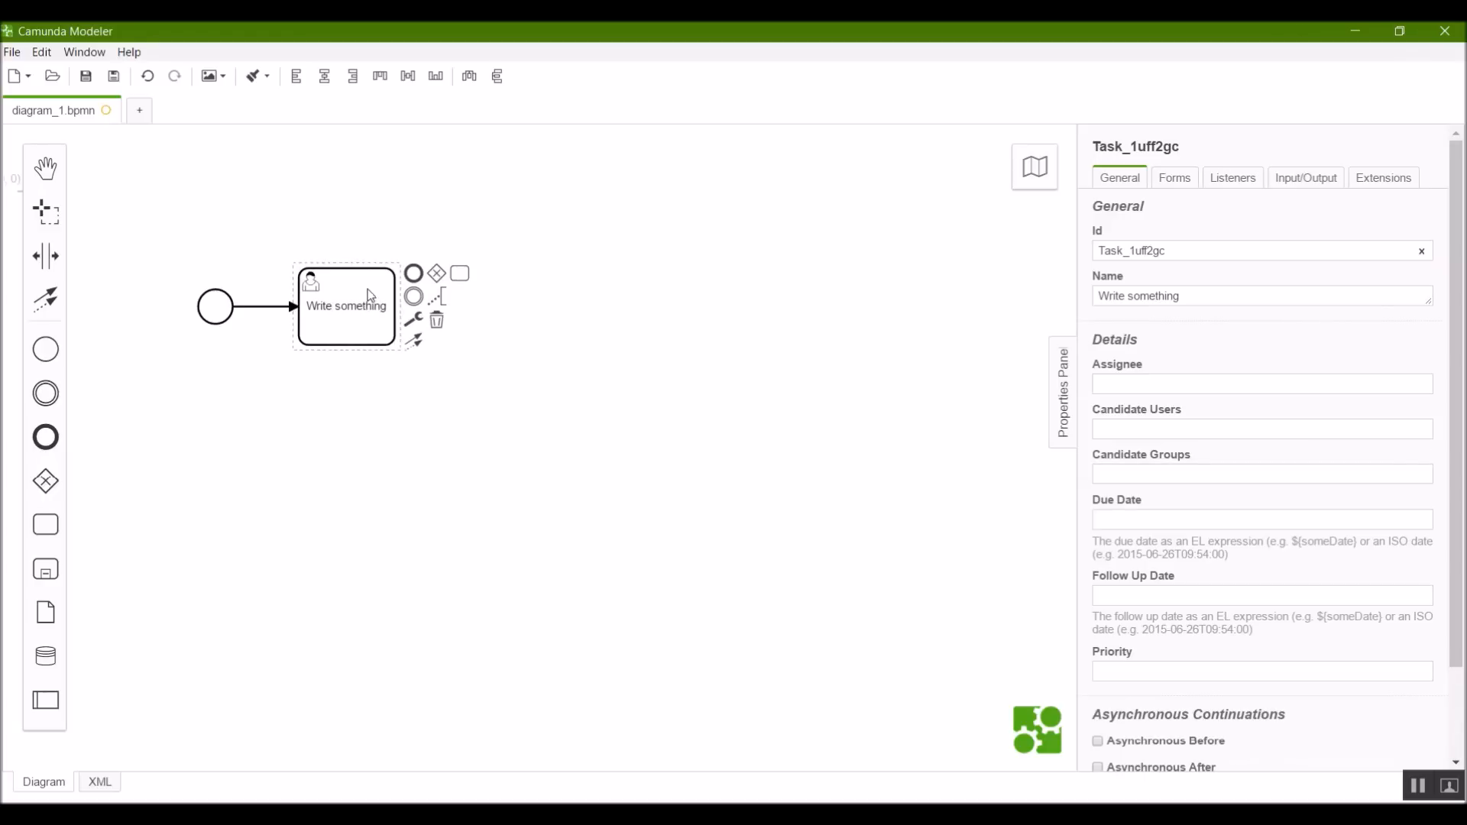
Append an end event after the user task and hide the properties panel.
{"action": "left_click", "coordinate": [413, 273]}
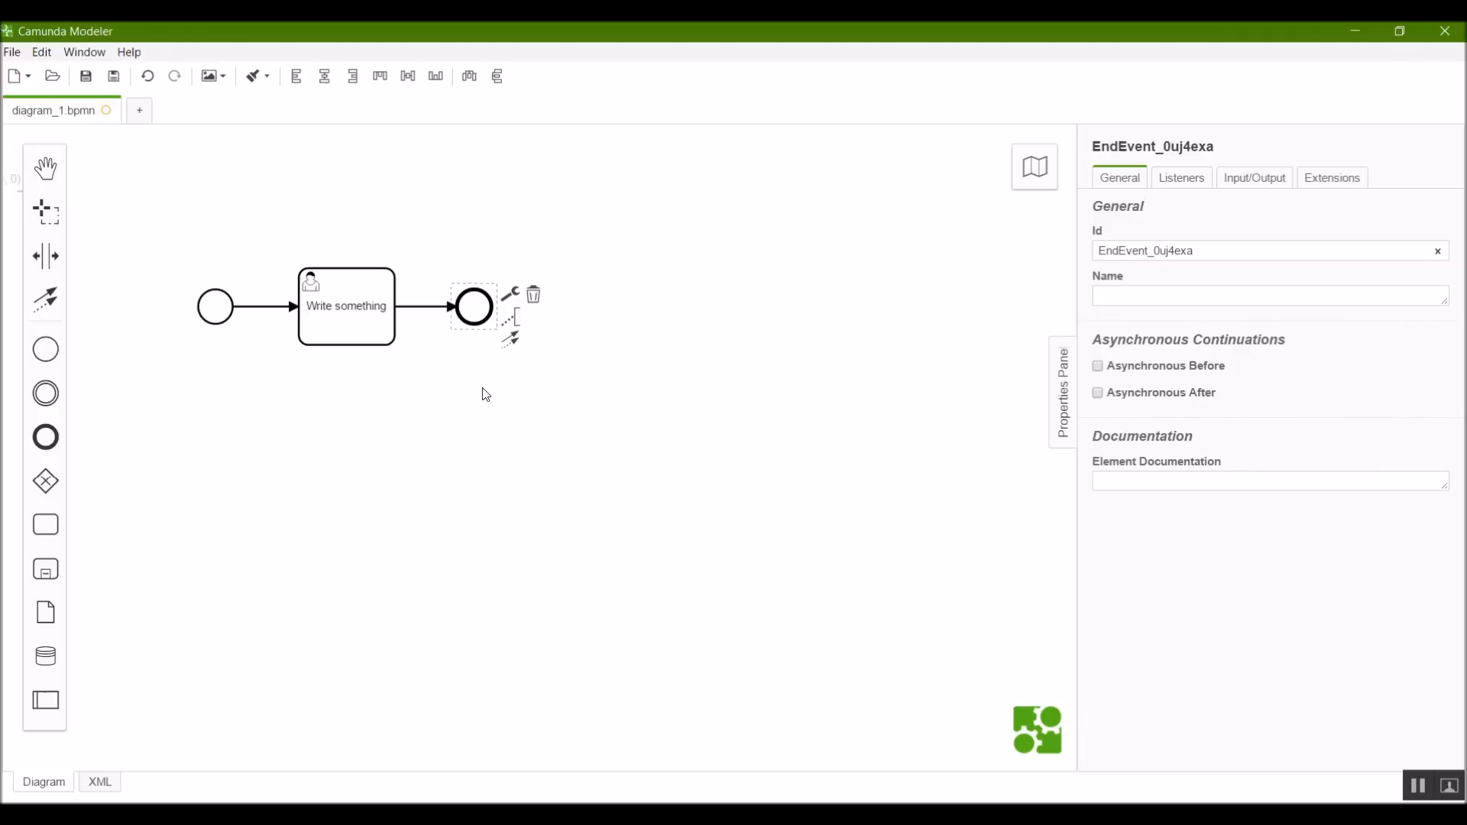
{"action": "mouse_move", "coordinate": [418, 379]}
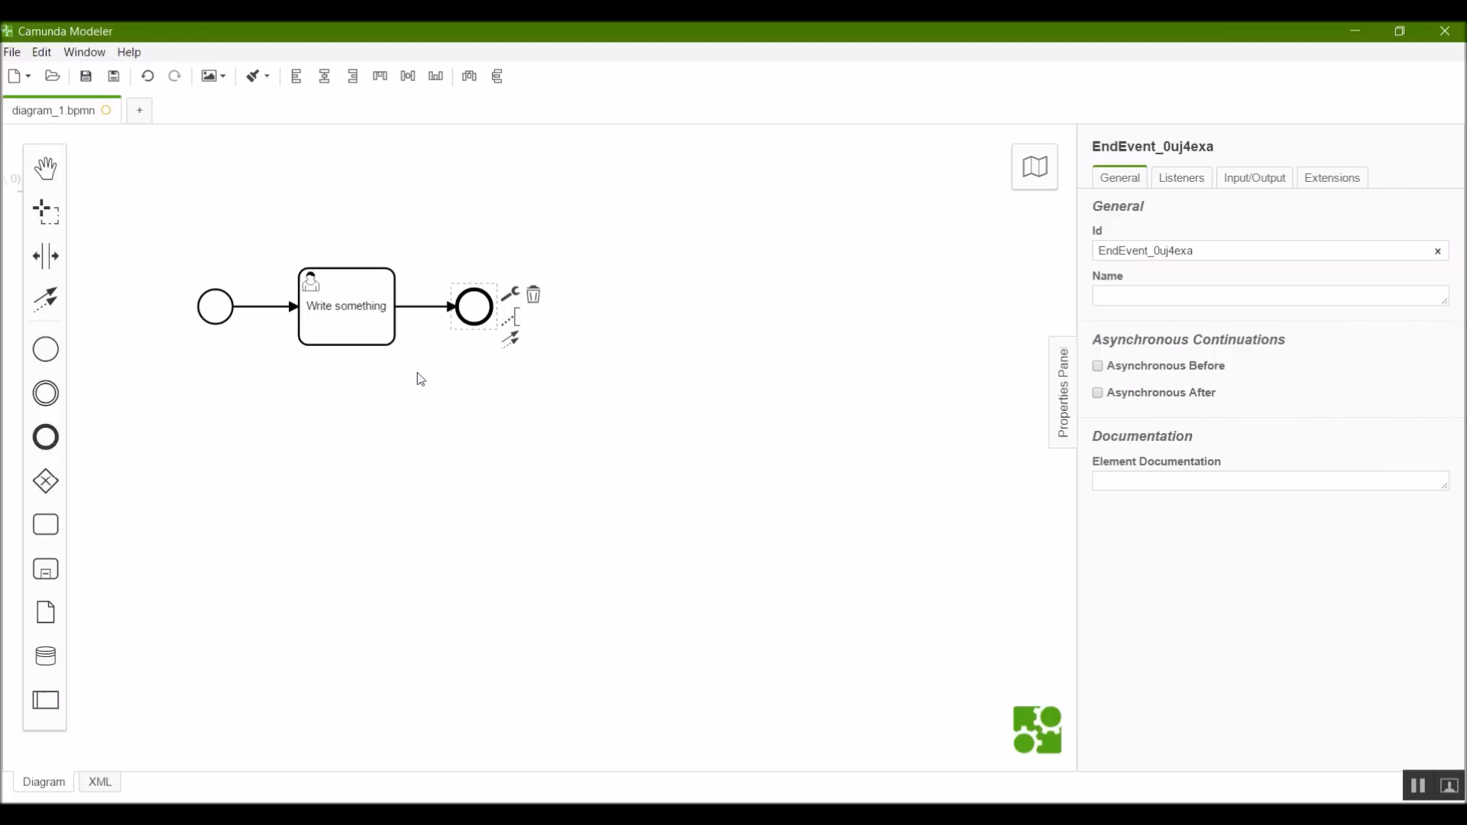
{"action": "left_click", "coordinate": [483, 481]}
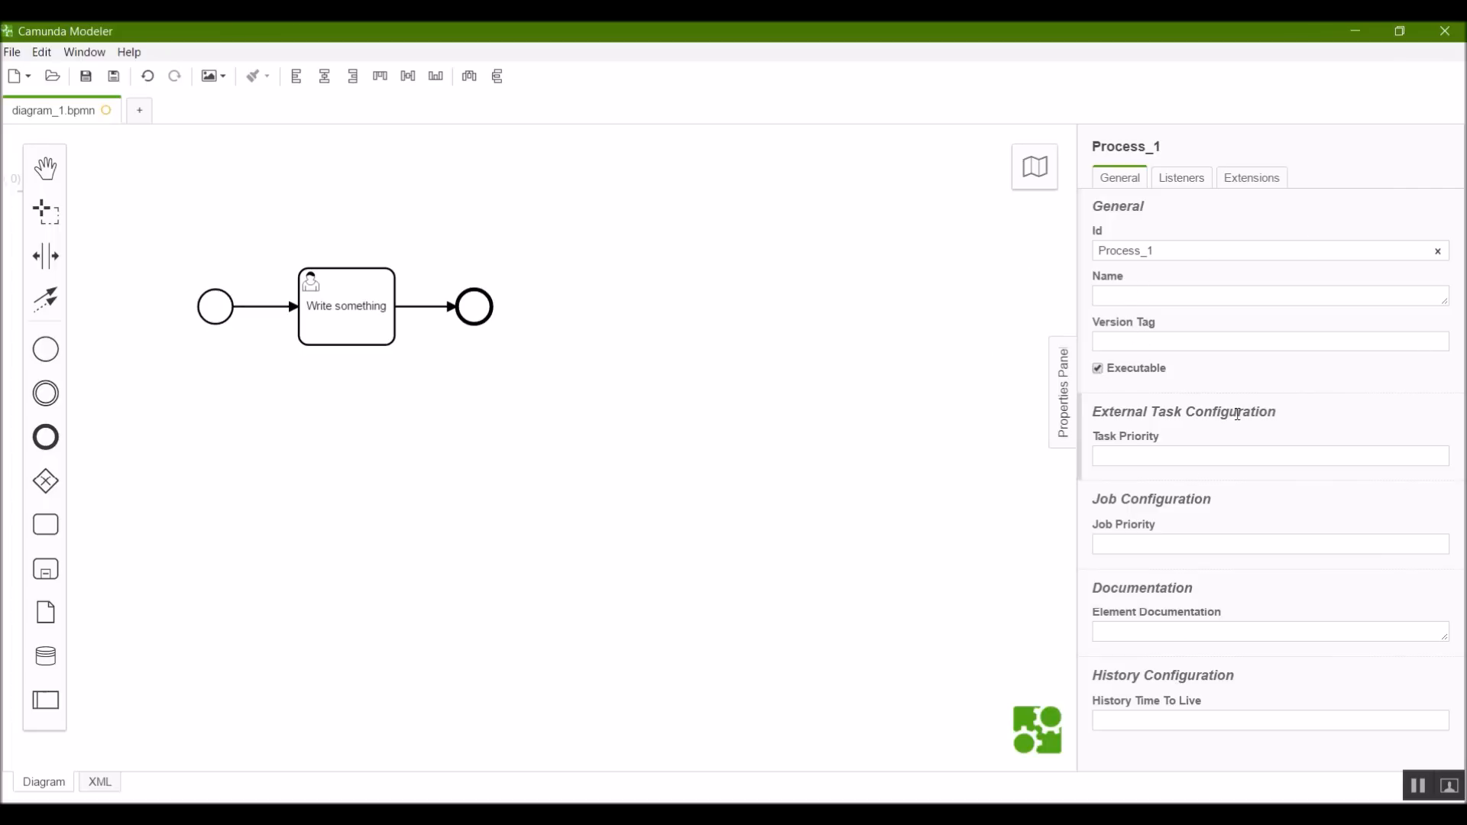
{"action": "left_click", "coordinate": [1060, 392]}
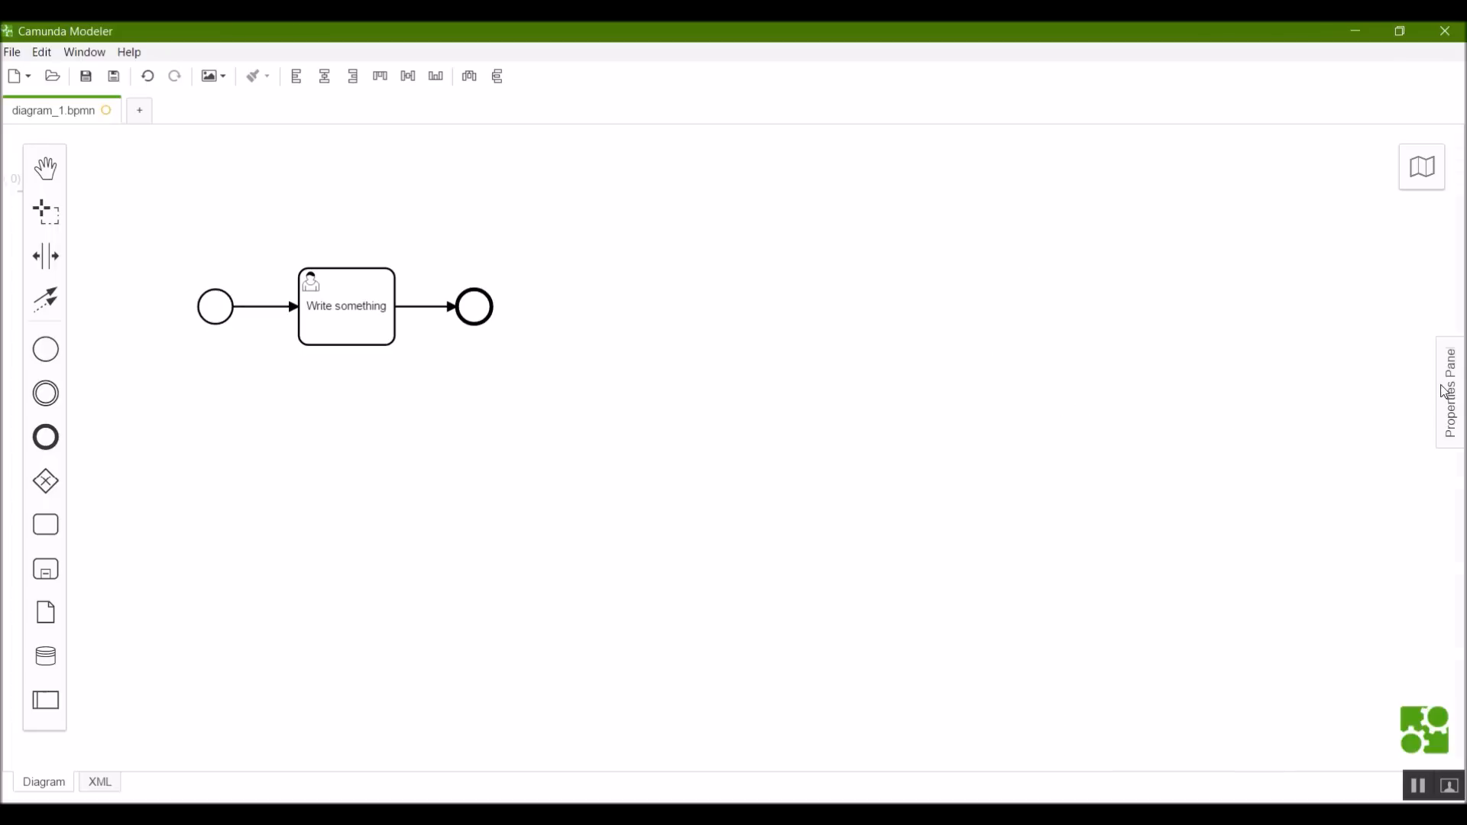
In the properties panel, set the process Id to 'demo' and Name to 'Demo'.
{"action": "left_click", "coordinate": [1449, 392]}
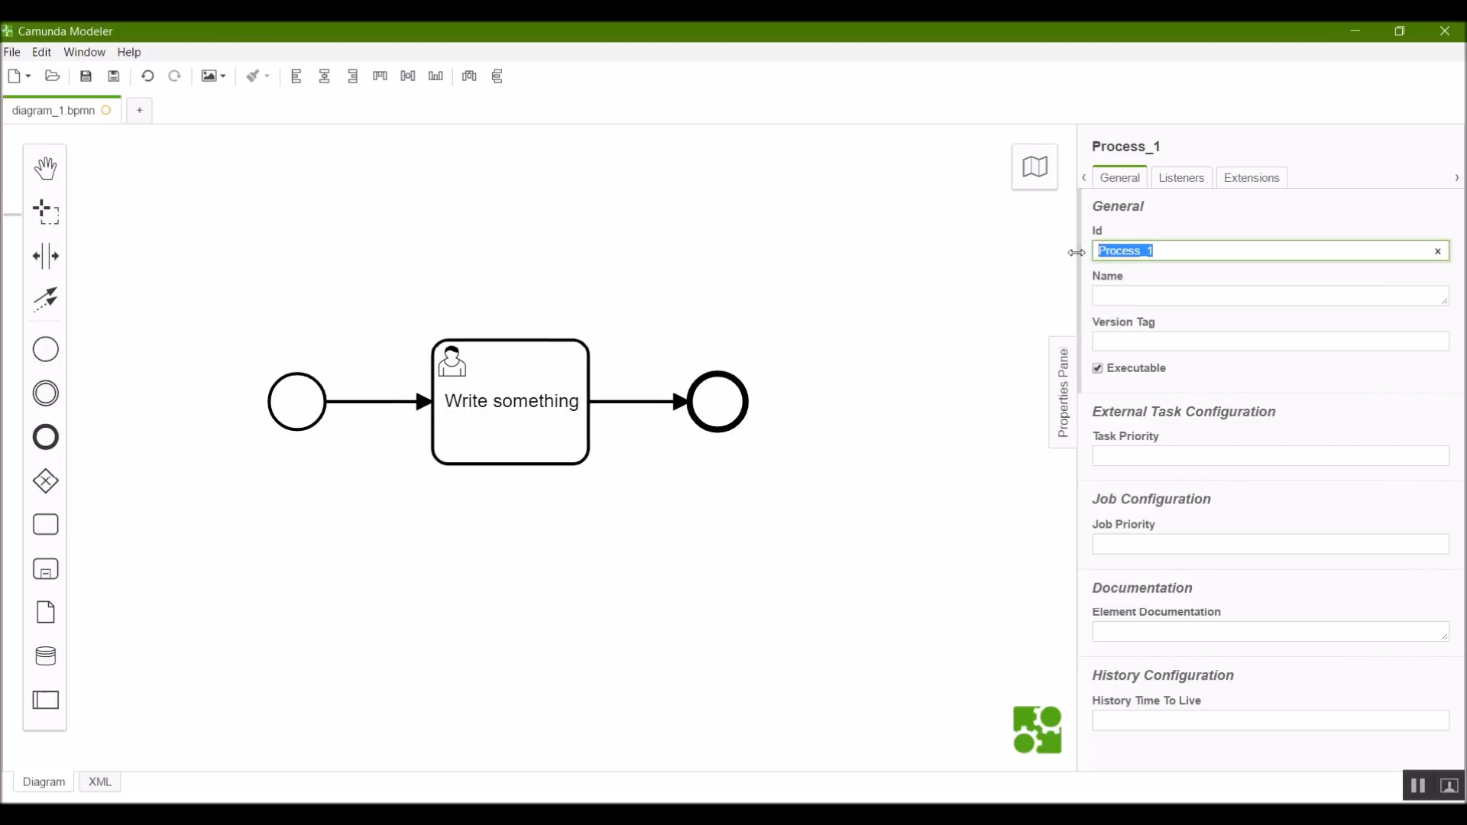
{"action": "type", "text": "demo"}
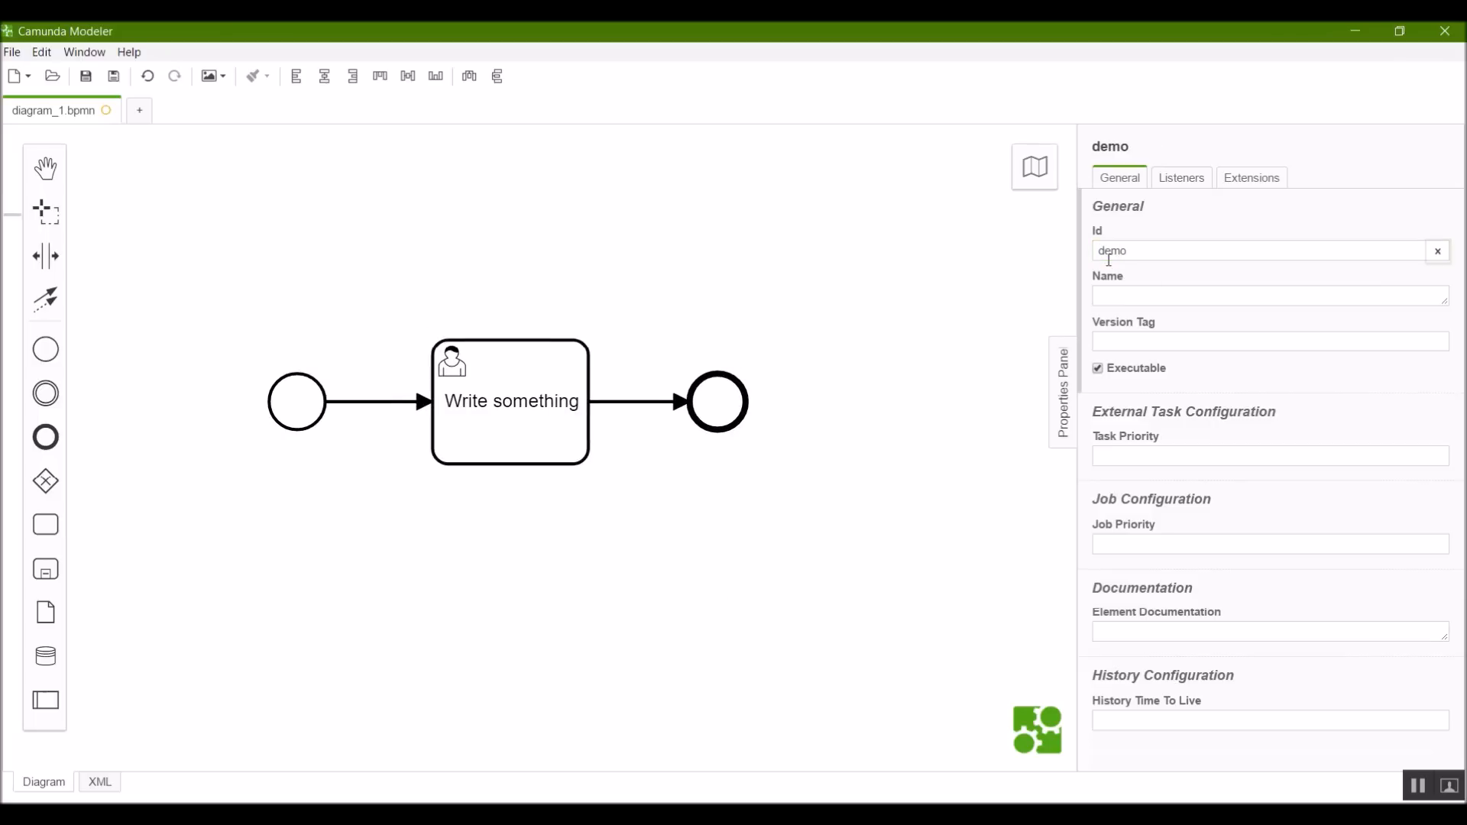
{"action": "type", "text": "D"}
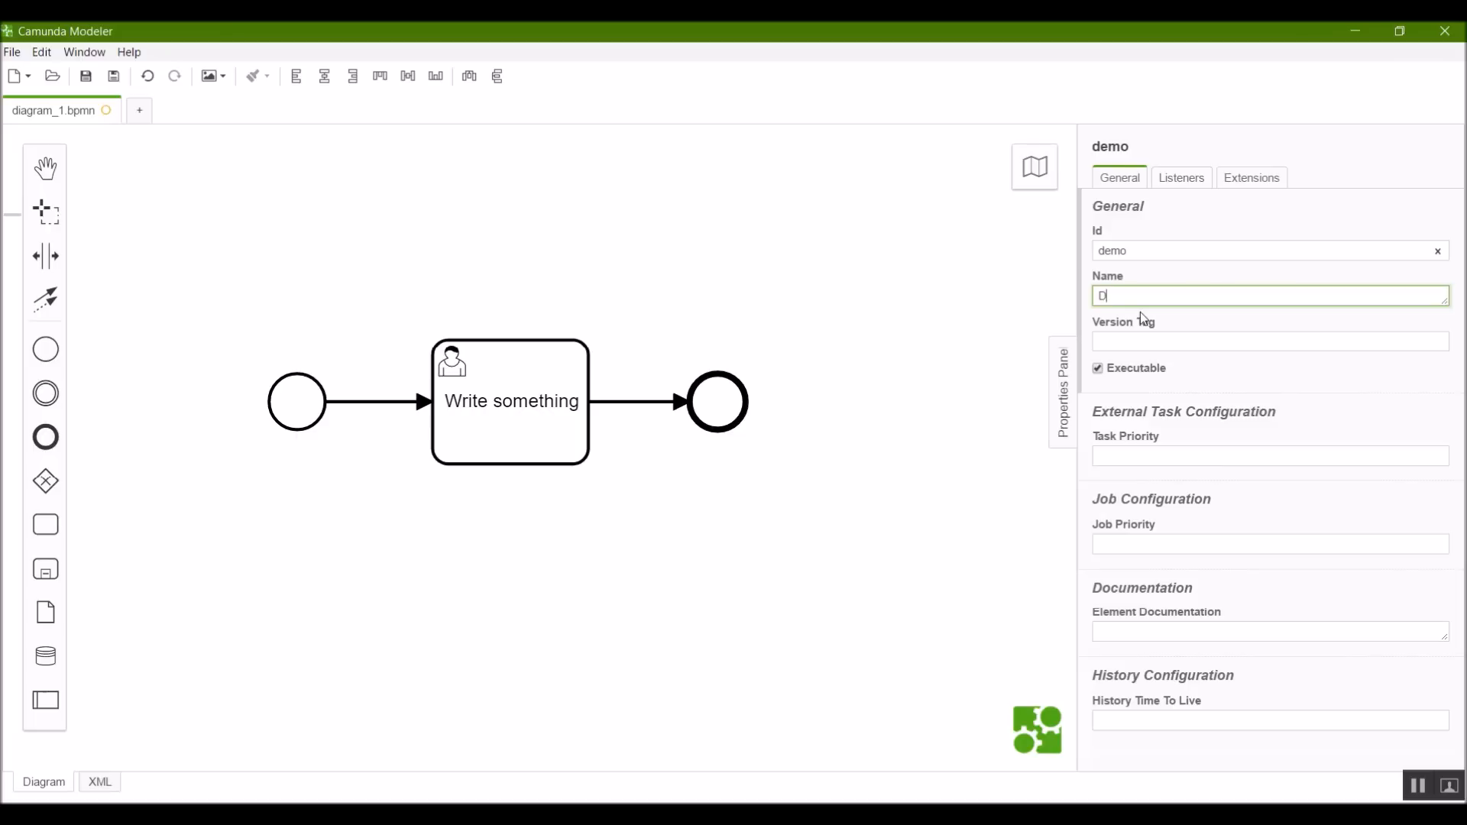
{"action": "type", "text": "emo"}
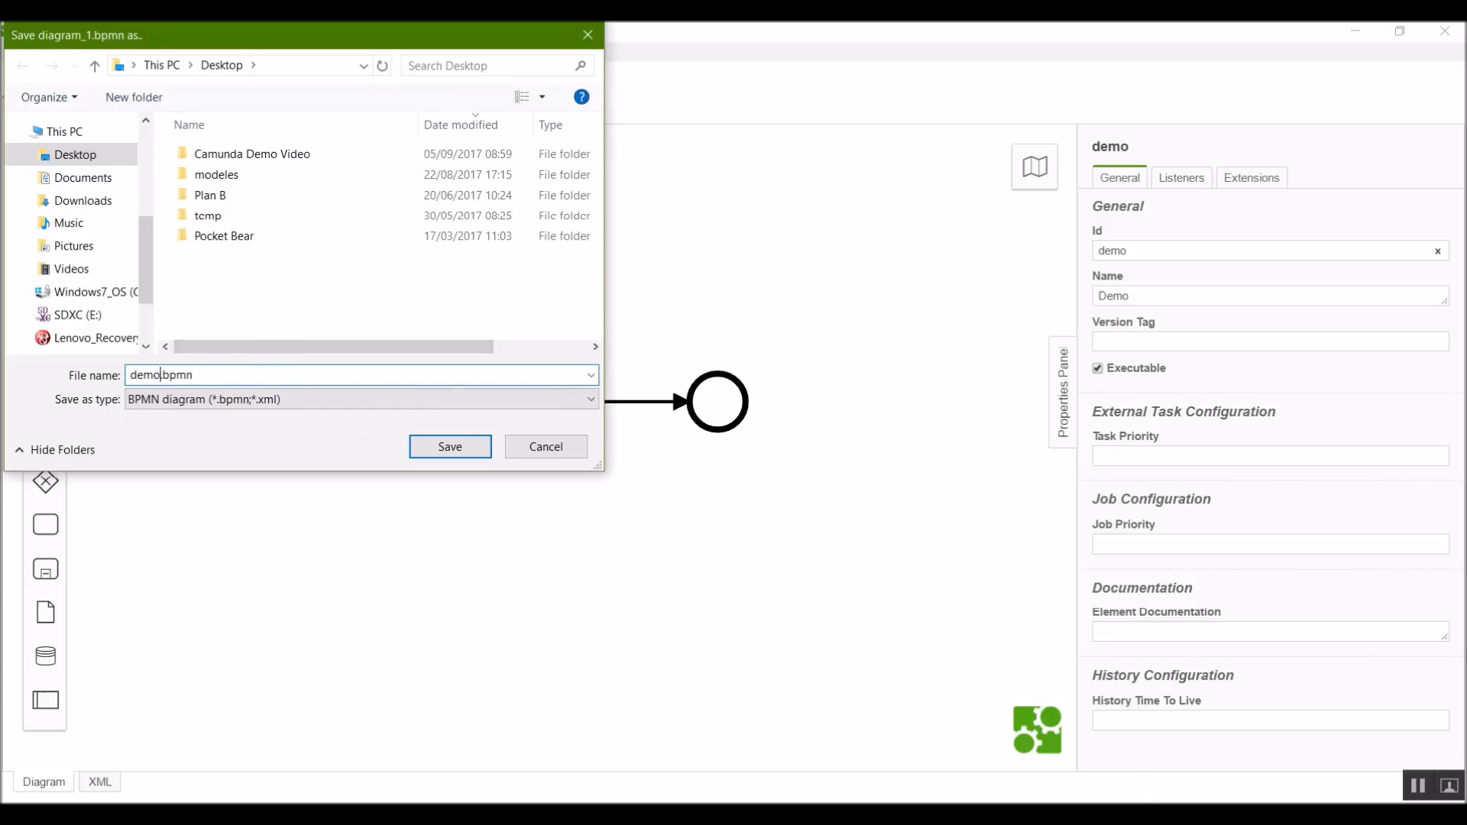
Save the diagram as demo.bpmn on the Desktop.
{"action": "left_click", "coordinate": [450, 446]}
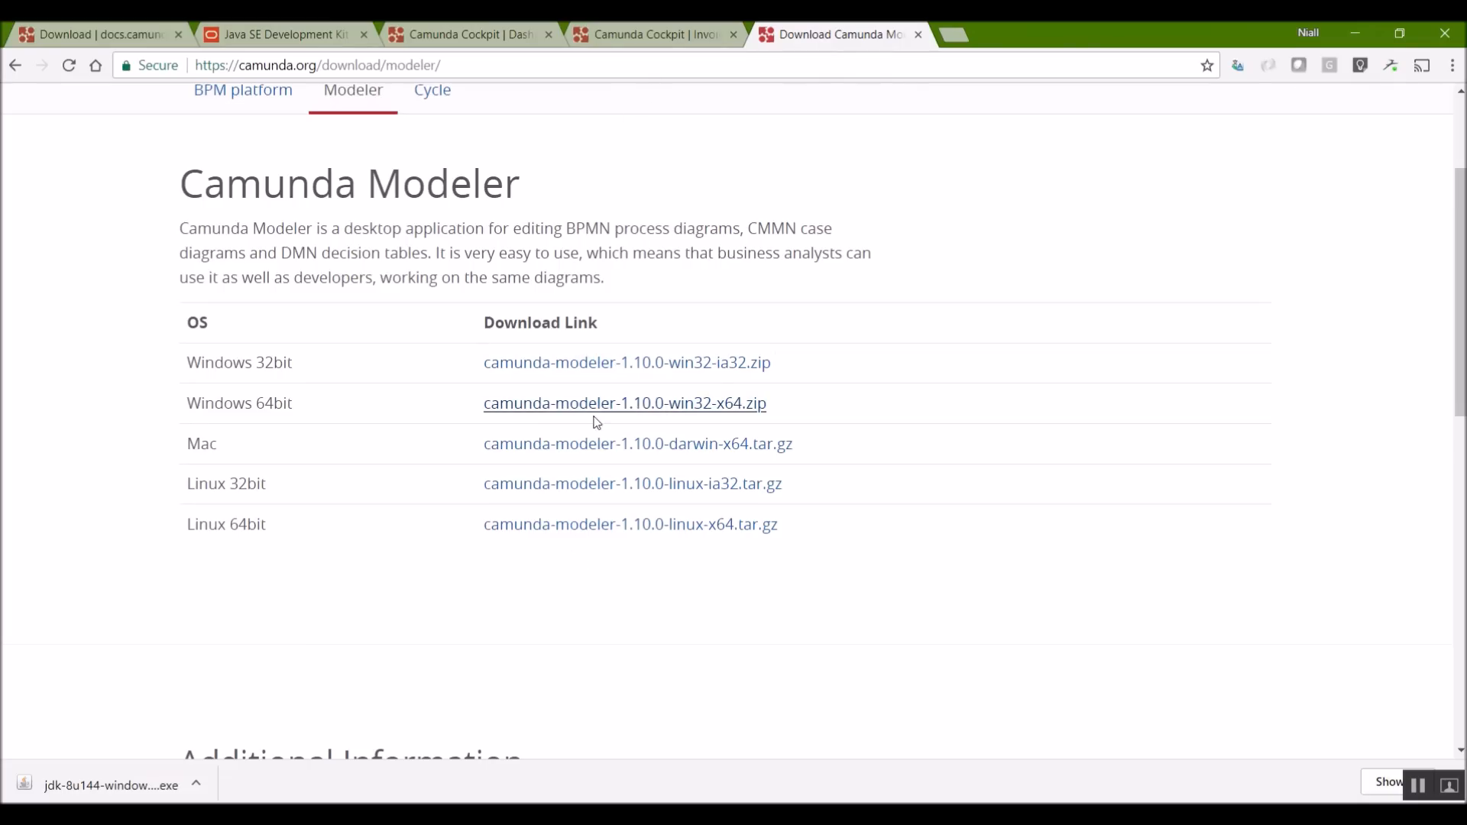
In the Camunda Cockpit tab, go to the Deployments page via the More menu.
{"action": "left_click", "coordinate": [655, 35]}
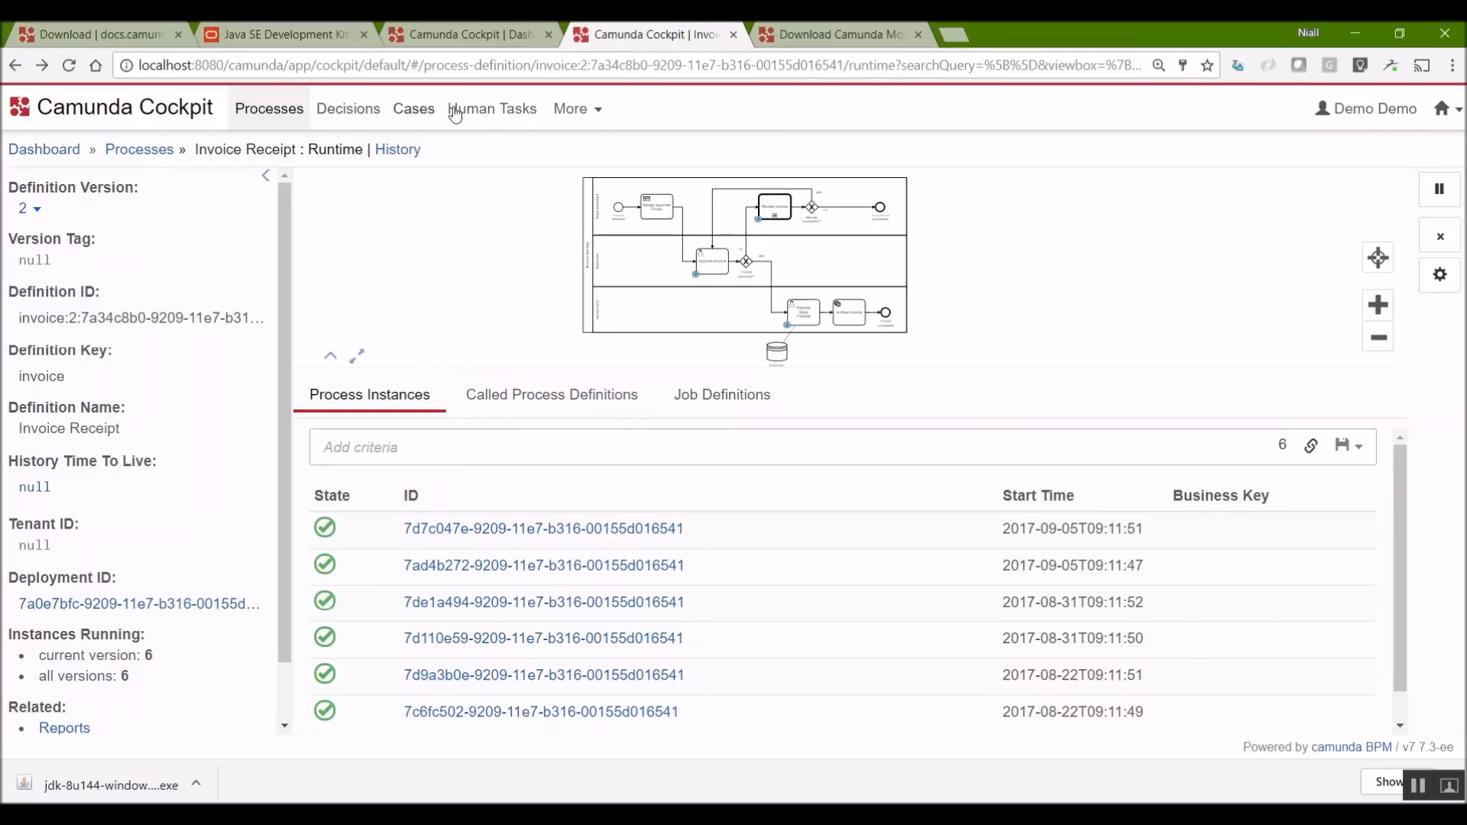
{"action": "mouse_move", "coordinate": [590, 114]}
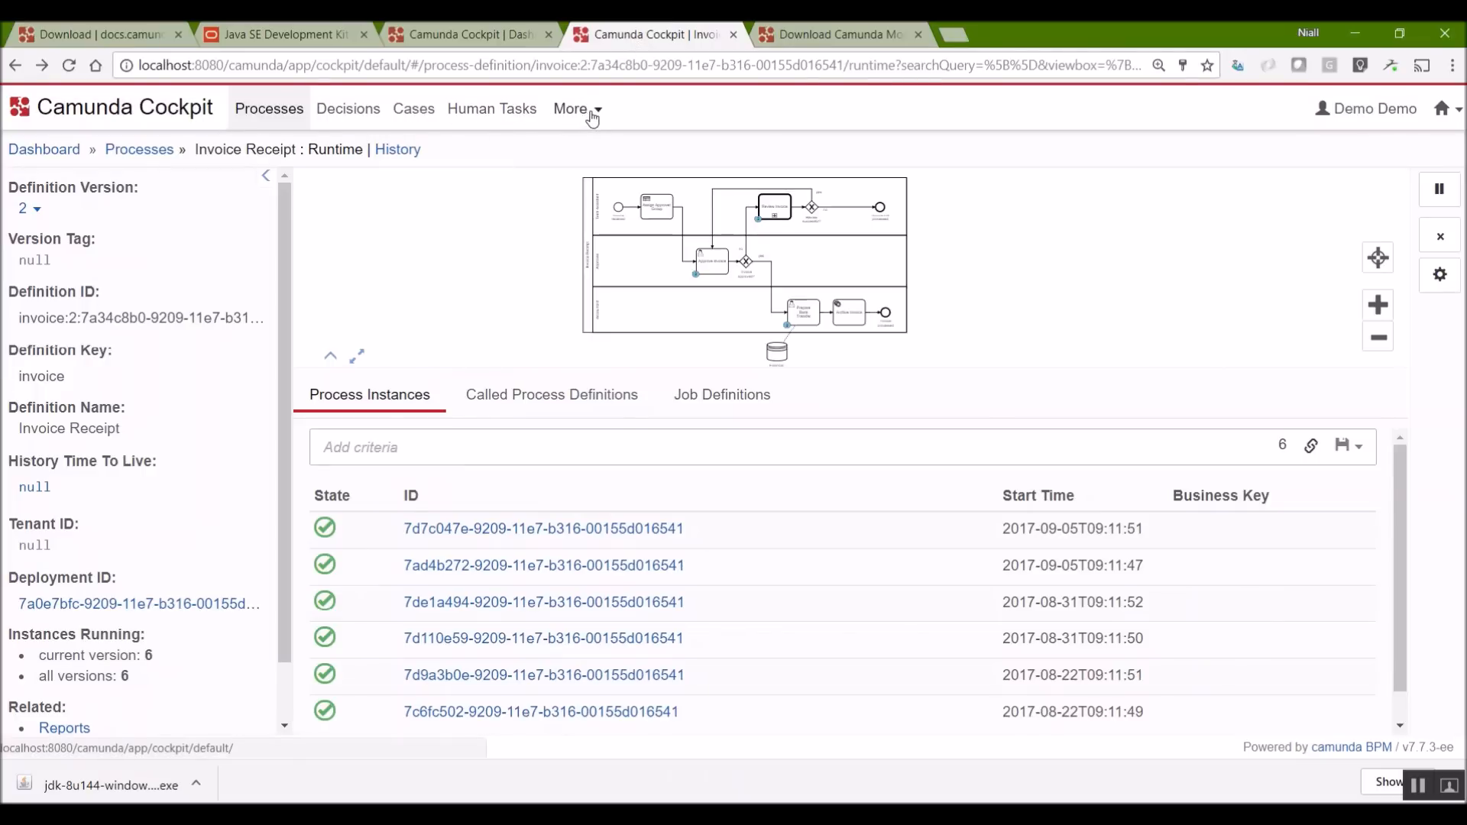
{"action": "left_click", "coordinate": [569, 109]}
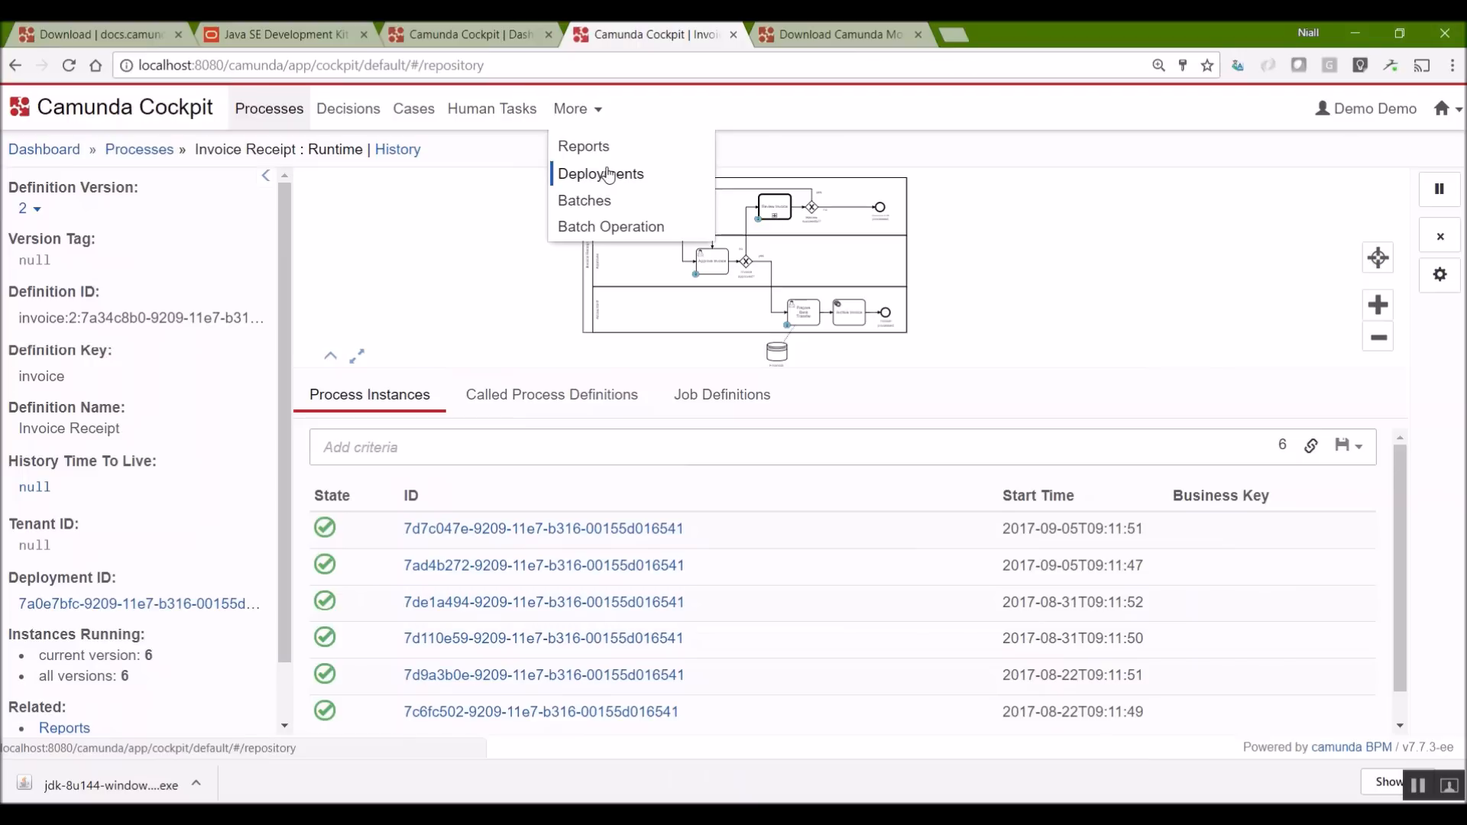
{"action": "left_click", "coordinate": [600, 173]}
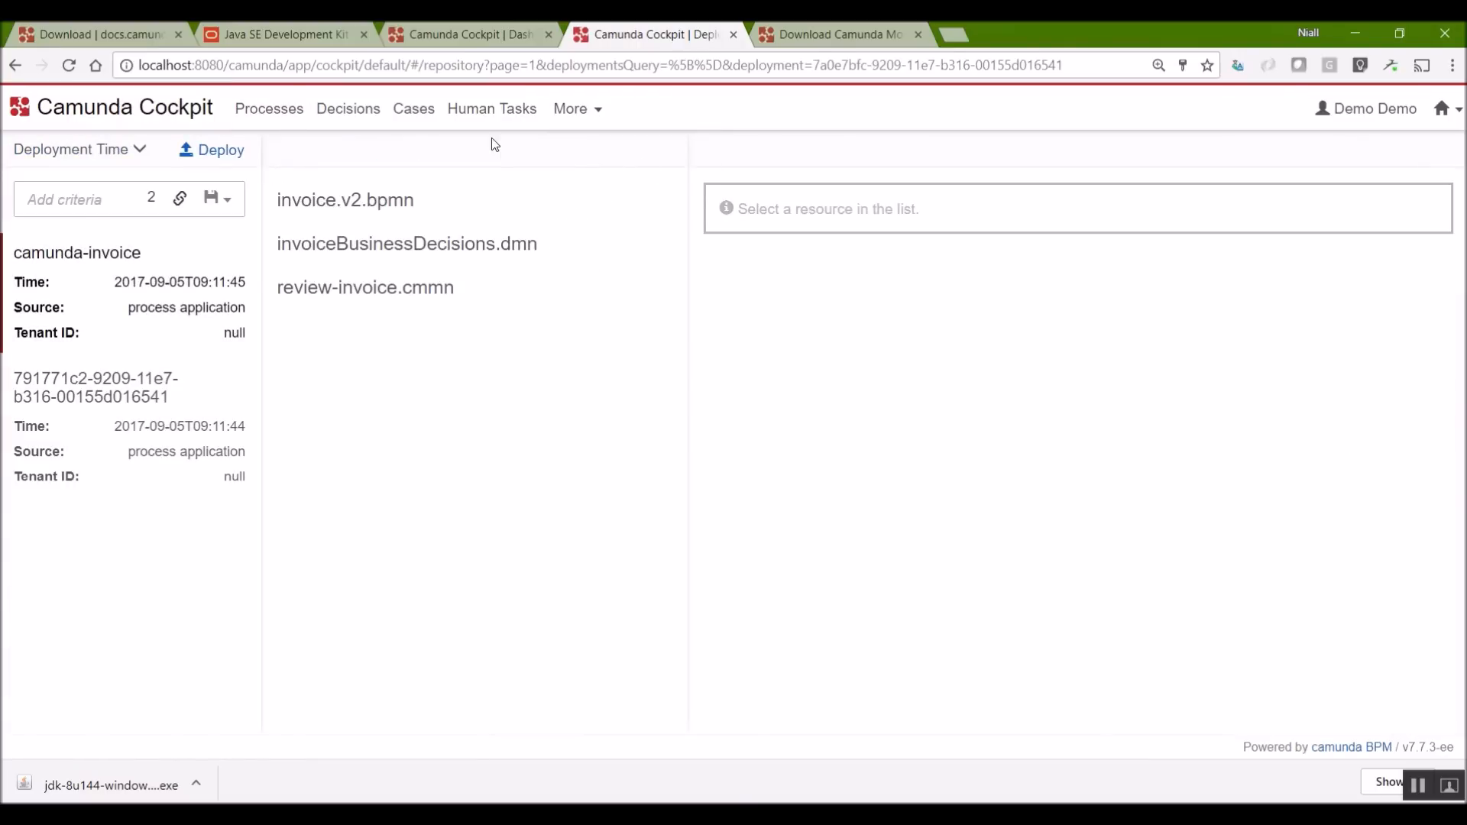
{"action": "mouse_move", "coordinate": [213, 163]}
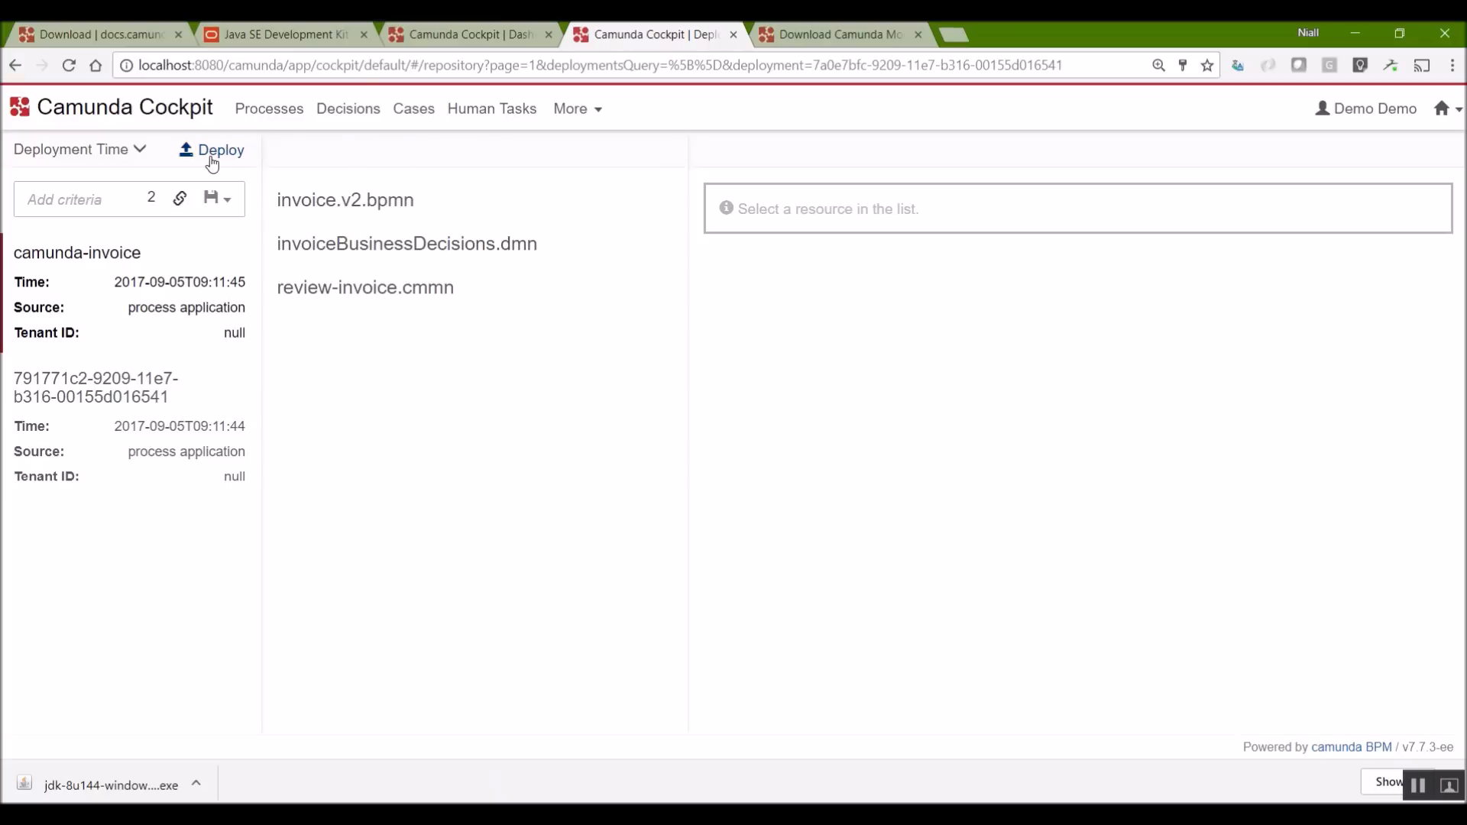
Upload demo.bpmn and deploy it under the name 'NewDeployment'.
{"action": "left_click", "coordinate": [218, 149]}
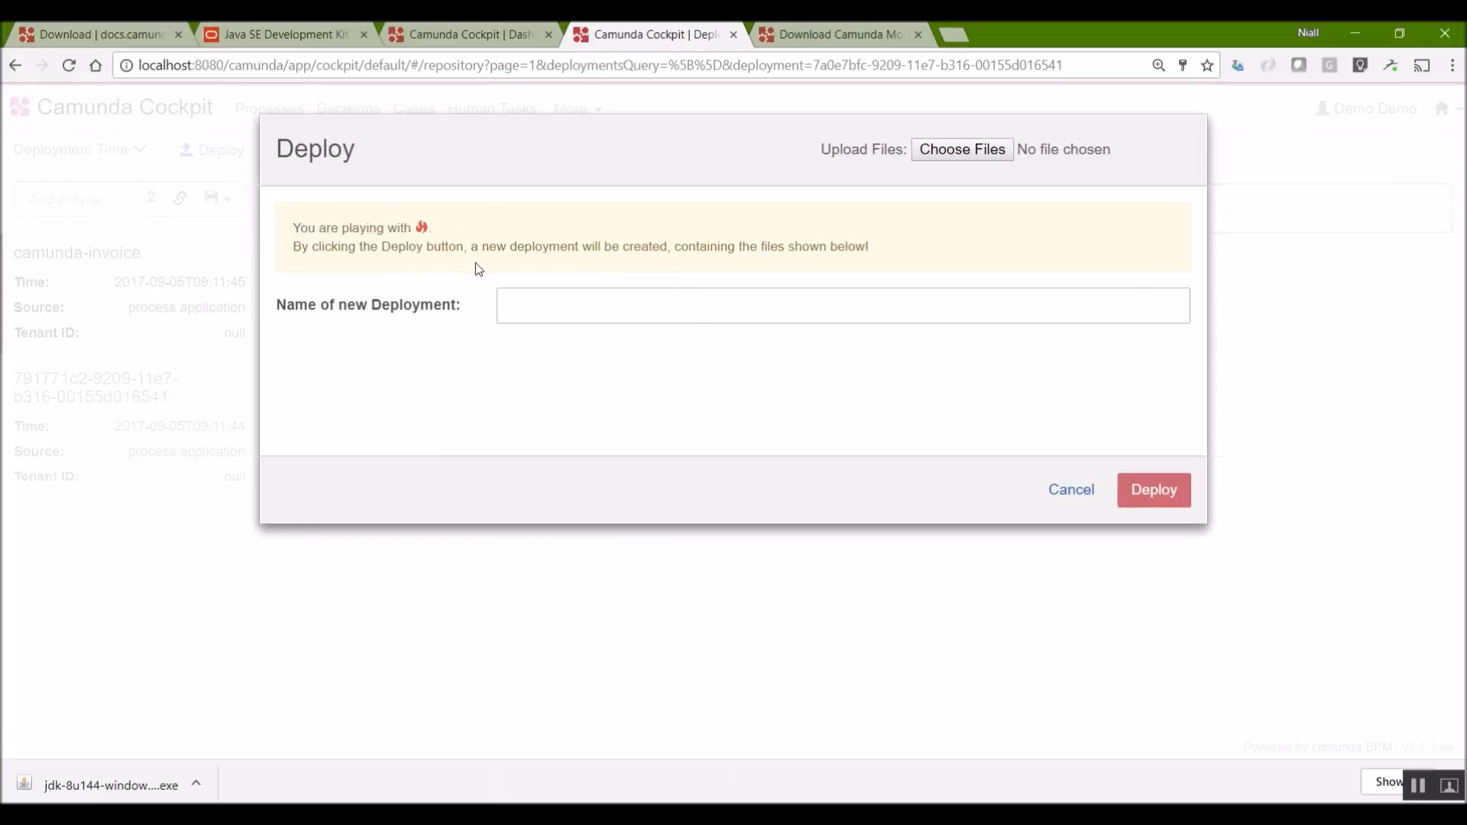
{"action": "mouse_move", "coordinate": [977, 157]}
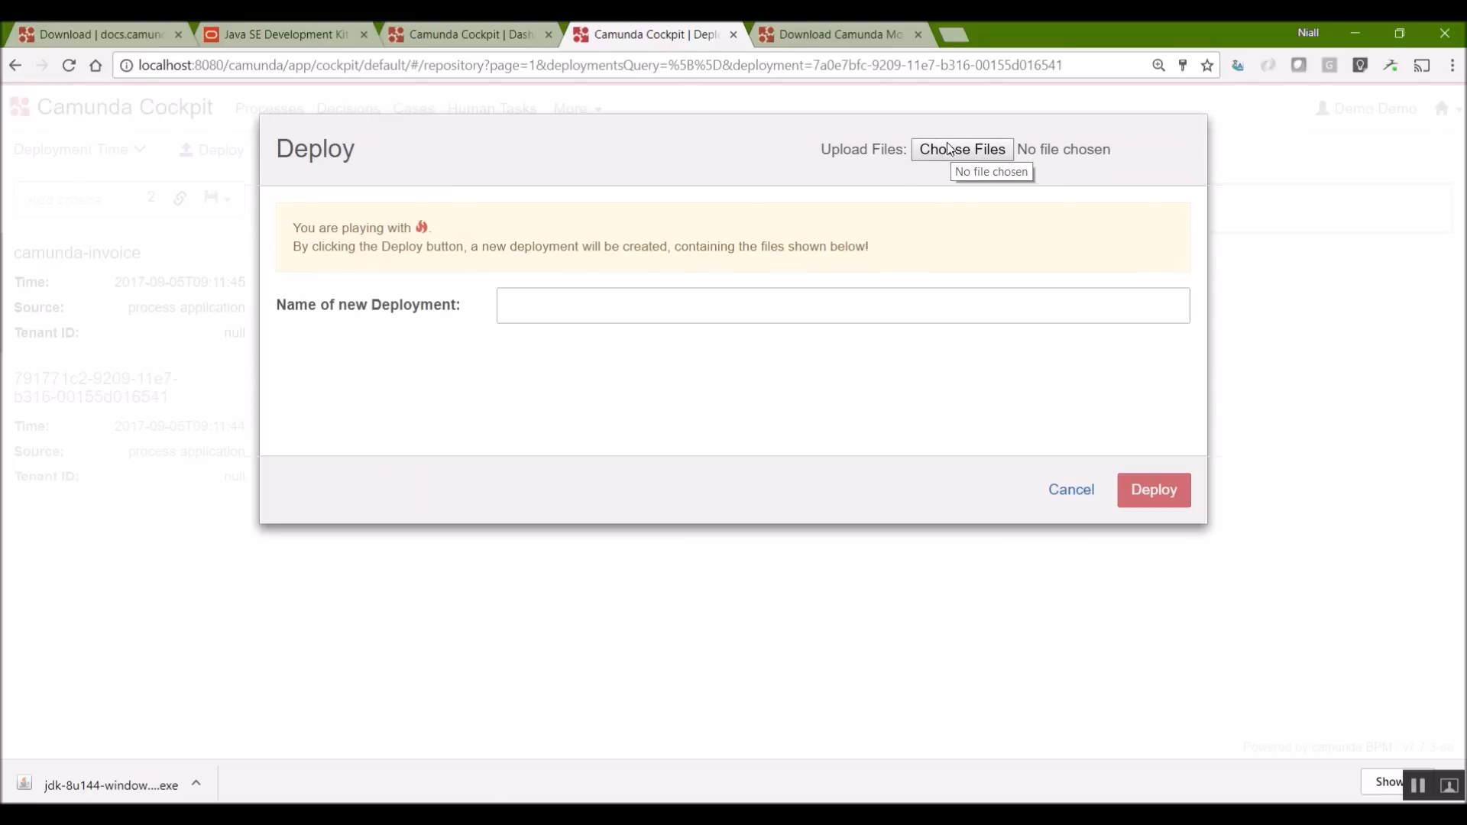
{"action": "left_click", "coordinate": [962, 149]}
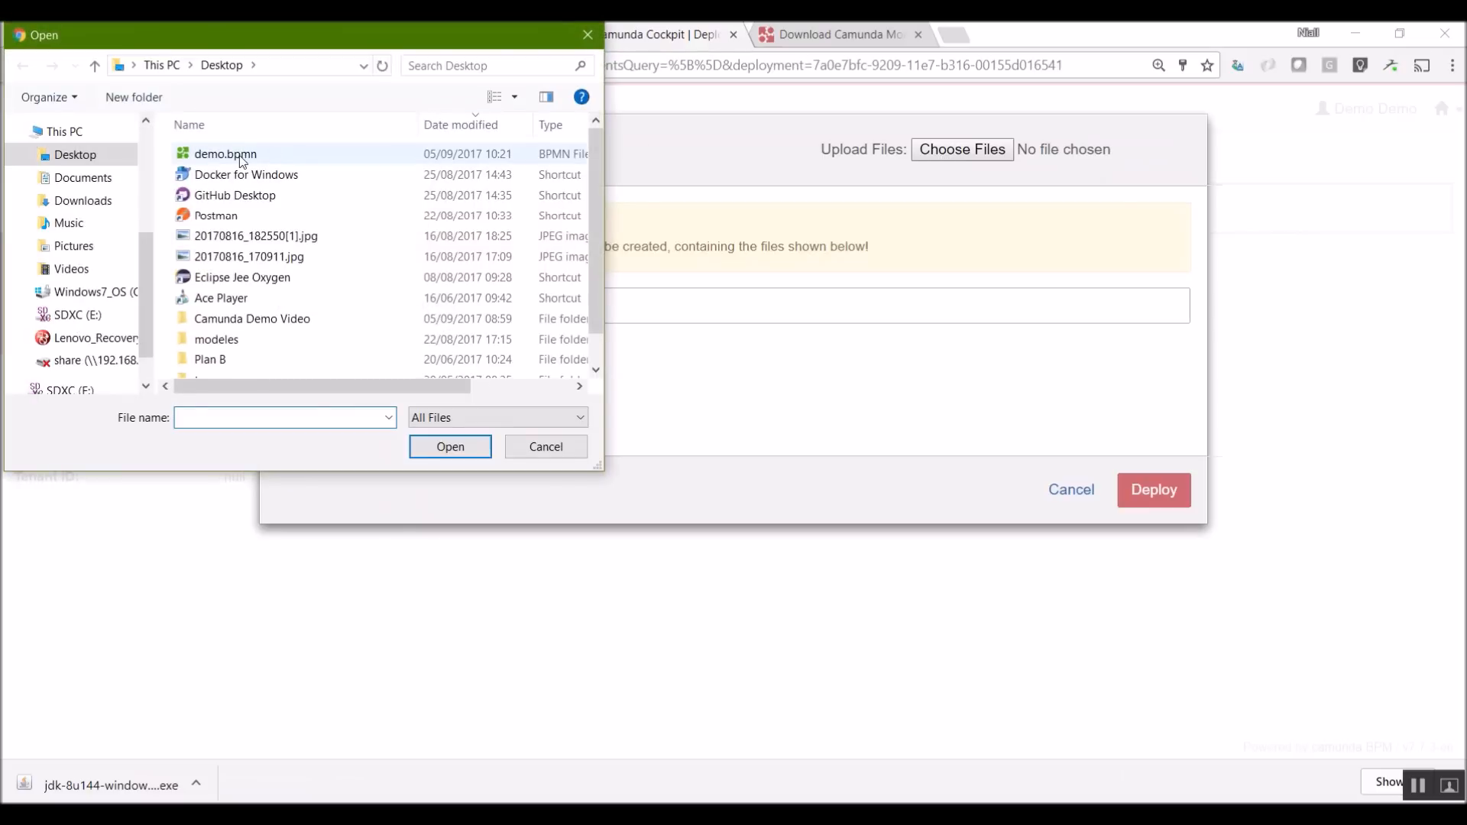
{"action": "left_click", "coordinate": [224, 153]}
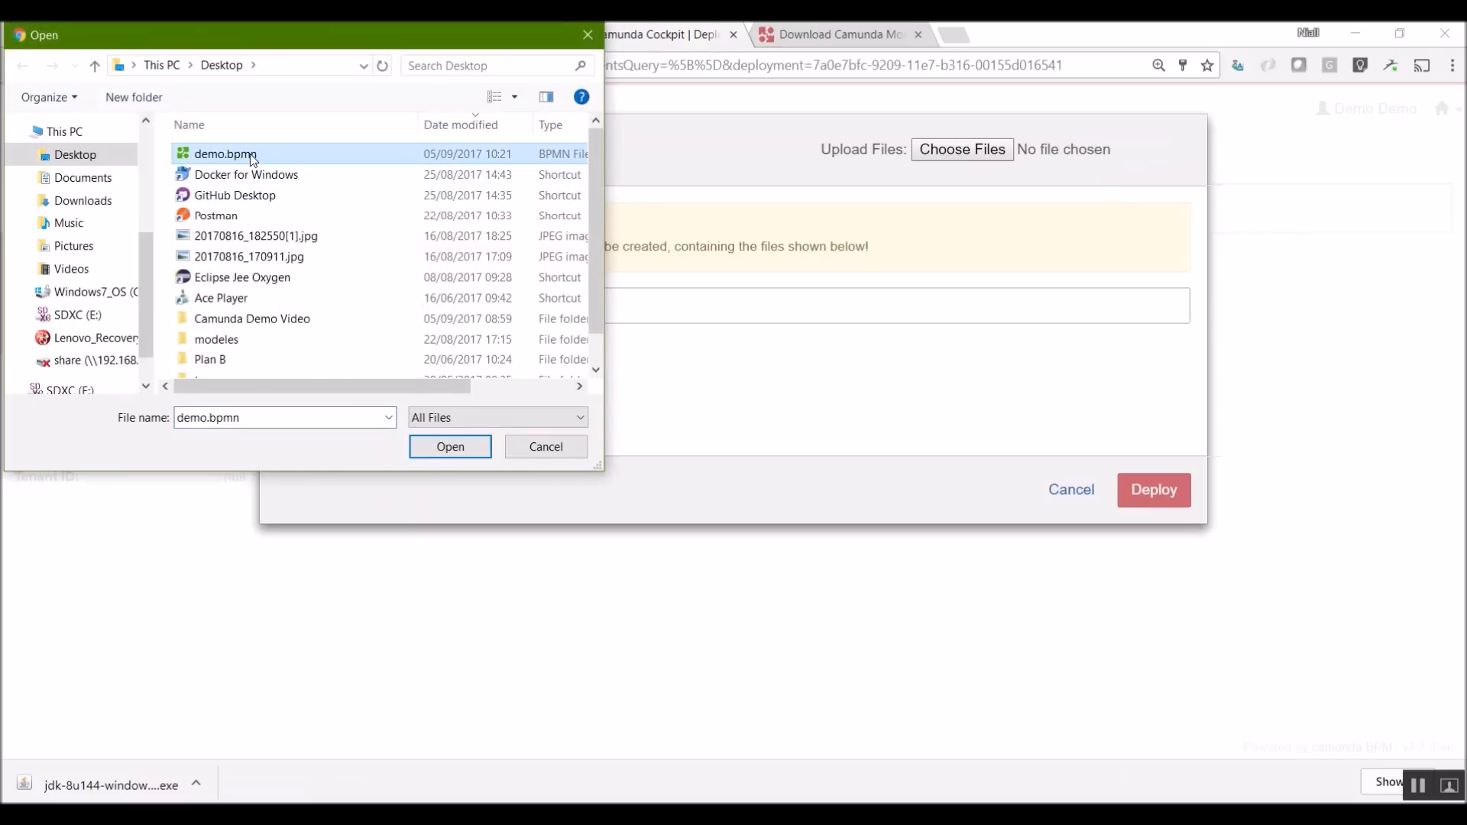
{"action": "left_click", "coordinate": [450, 446]}
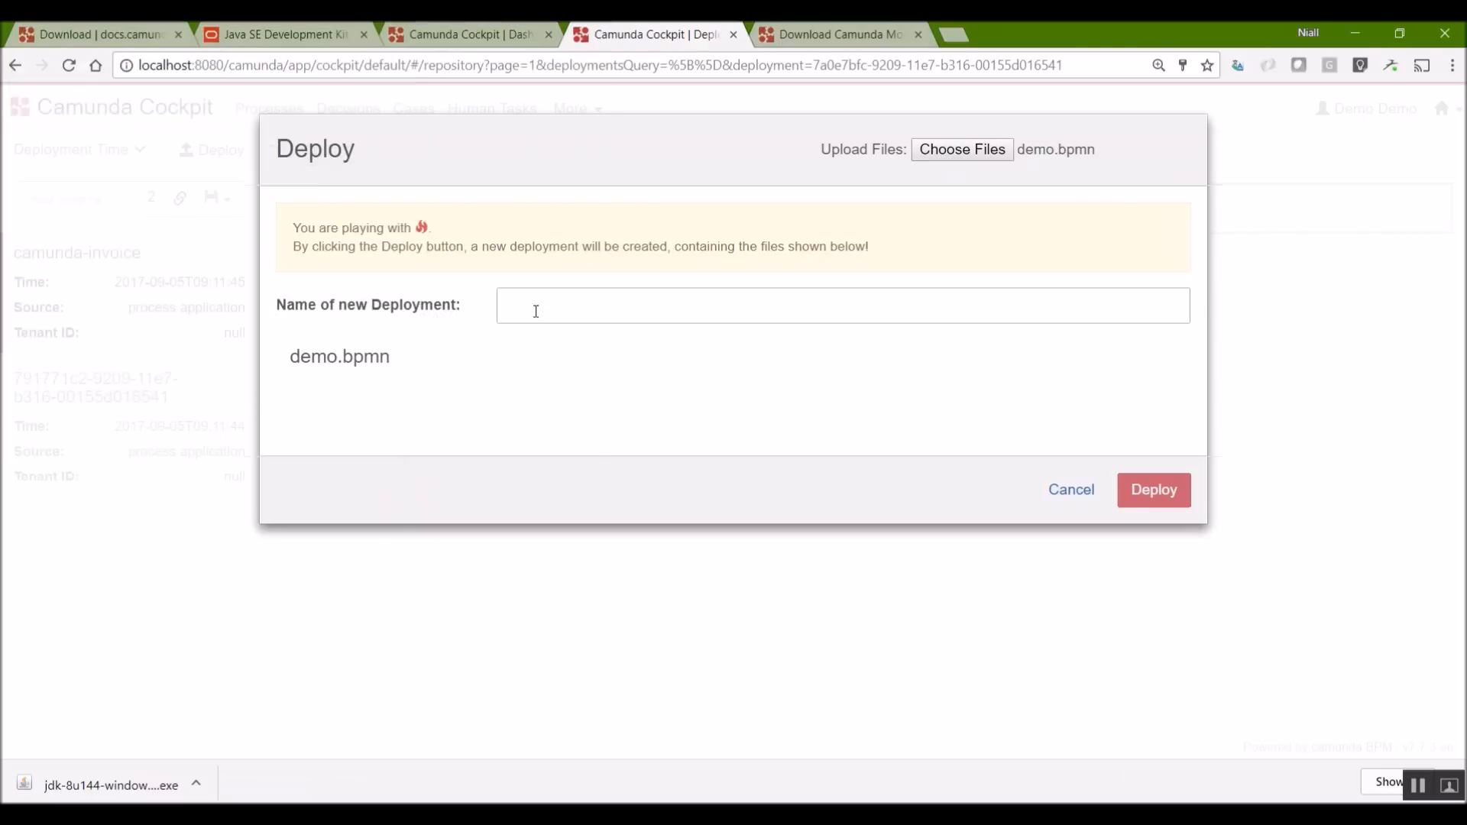
{"action": "type", "text": "NewDeploymen"}
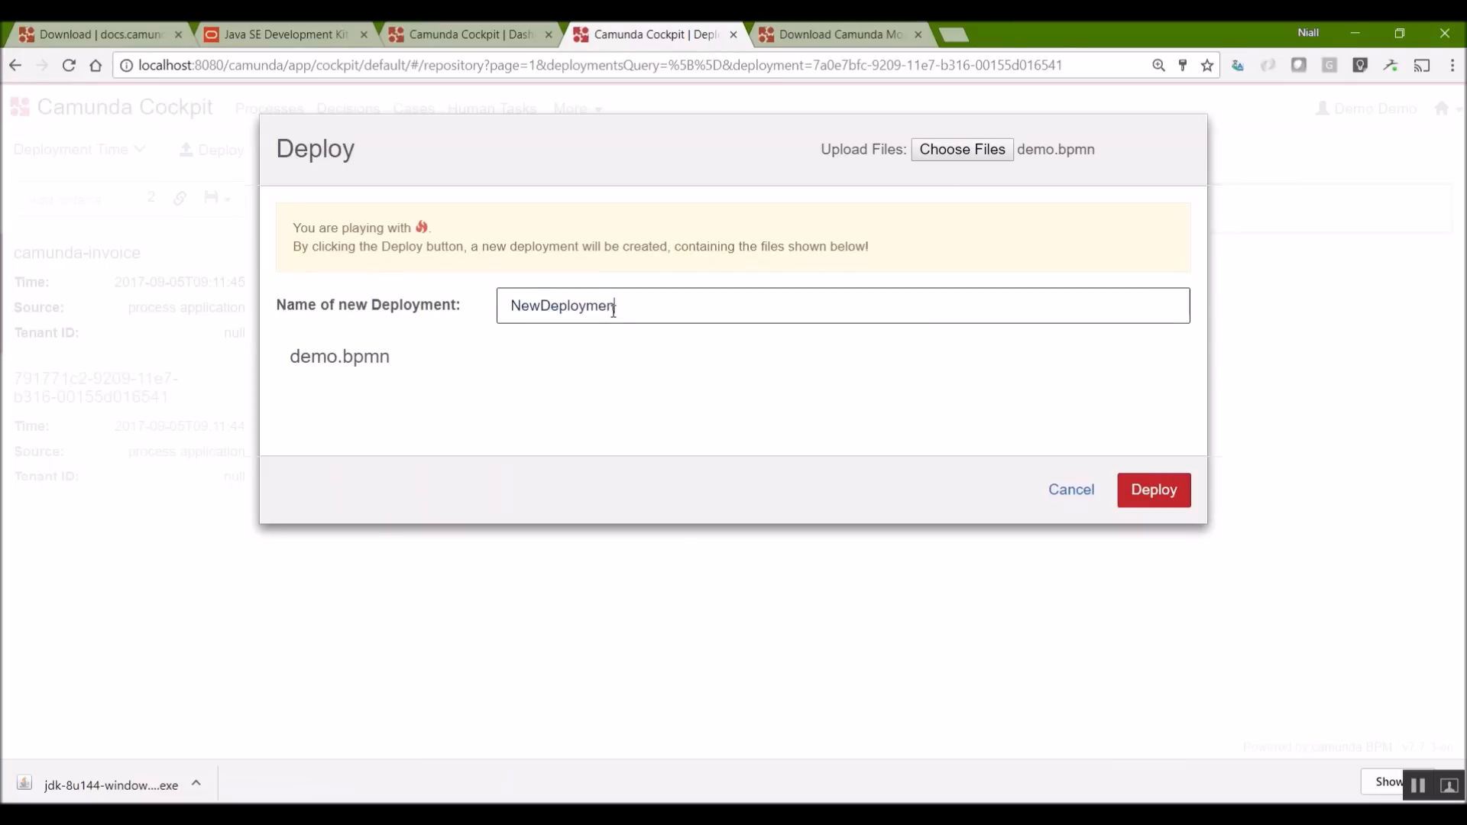
{"action": "left_click", "coordinate": [1153, 490]}
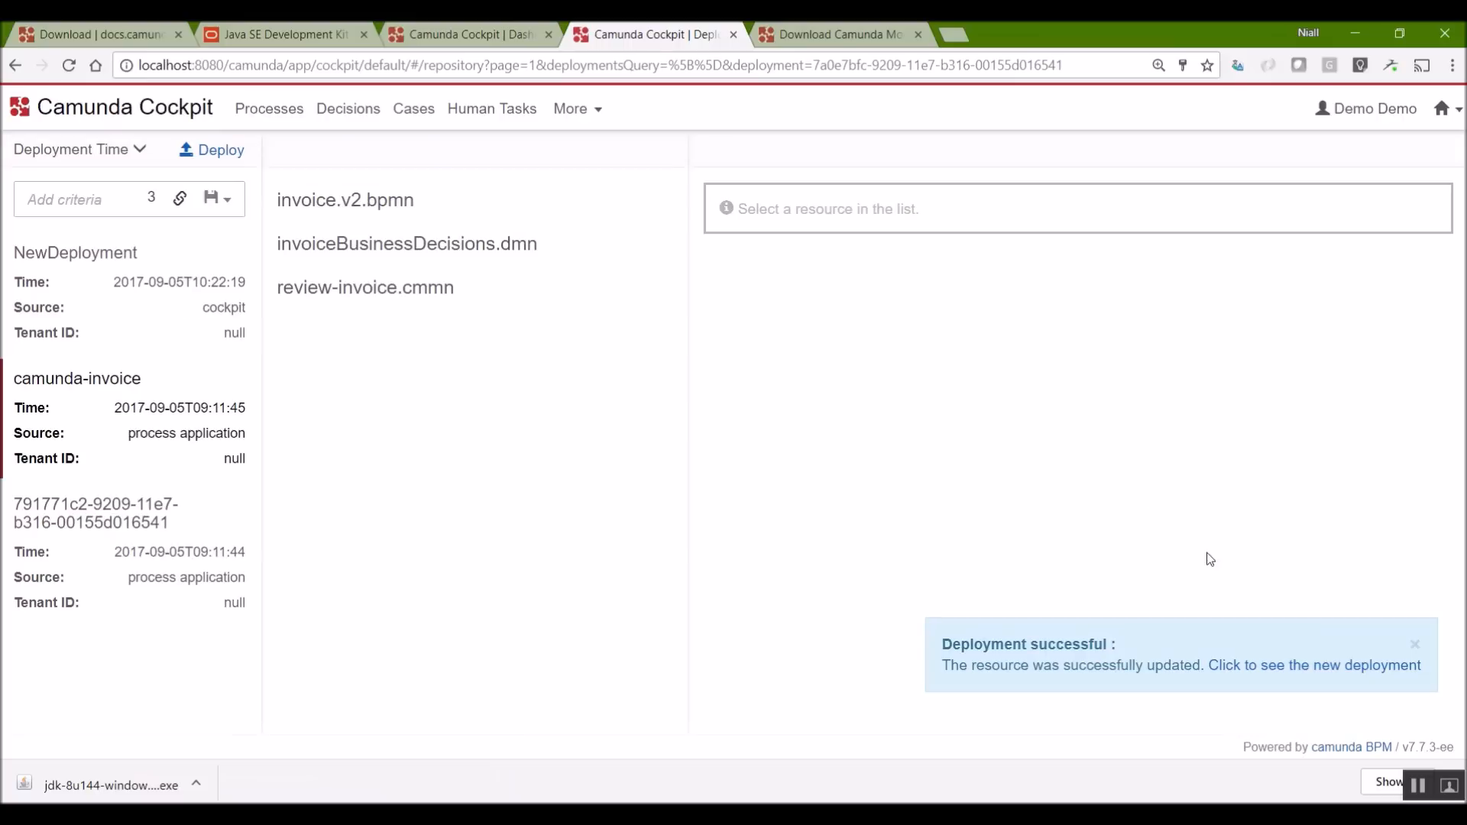
{"action": "mouse_move", "coordinate": [1266, 754]}
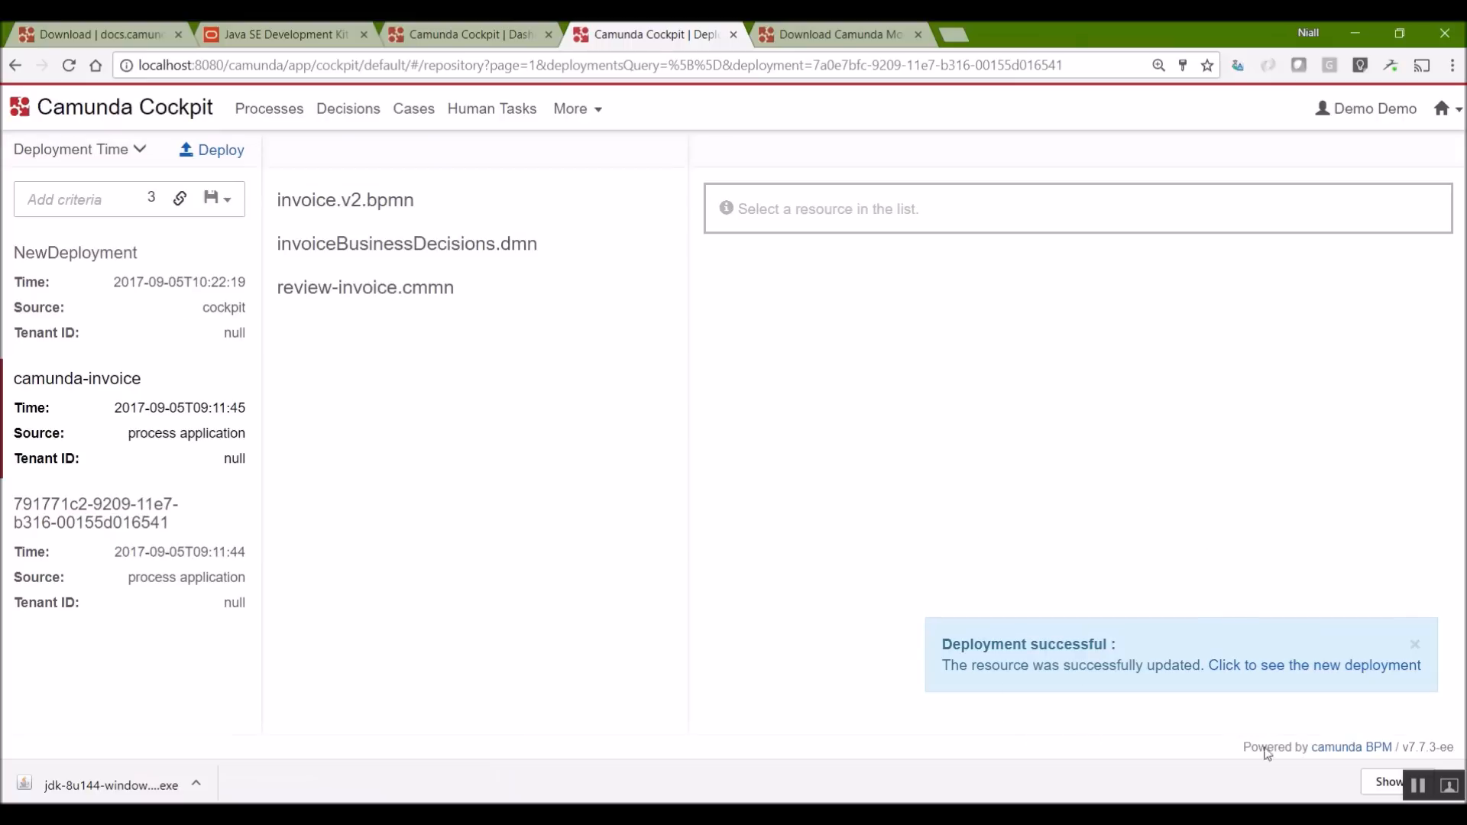
{"action": "mouse_move", "coordinate": [600, 378]}
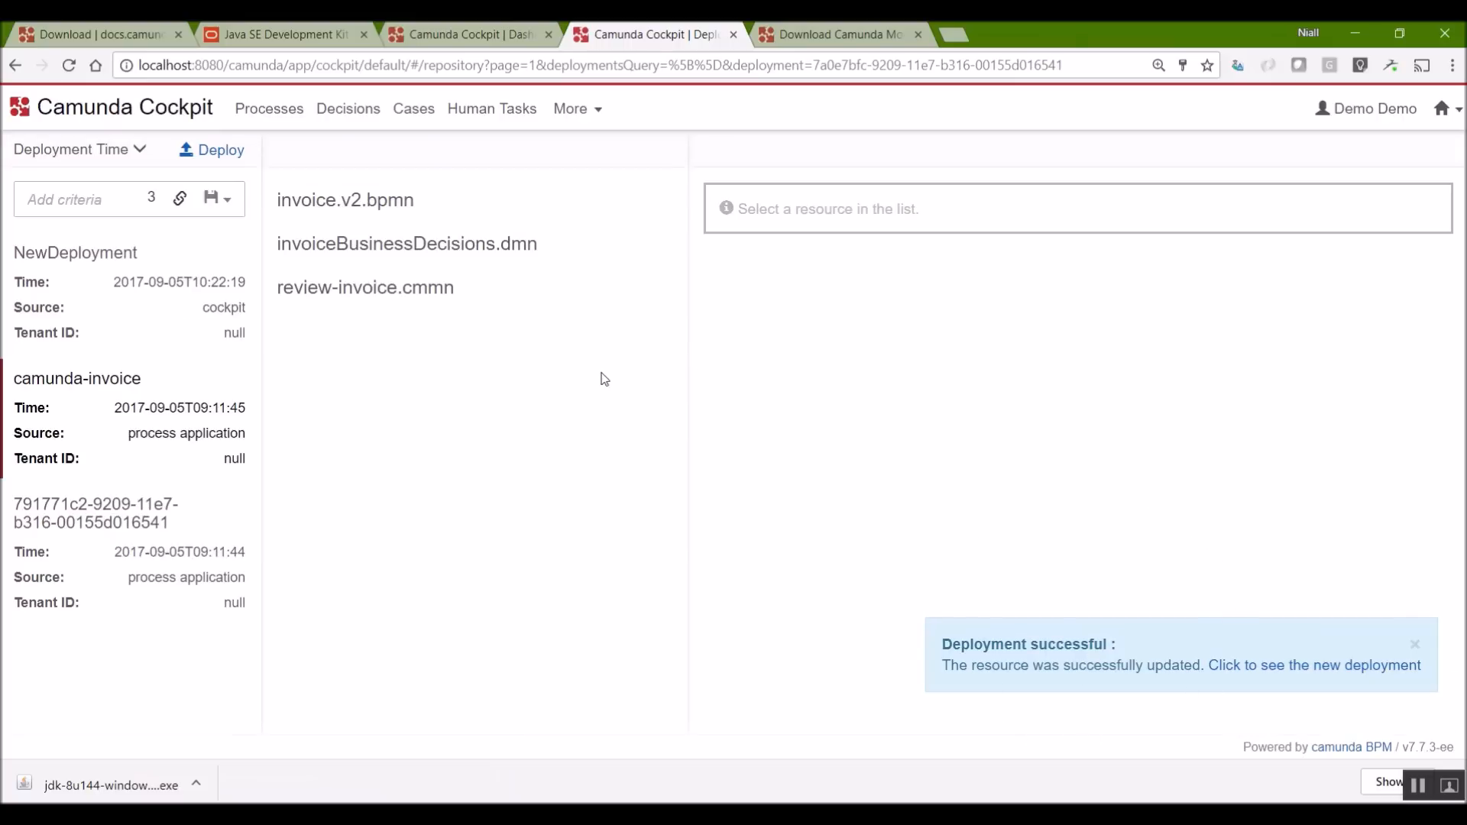
{"action": "mouse_move", "coordinate": [268, 108]}
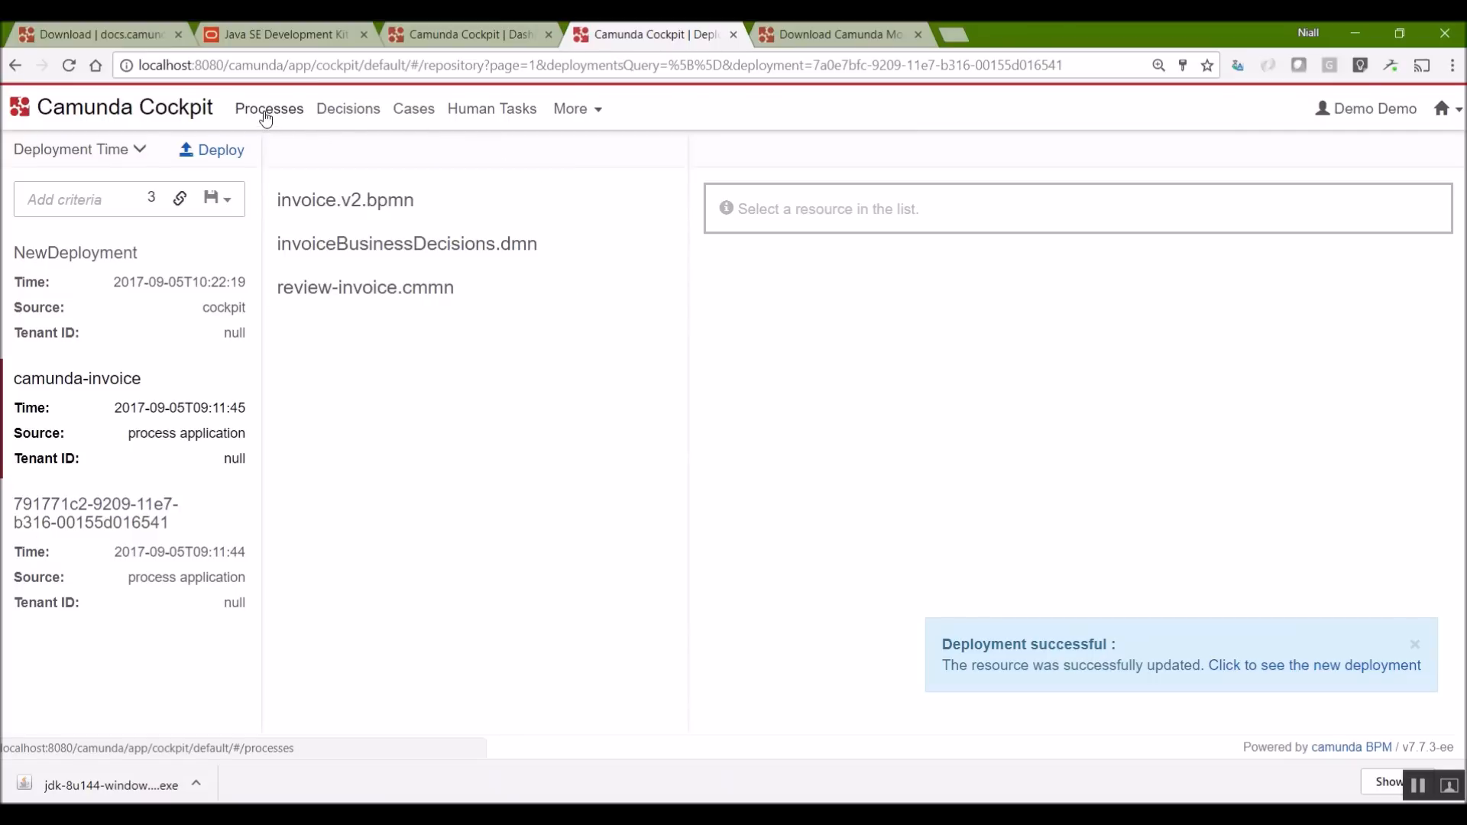
Go to Processes and open the Demo process definition.
{"action": "left_click", "coordinate": [269, 109]}
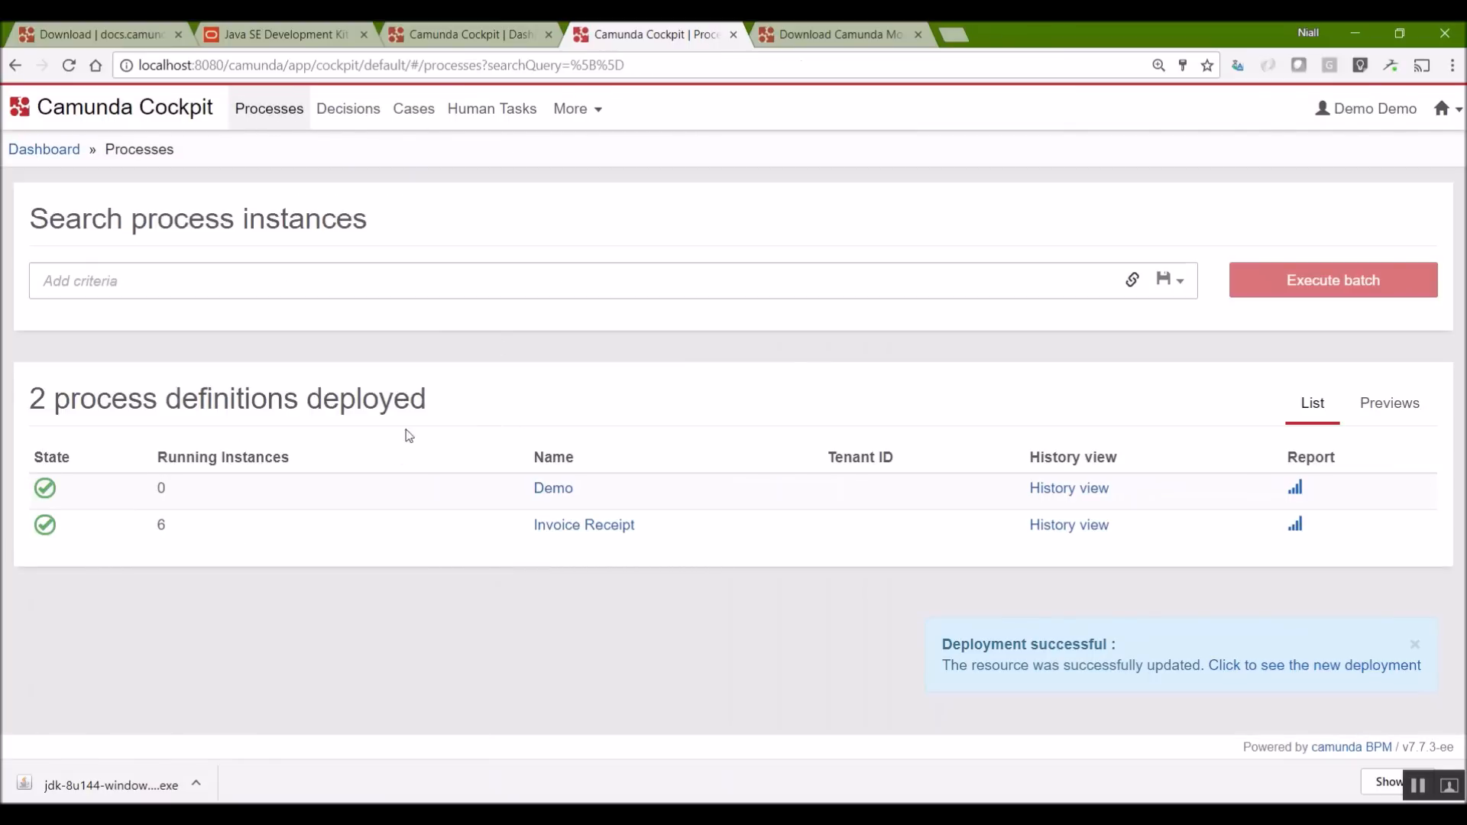
{"action": "mouse_move", "coordinate": [559, 496]}
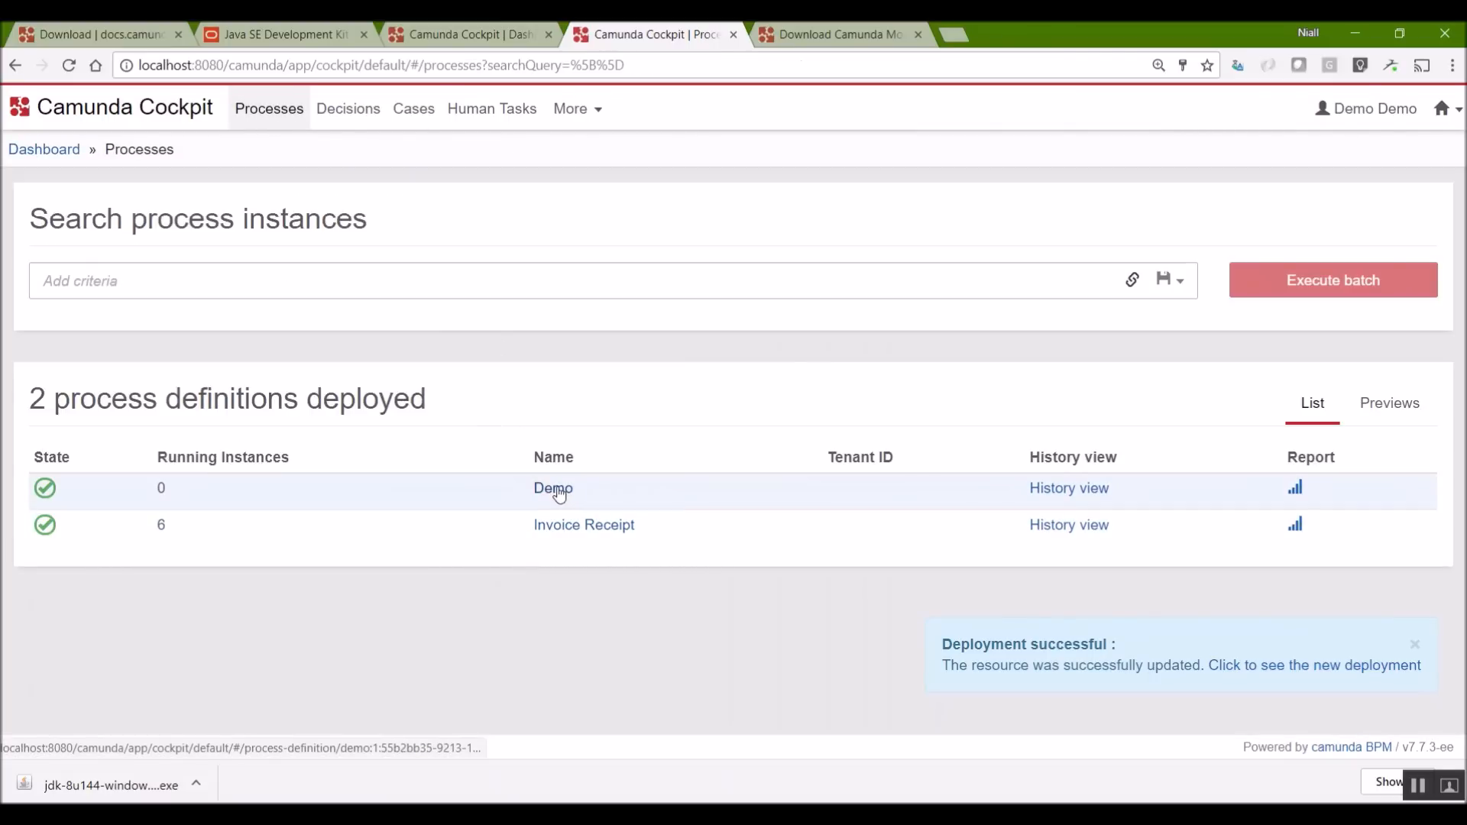
{"action": "left_click", "coordinate": [552, 488]}
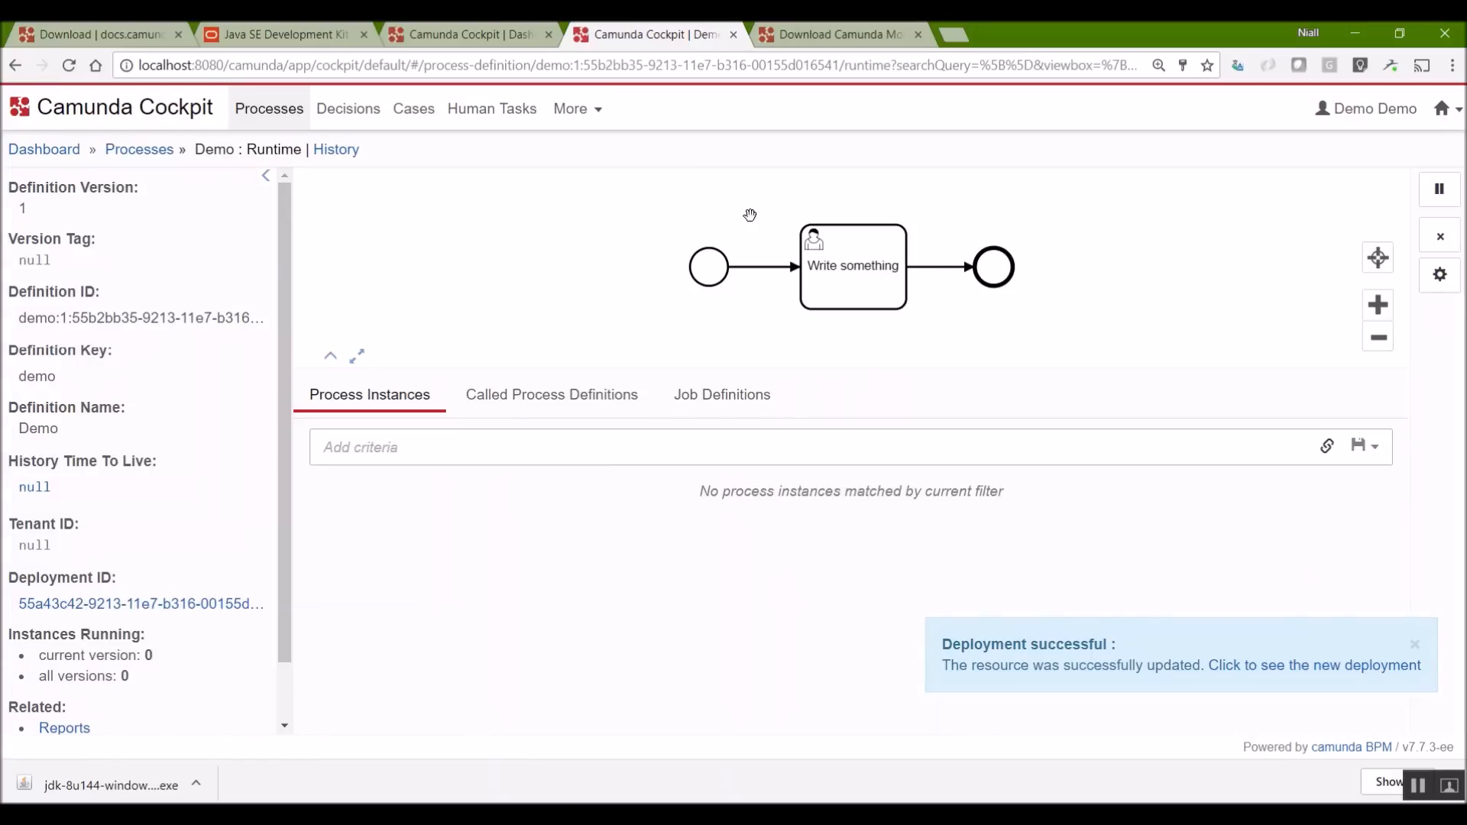
{"action": "mouse_move", "coordinate": [633, 167]}
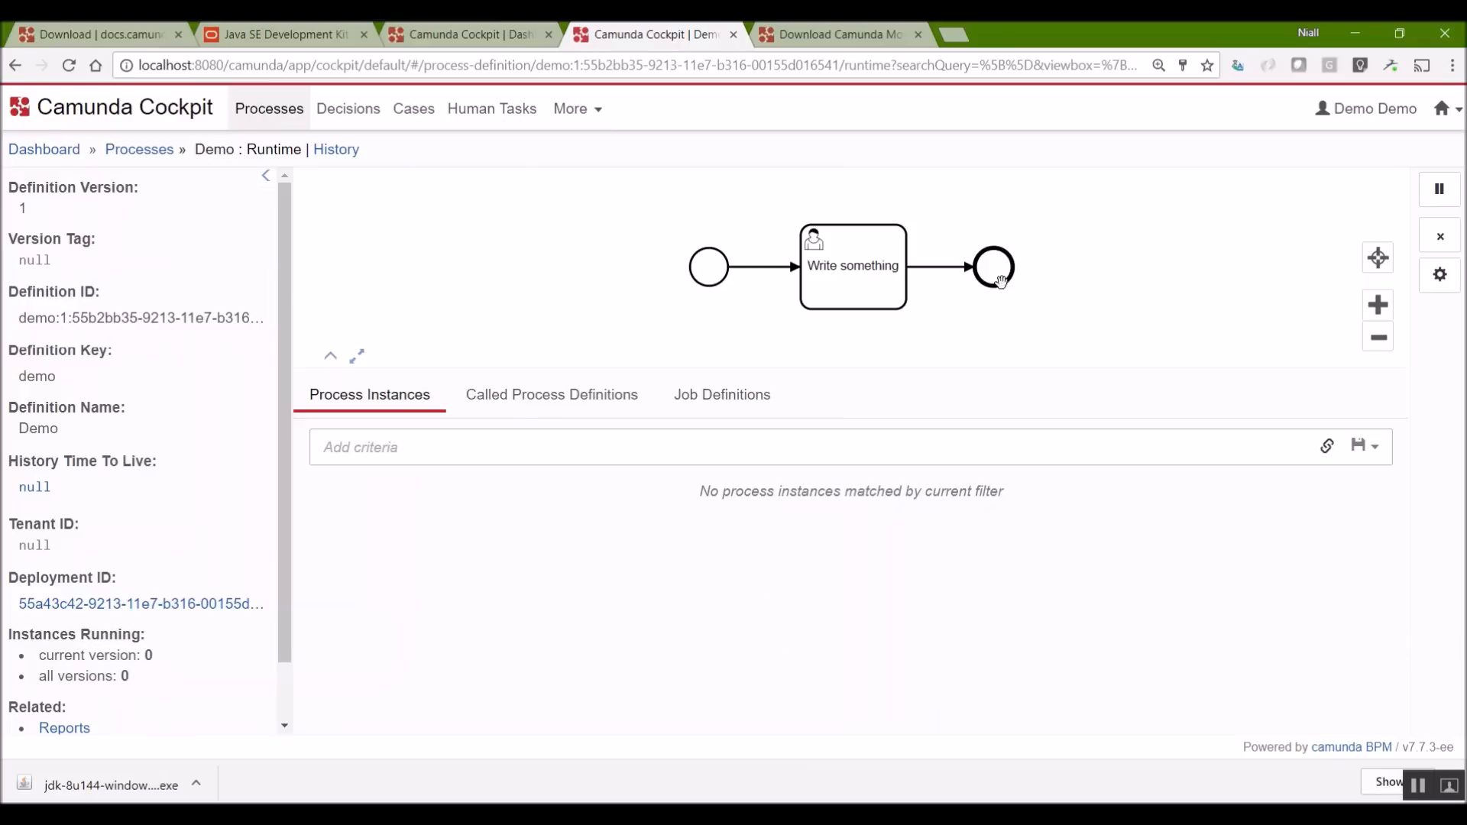
{"action": "mouse_move", "coordinate": [1457, 117]}
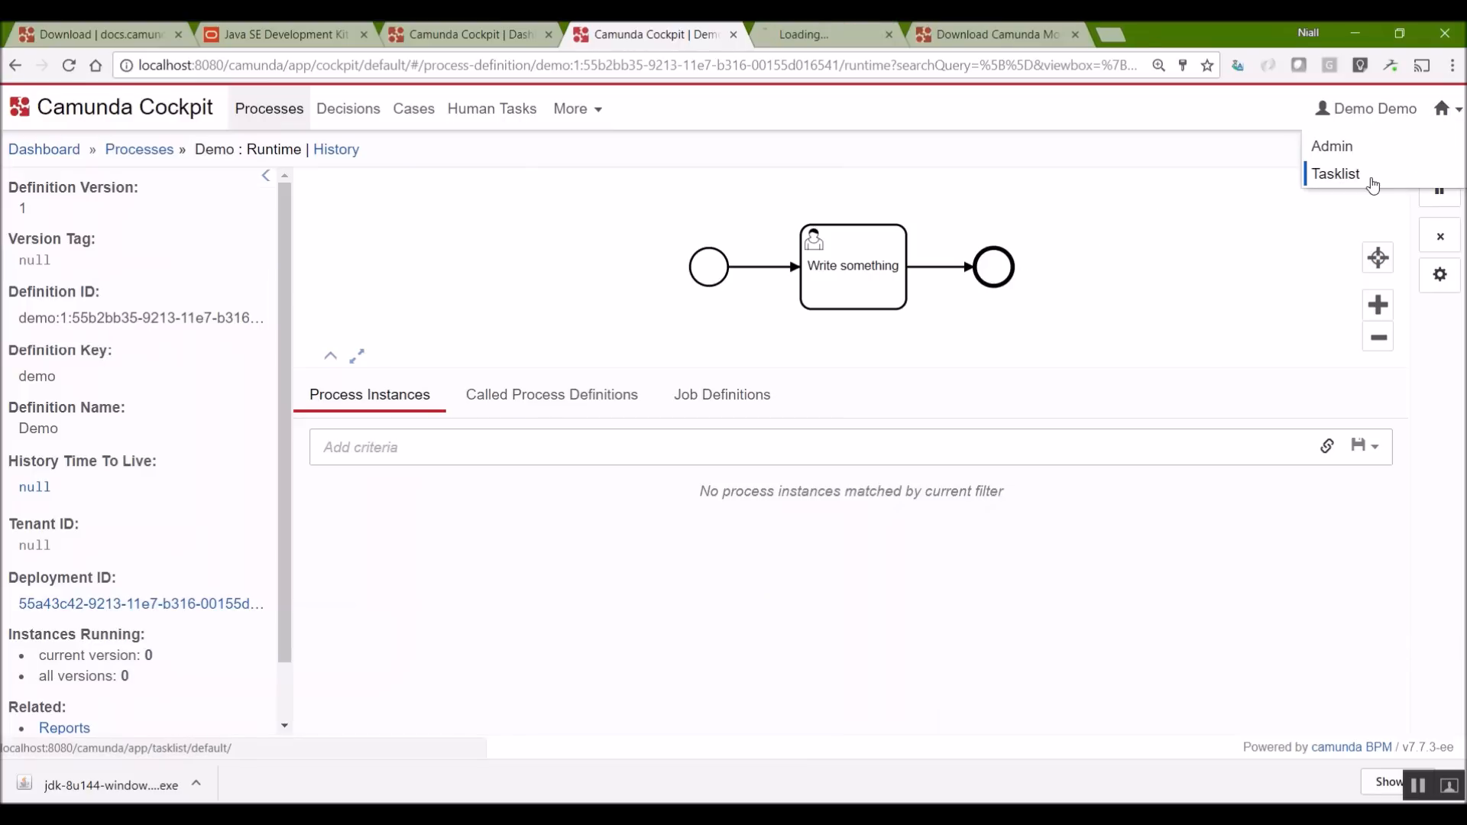
Open Tasklist and browse My Tasks and Accounting, ending on All Tasks with six tasks.
{"action": "left_click", "coordinate": [1334, 173]}
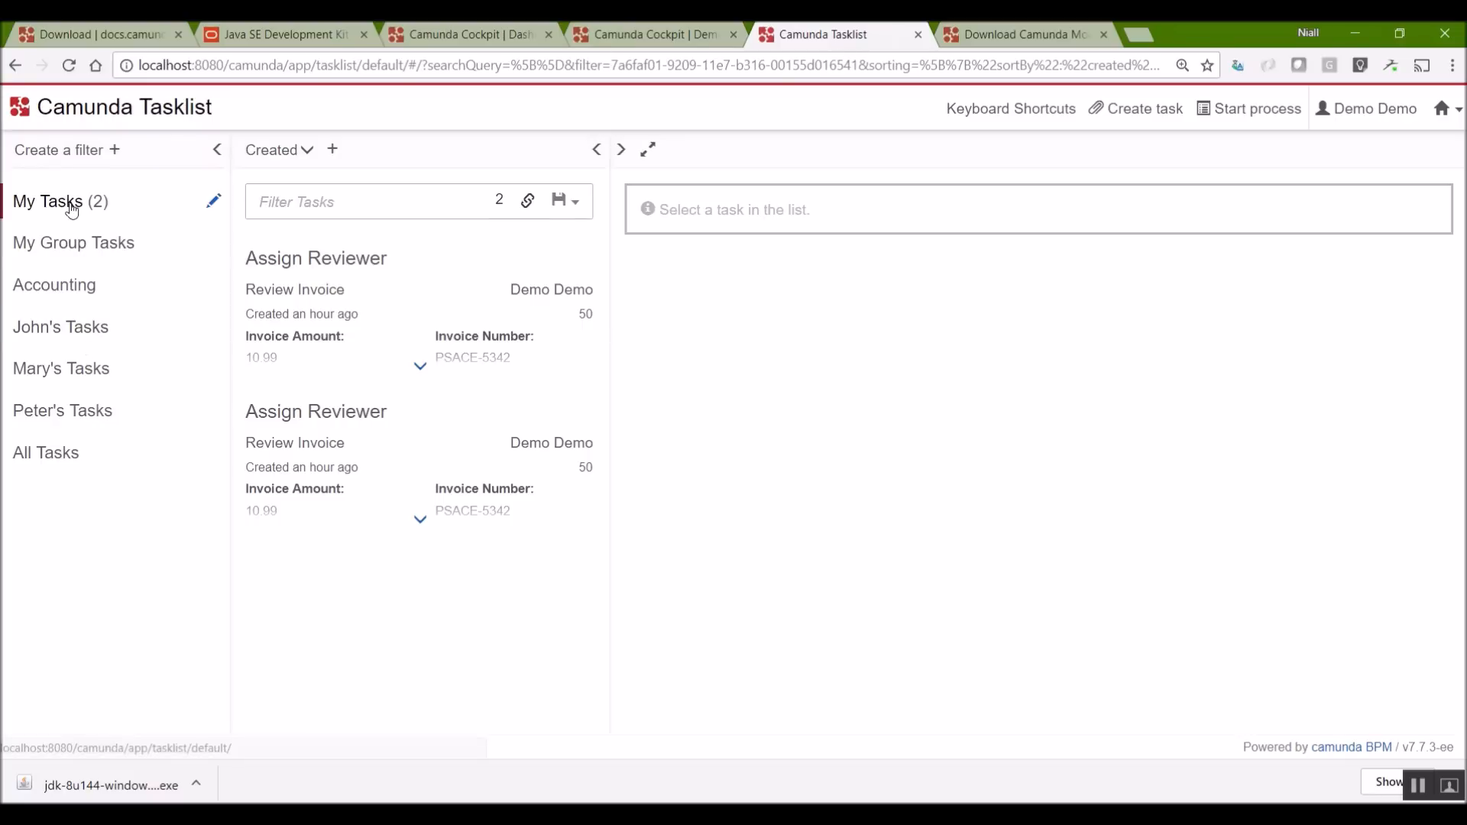
{"action": "left_click", "coordinate": [328, 301]}
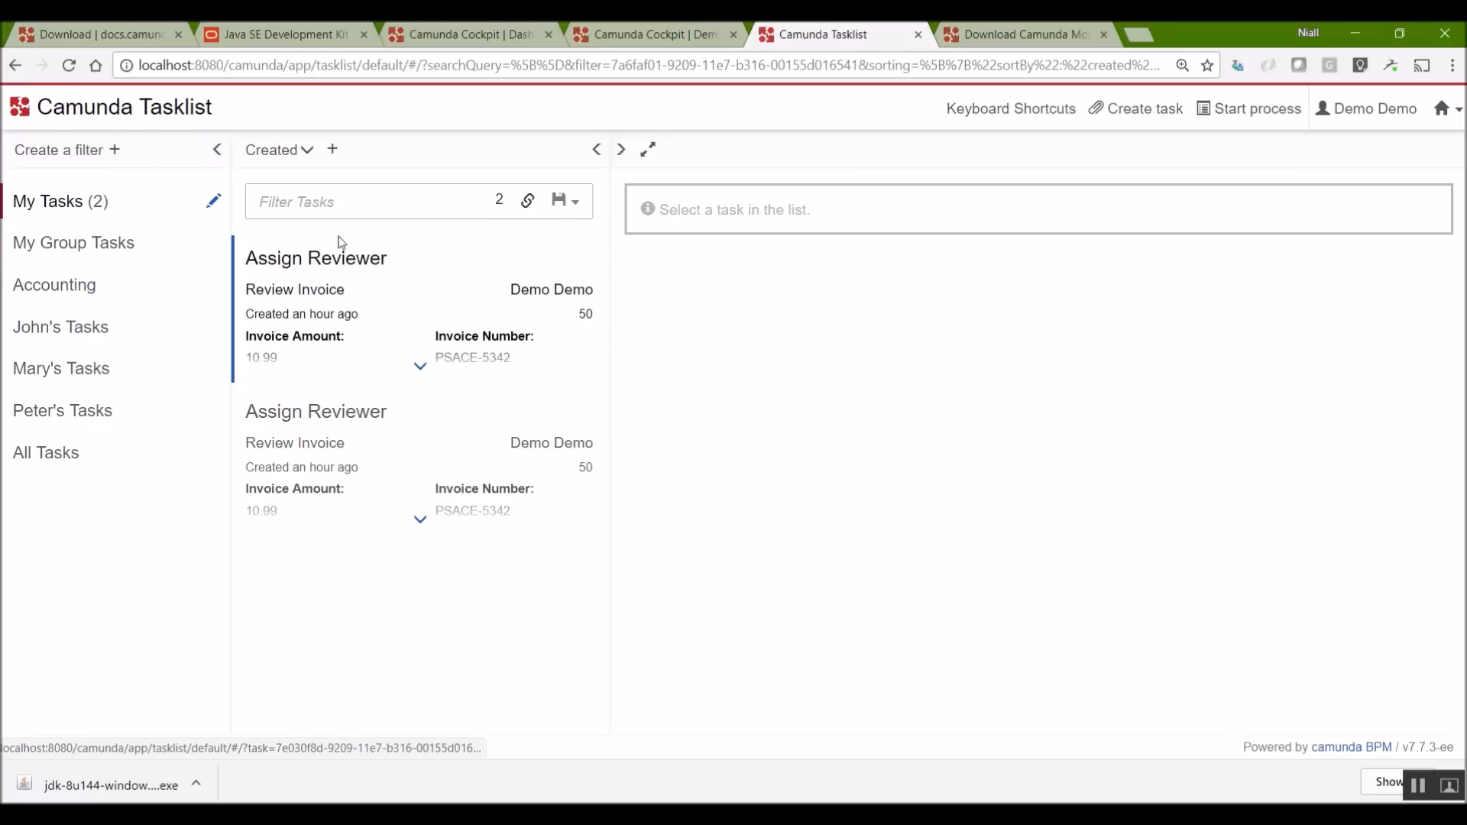
{"action": "mouse_move", "coordinate": [34, 206]}
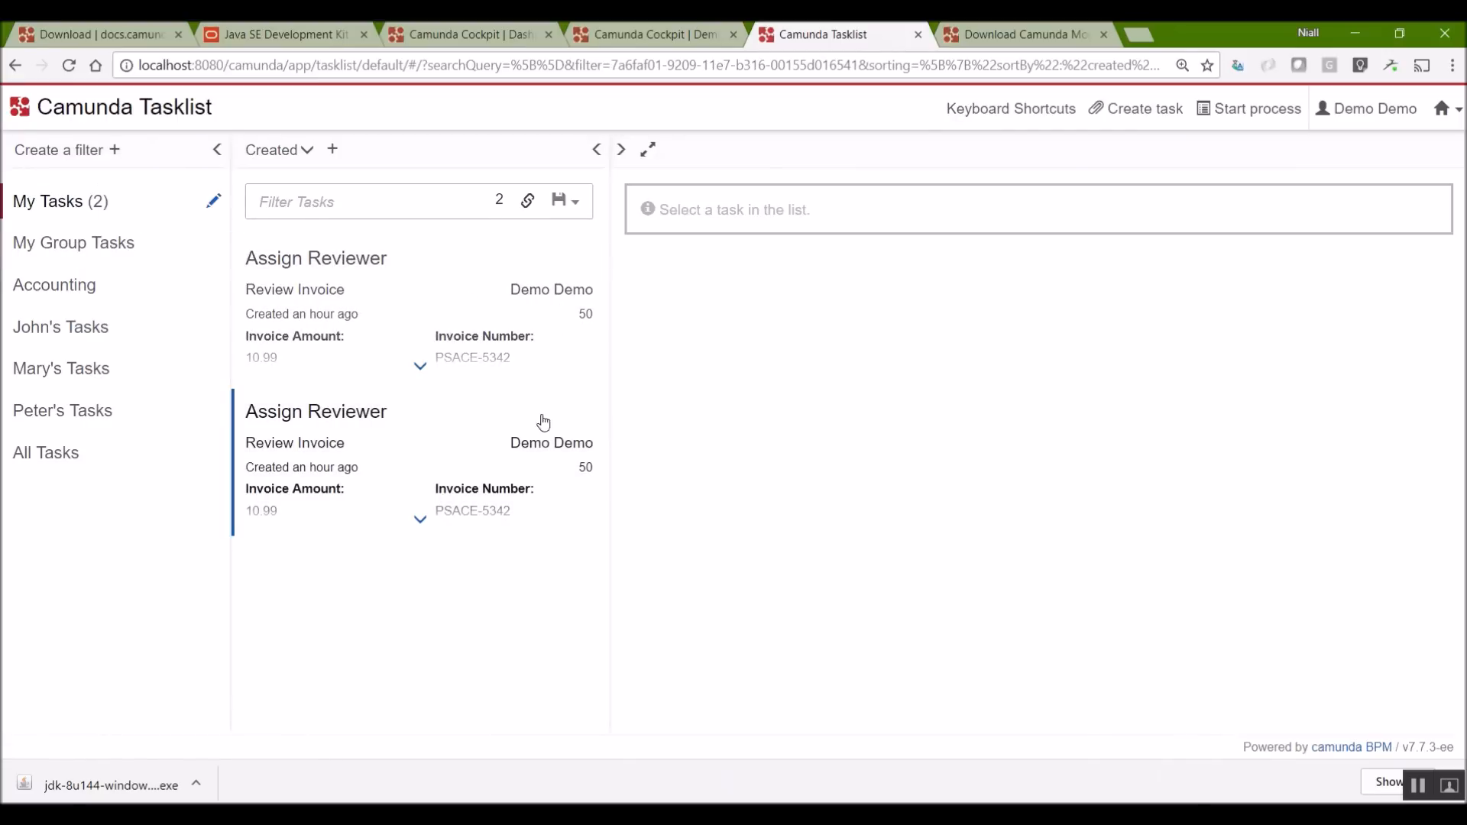
{"action": "mouse_move", "coordinate": [53, 285]}
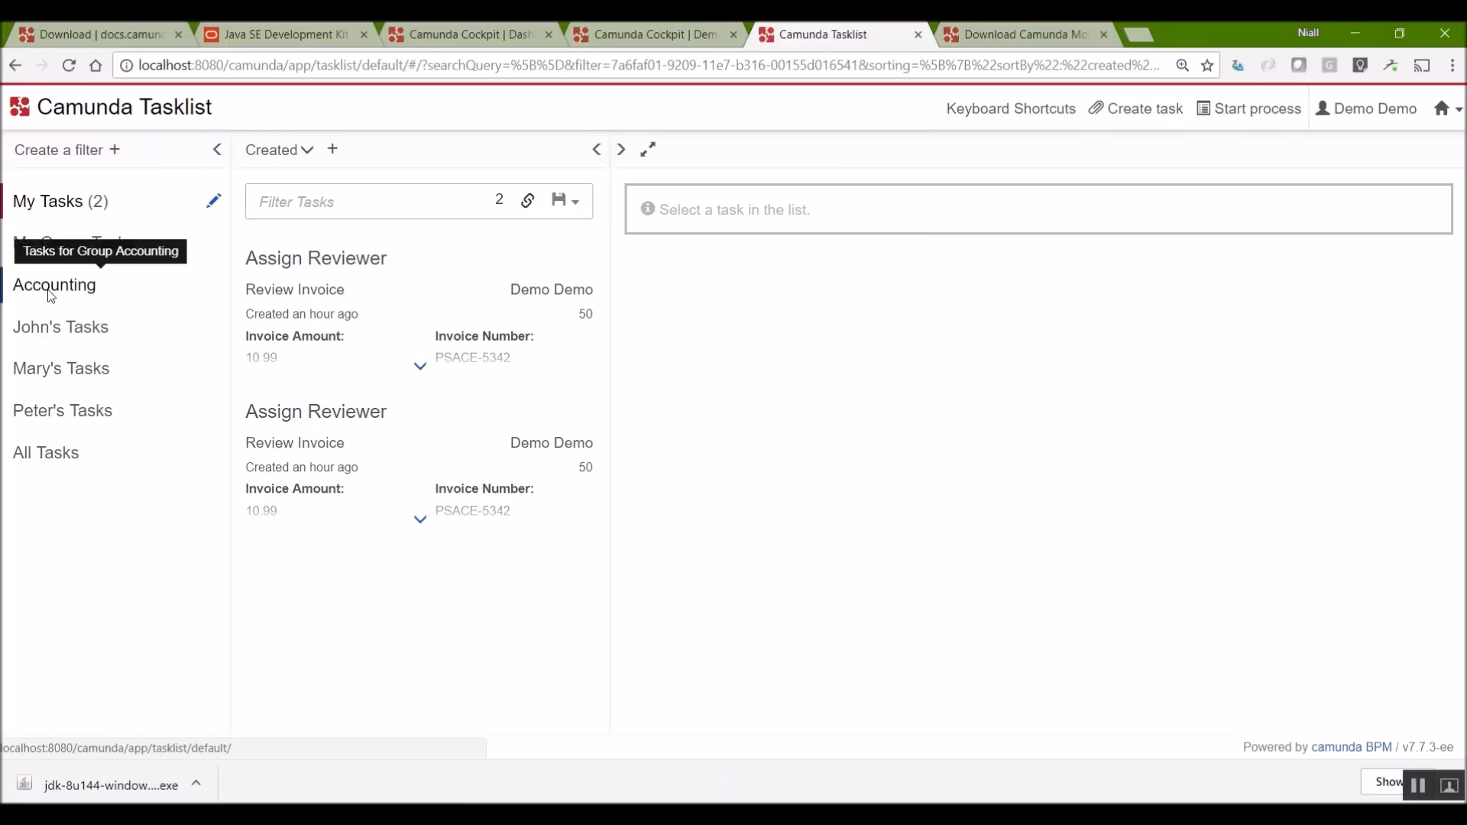
{"action": "left_click", "coordinate": [53, 285]}
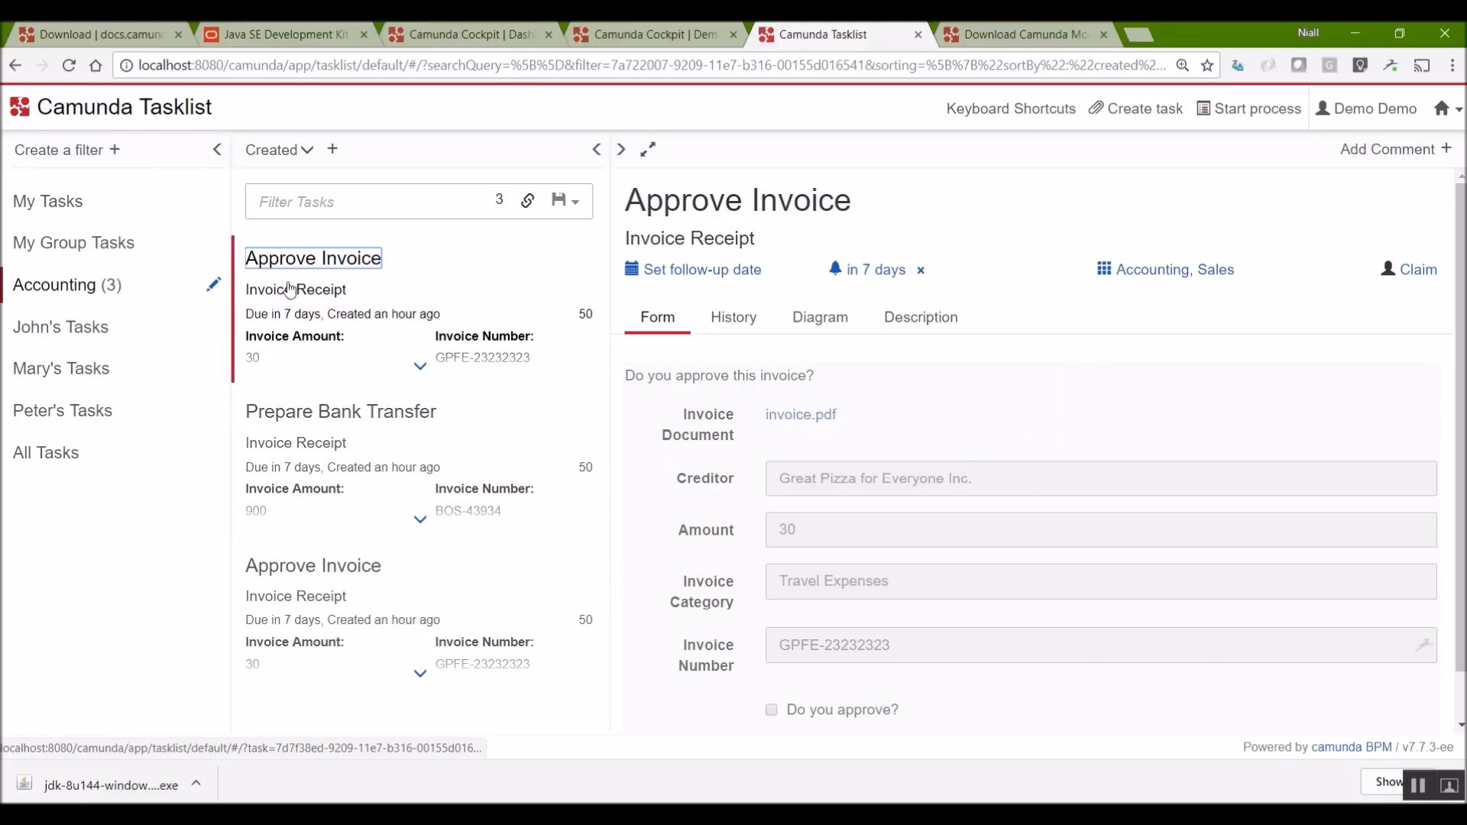
{"action": "left_click", "coordinate": [45, 453]}
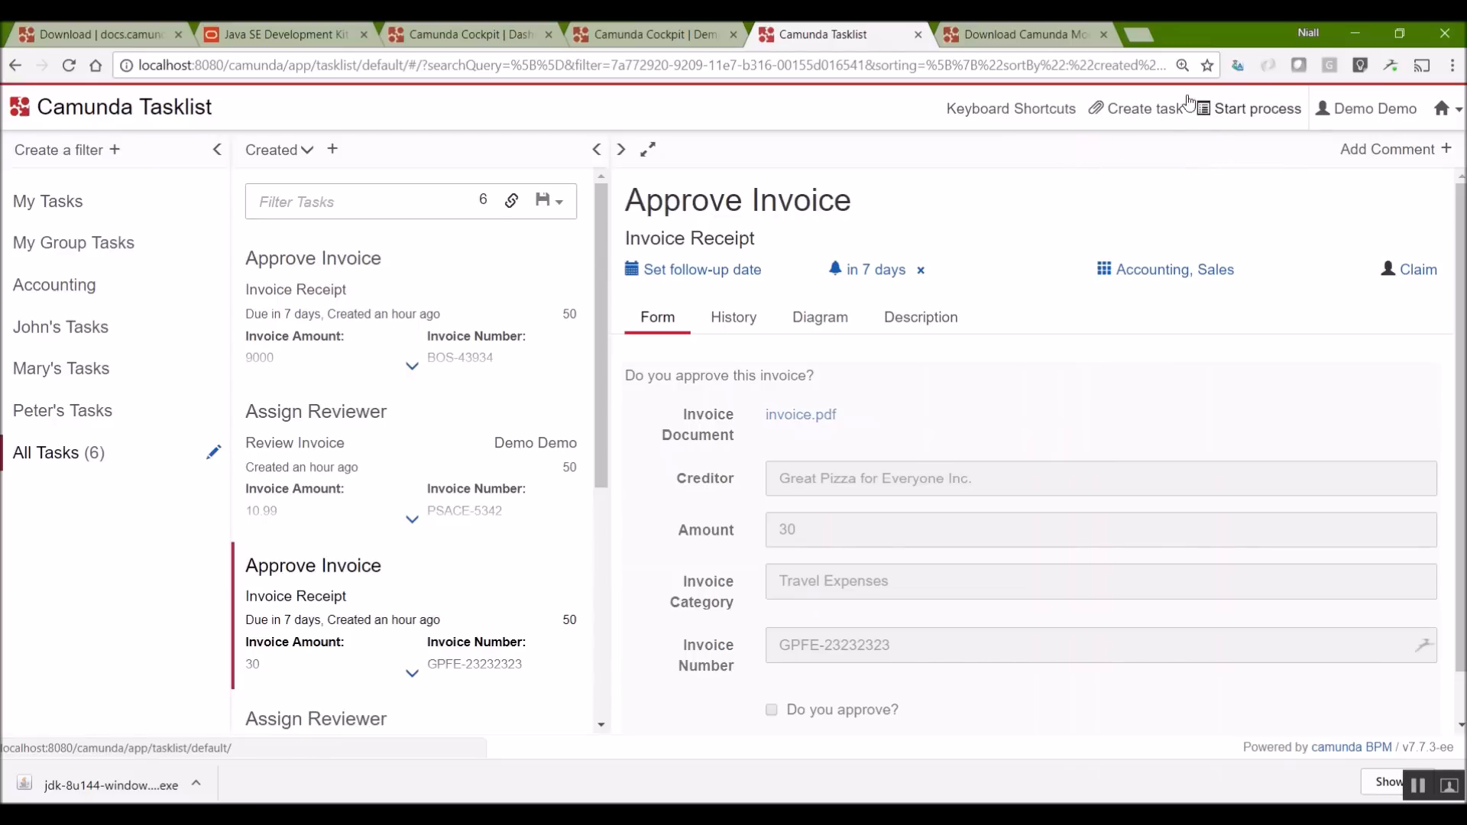
{"action": "mouse_move", "coordinate": [1223, 113]}
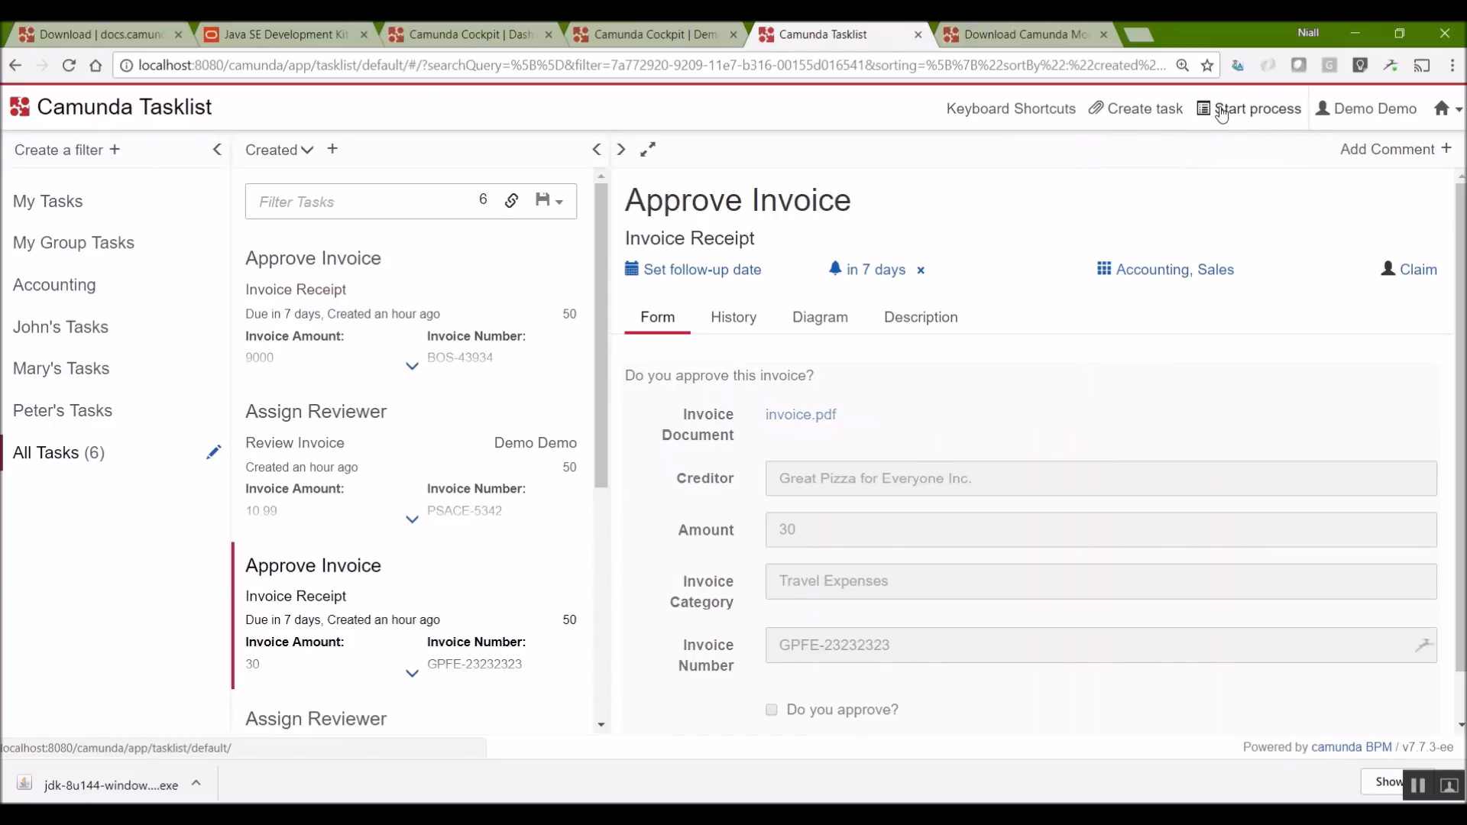
Start a new instance of the Demo process from Tasklist.
{"action": "left_click", "coordinate": [1256, 109]}
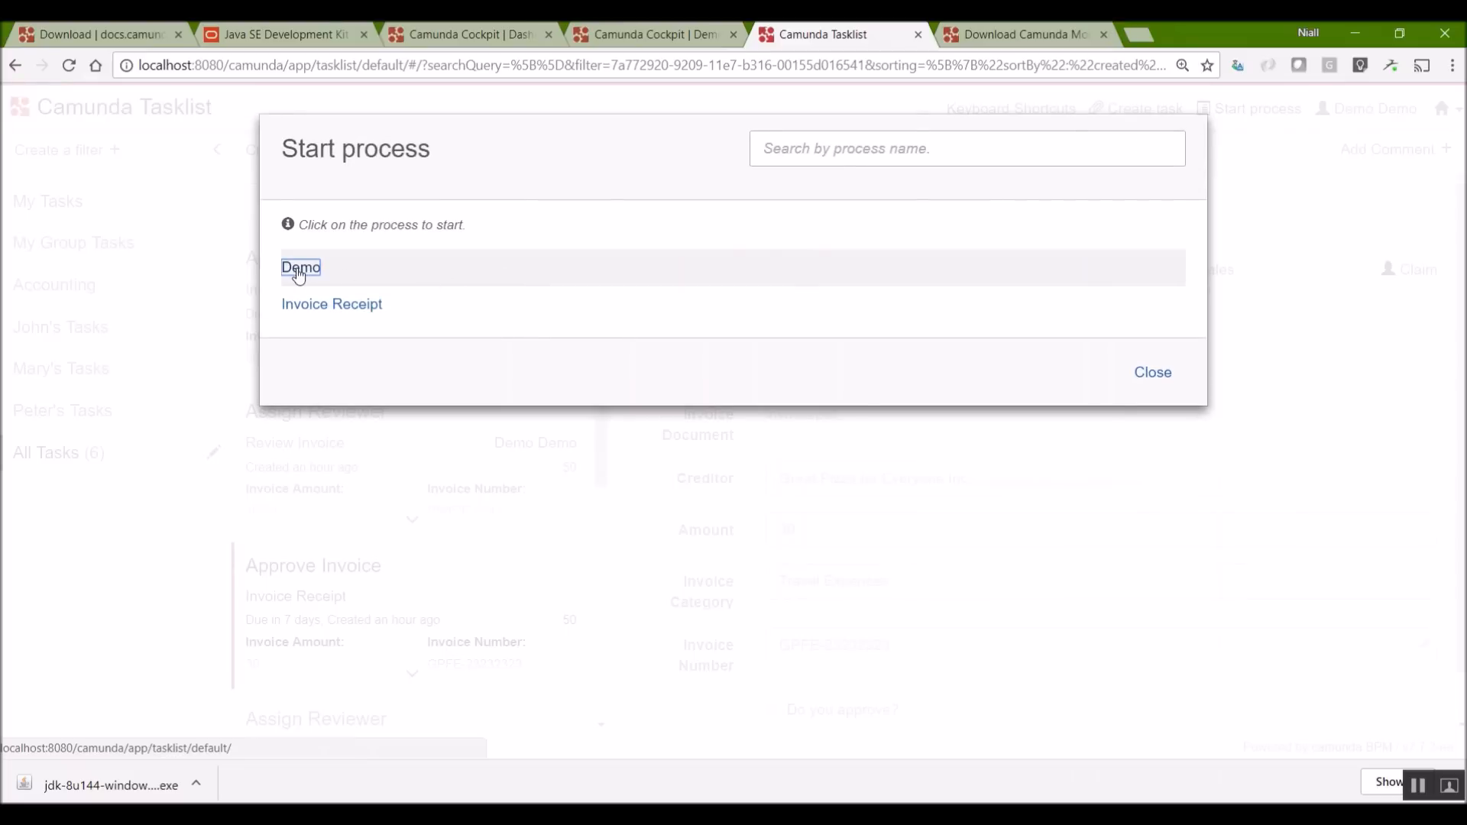
{"action": "left_click", "coordinate": [300, 267]}
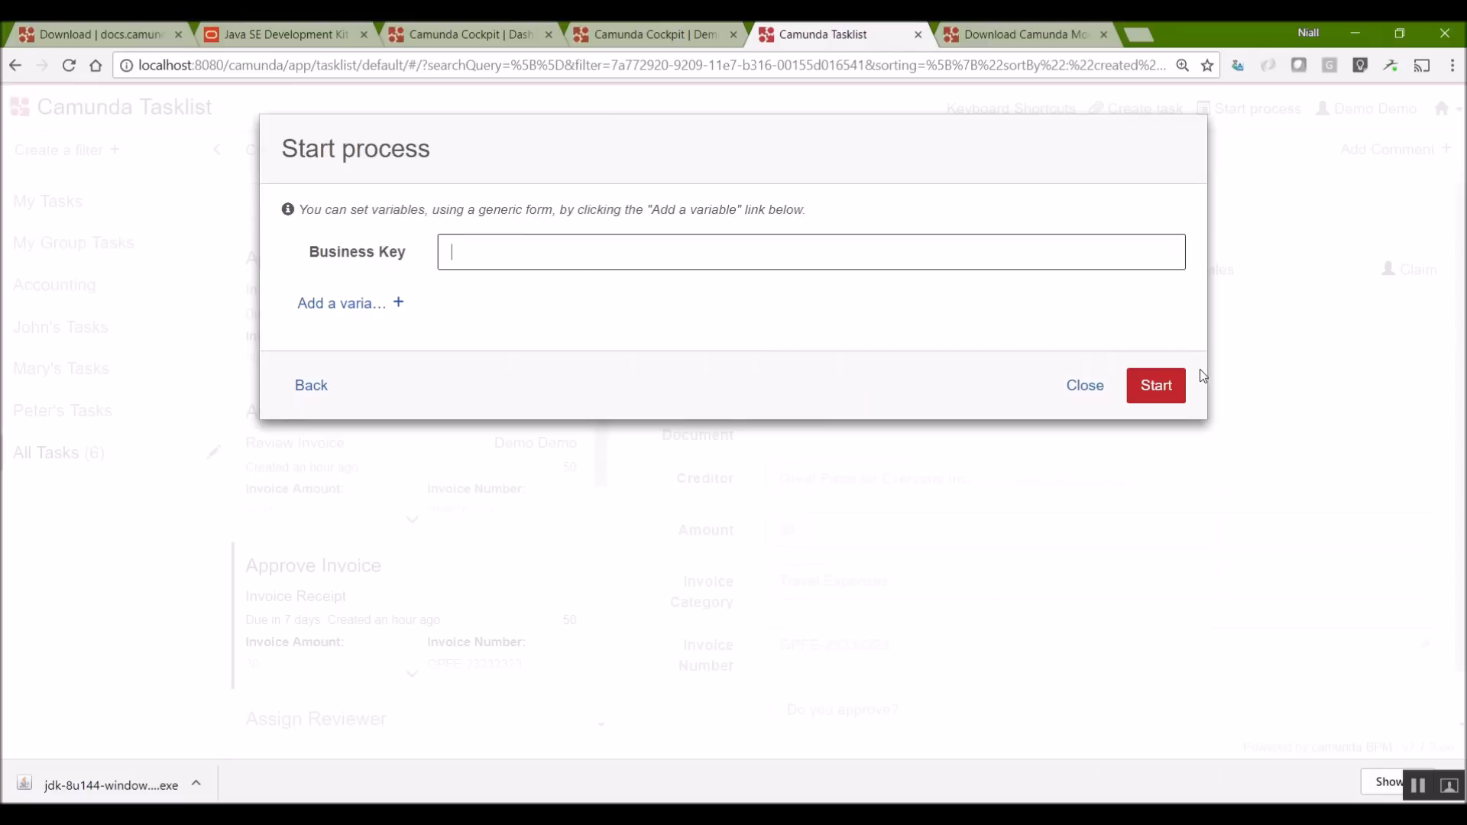
{"action": "left_click", "coordinate": [1155, 385]}
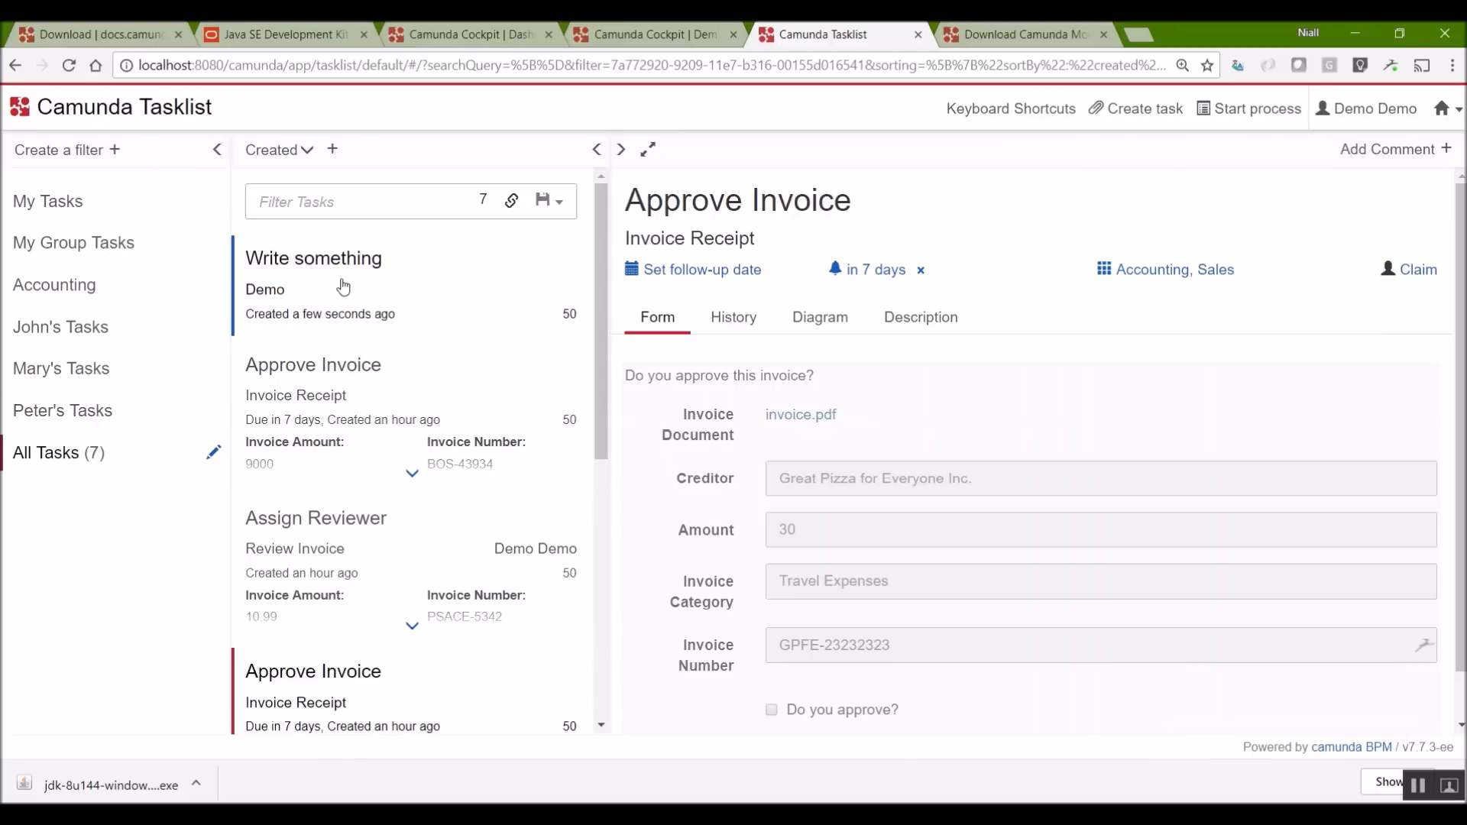
View the Write something task's diagram, then return to Cockpit's Demo process page.
{"action": "left_click", "coordinate": [313, 258]}
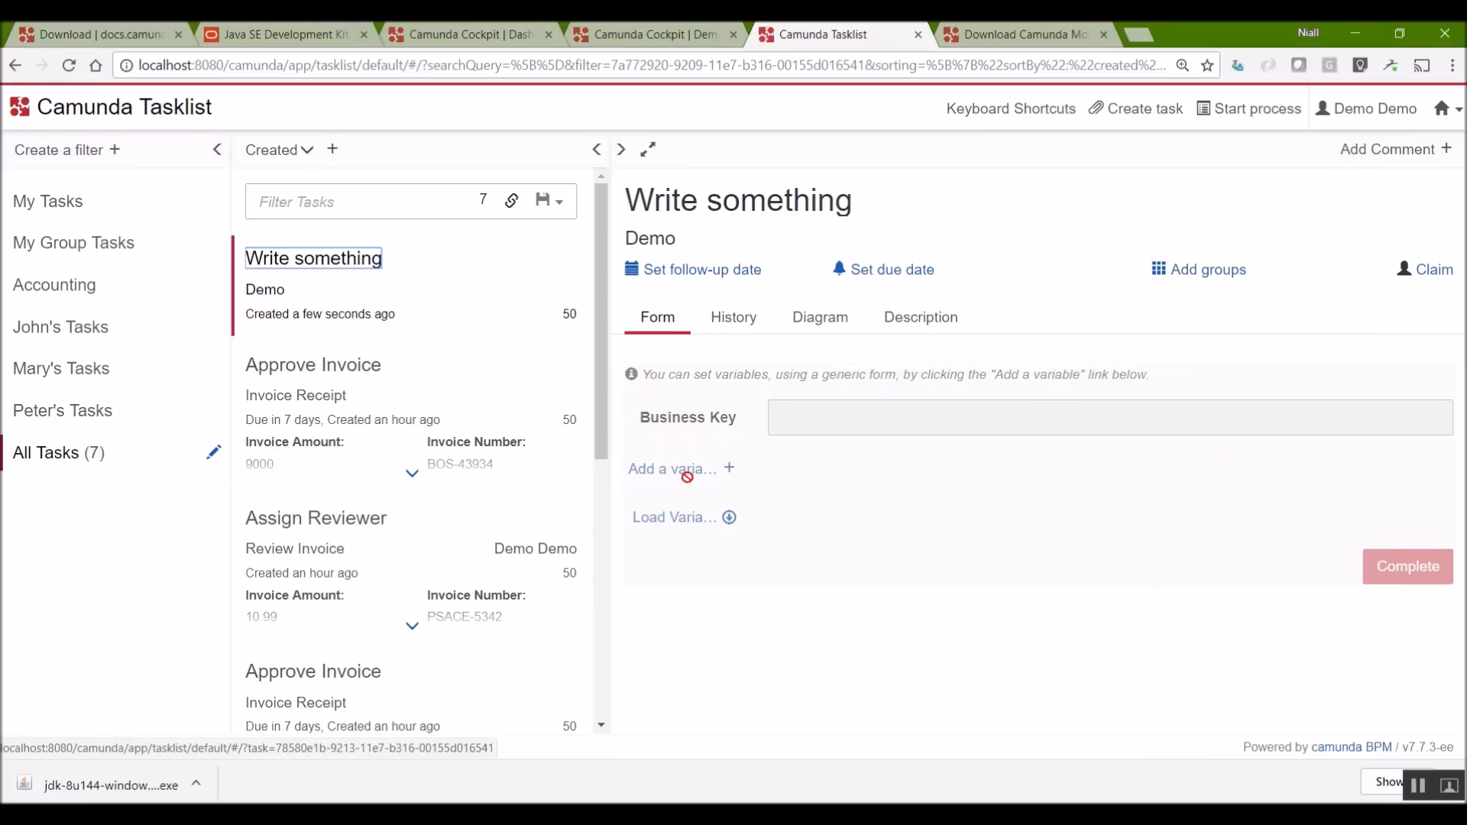
{"action": "mouse_move", "coordinate": [819, 364]}
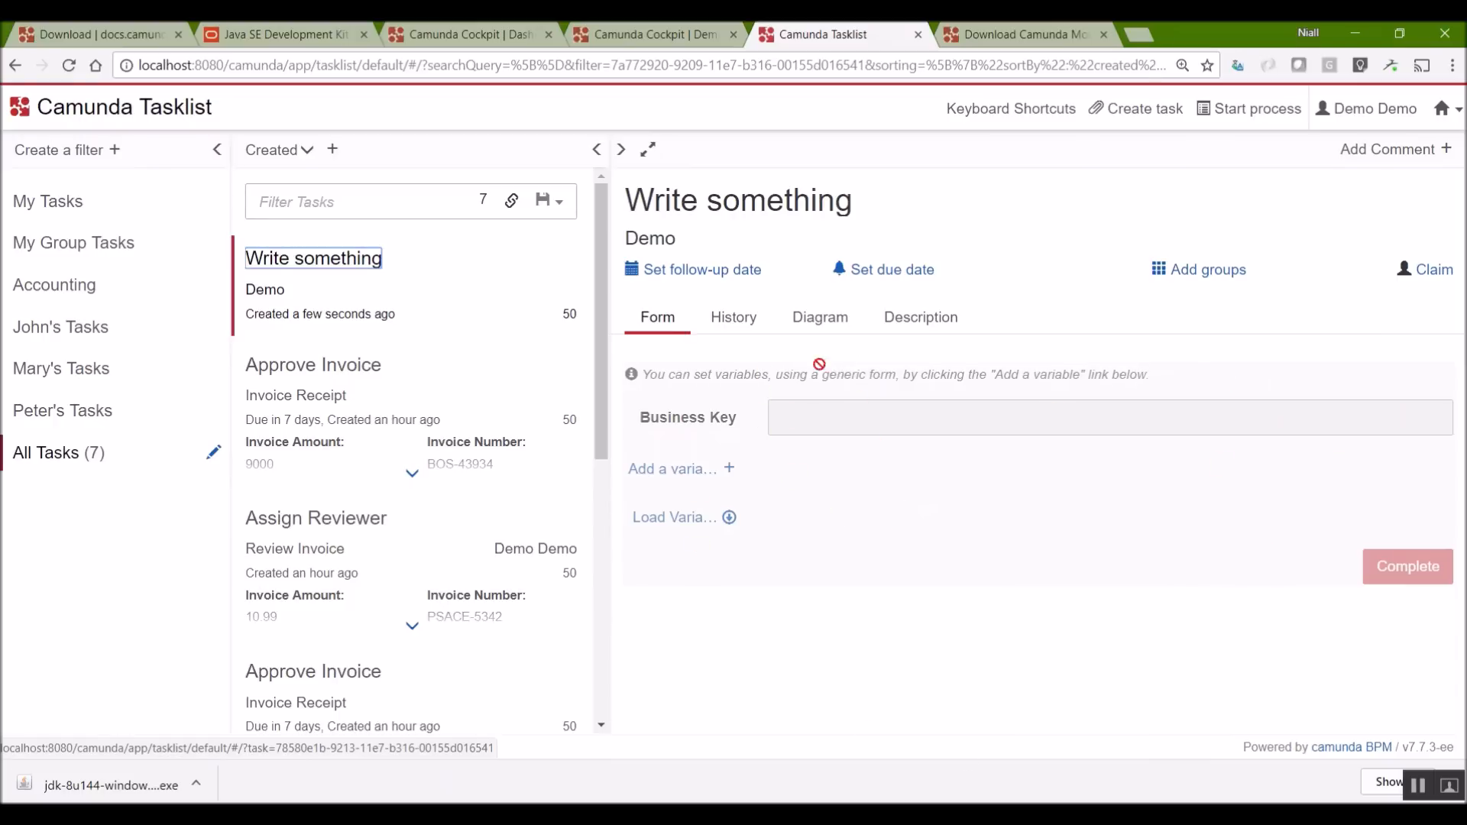
{"action": "left_click", "coordinate": [820, 317]}
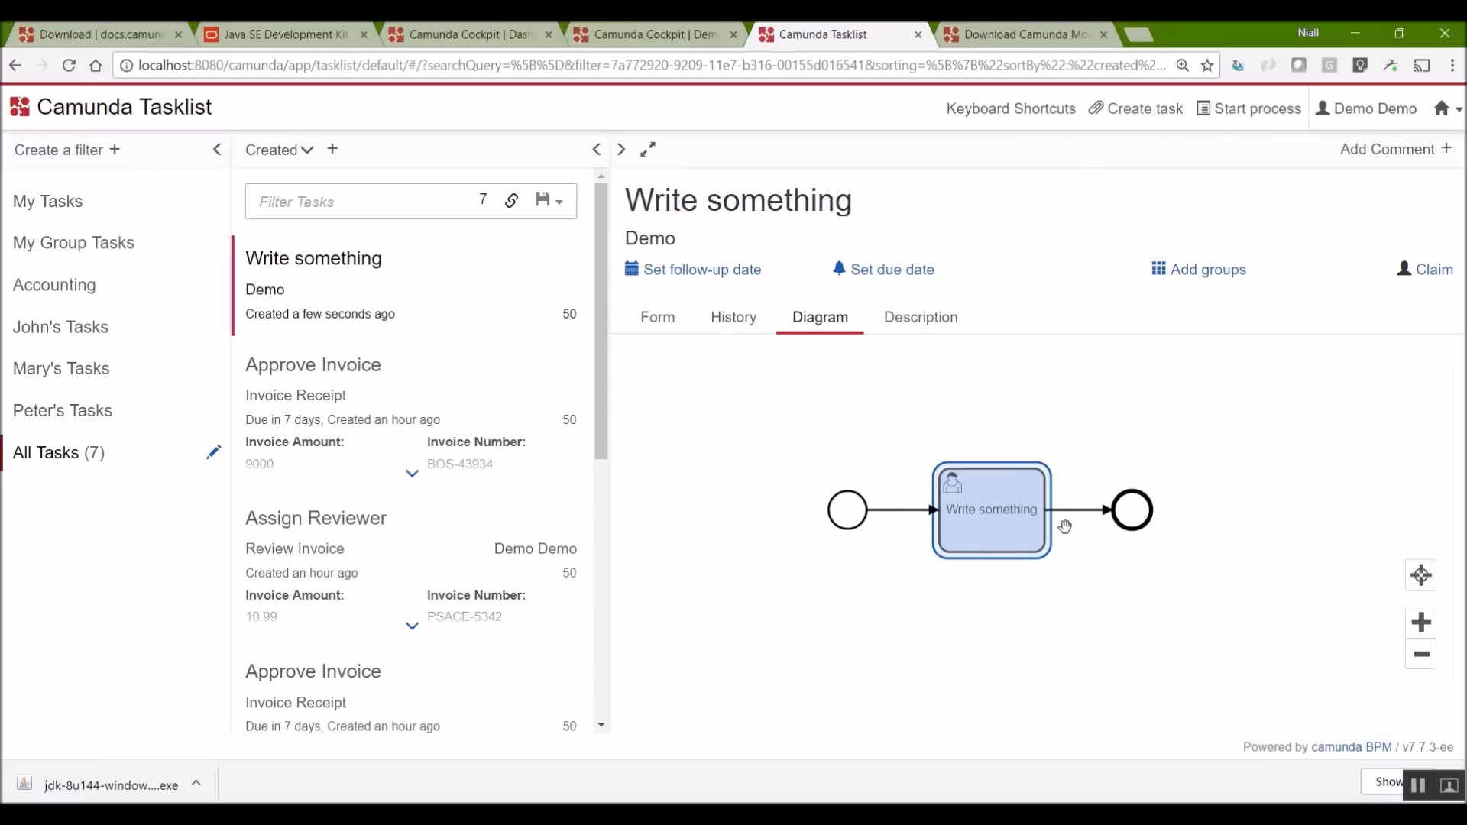
{"action": "mouse_move", "coordinate": [670, 42]}
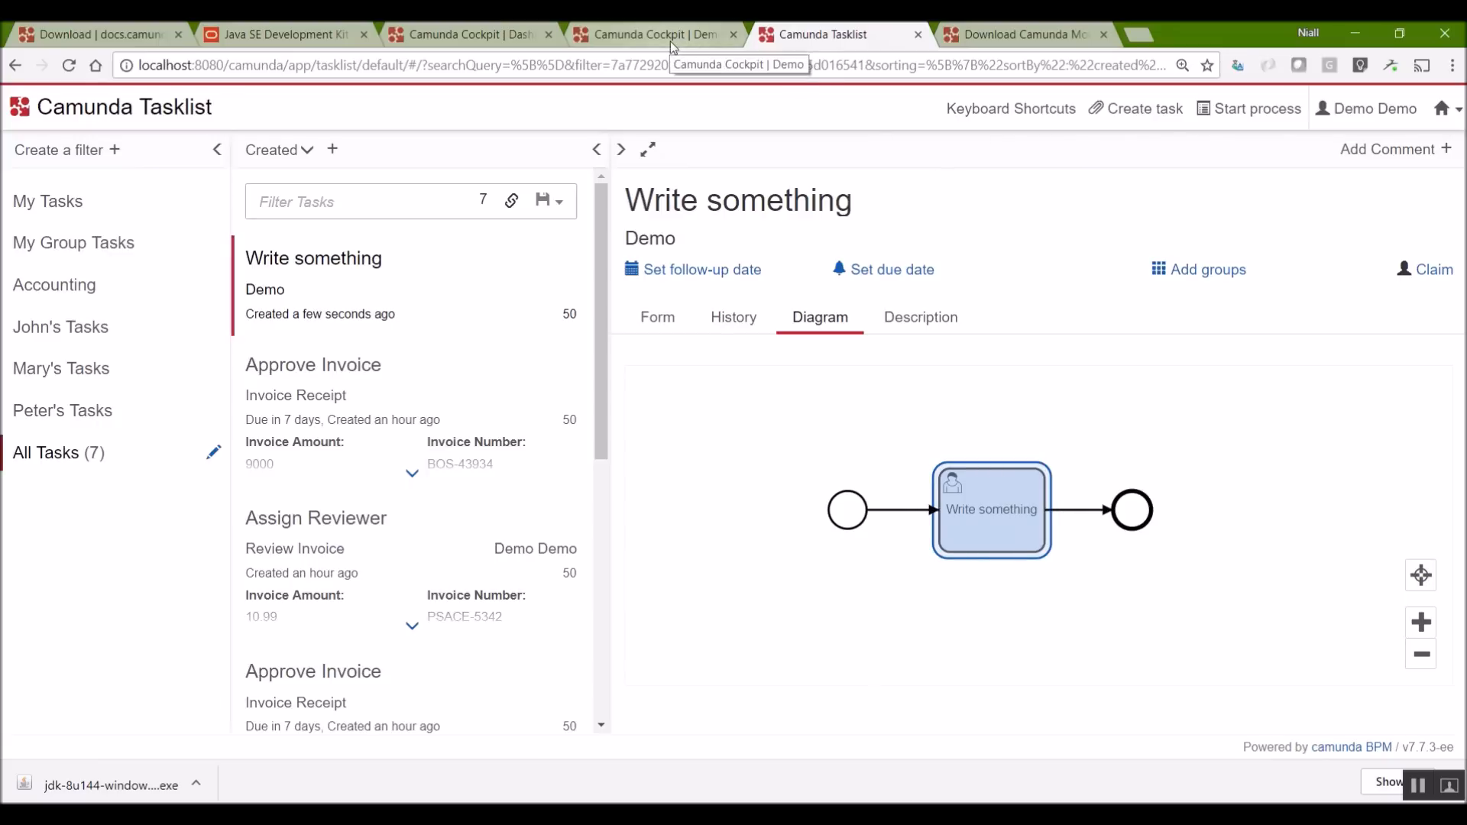
{"action": "left_click", "coordinate": [655, 34]}
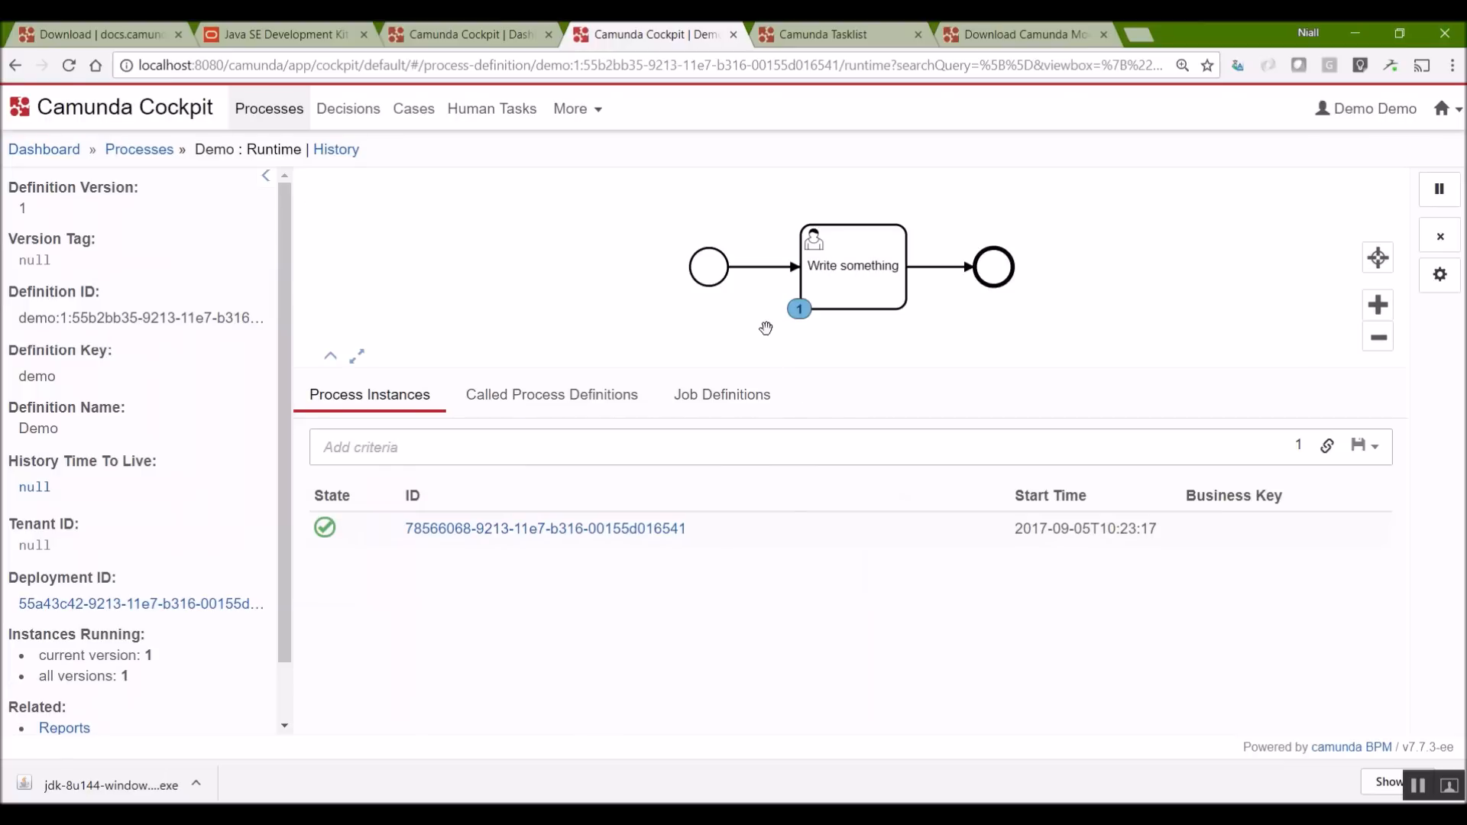
{"action": "mouse_move", "coordinate": [737, 266]}
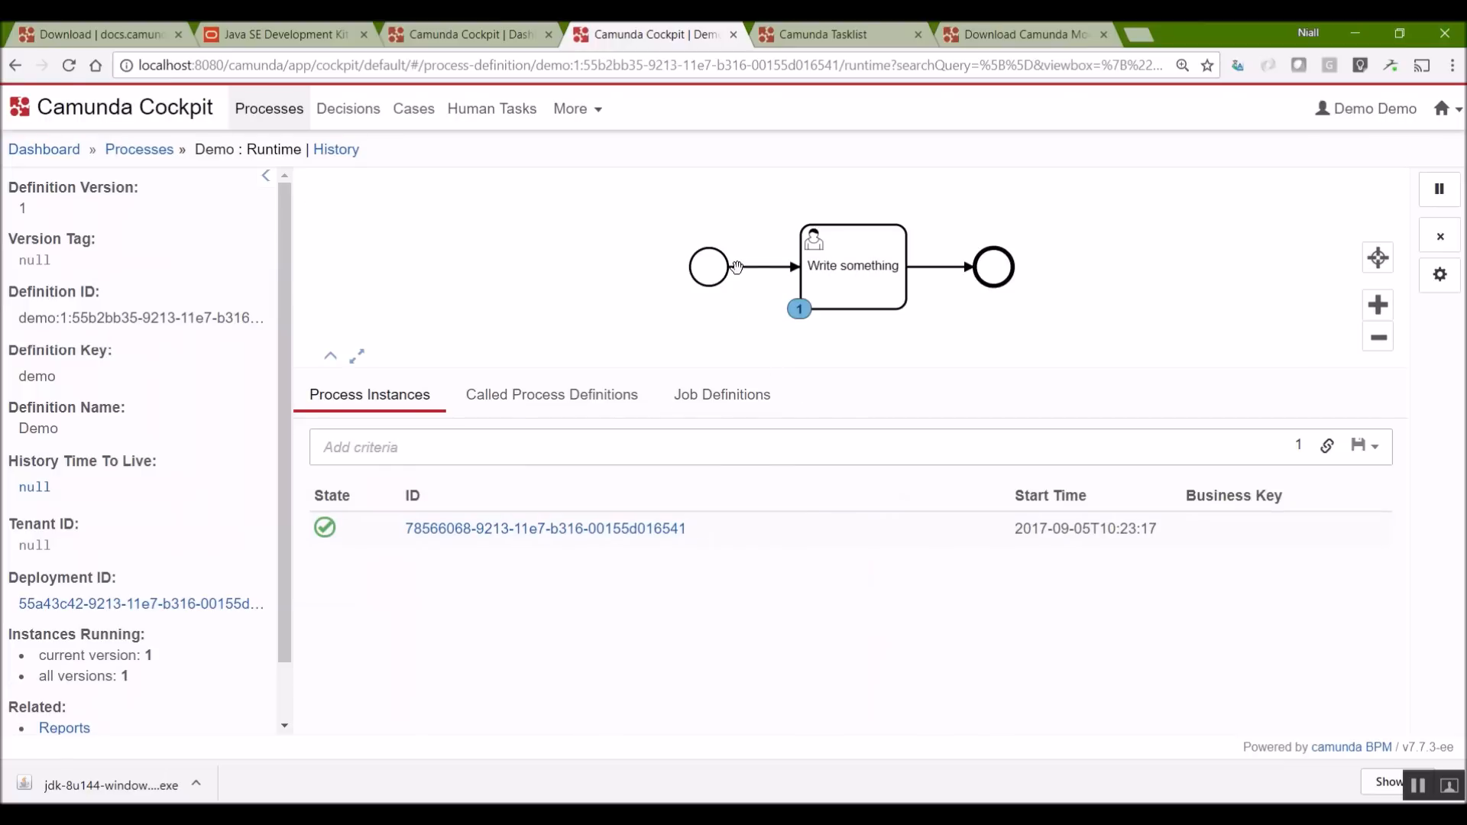